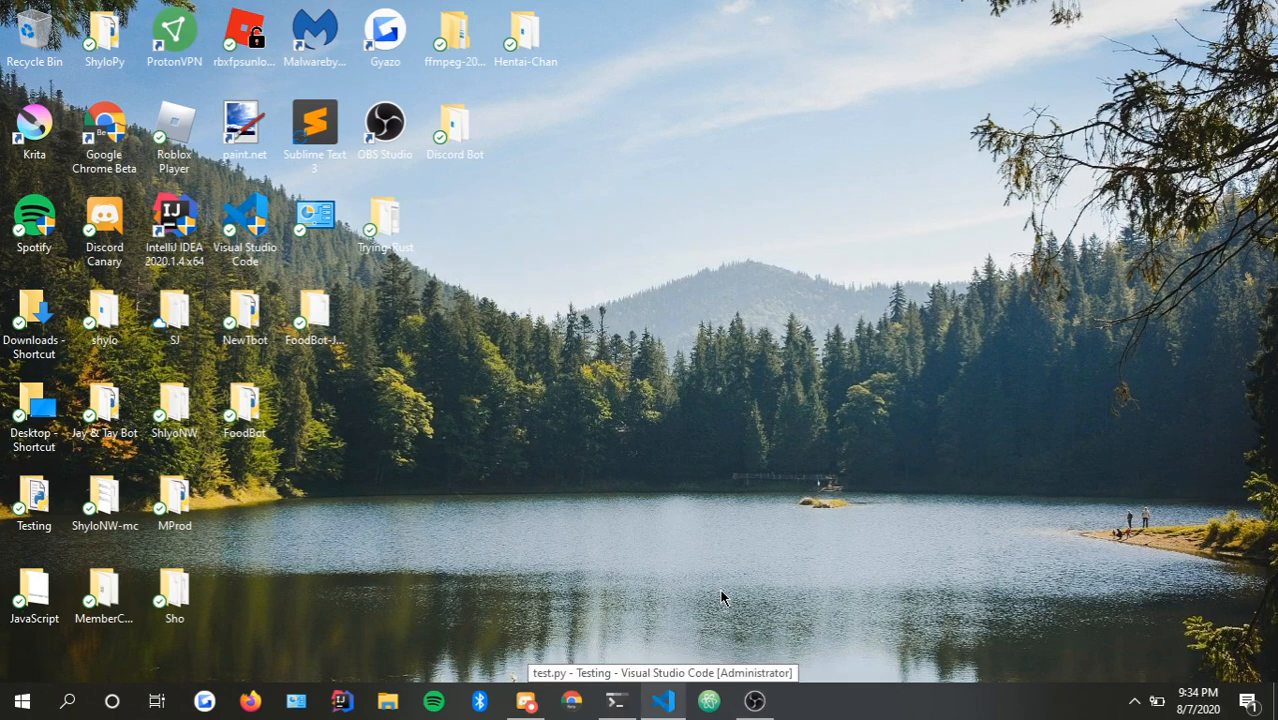
mouse_move(628, 640)
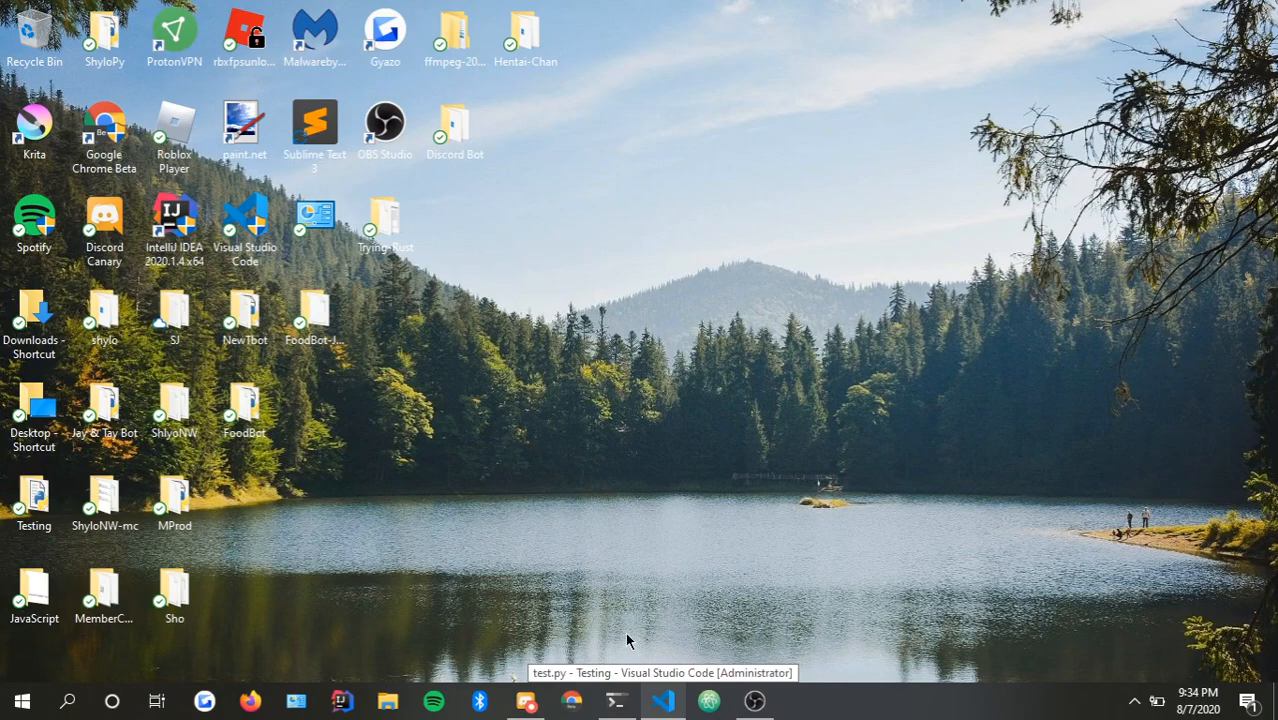
Bring the Visual Studio Code window with test.py back to the front
left_click(662, 700)
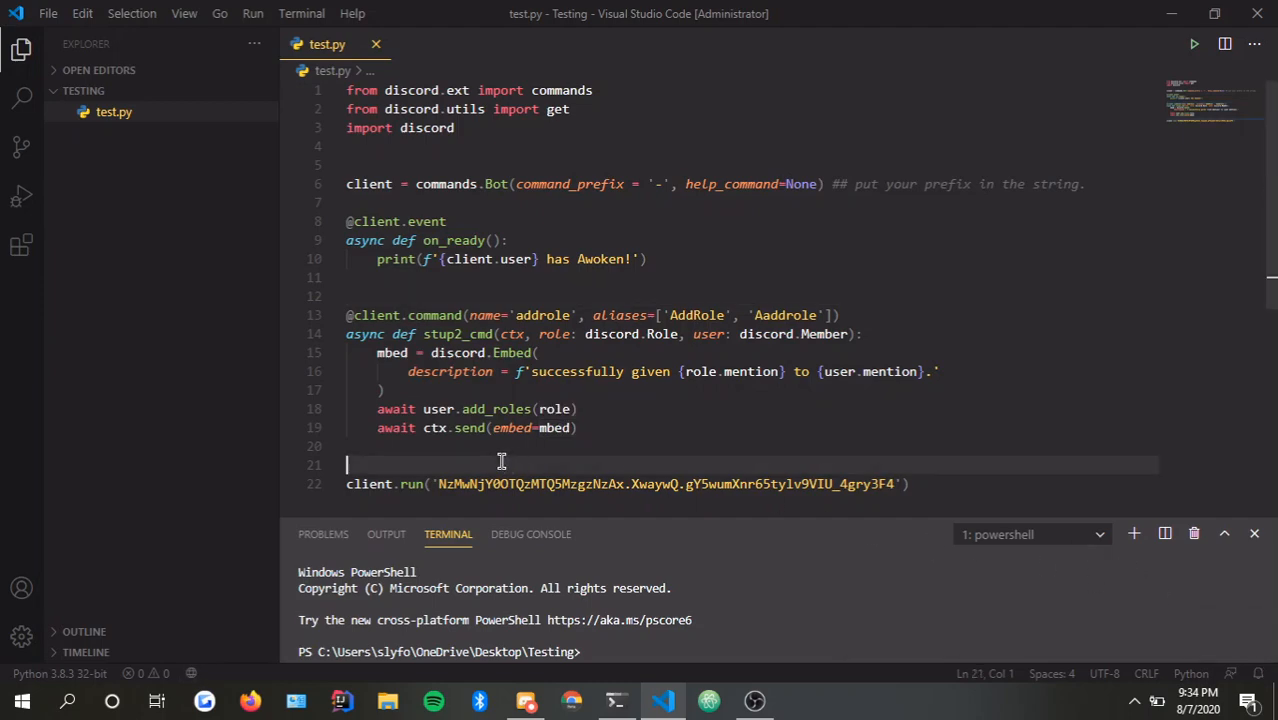
mouse_move(400, 464)
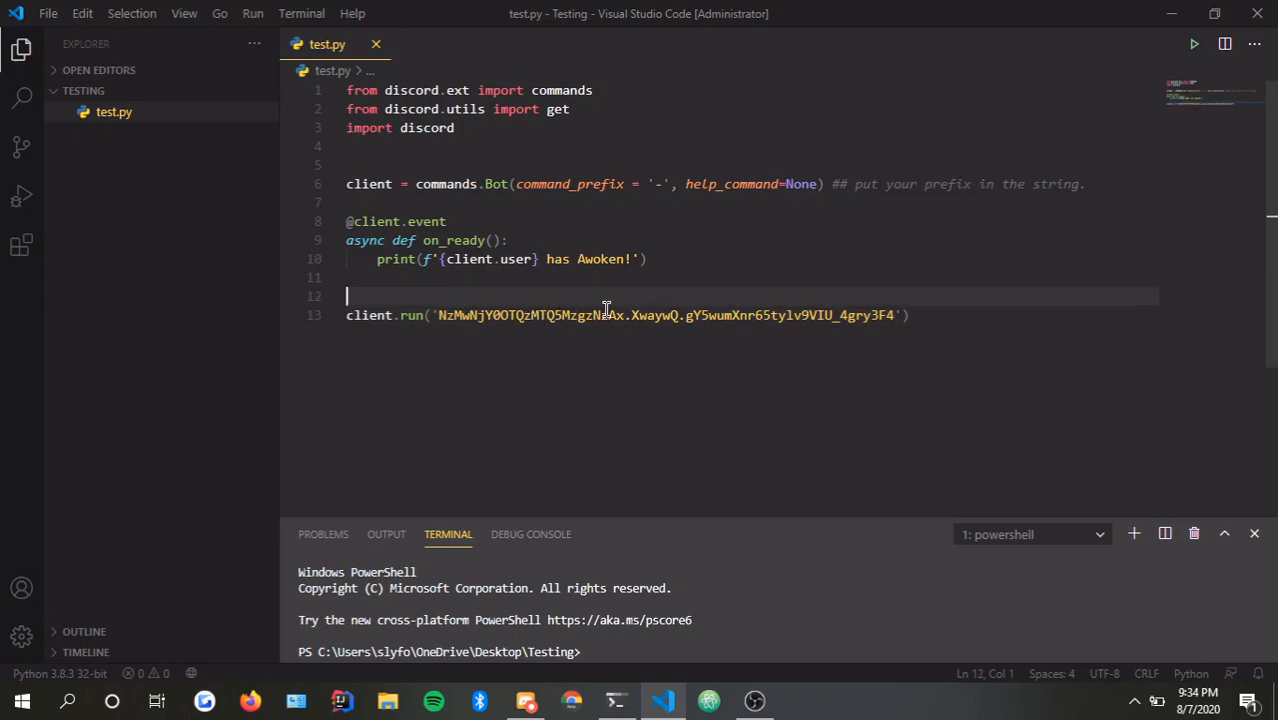
Leave blank lines above client.run where the addrole command was removed
left_click(580, 108)
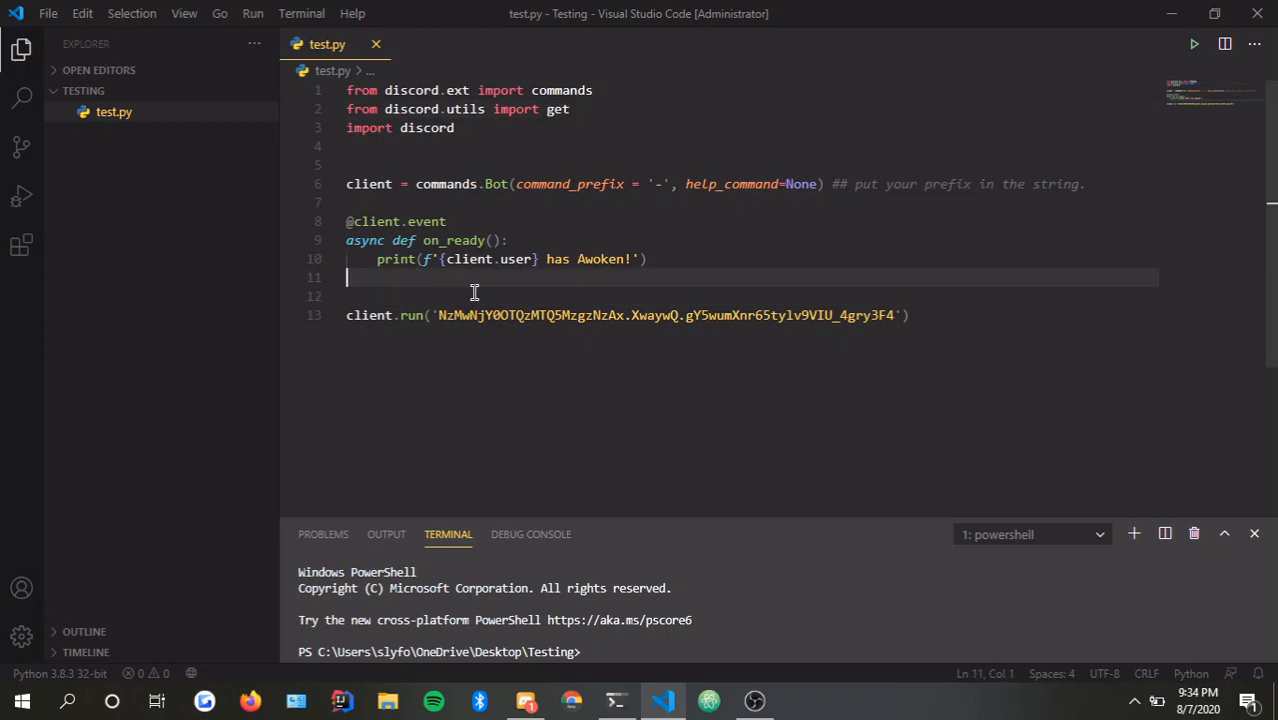
key("enter")
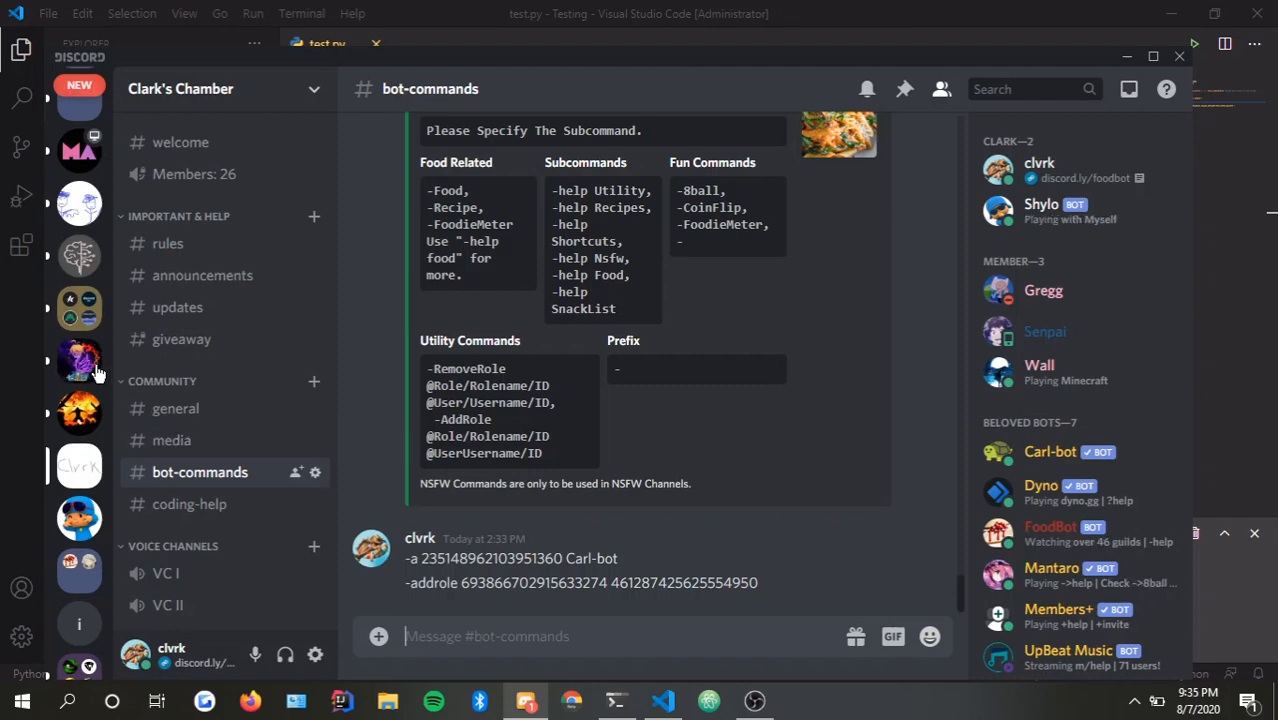
mouse_move(80, 362)
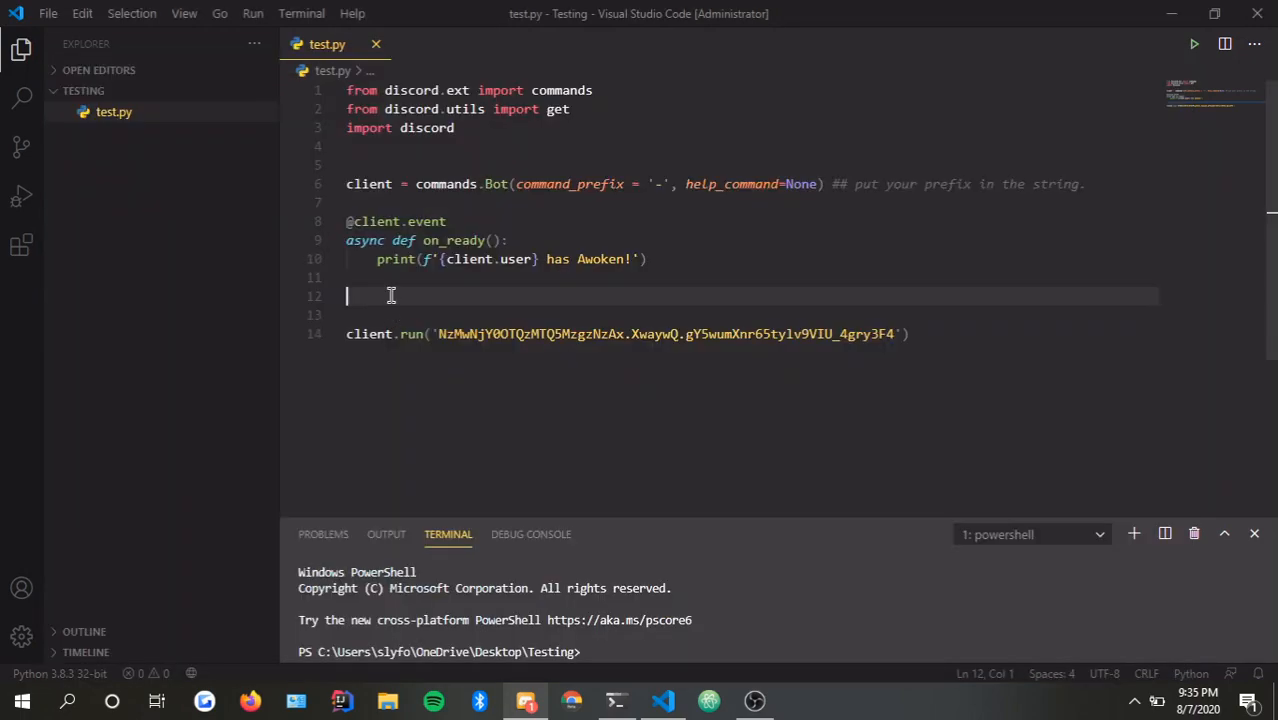
type("@c")
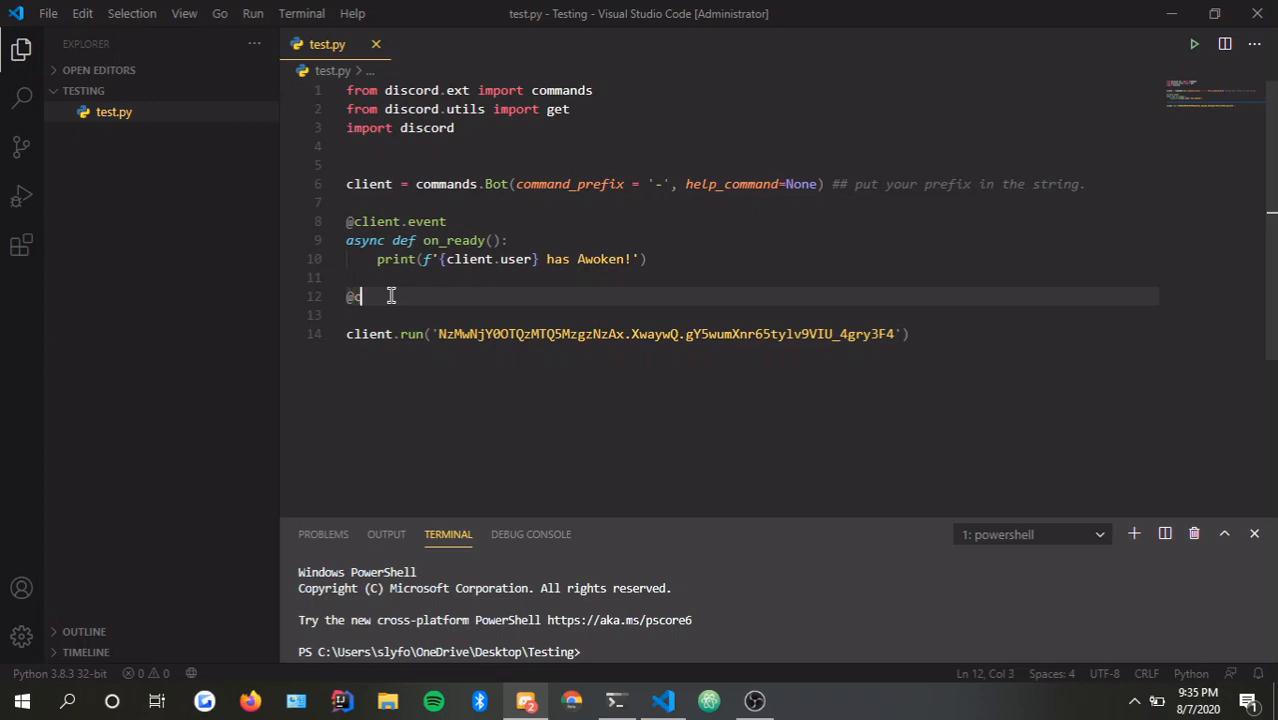
type("client.")
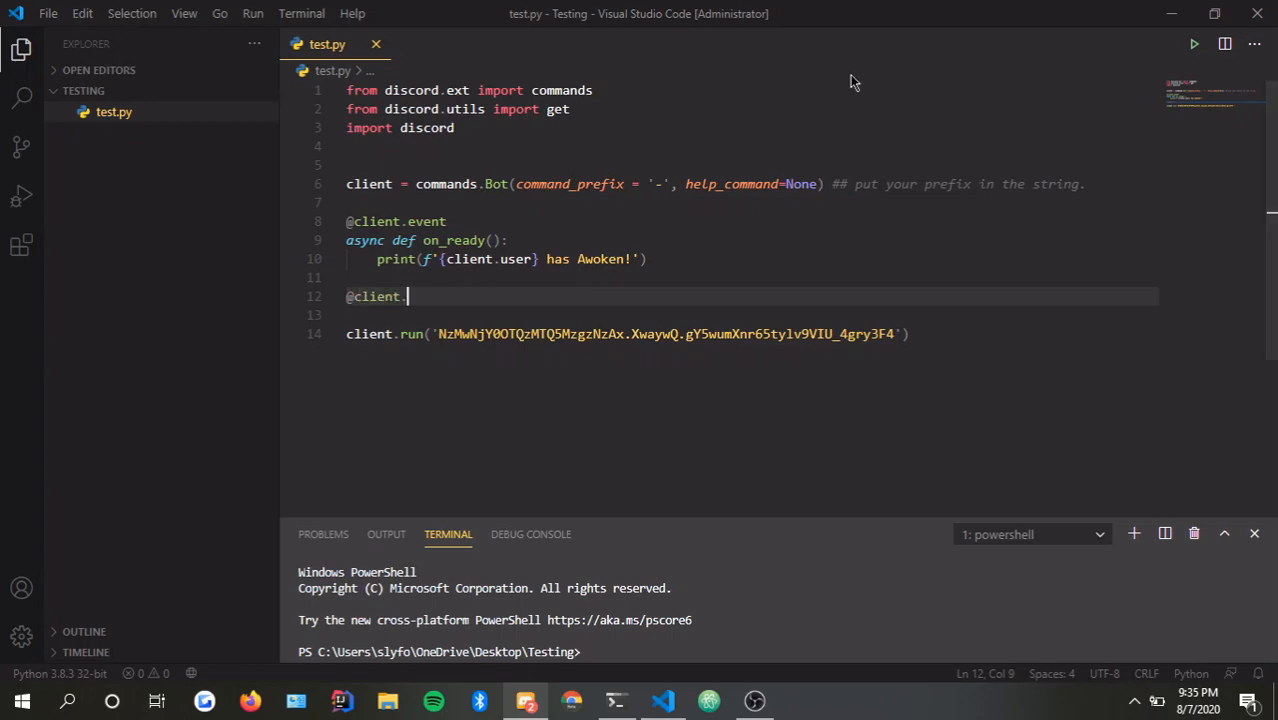
type("command()")
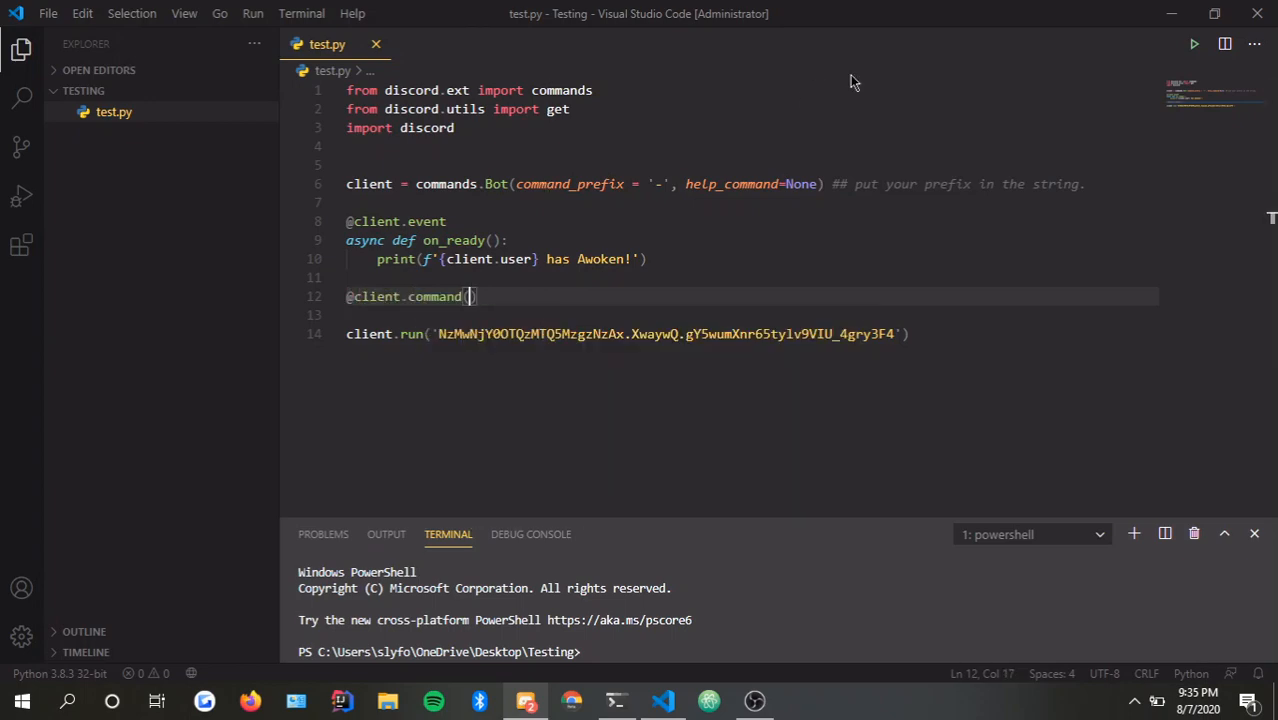
key("Enter")
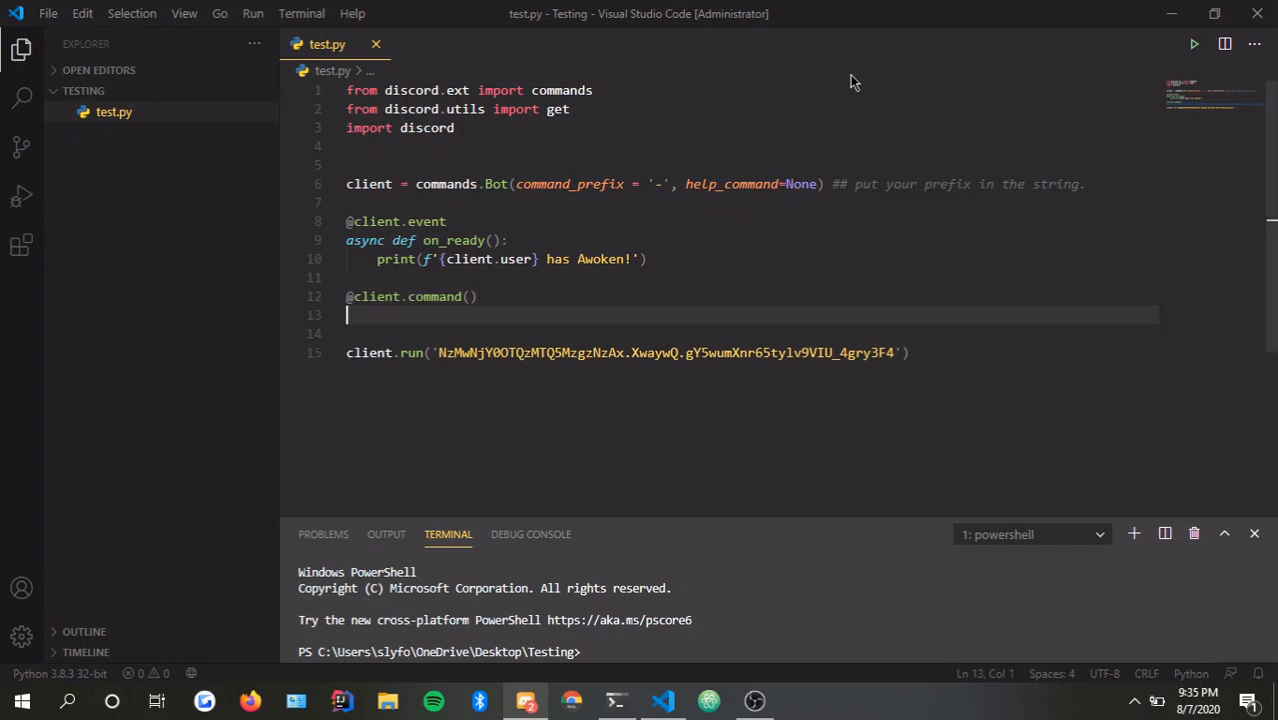
type("async def")
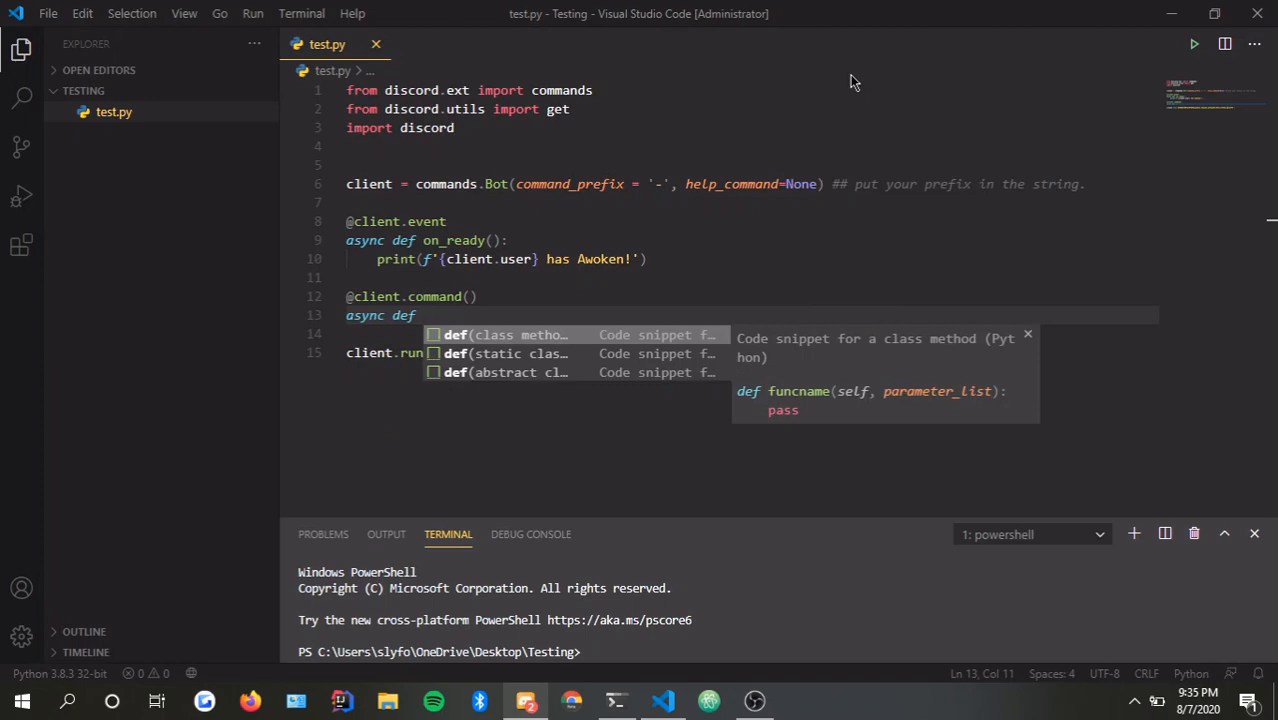
type("test")
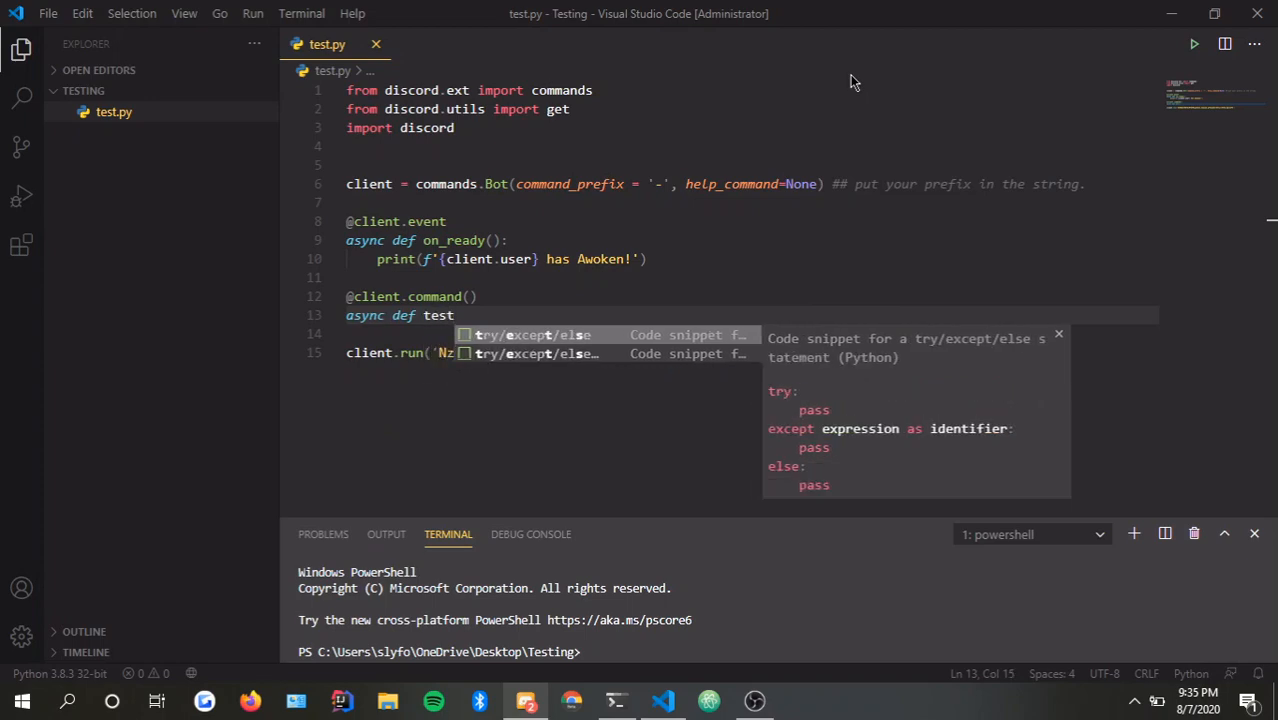
type("ctx)")
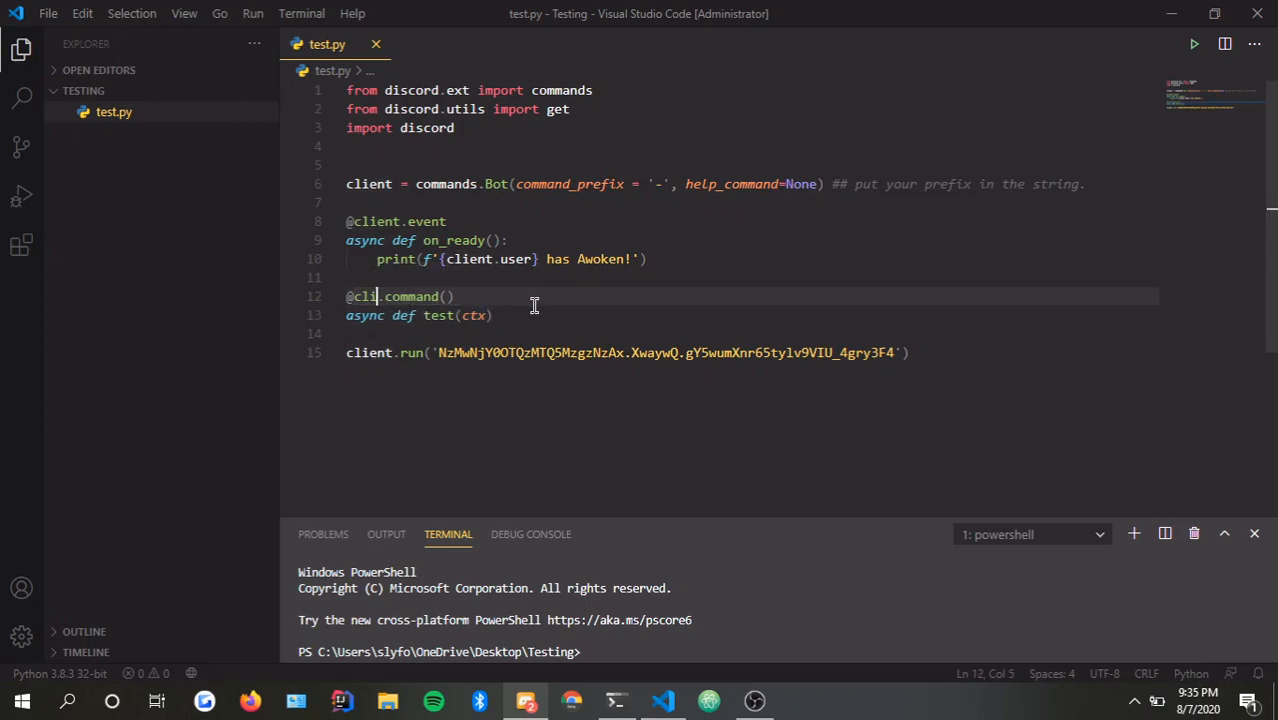
type("comma")
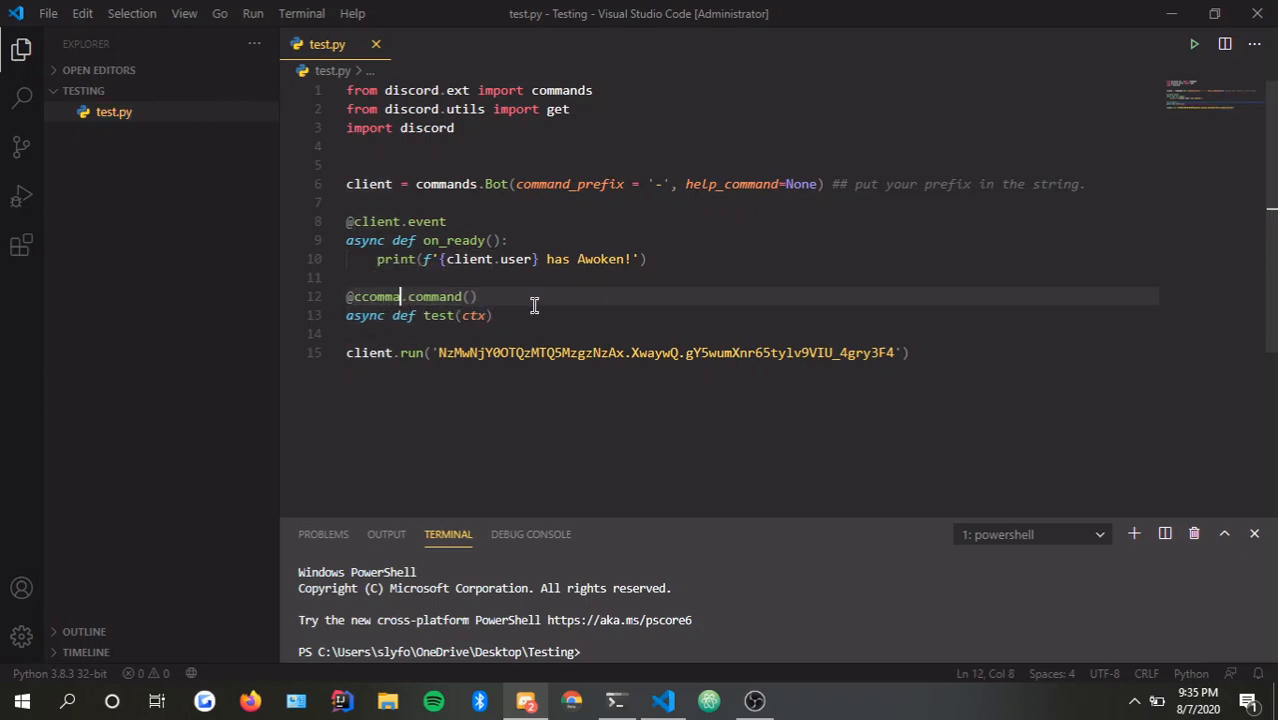
key("BackSpace")
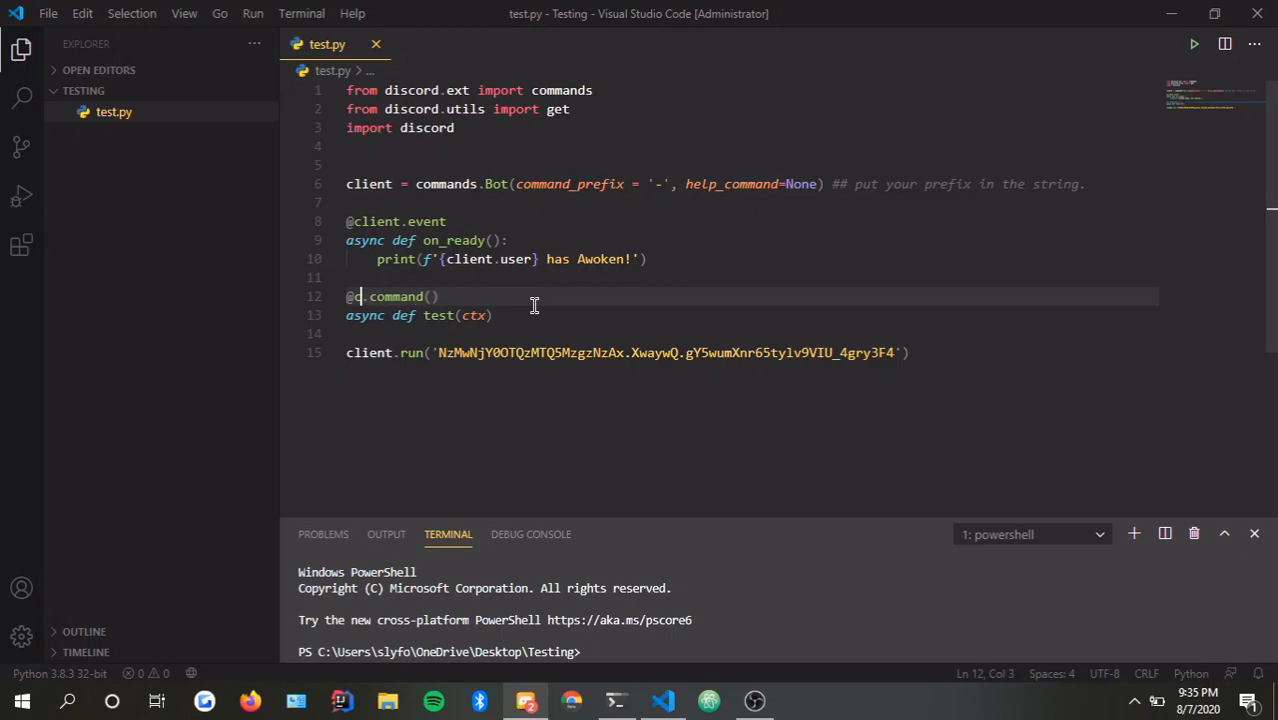
type("ommands")
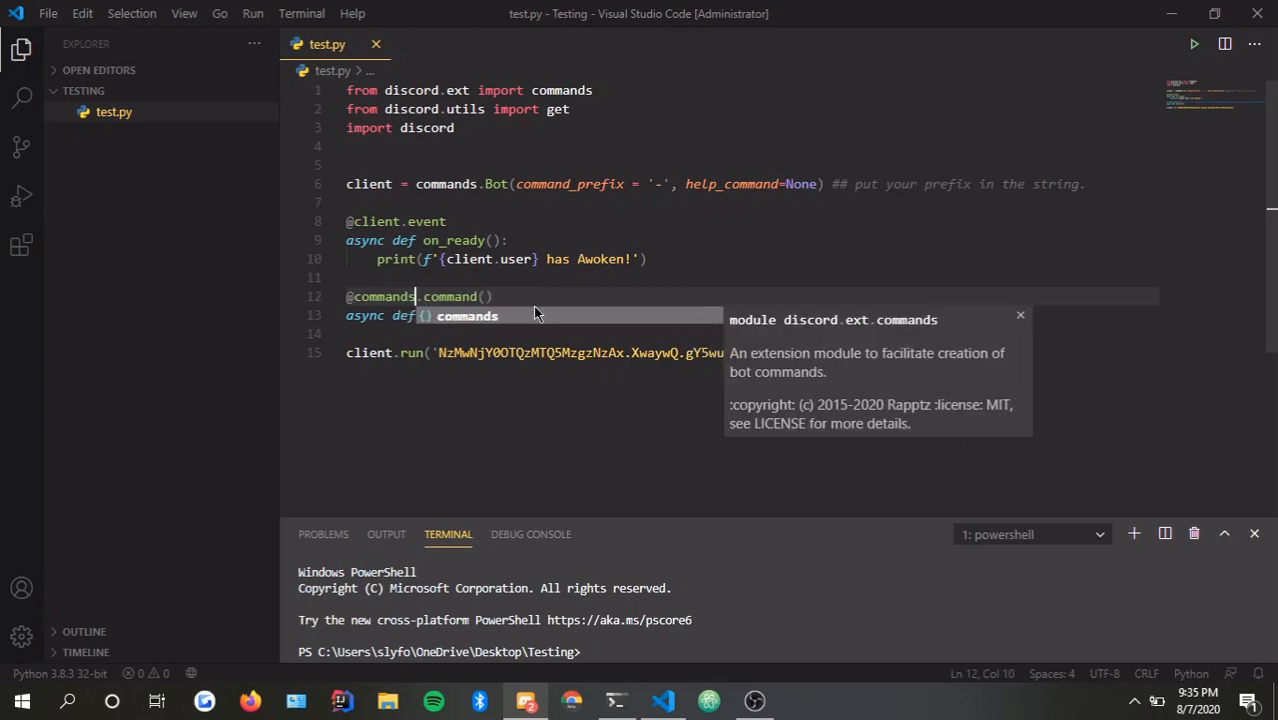
type("test(ctx)")
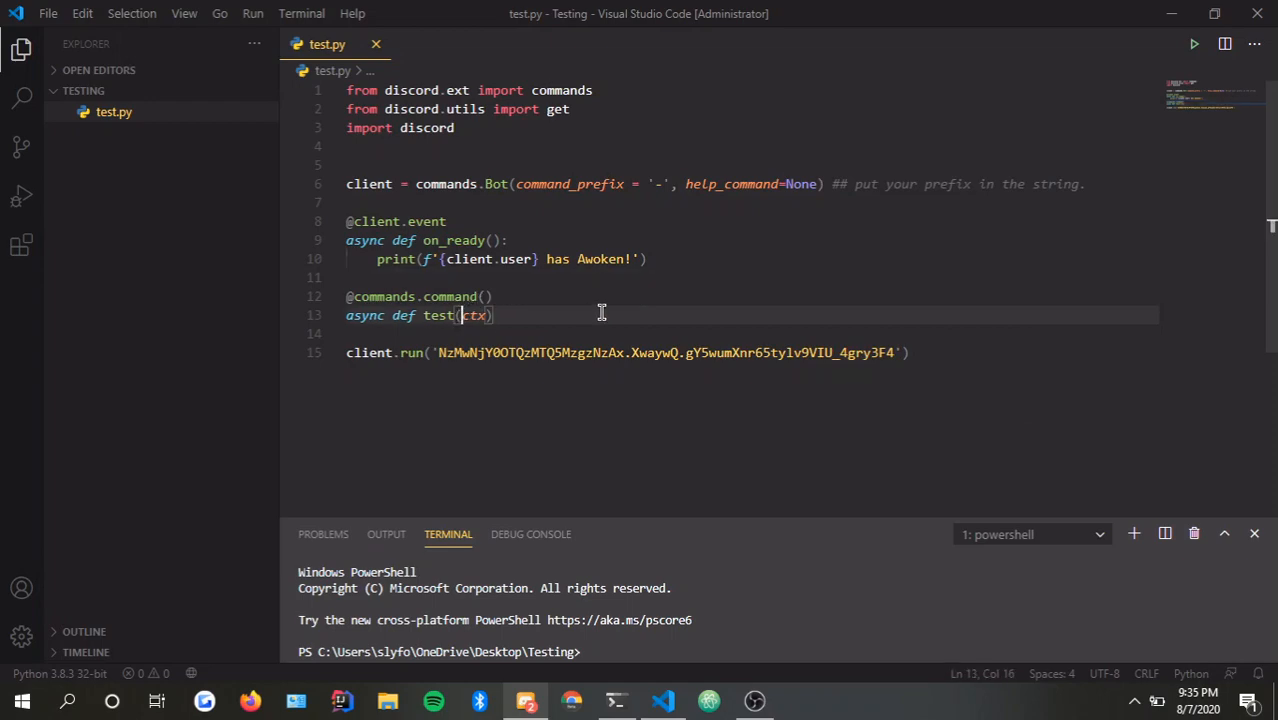
type("self,")
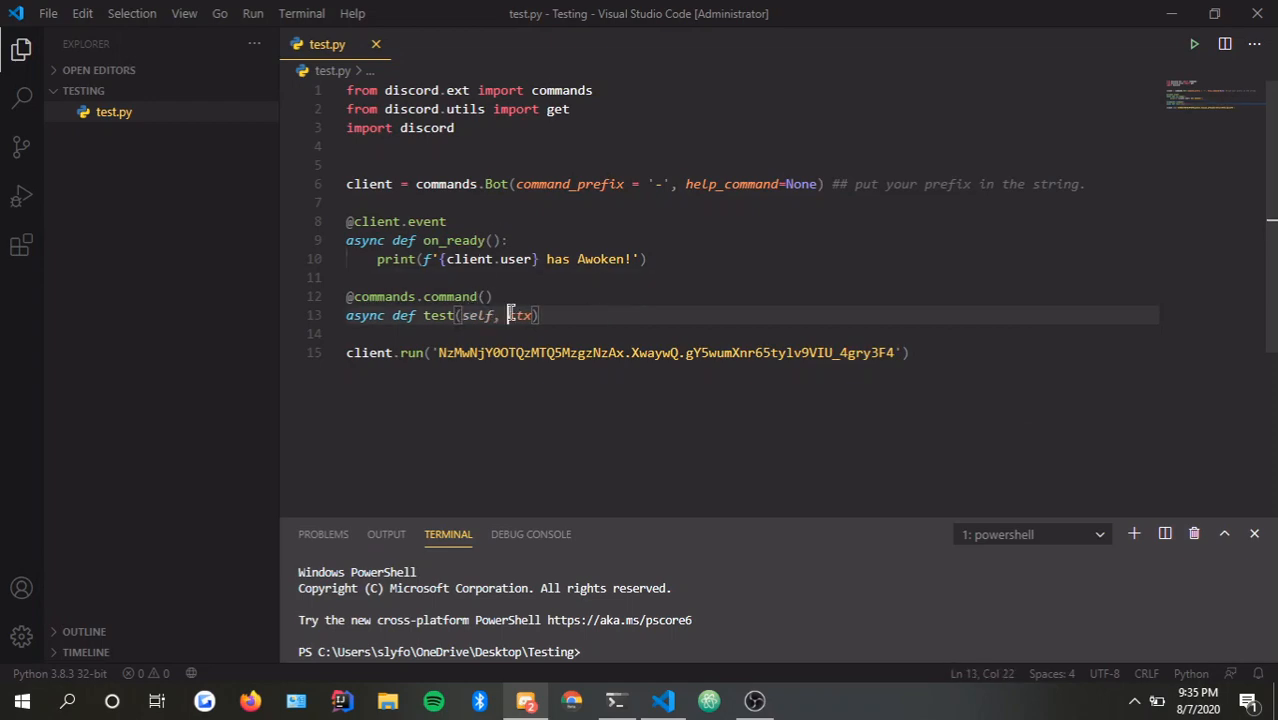
mouse_move(560, 290)
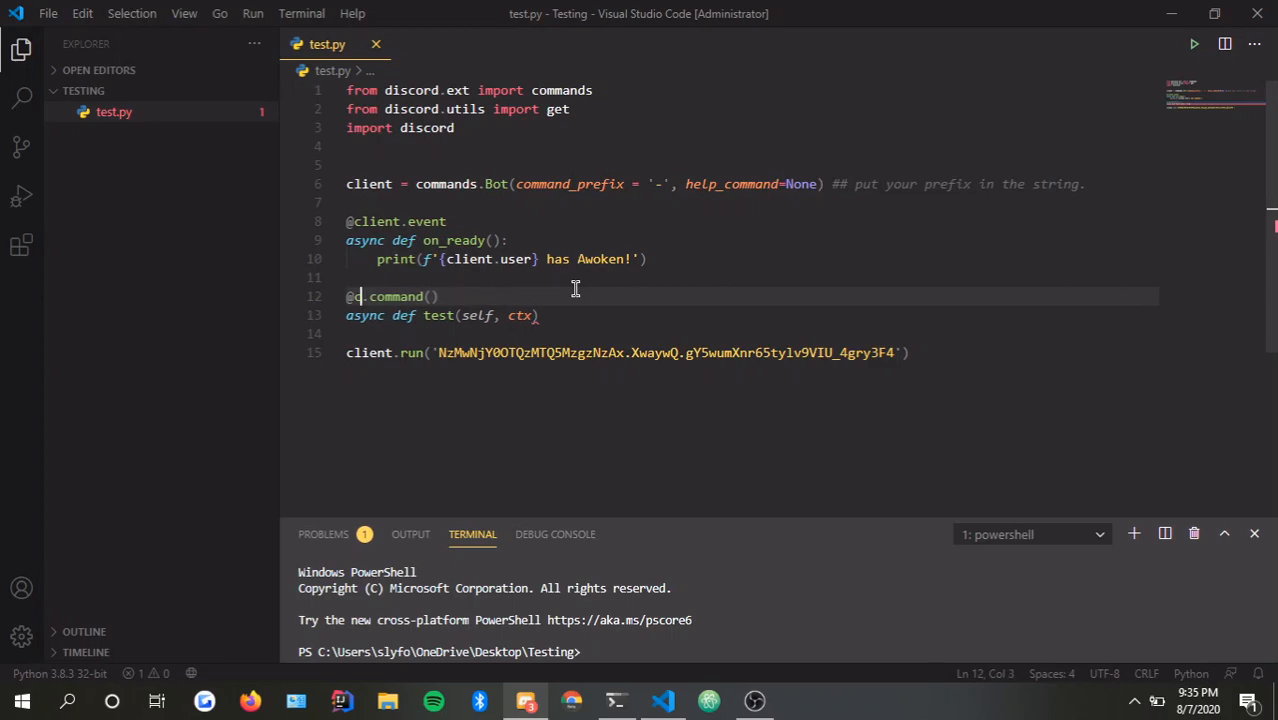
type("lient")
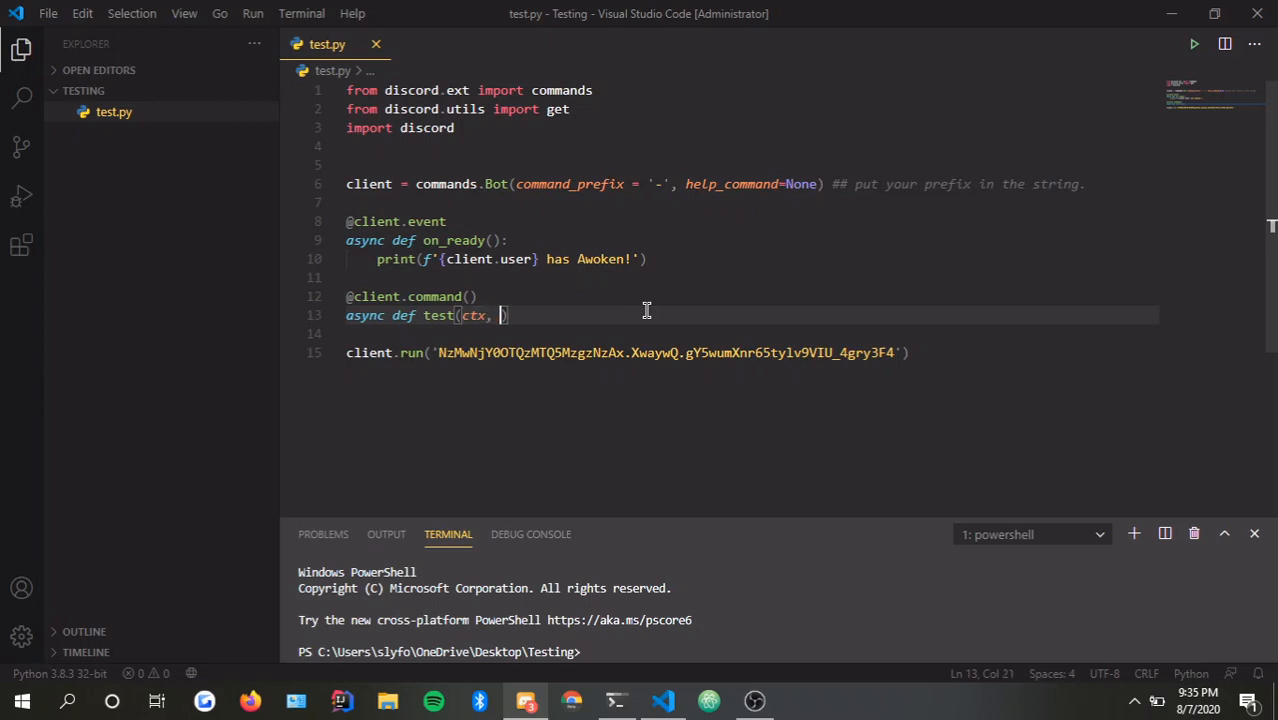
type("arg")
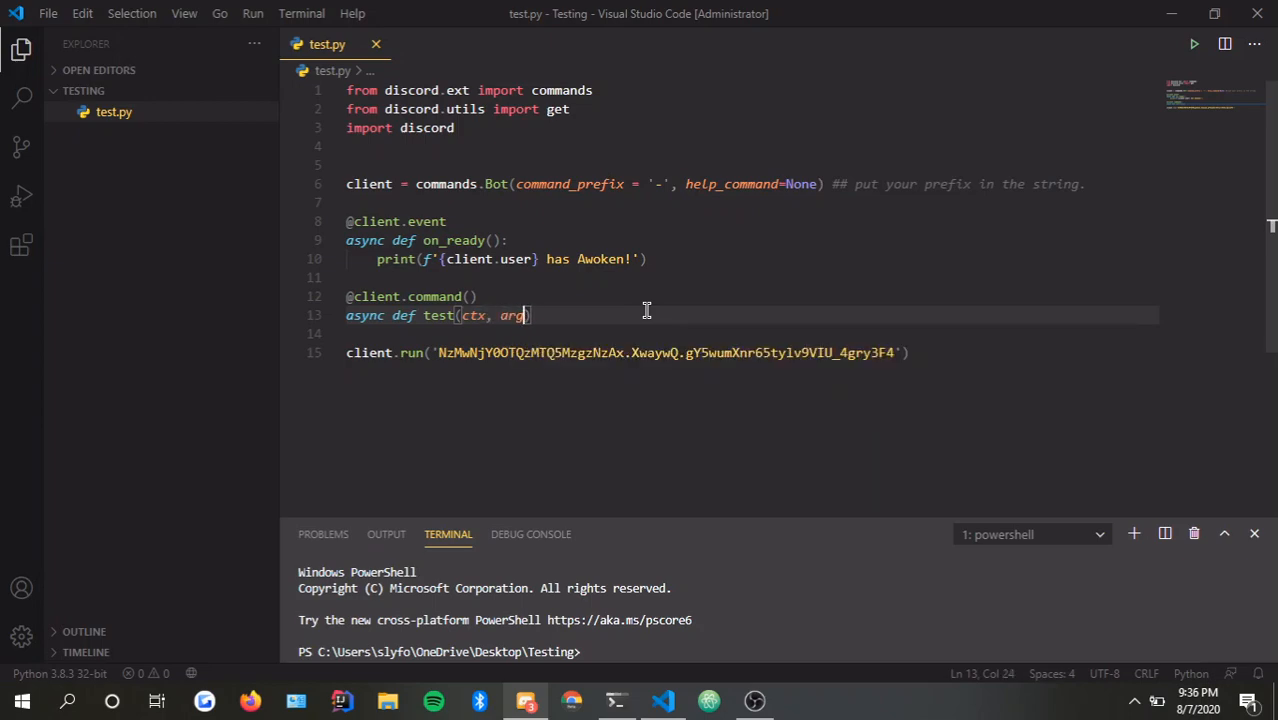
key("BackSpace")
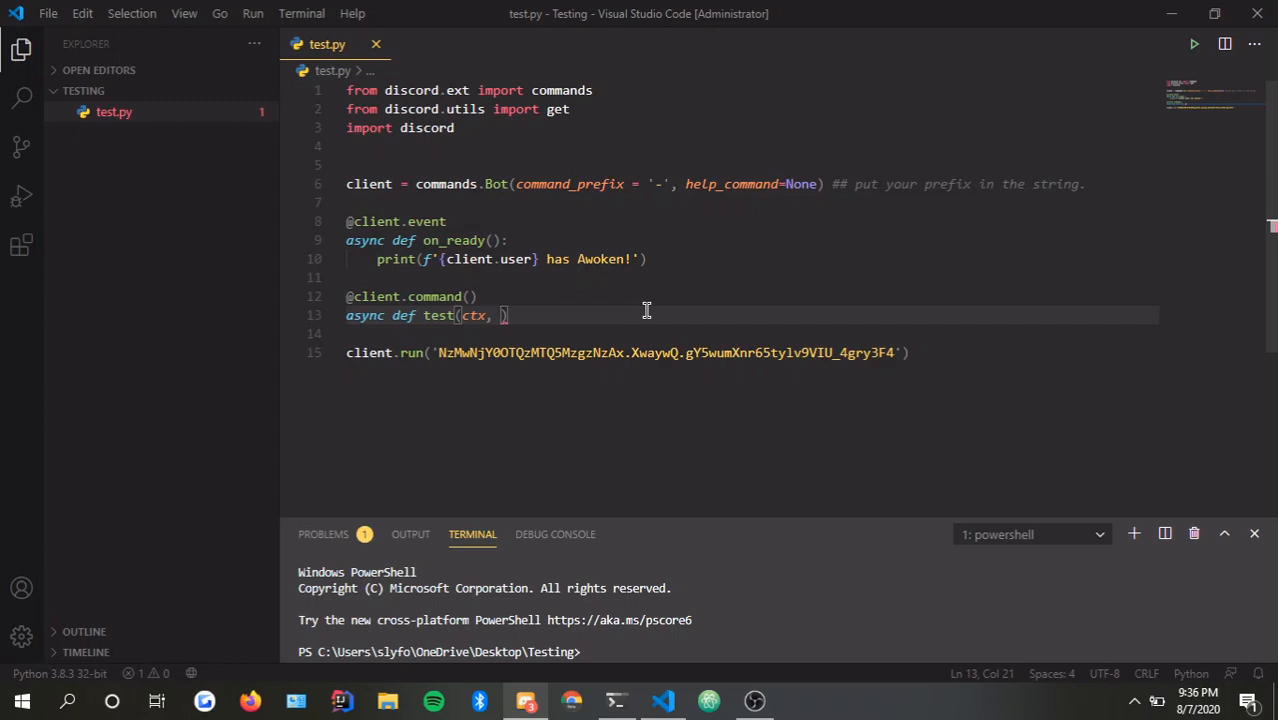
key("Backspace")
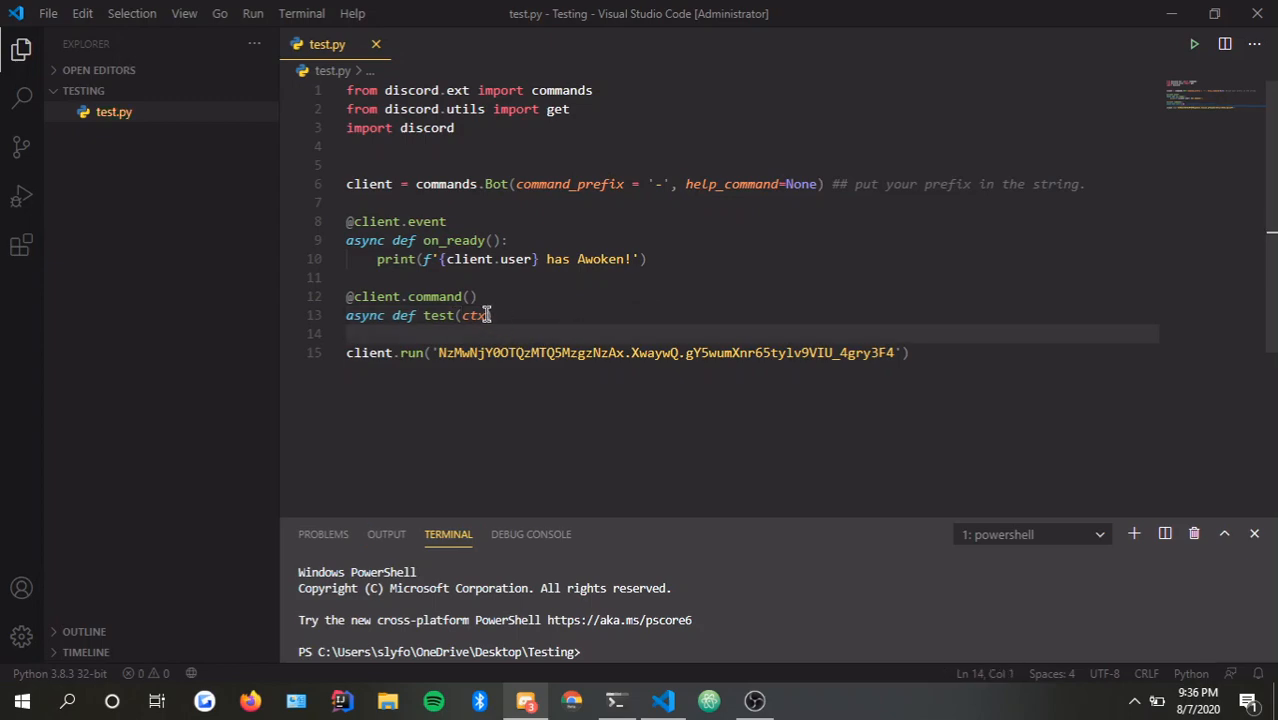
type(",")
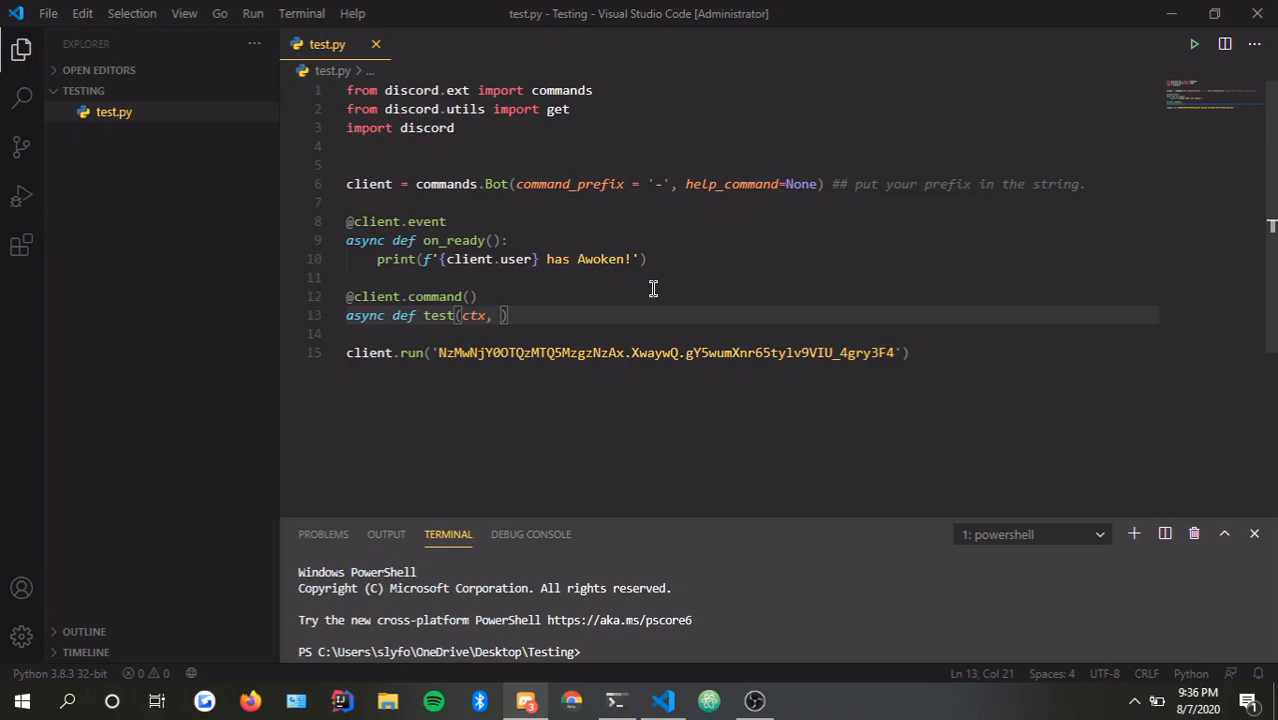
Add parameters role: discord.Role and user: discord.Member to the test command
type("role: d")
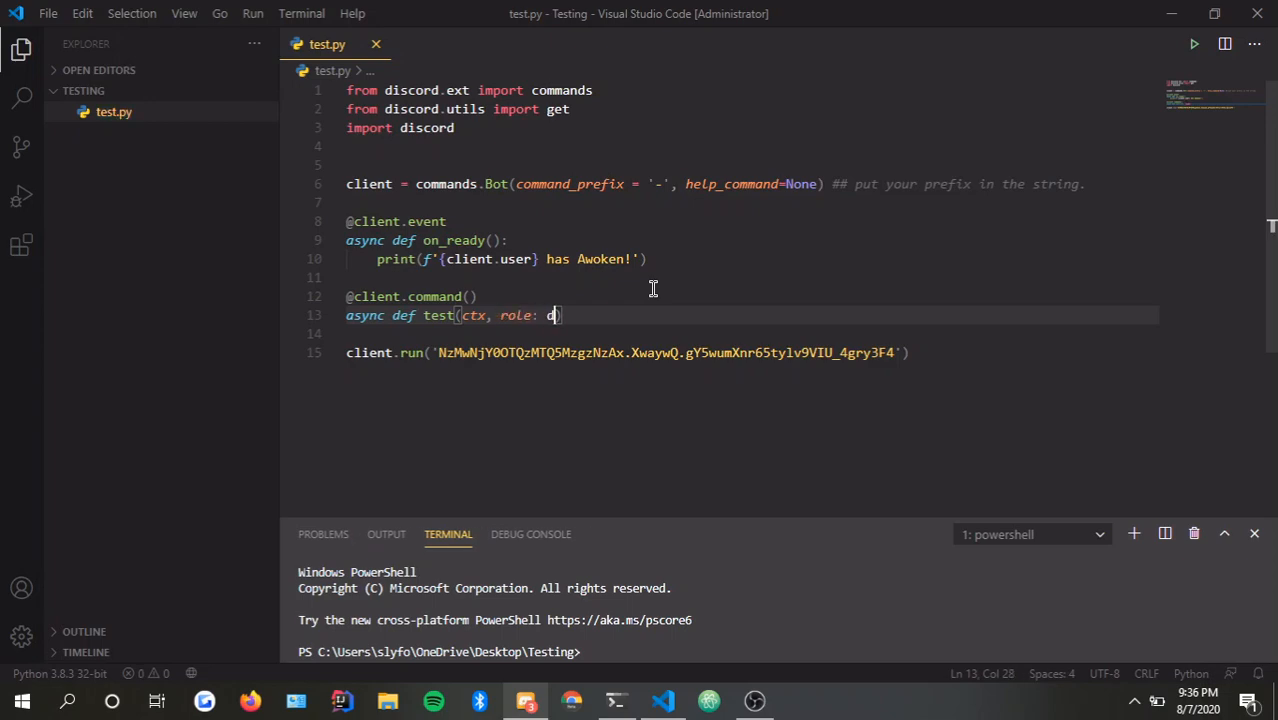
type("iscord.Role,")
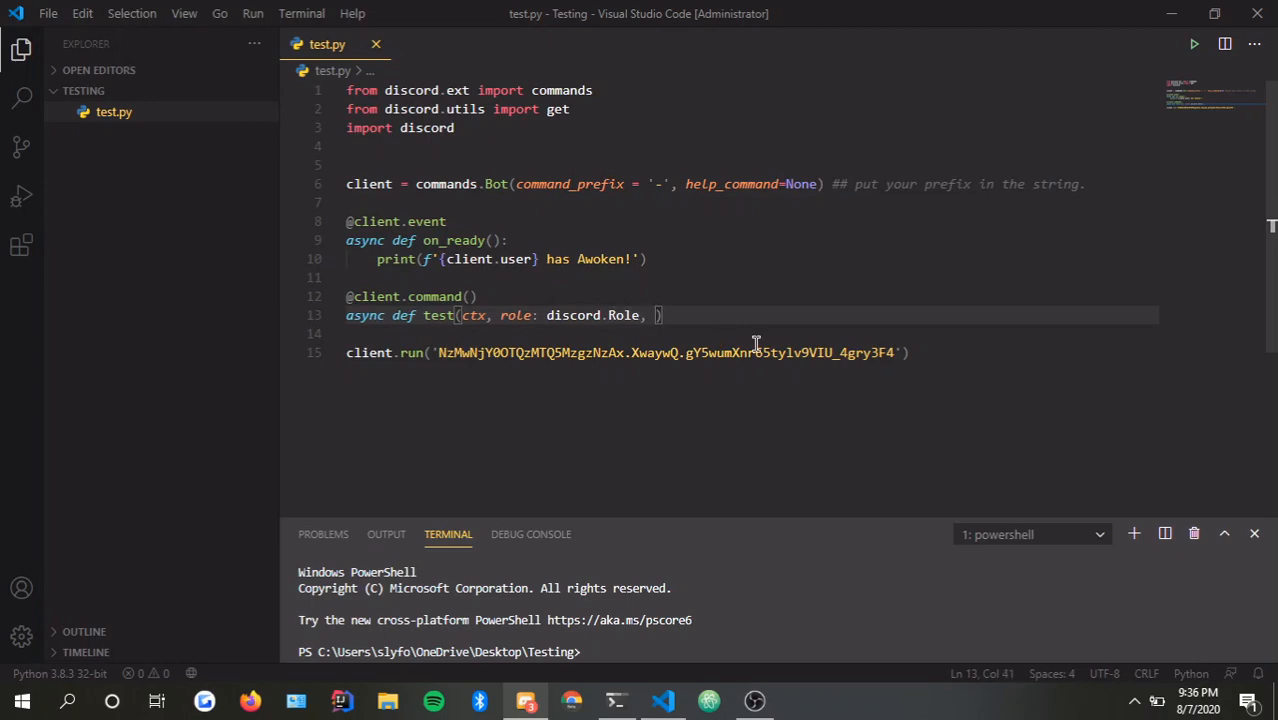
type("user: discord.")
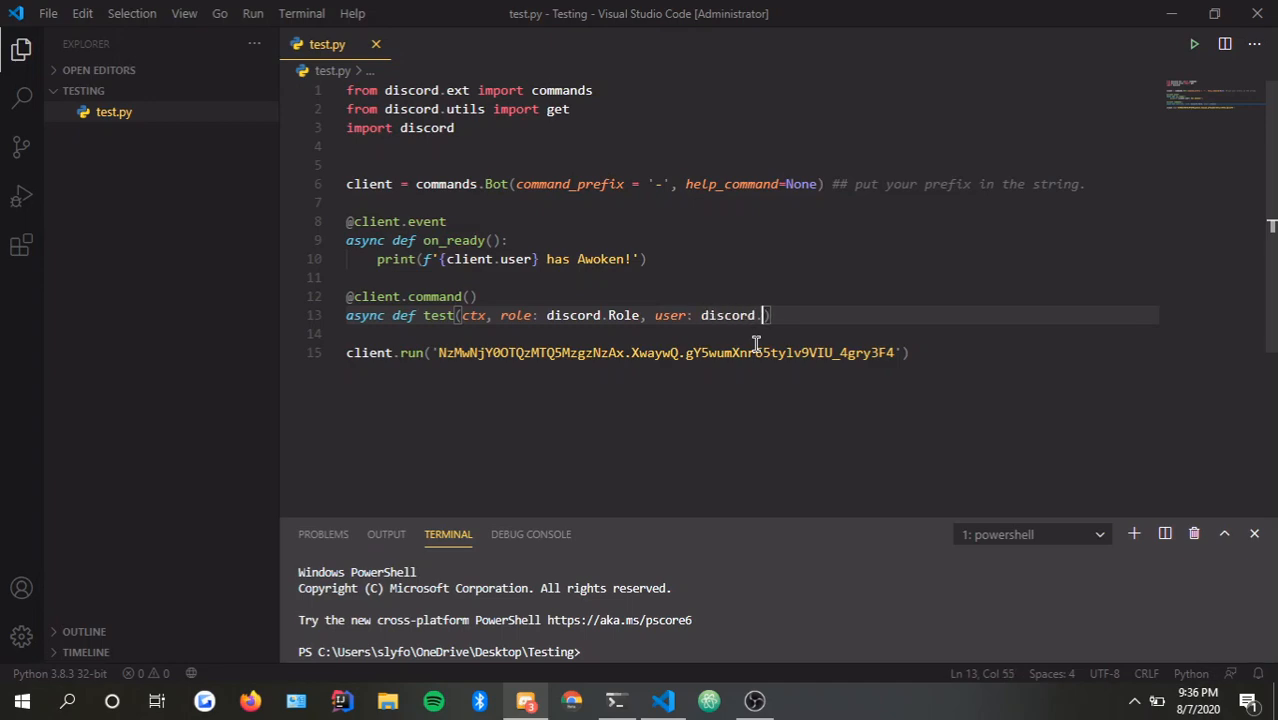
type("Member)")
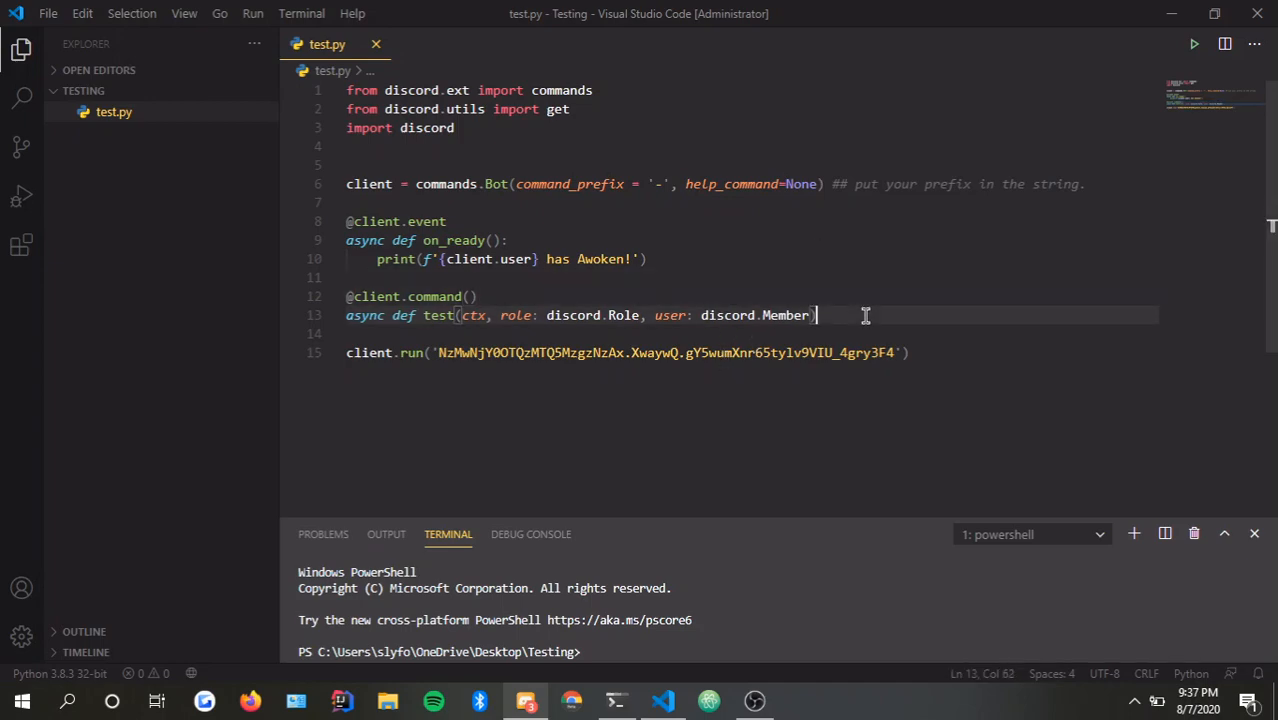
mouse_move(900, 336)
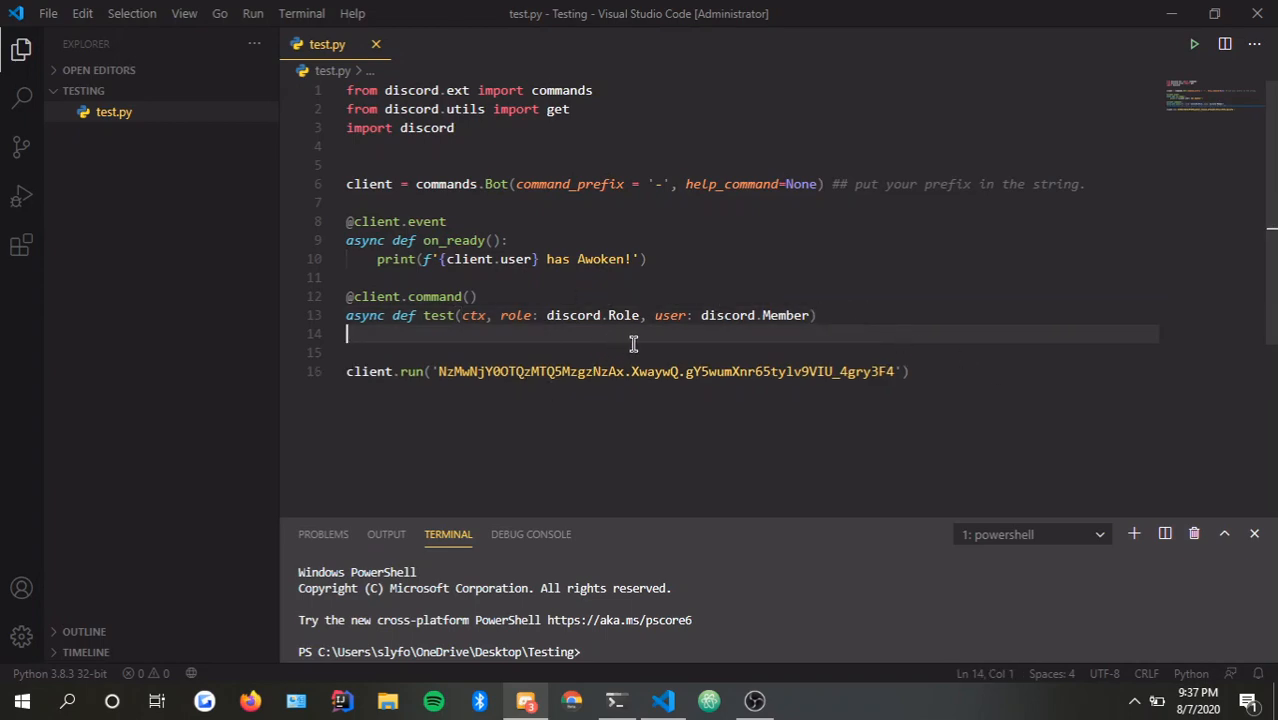
mouse_move(746, 400)
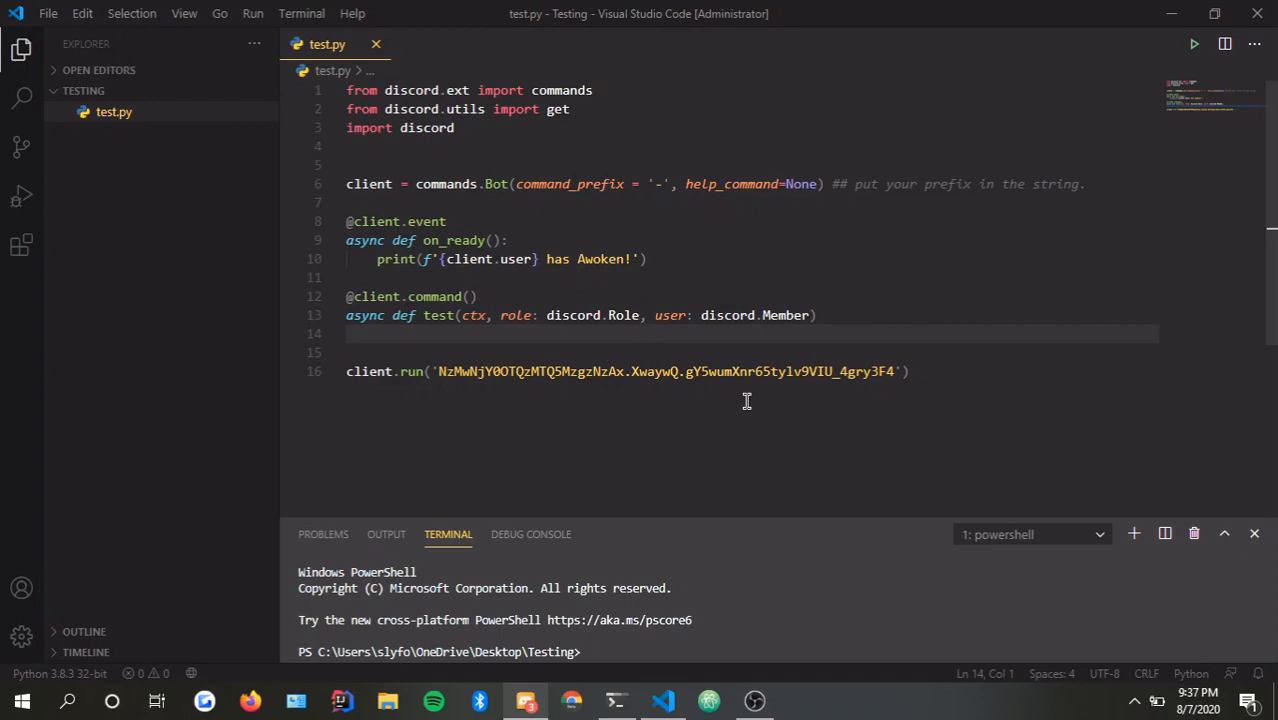
Remove the type hints and try a role = discord.Role line, then delete it
left_click(636, 316)
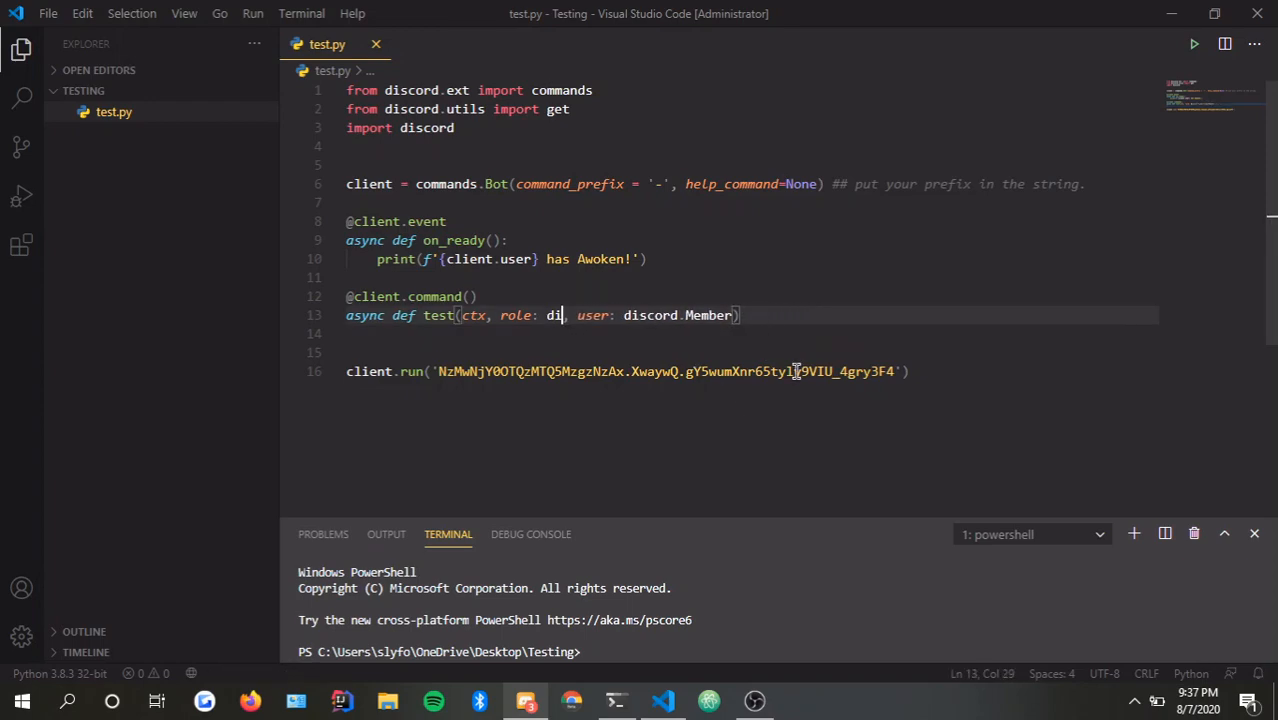
key("Backspace")
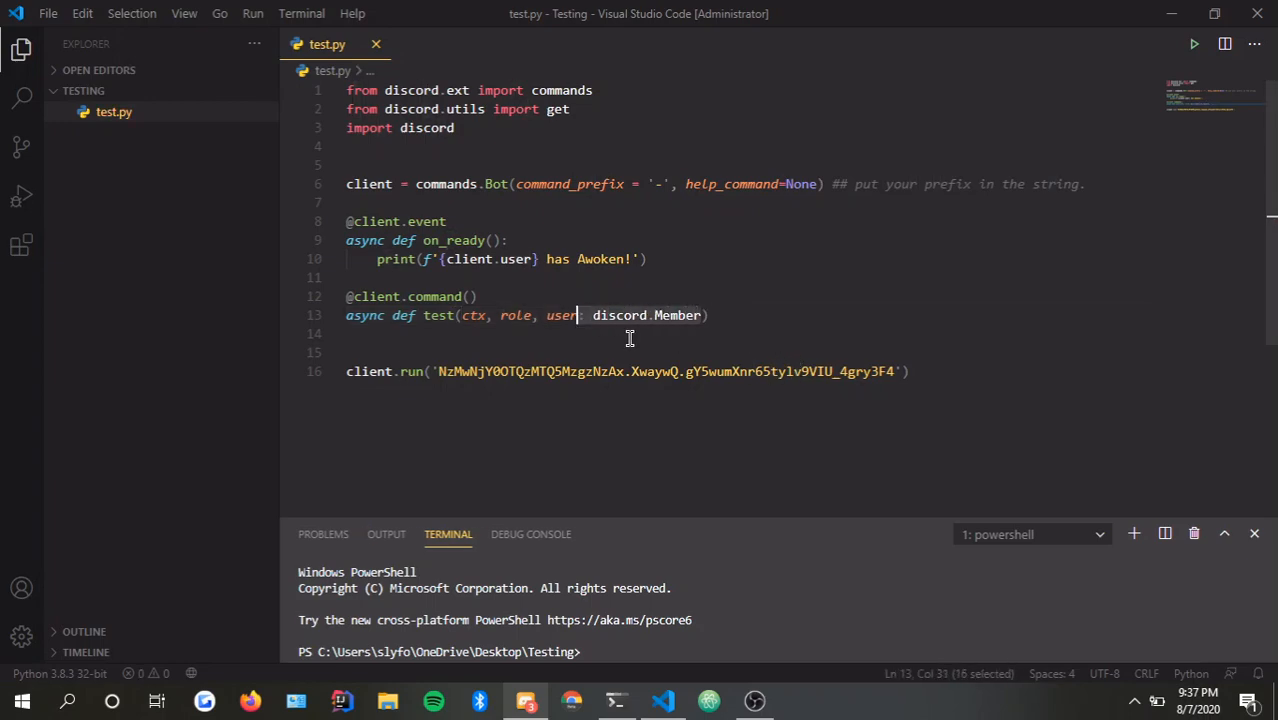
key("Delete")
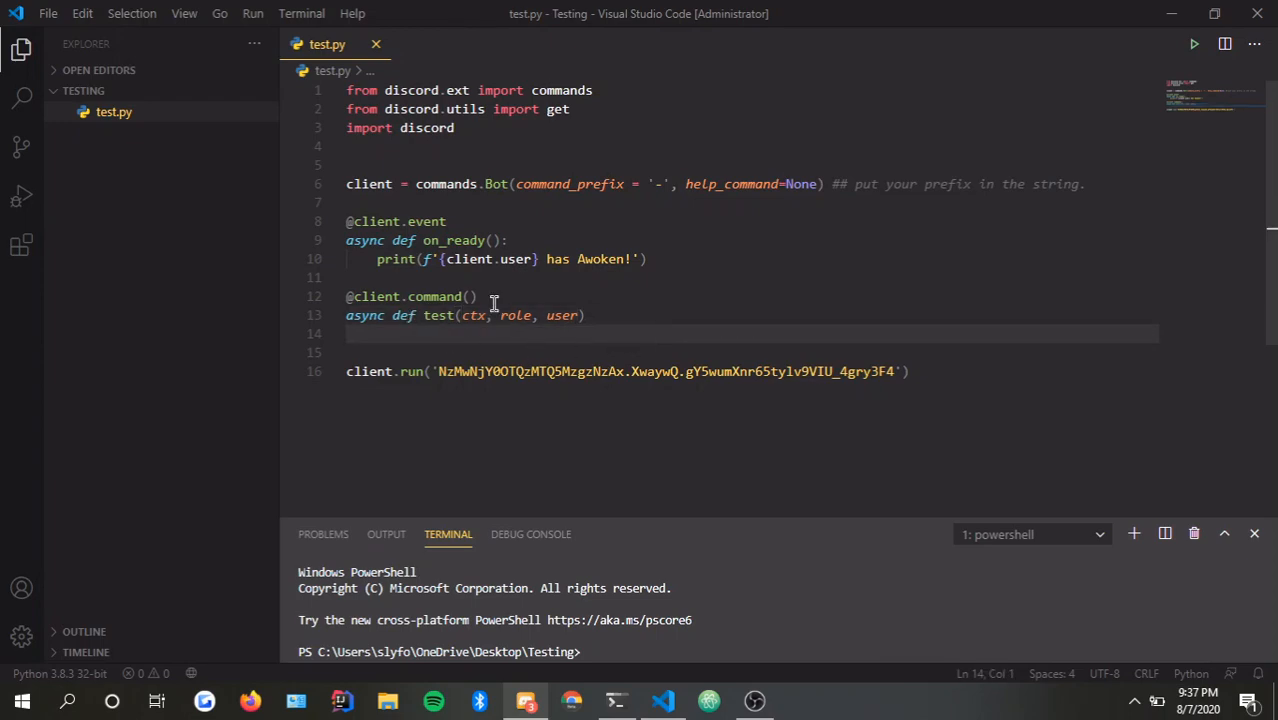
mouse_move(488, 334)
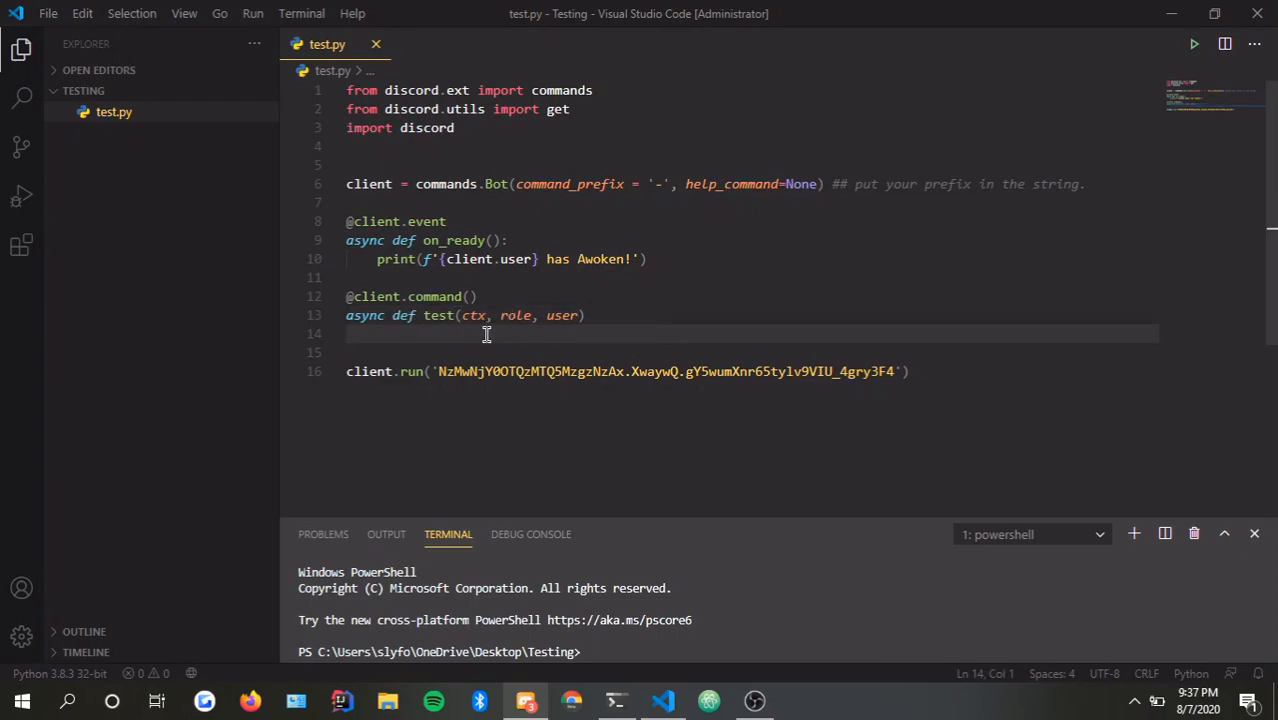
type("role =")
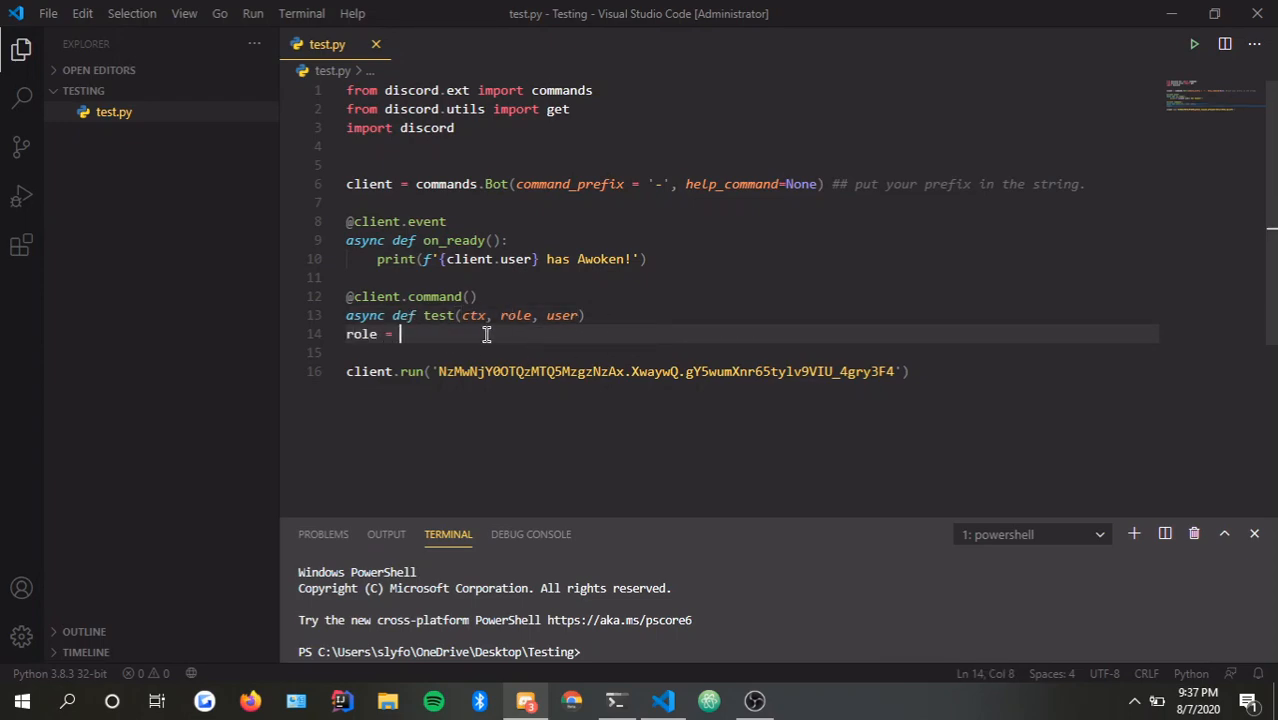
type("discord.")
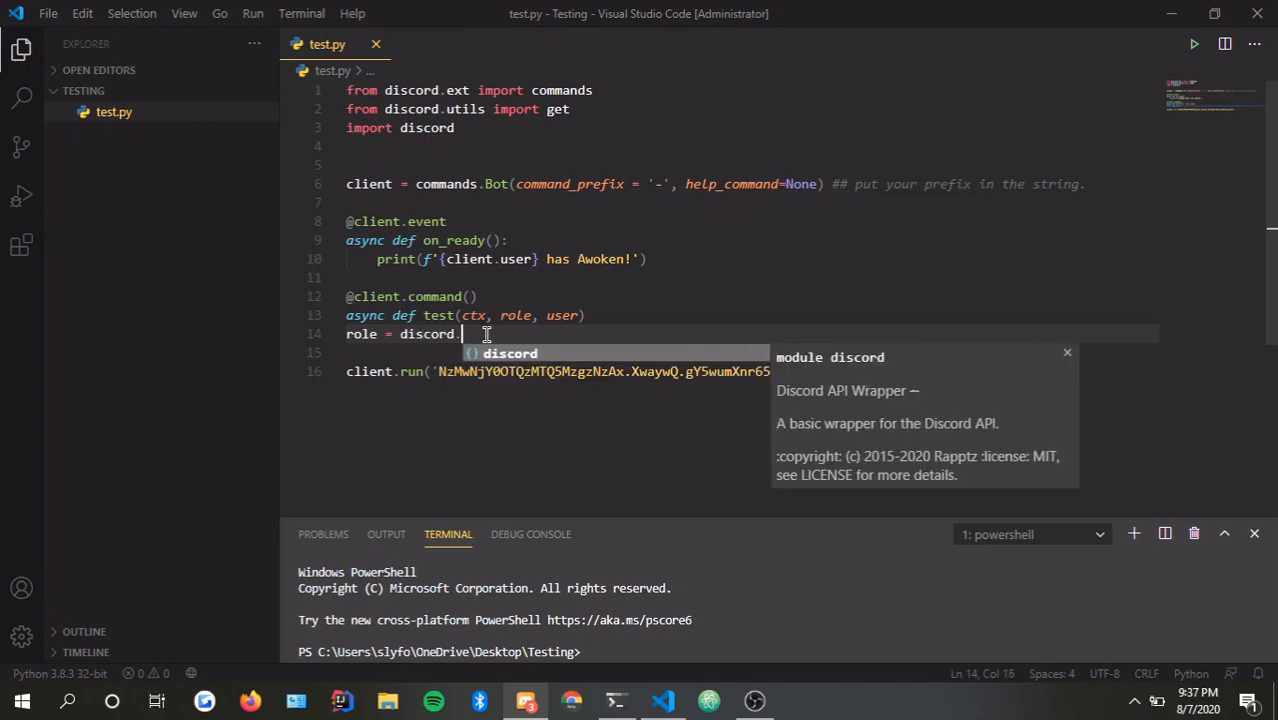
type("Role")
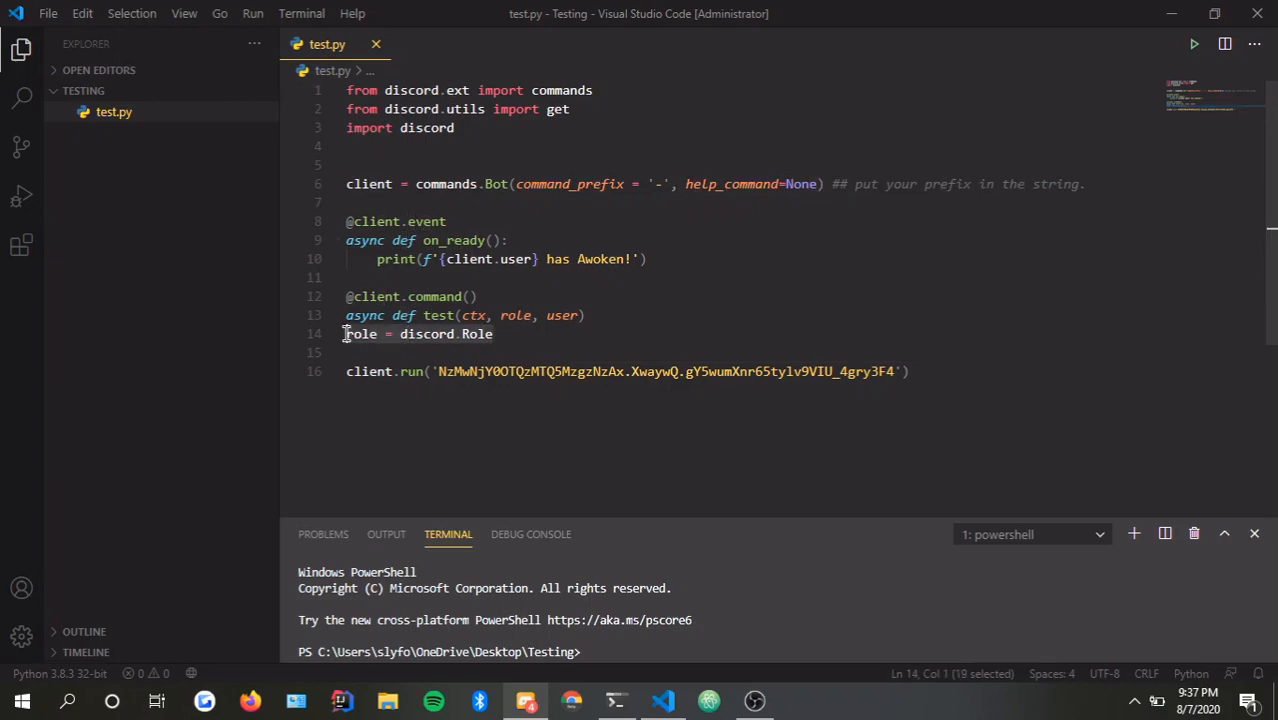
key("Delete")
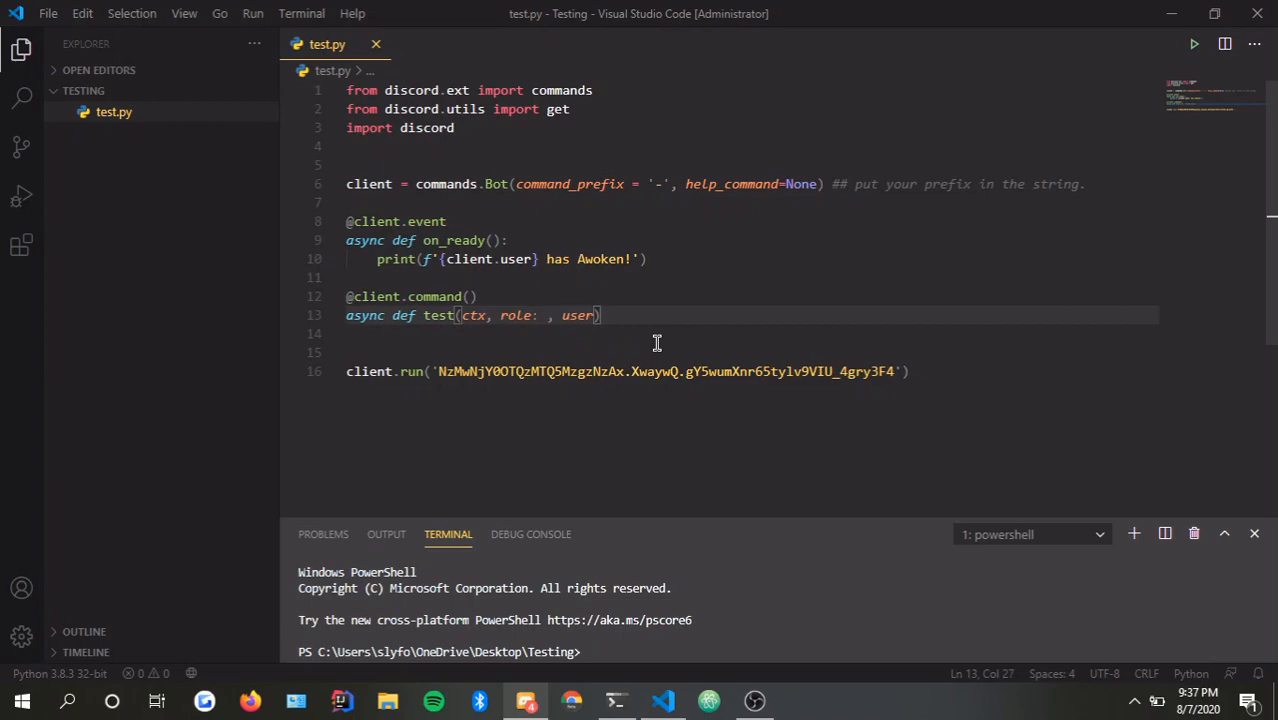
mouse_move(608, 336)
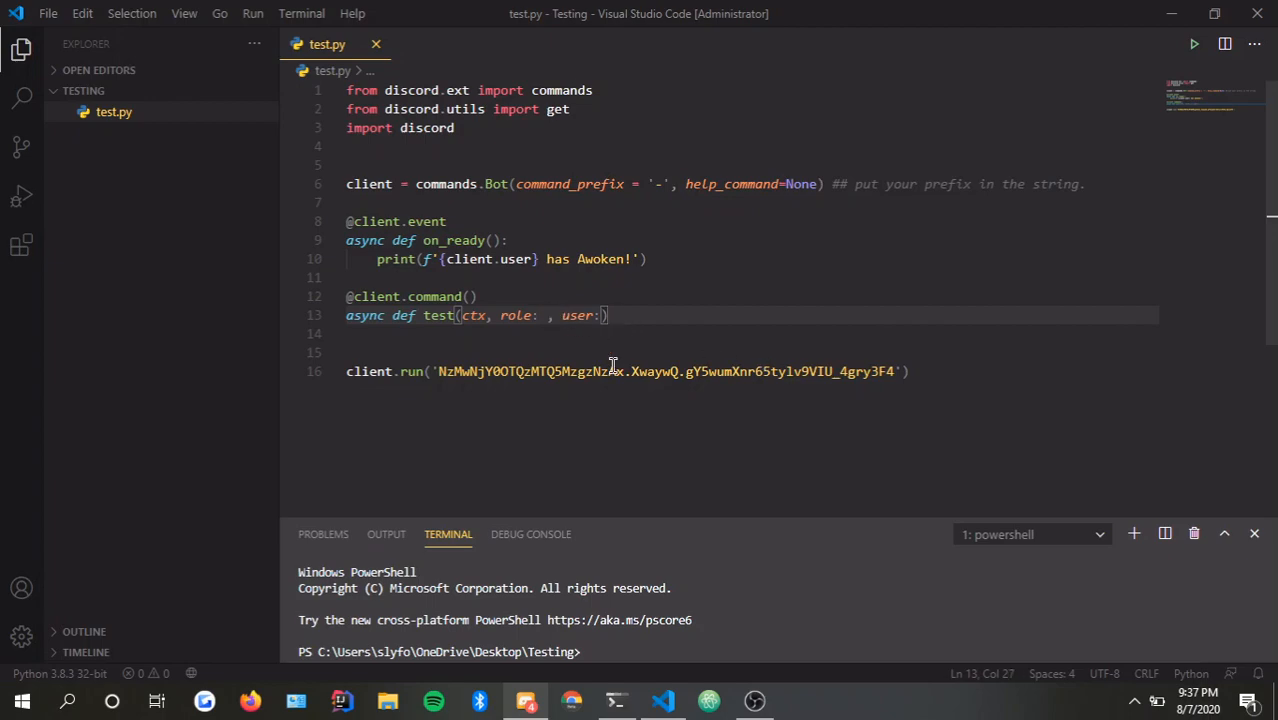
Retype the discord.Role and discord.Member hints and end the header with a colon
type("d")
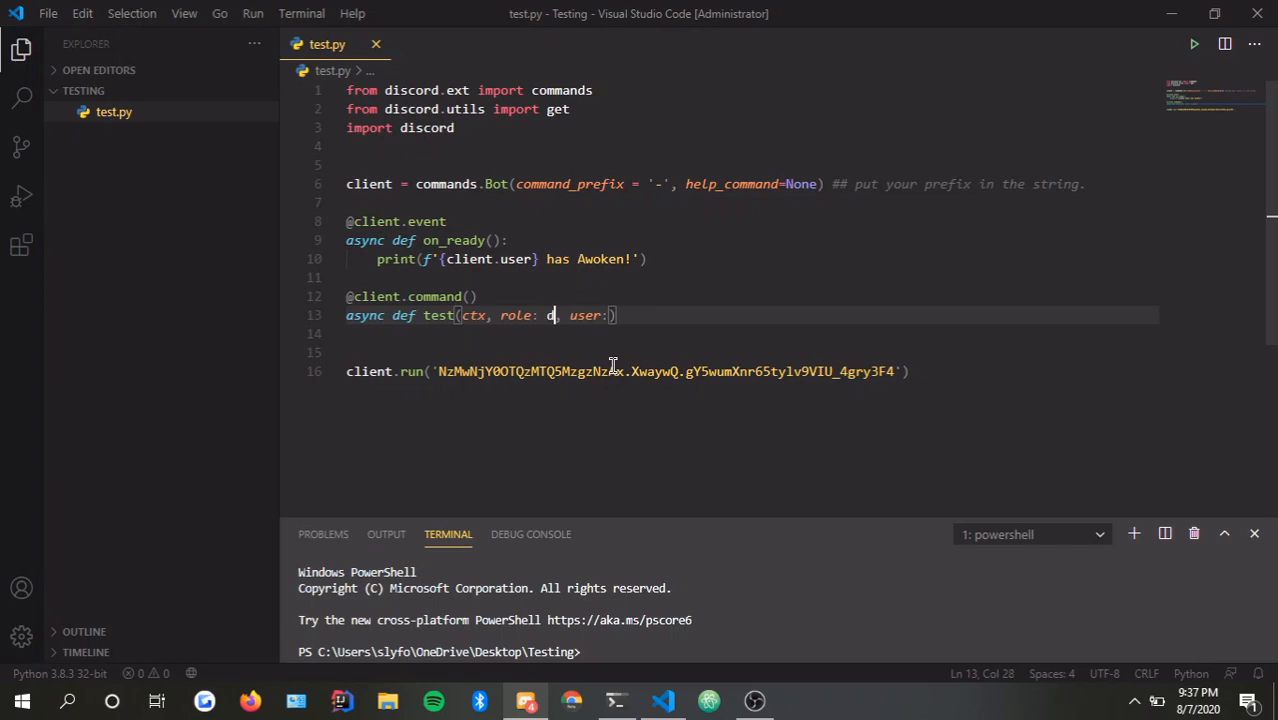
type("iscord.Role")
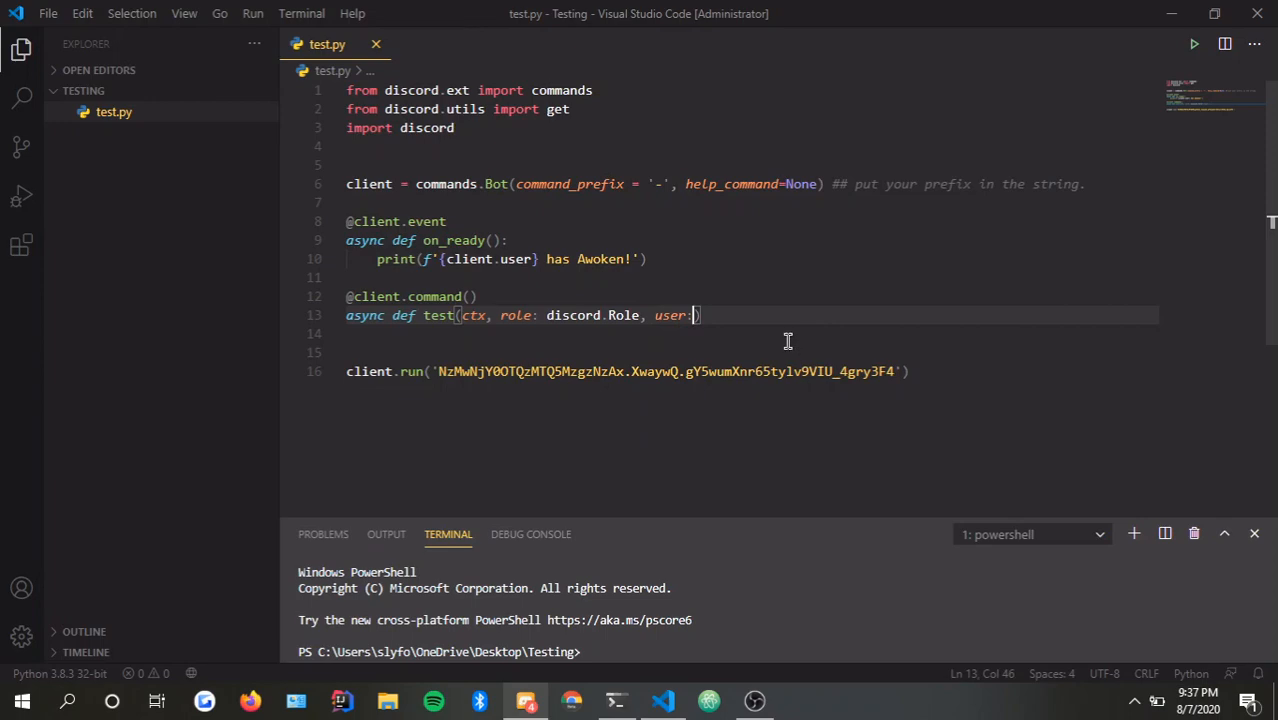
mouse_move(812, 348)
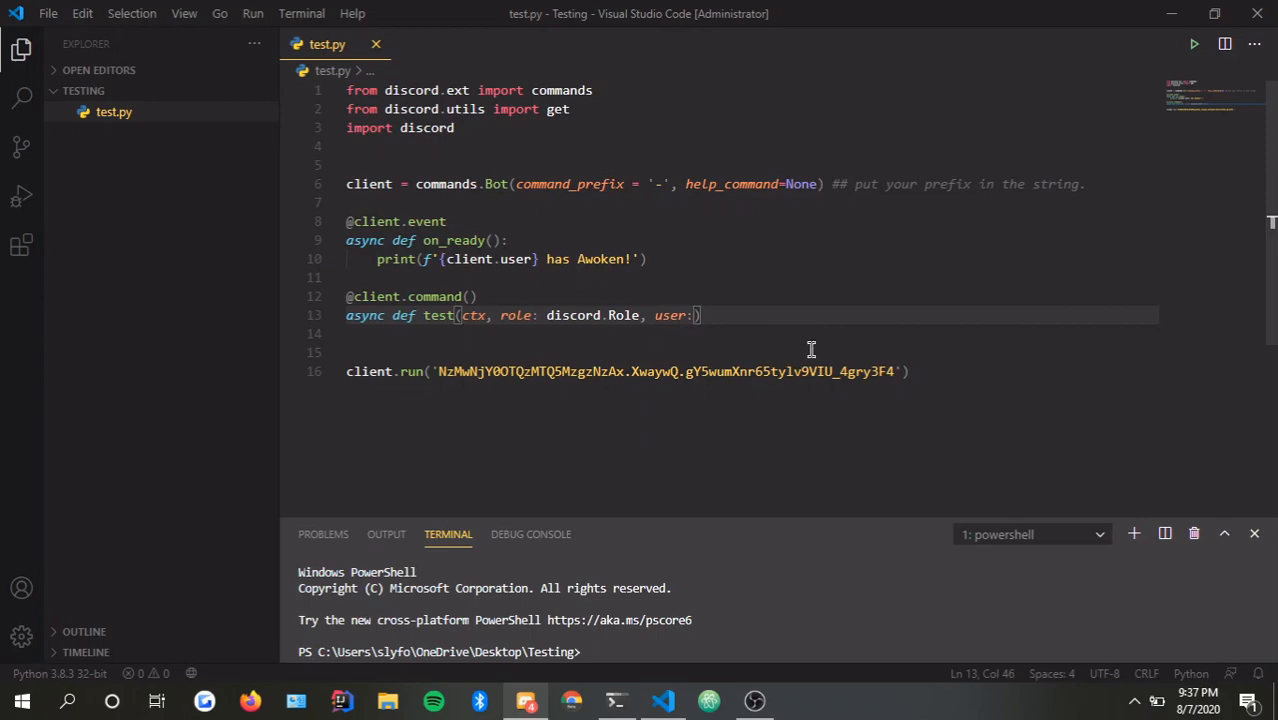
type("discord.Member")
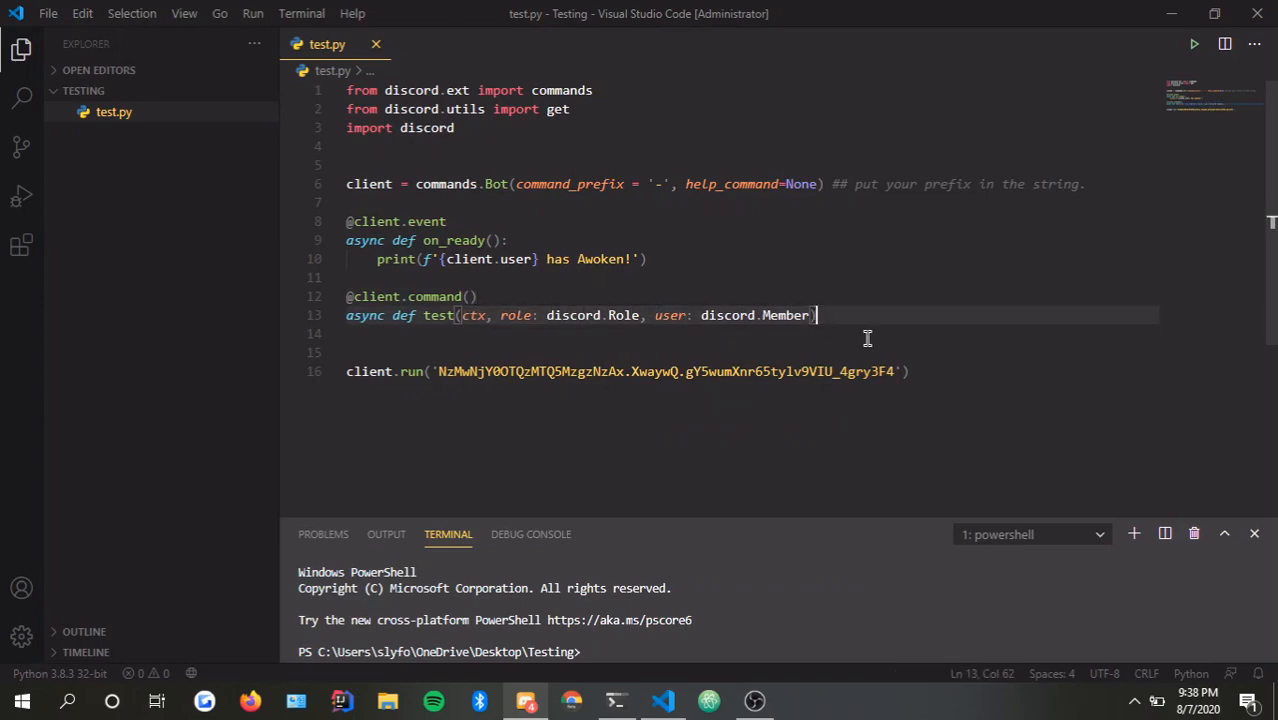
key("Return")
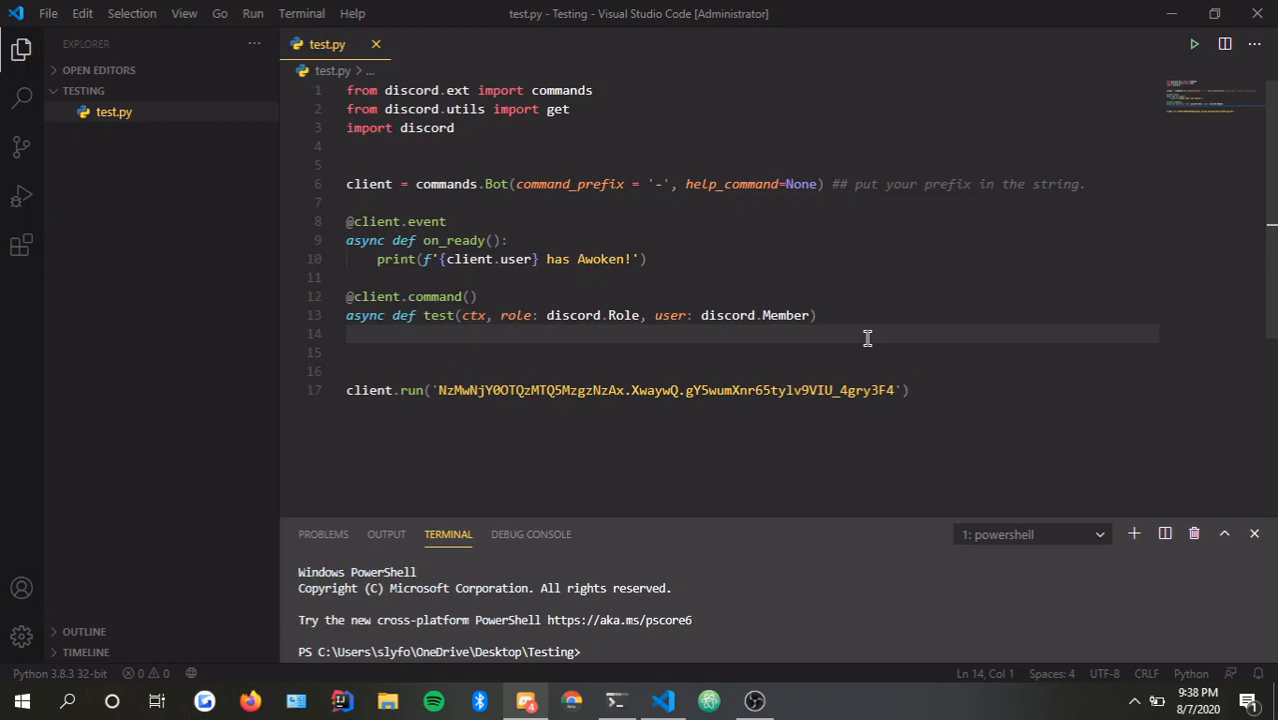
left_click(852, 314)
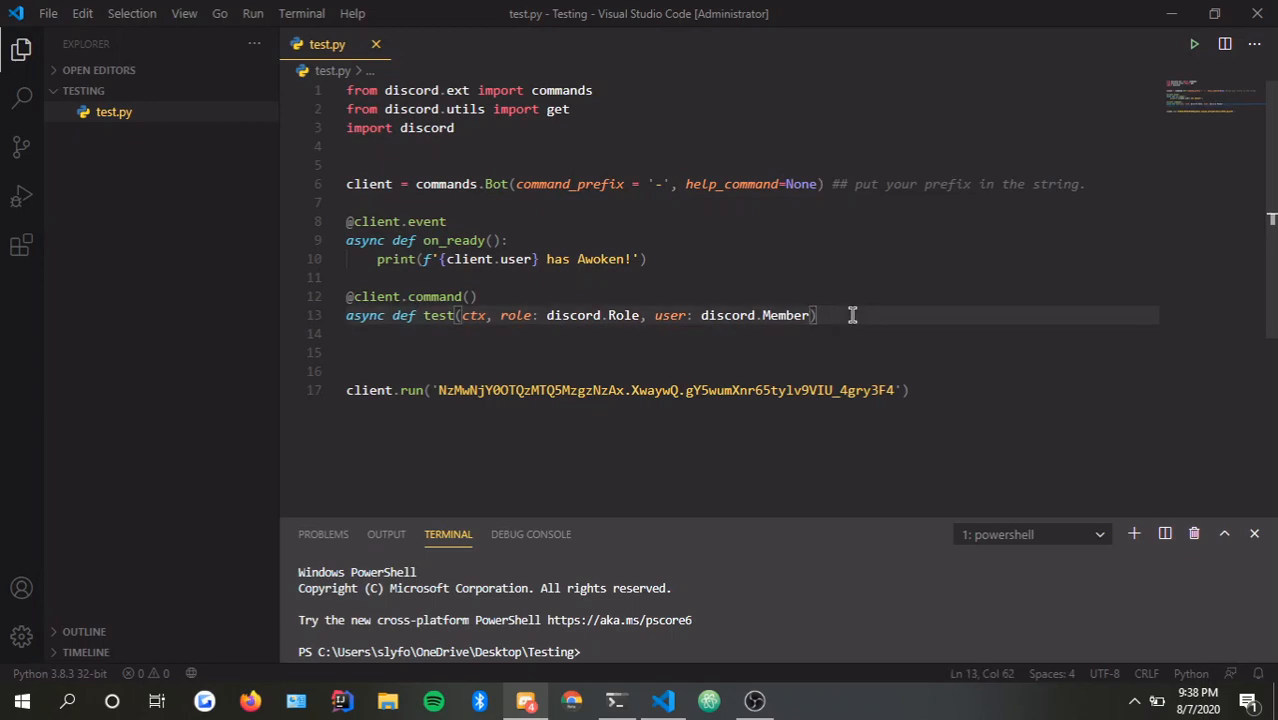
type(":")
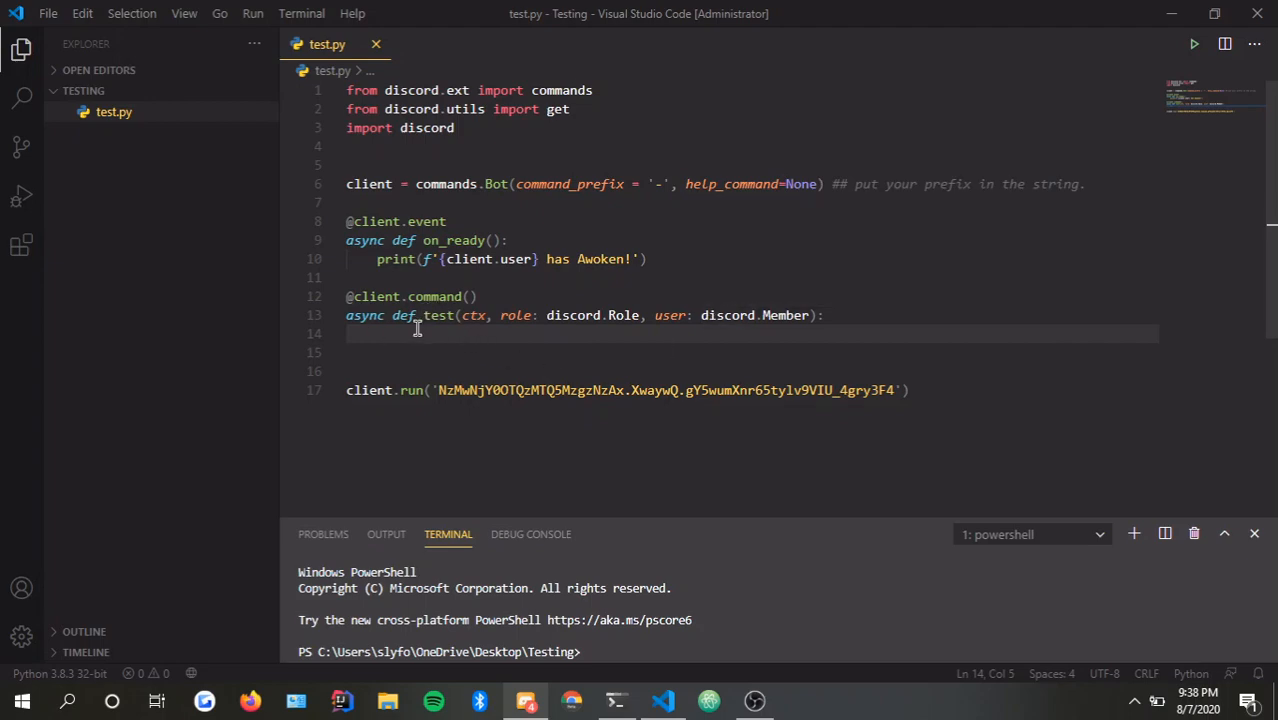
Write the command body await user.add_roles(role)
type("await")
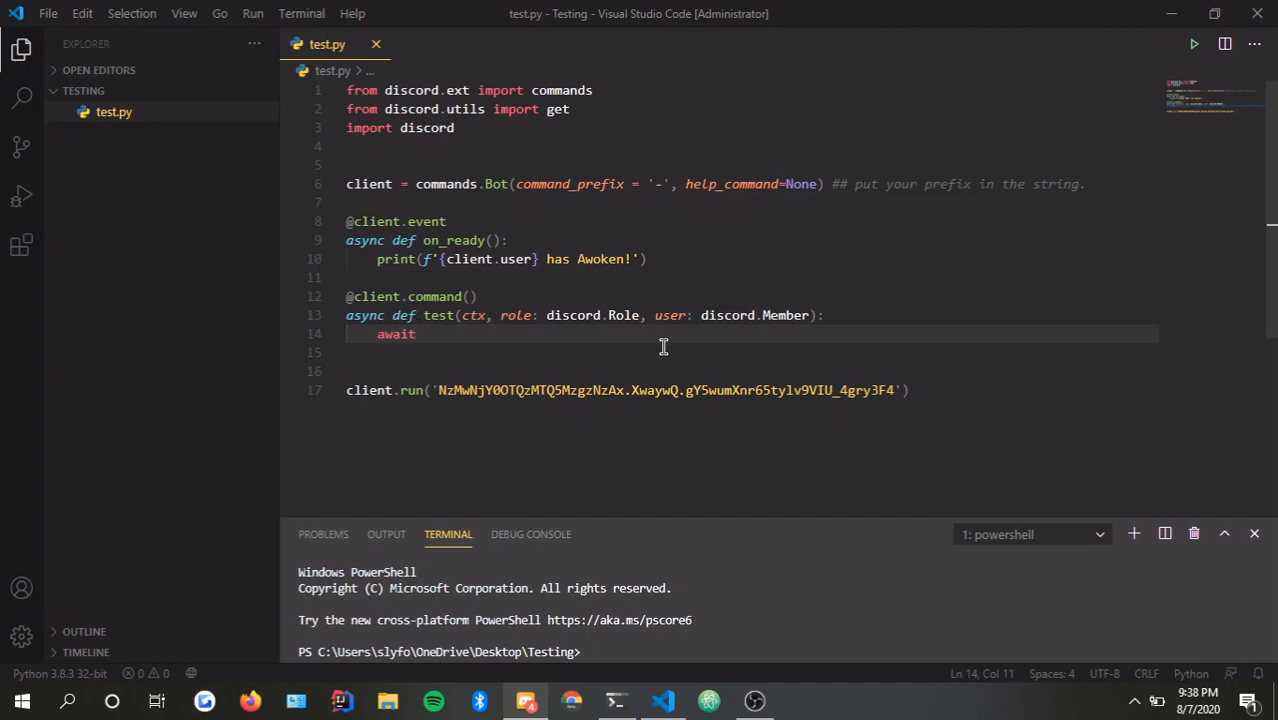
mouse_move(488, 312)
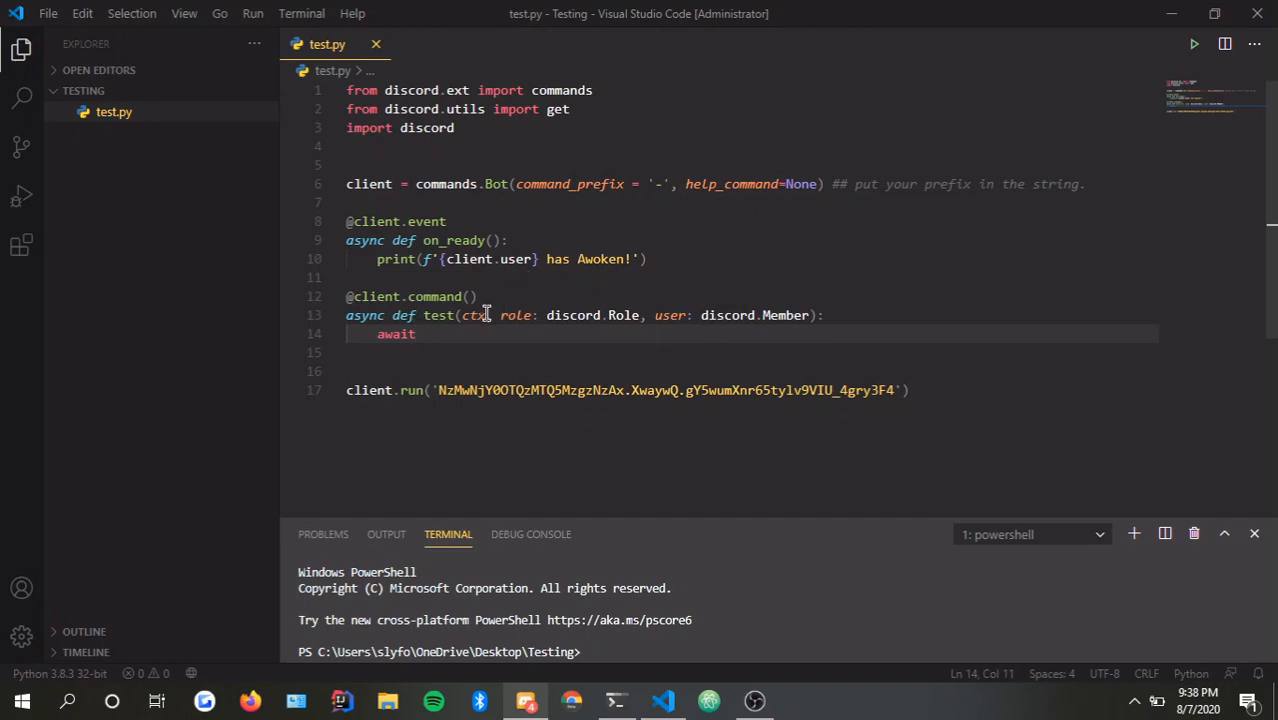
mouse_move(578, 308)
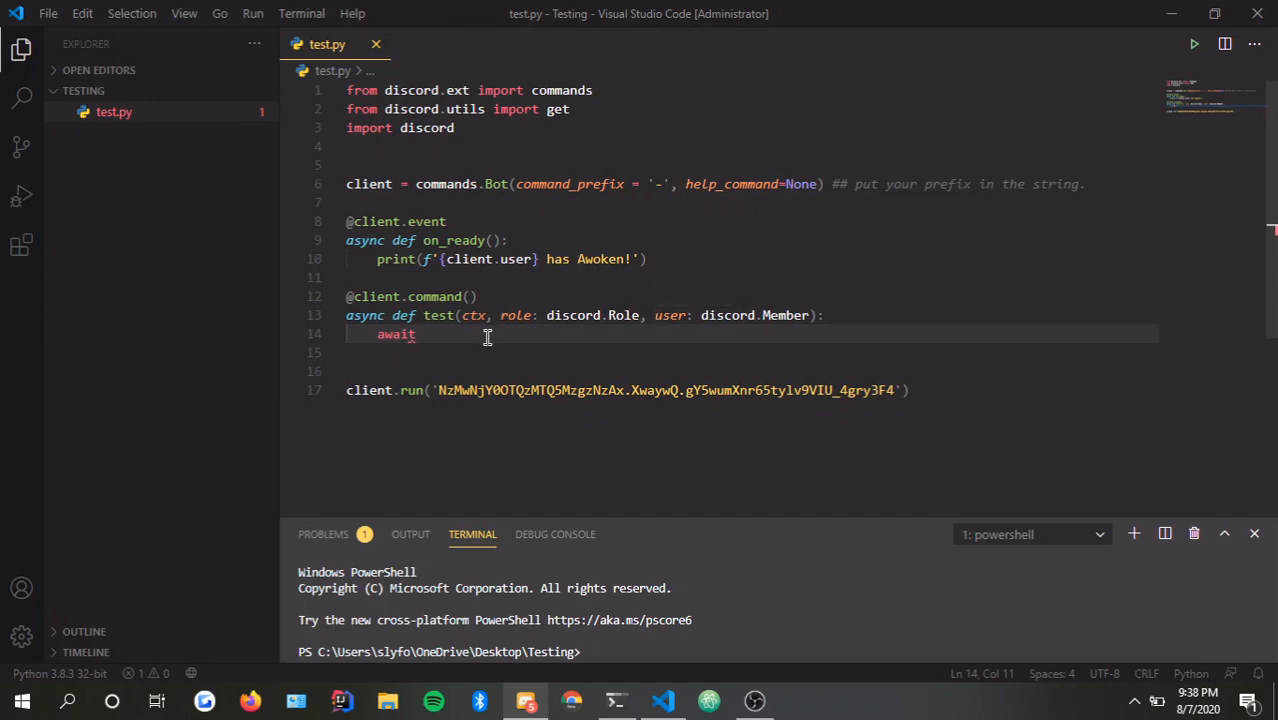
mouse_move(570, 352)
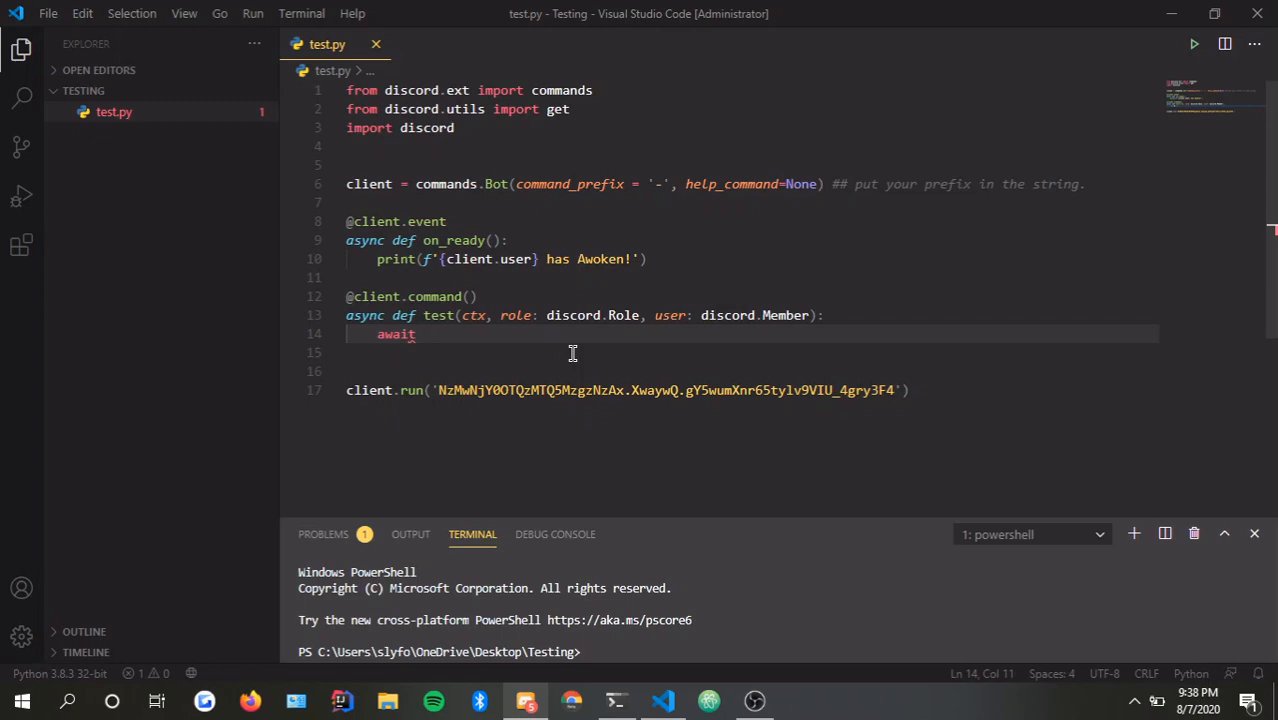
mouse_move(512, 340)
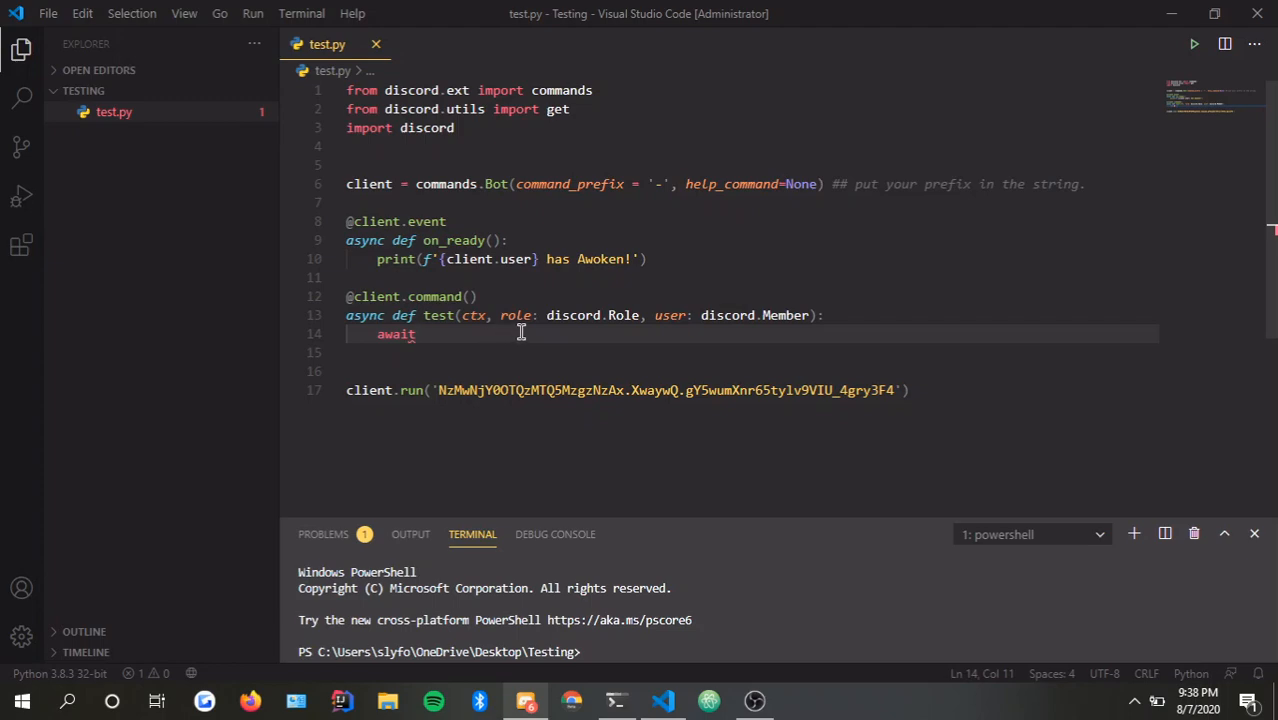
type("add_ro")
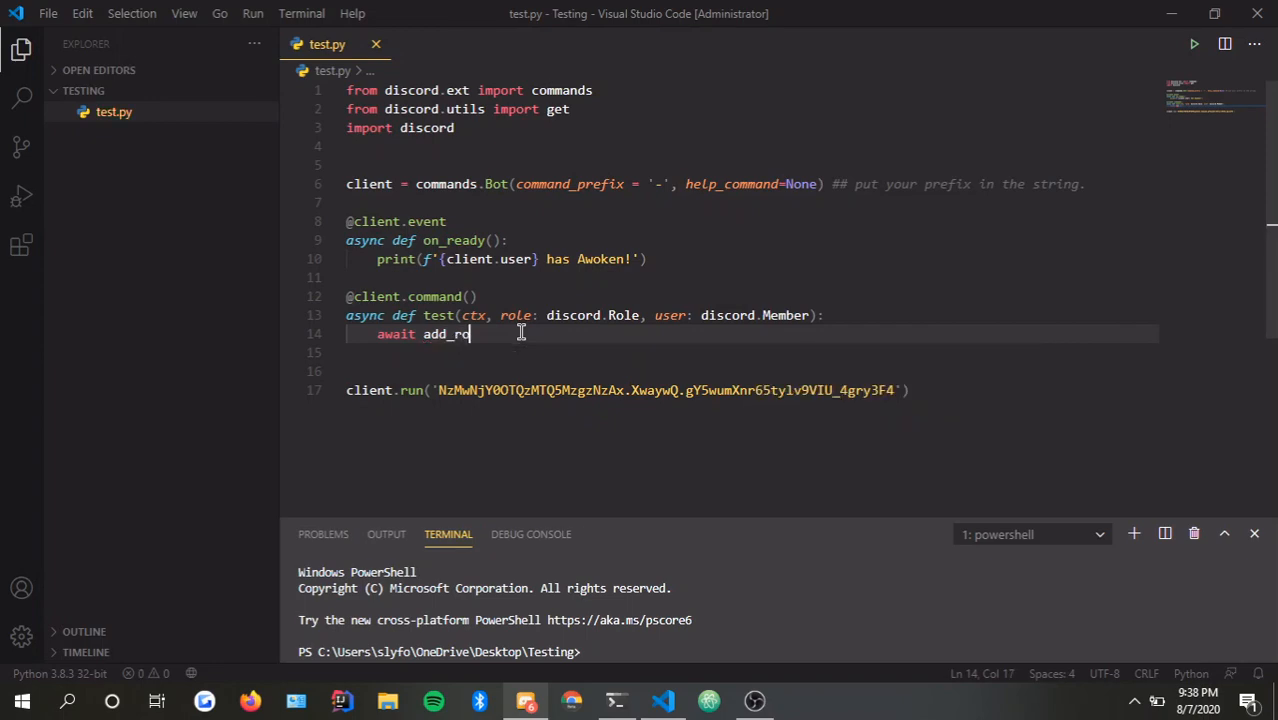
type("les")
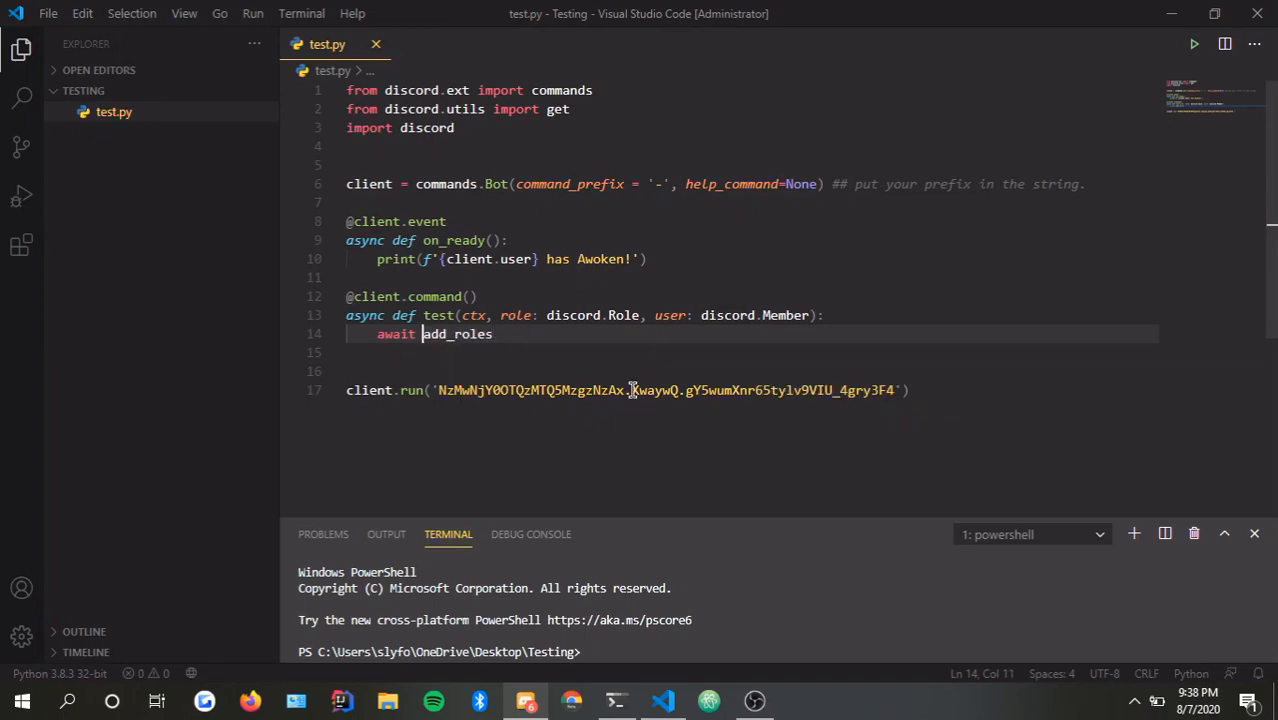
type("user.")
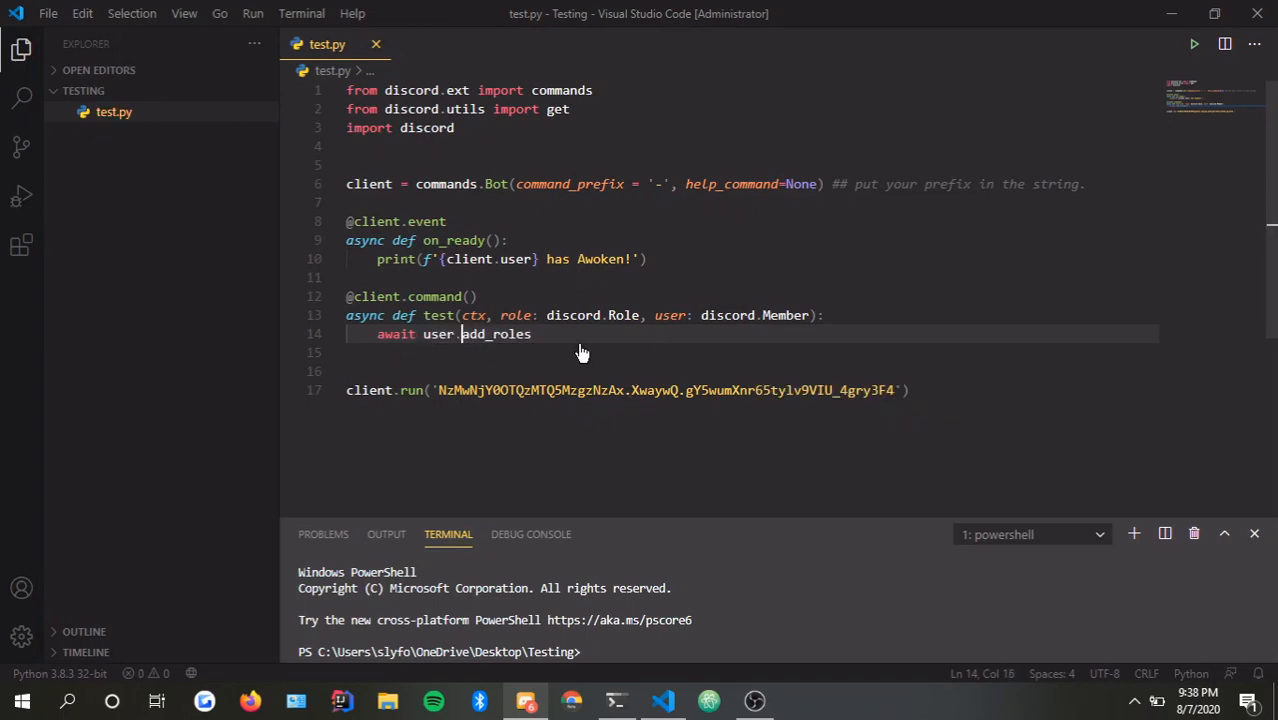
left_click(534, 334)
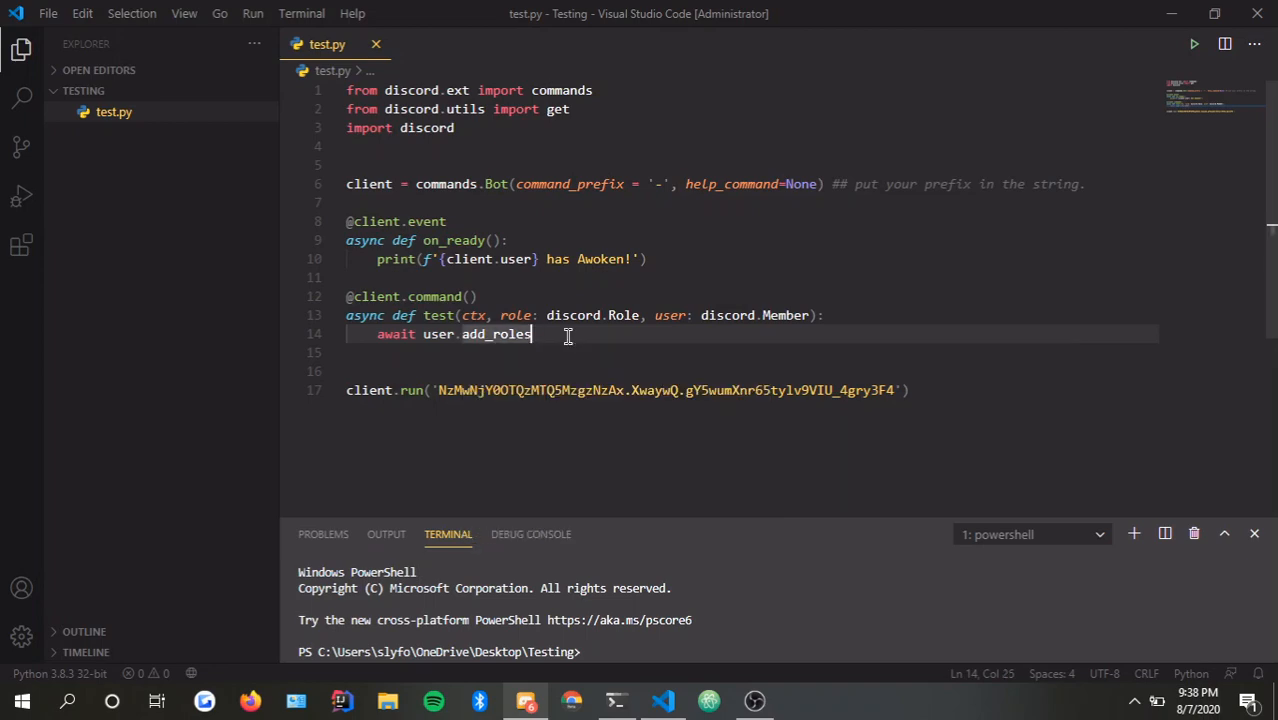
type("(role)")
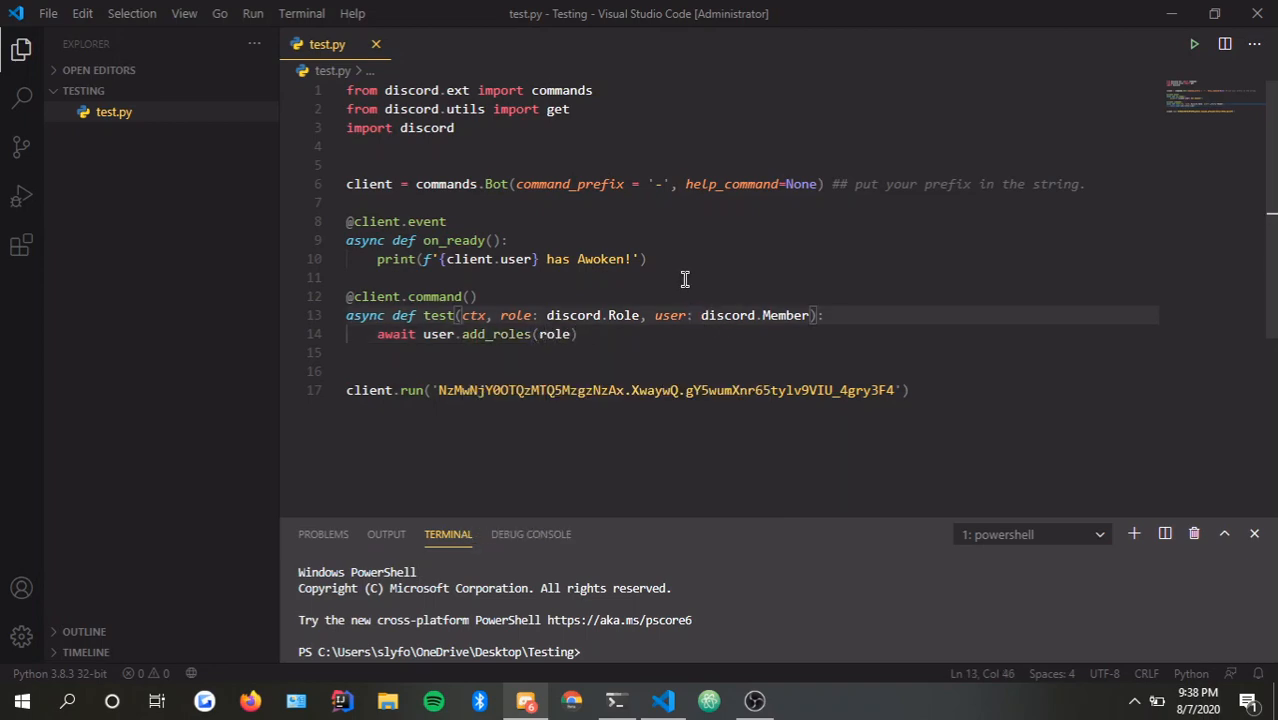
left_click(684, 276)
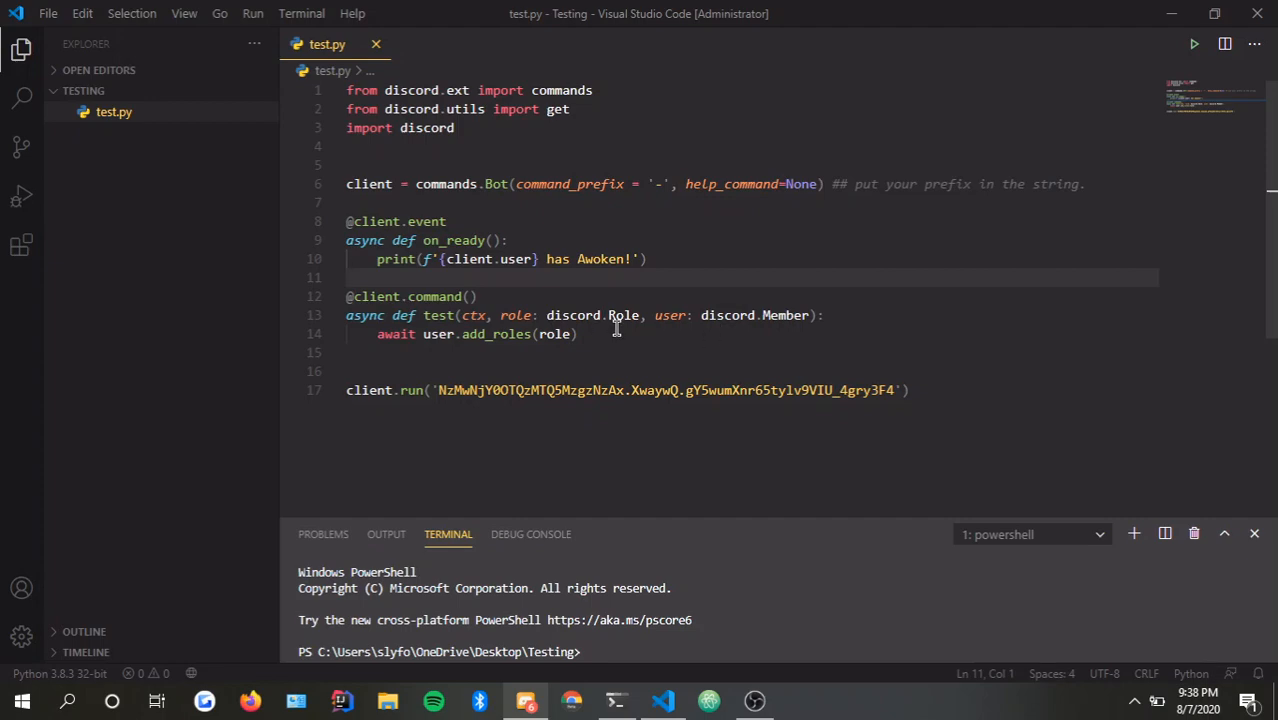
mouse_move(604, 334)
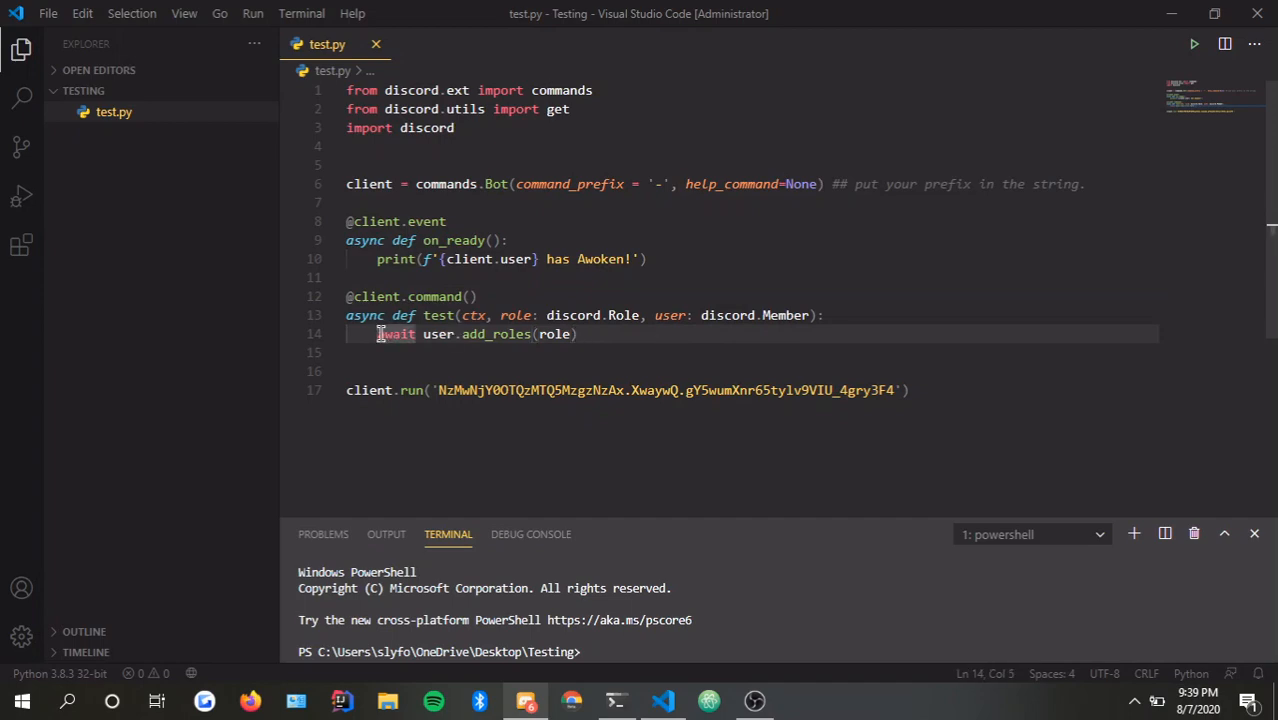
left_click(580, 334)
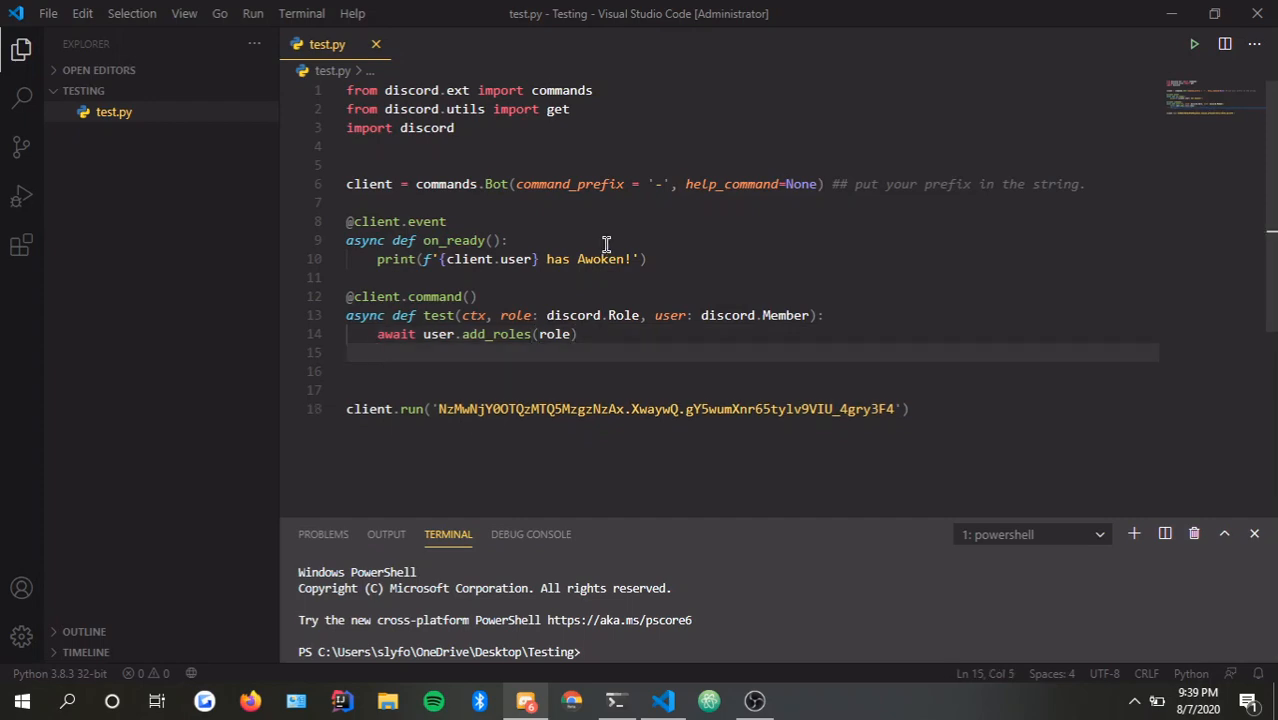
Start an await ctx.send(f"Successful...") reply line in the test command
type("await")
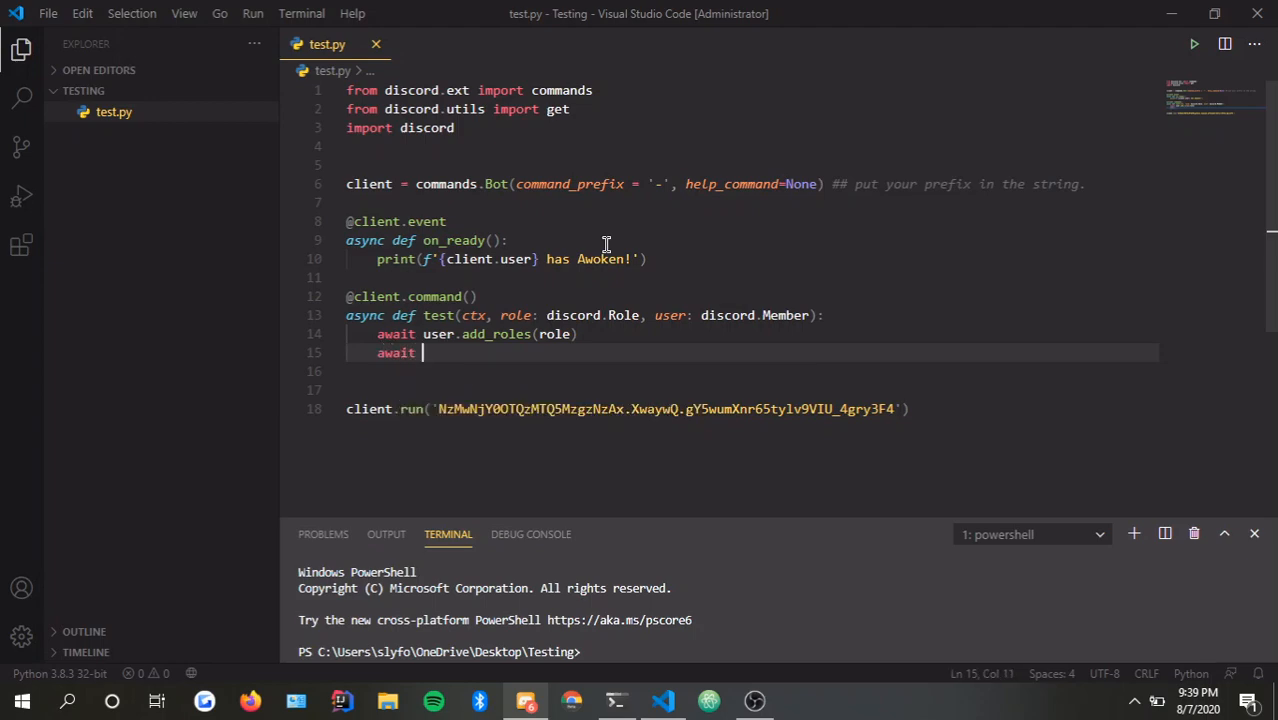
type("ctx")
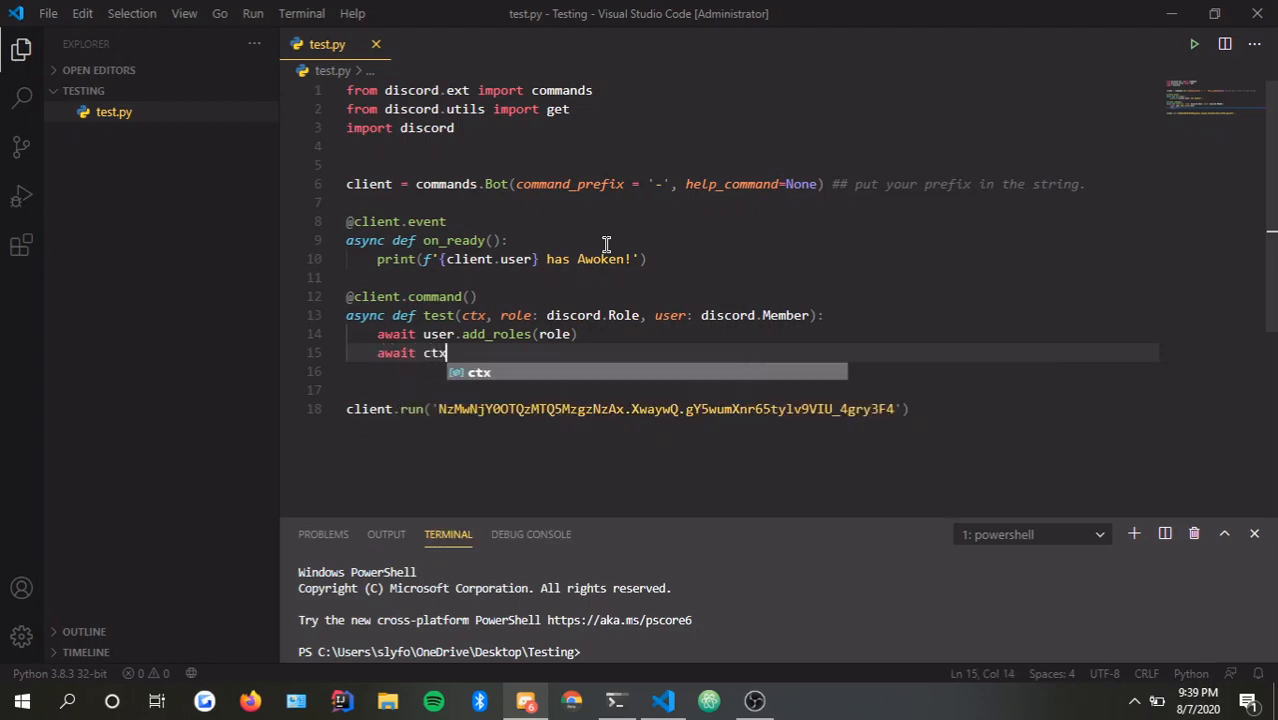
type(".send()")
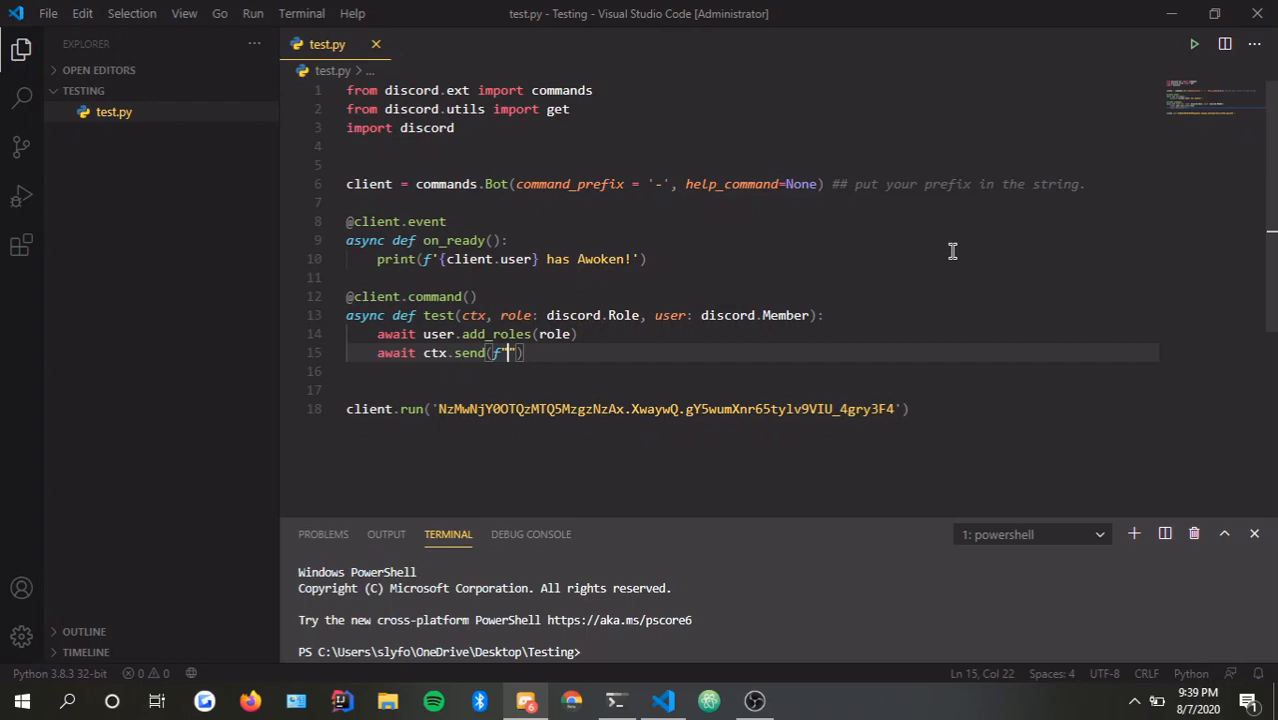
type("{")
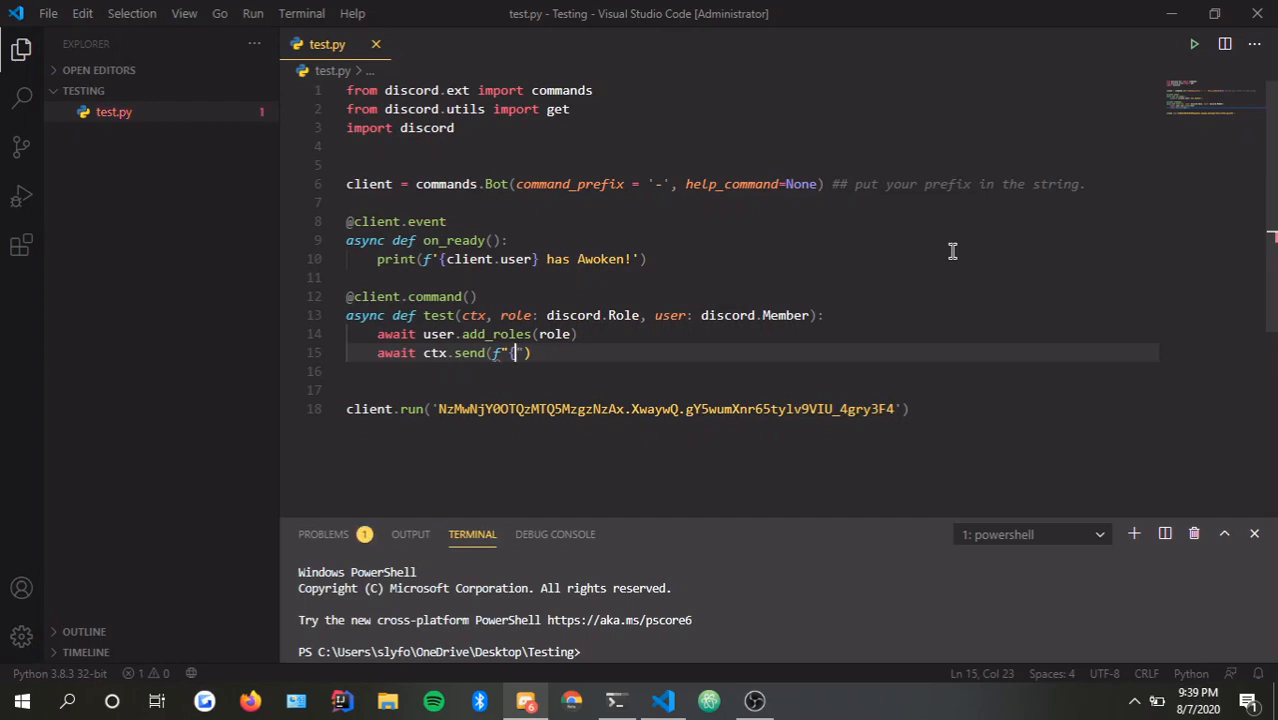
type("s")
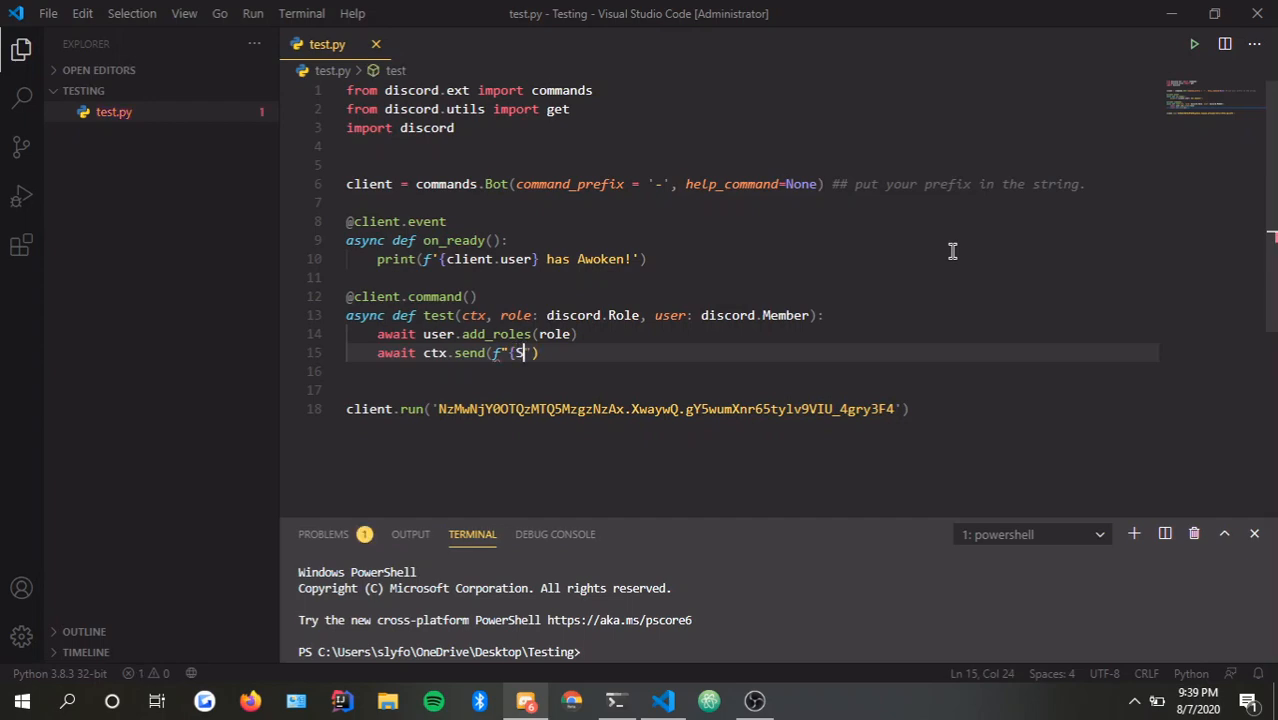
type("Successfully given")
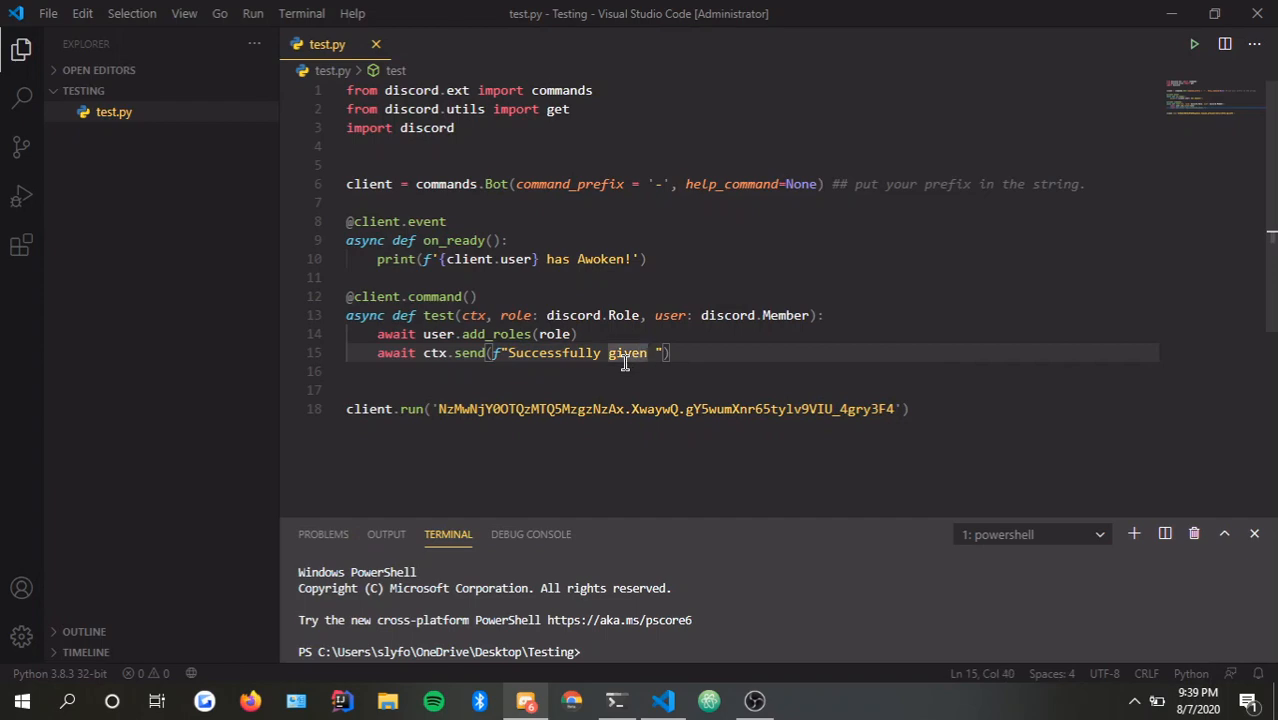
Complete the message as "Successfully given {role.mention} to {user.mention}"
type("{}")
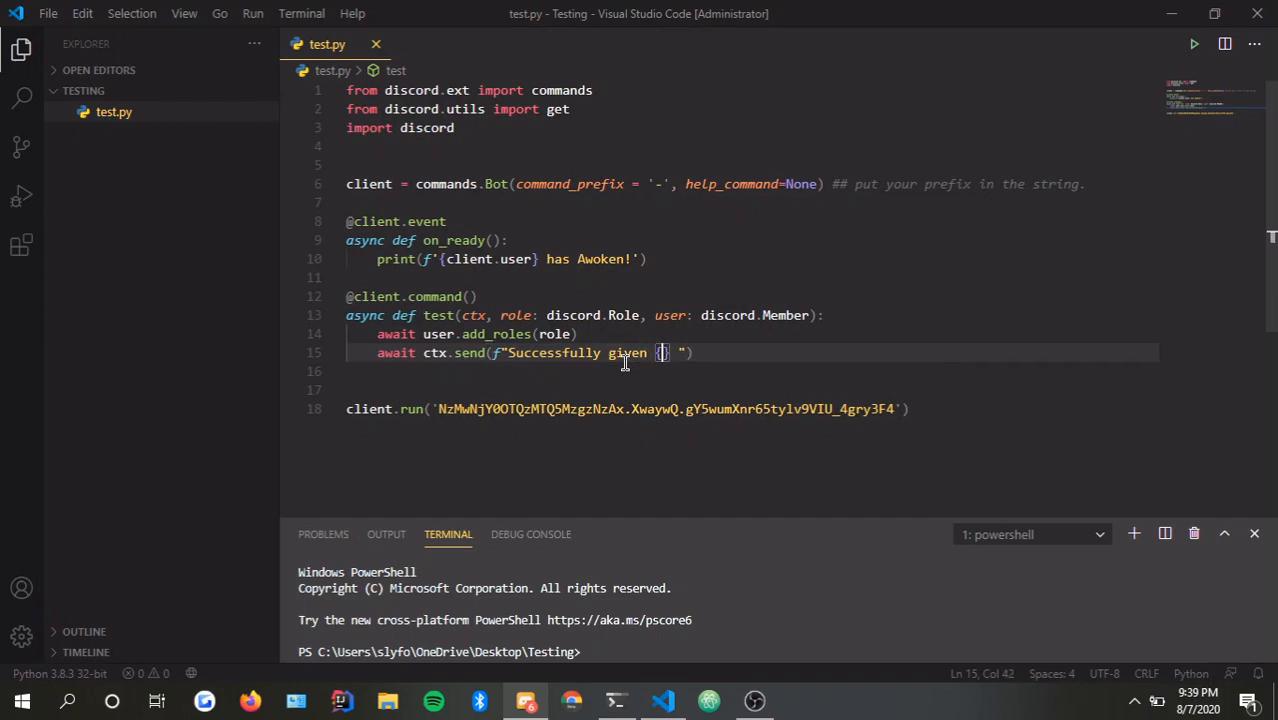
mouse_move(800, 342)
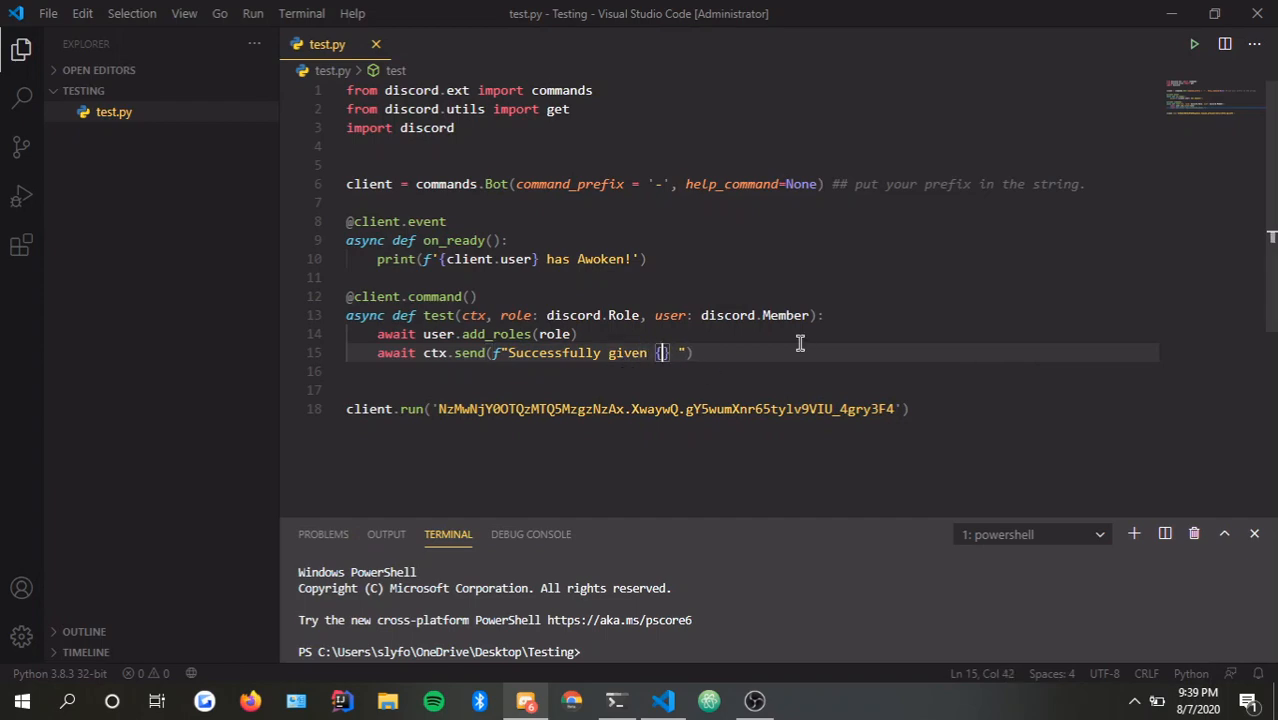
type("role.m")
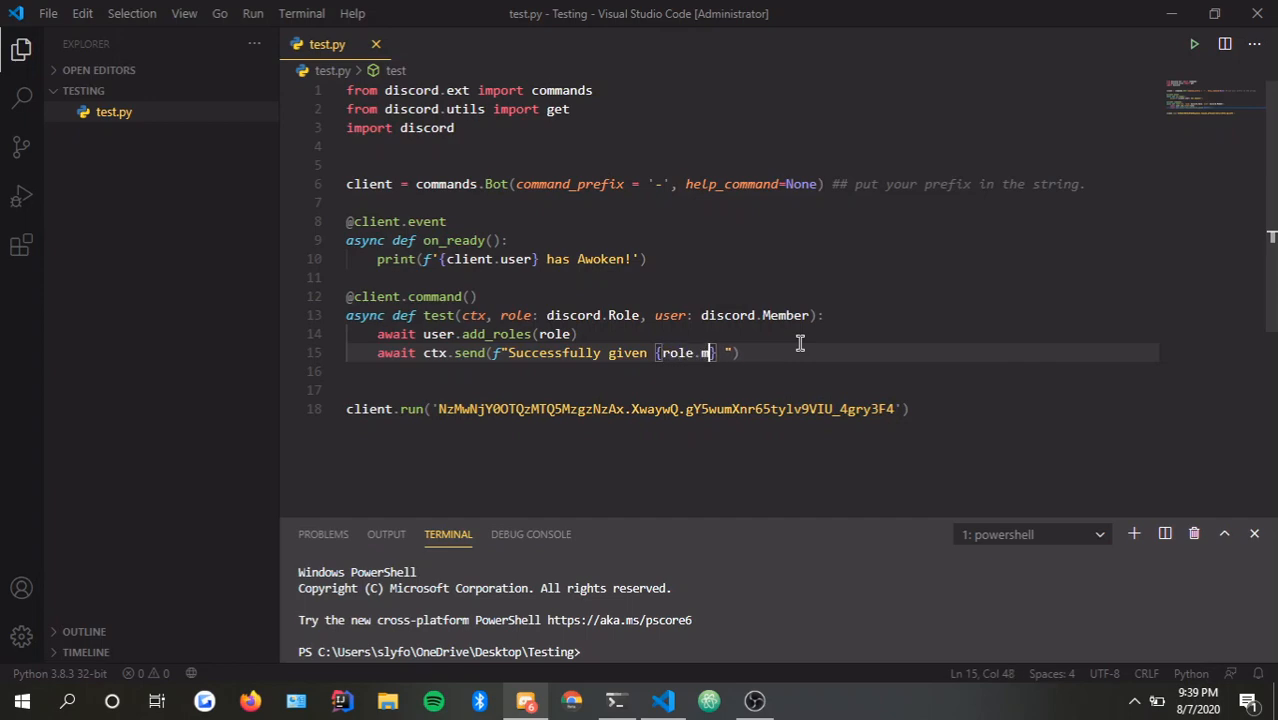
type("ention")
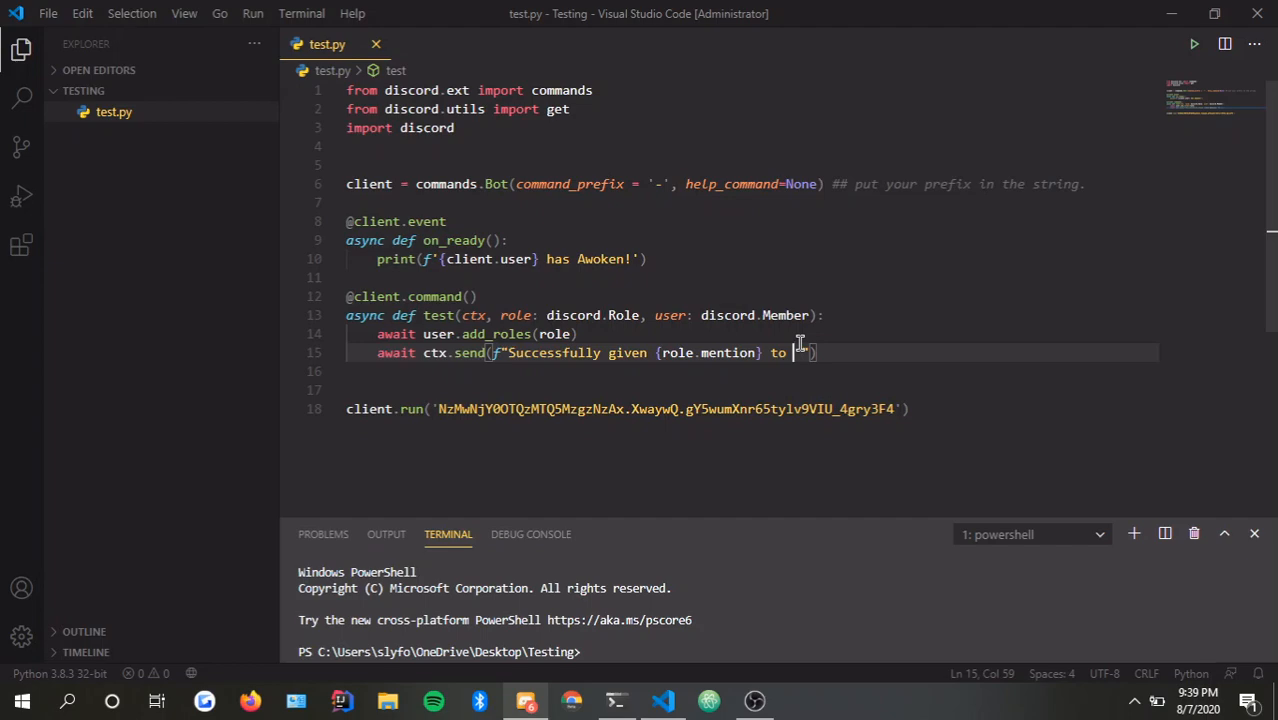
type("{user}")
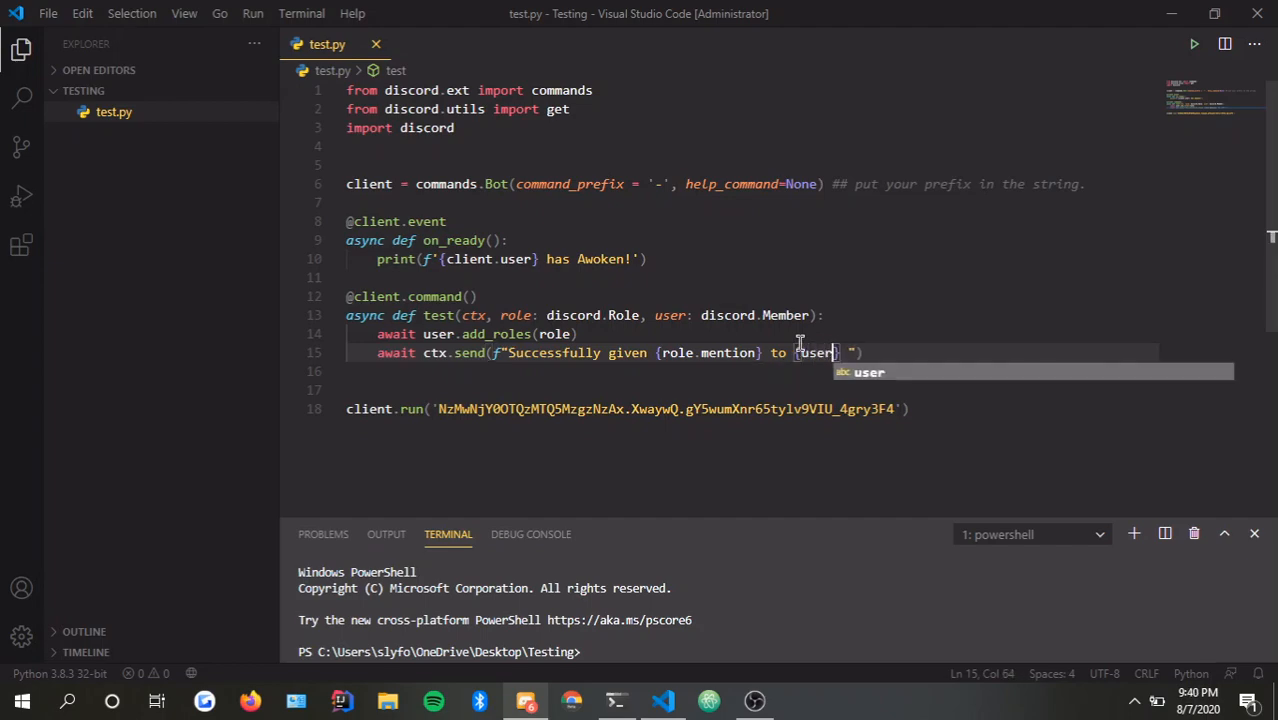
type(".mention")
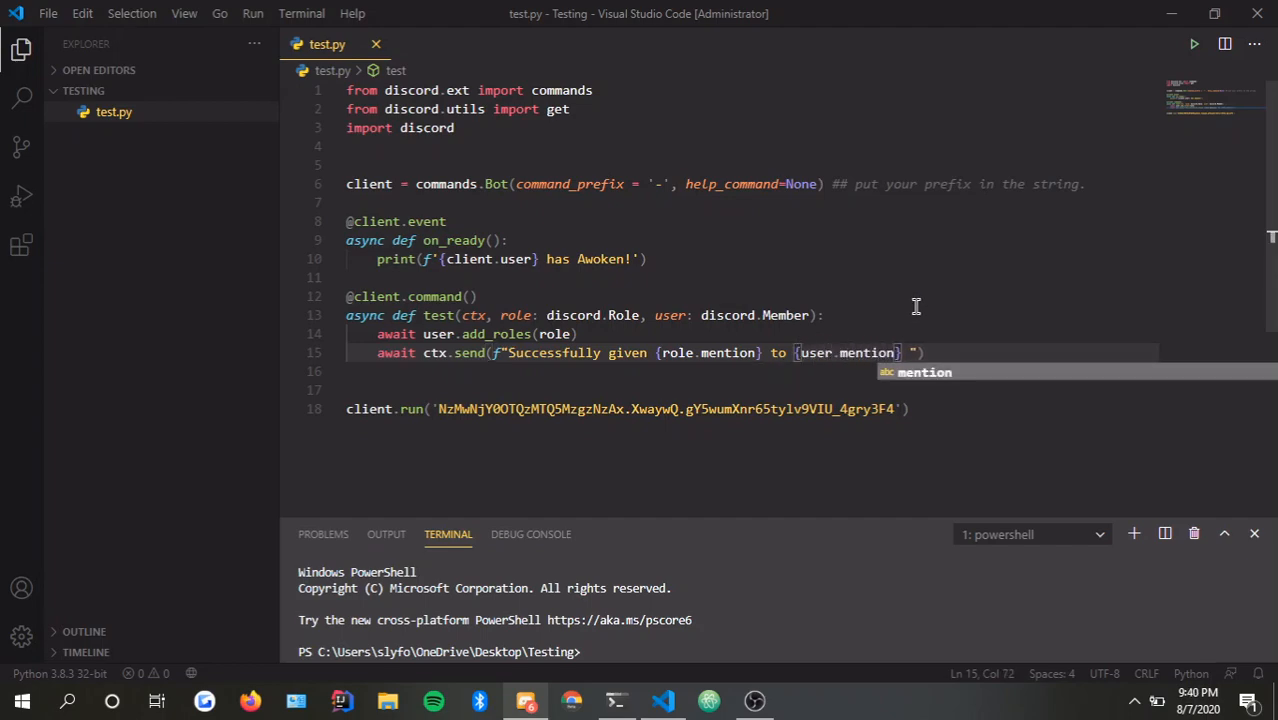
left_click(906, 278)
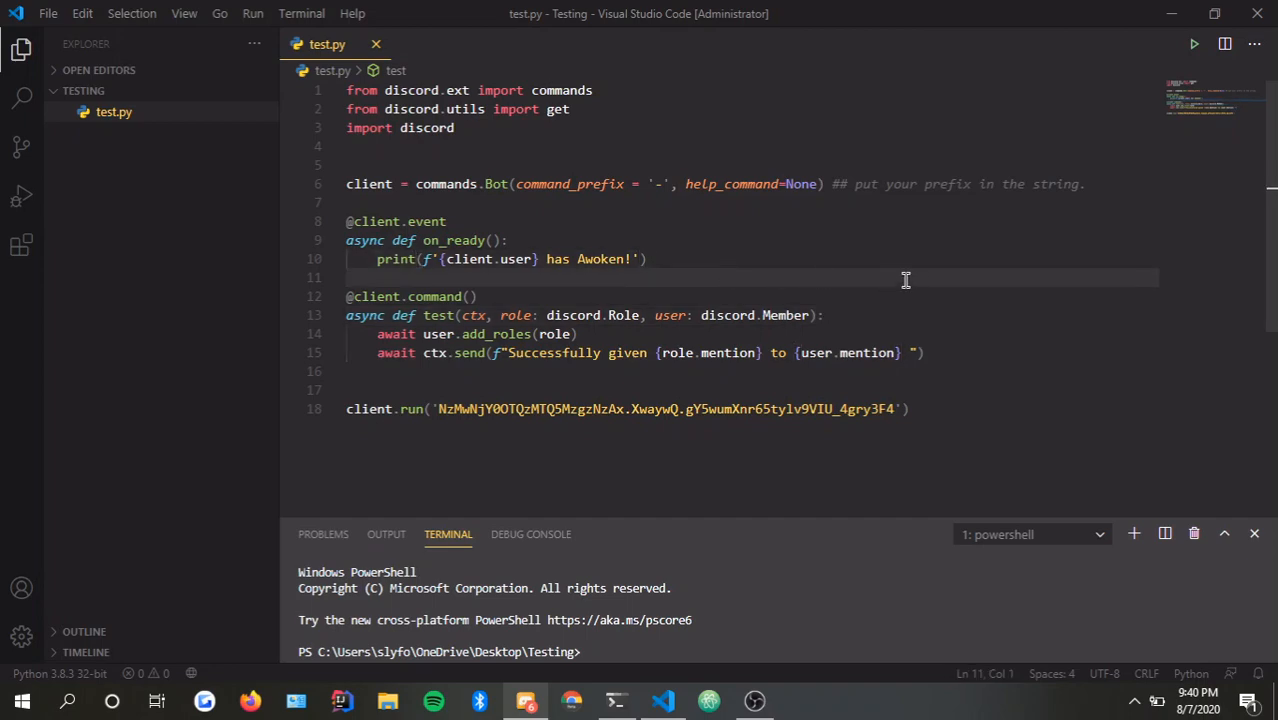
mouse_move(550, 316)
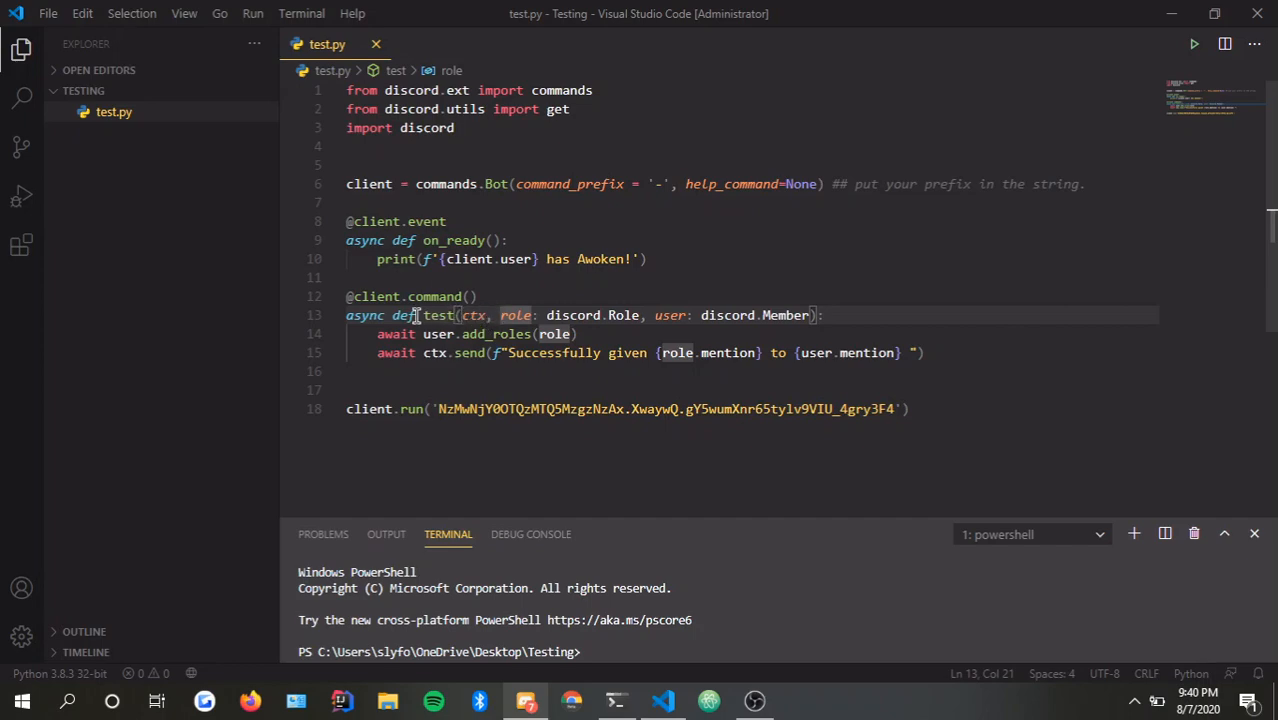
mouse_move(438, 314)
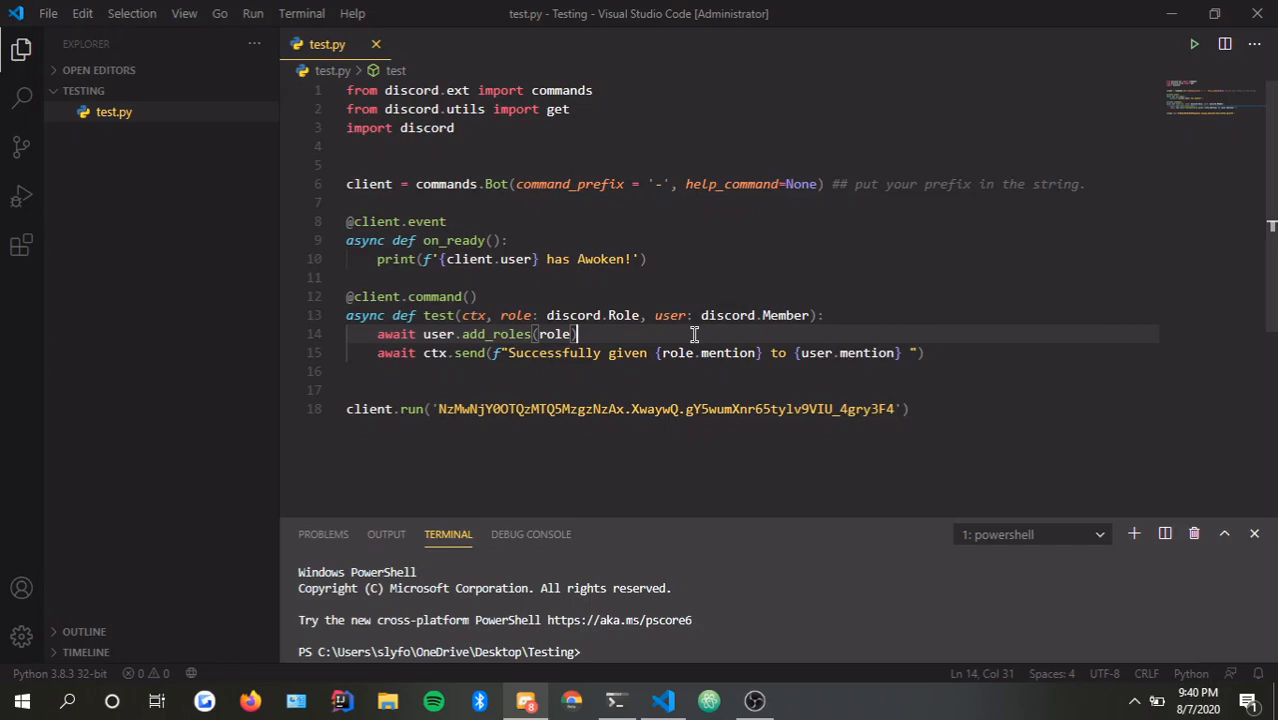
mouse_move(660, 356)
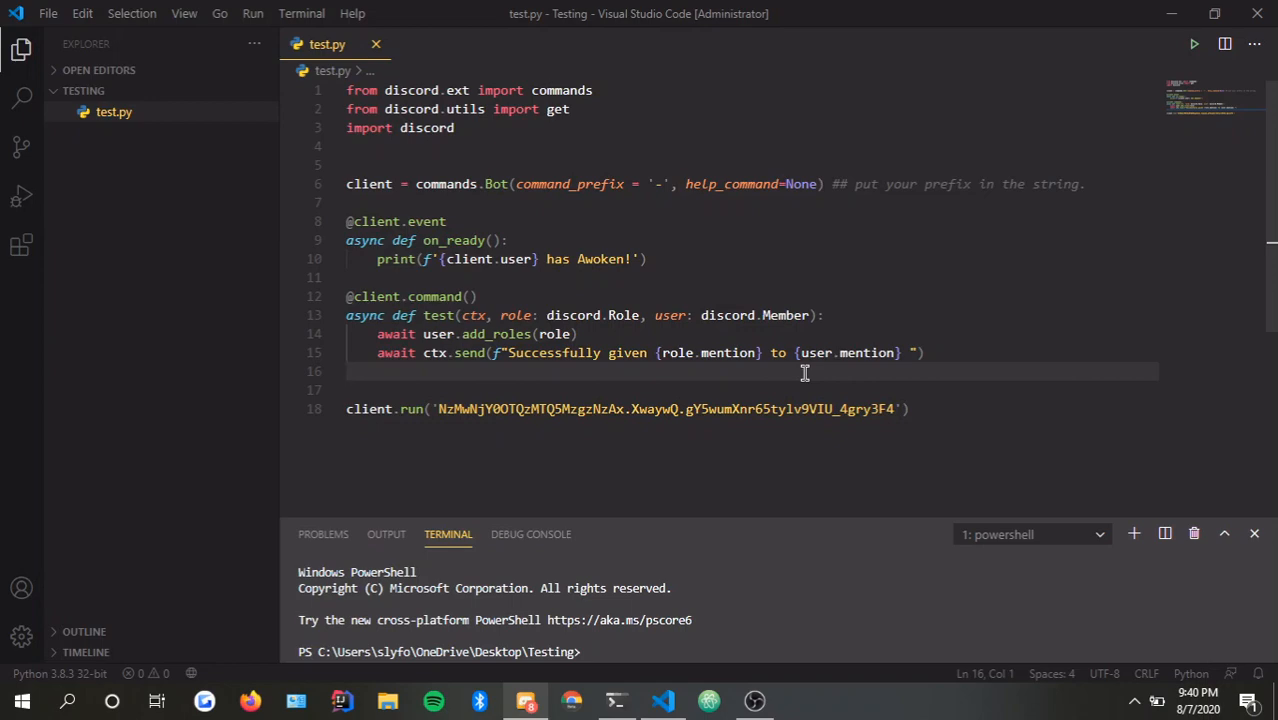
mouse_move(350, 408)
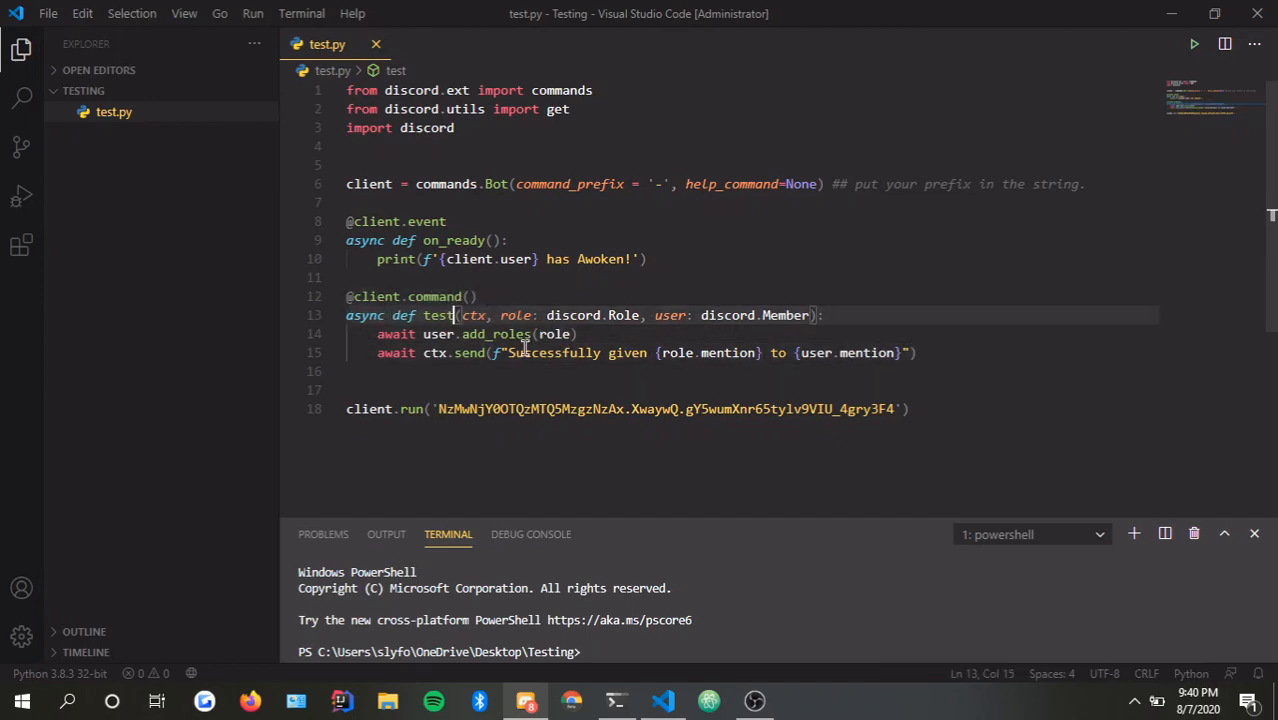
type("addrole")
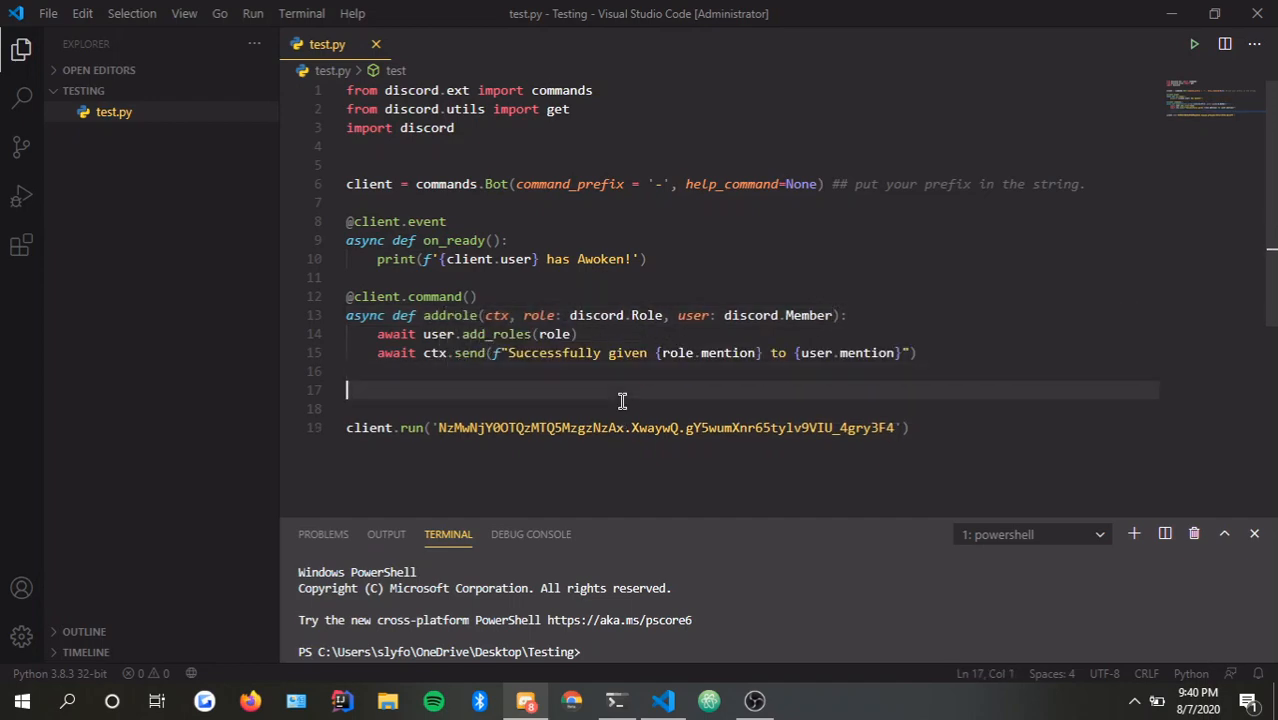
type("@client.command()")
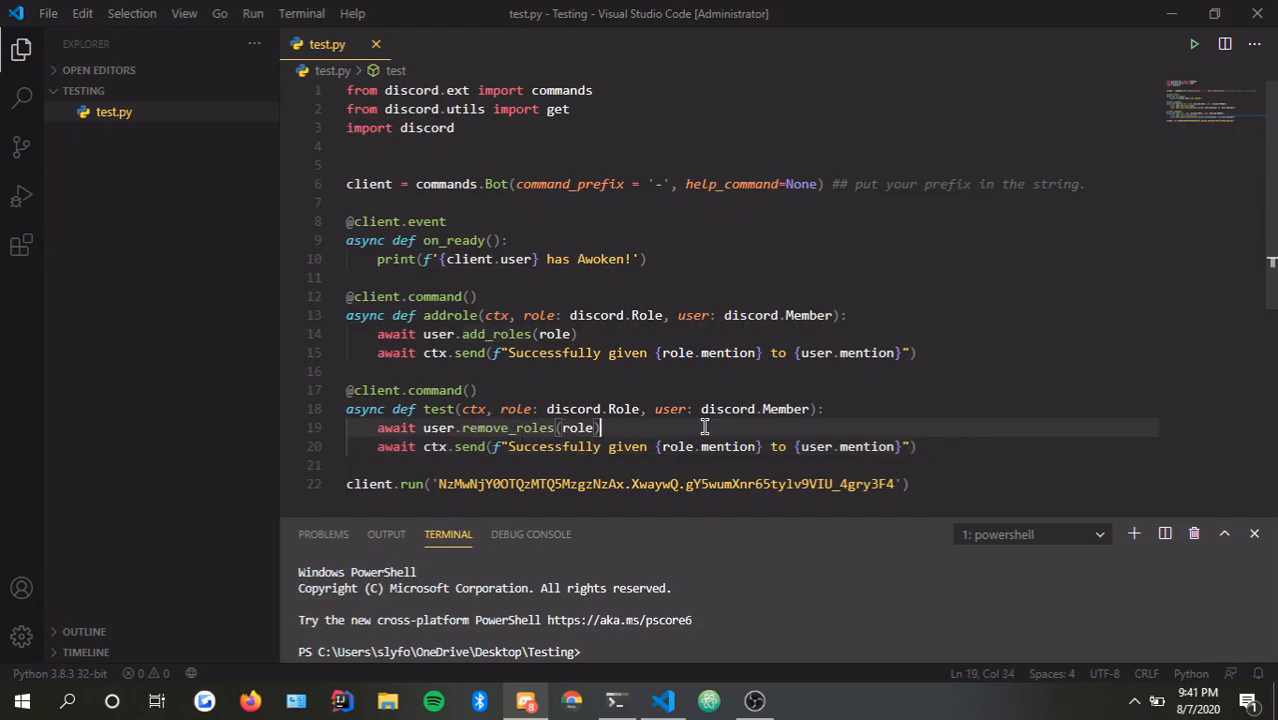
mouse_move(488, 446)
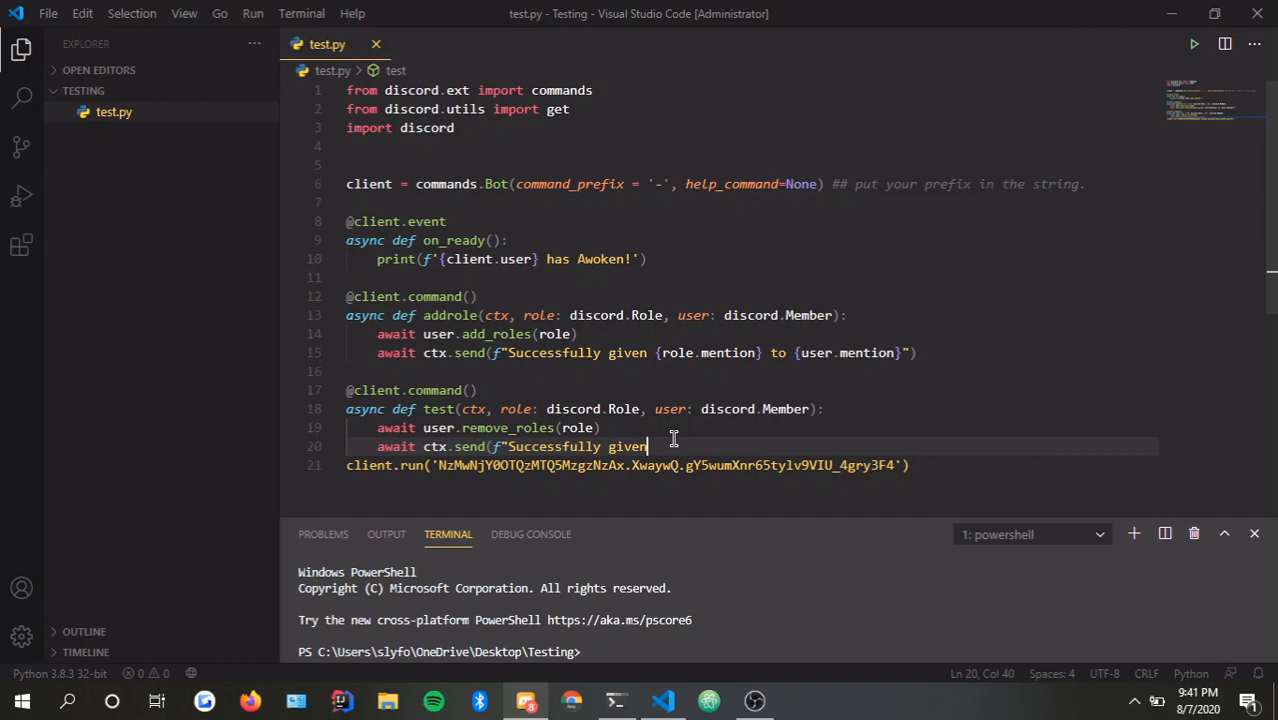
Reword the second reply to "Successfully removed {role.mention} from {user.mention}."
key("BackSpace")
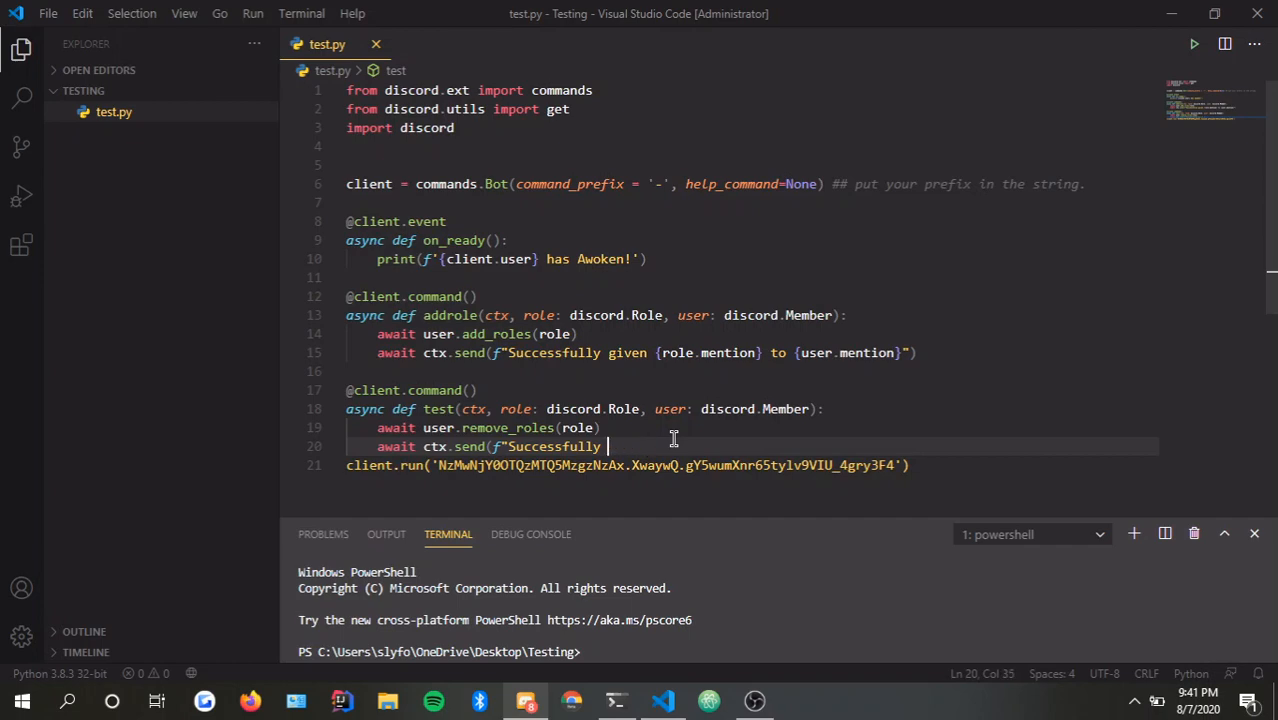
type("re")
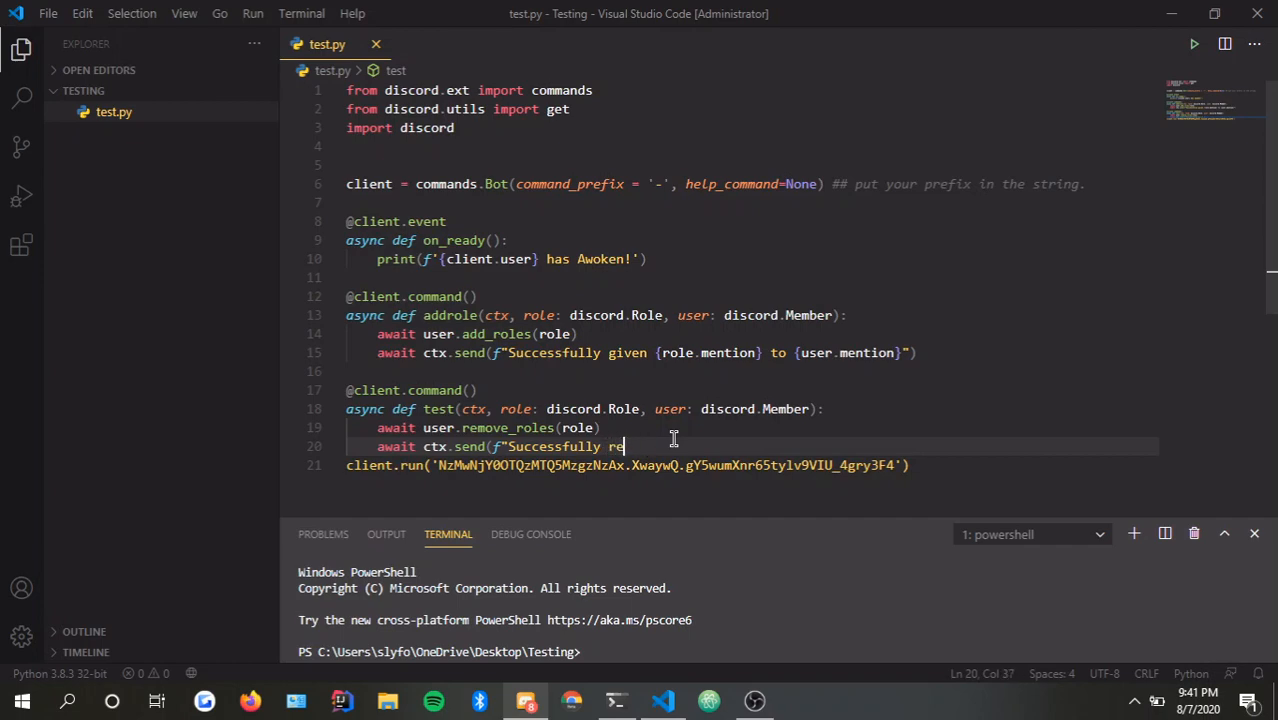
type("moved")
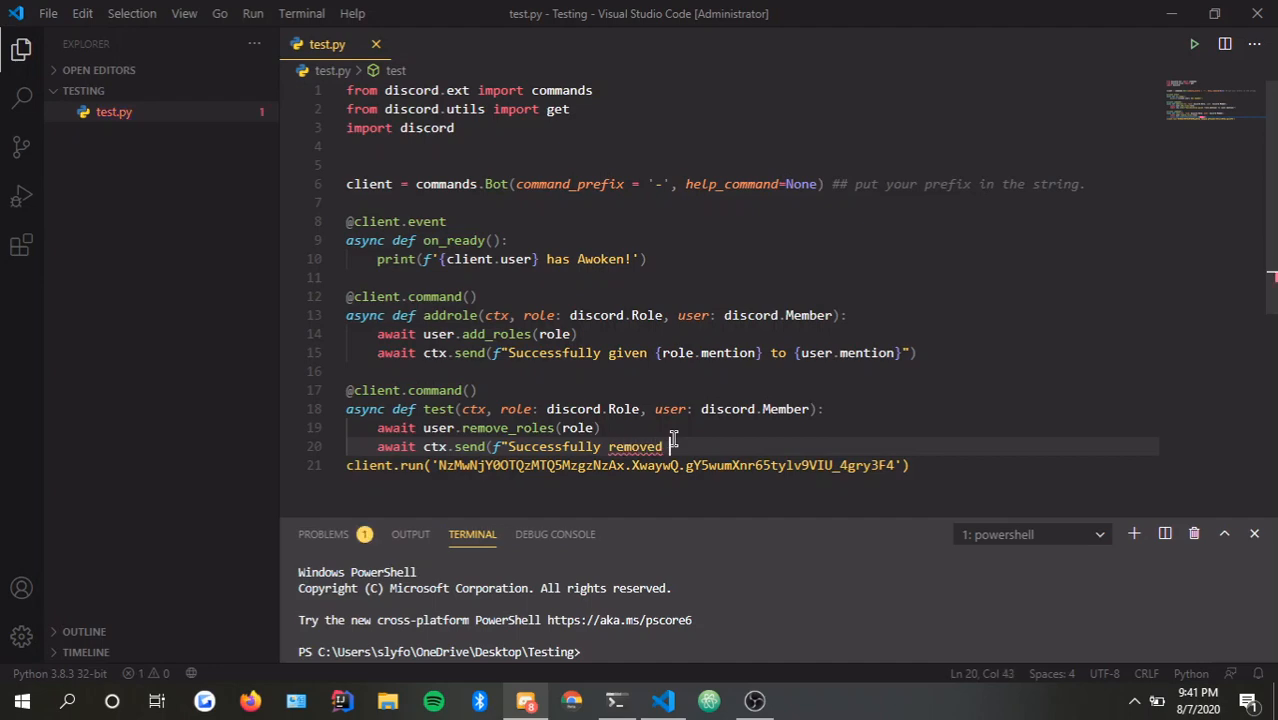
type("{role}")
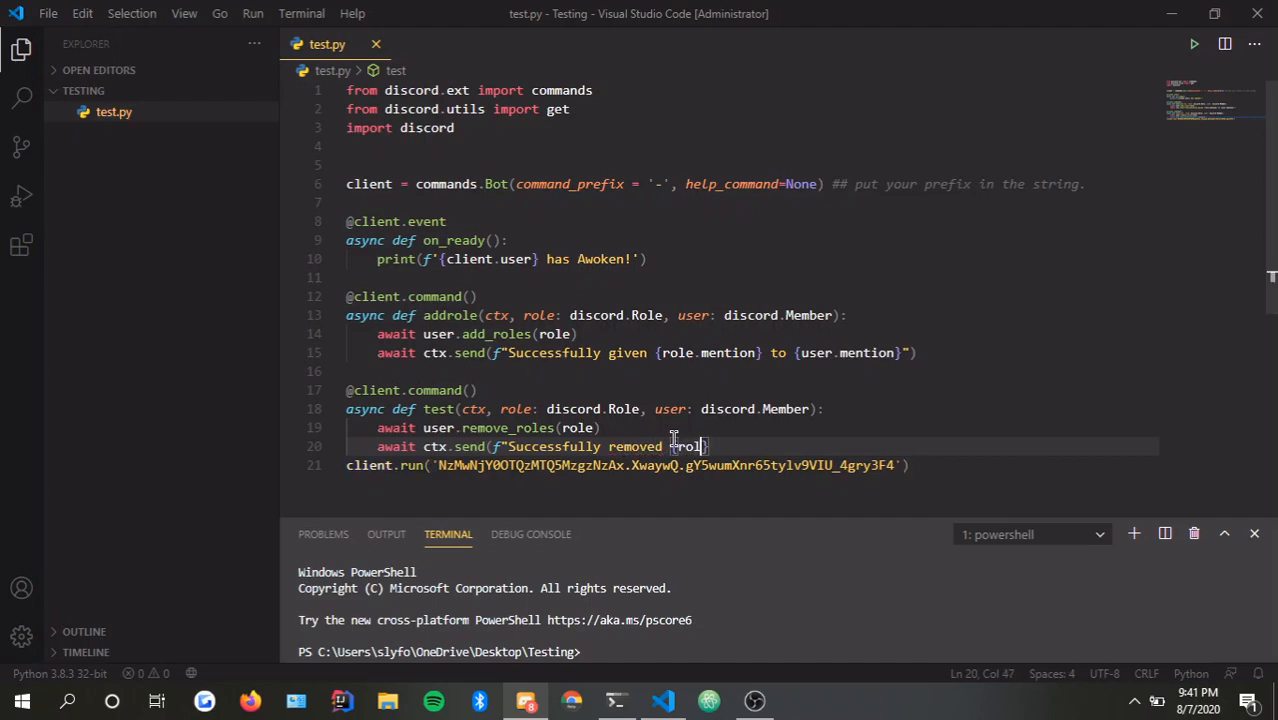
type(".mention")
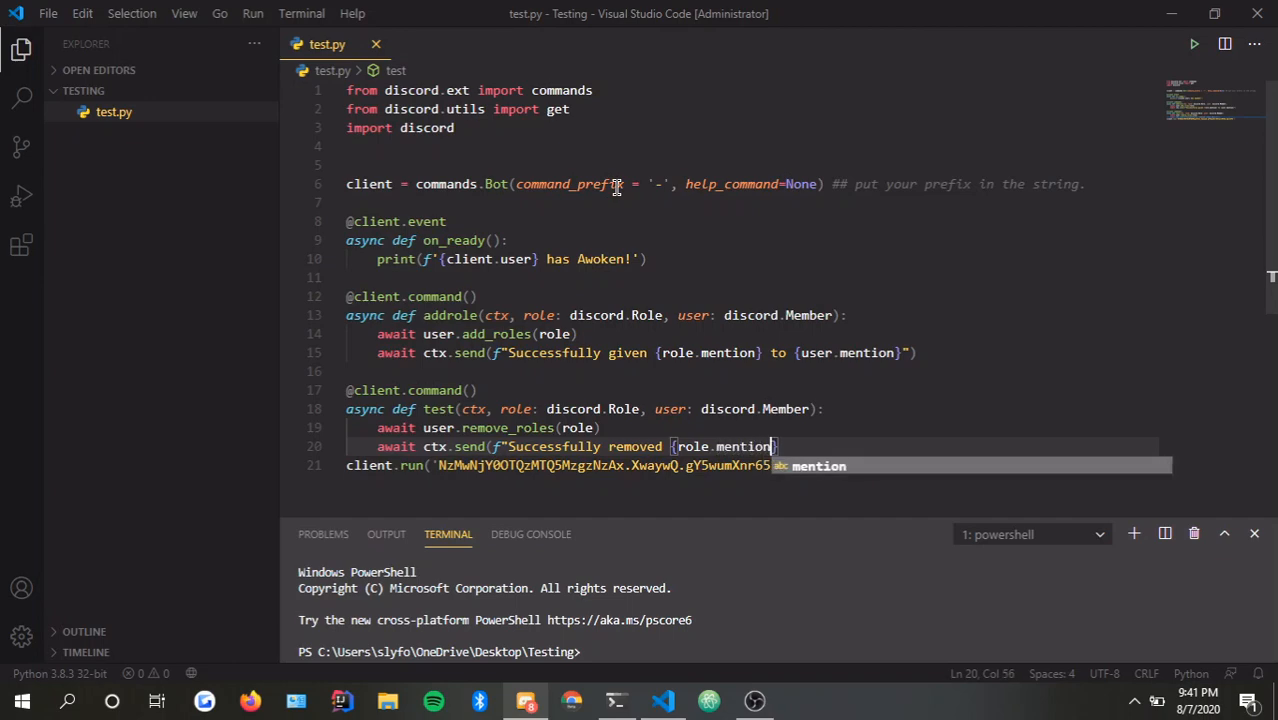
type("fr")
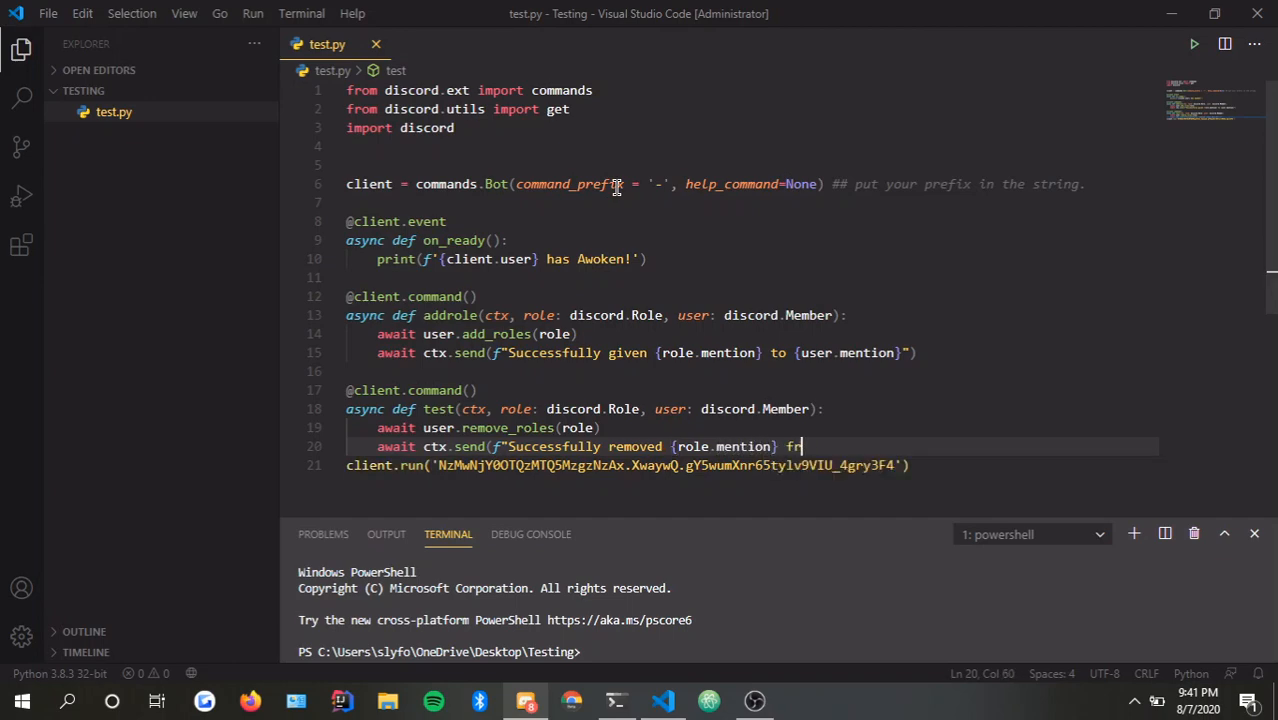
type("om {")
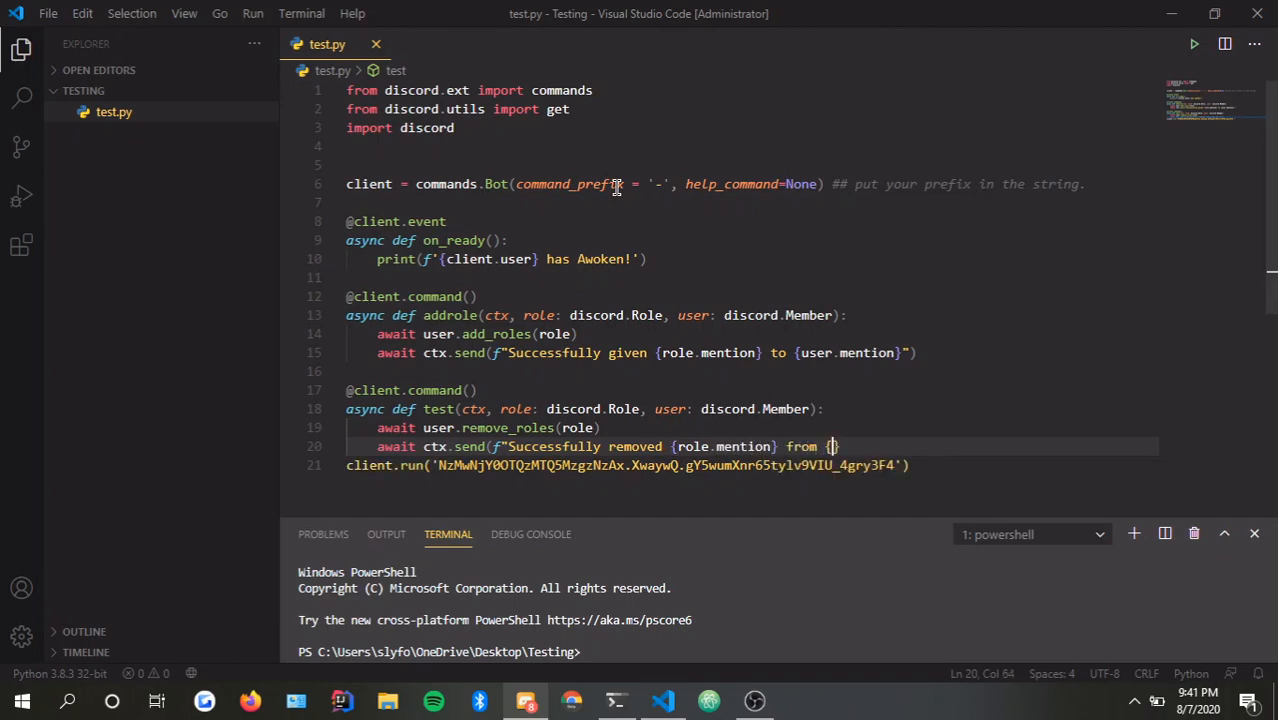
type("user.ment")
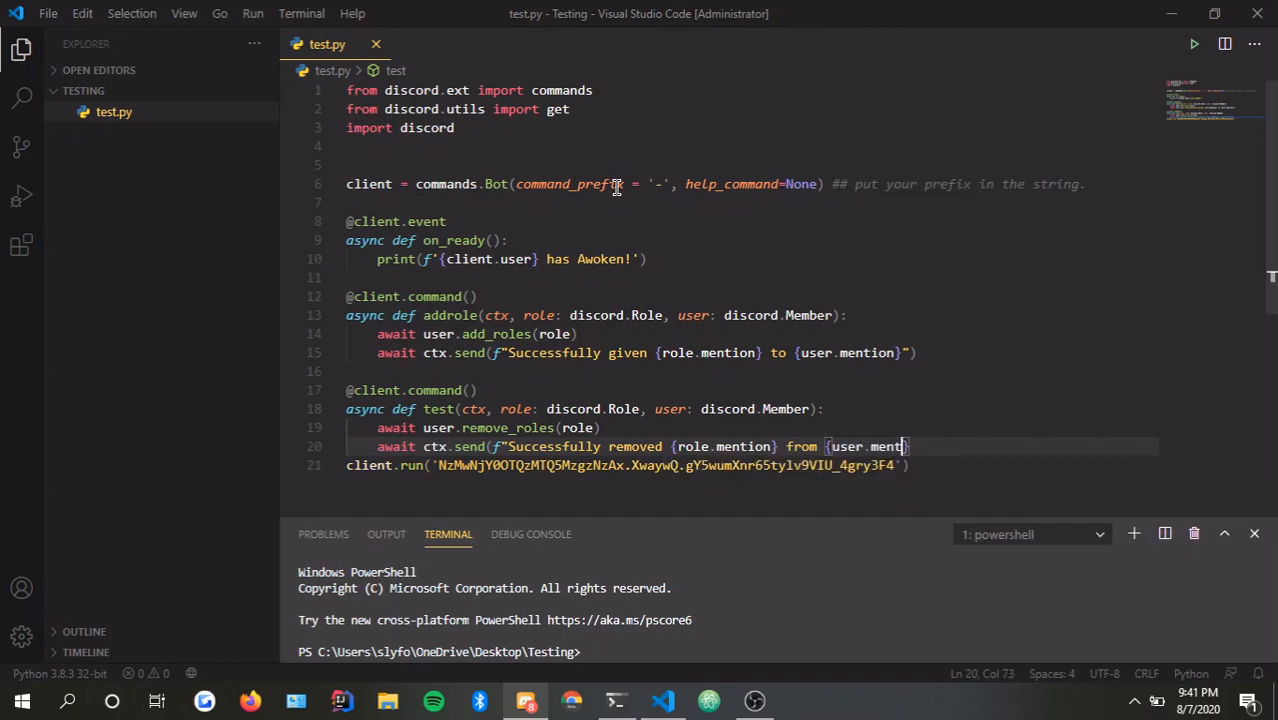
type("ion\"")
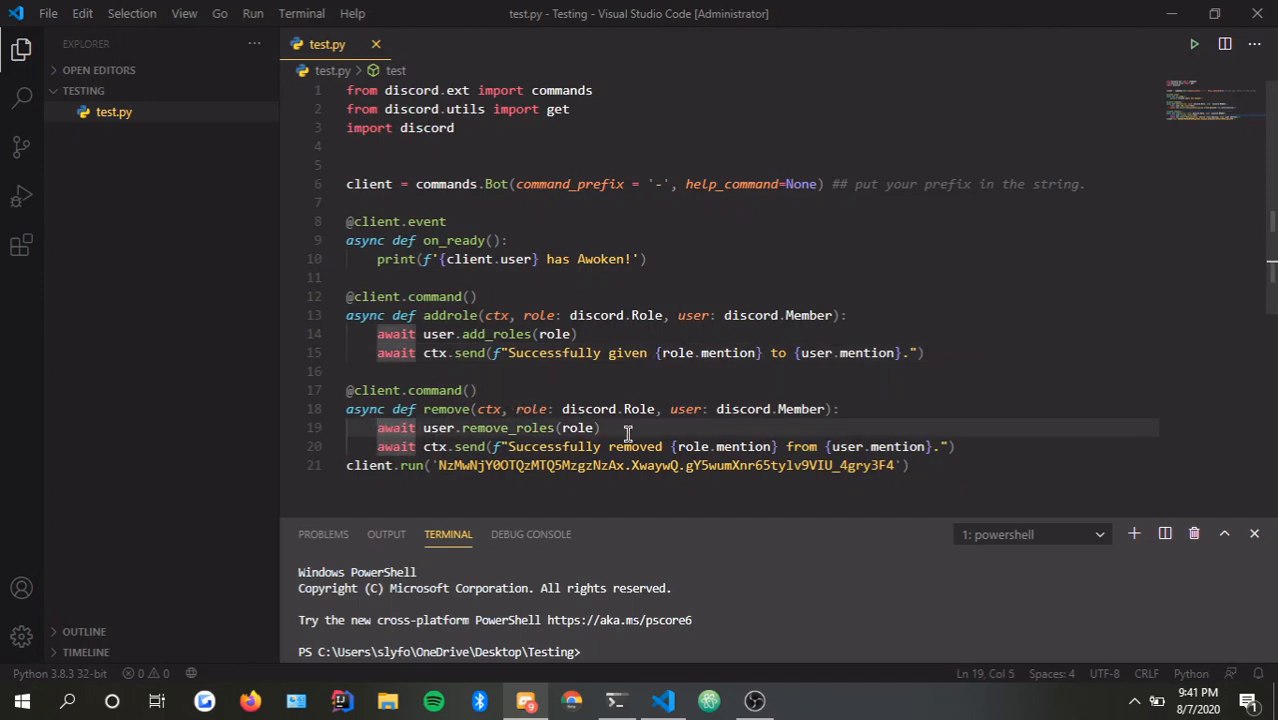
Add the guard 'if ctx.author.guild_permissions.administrator:' above the remove command's body
key("Enter")
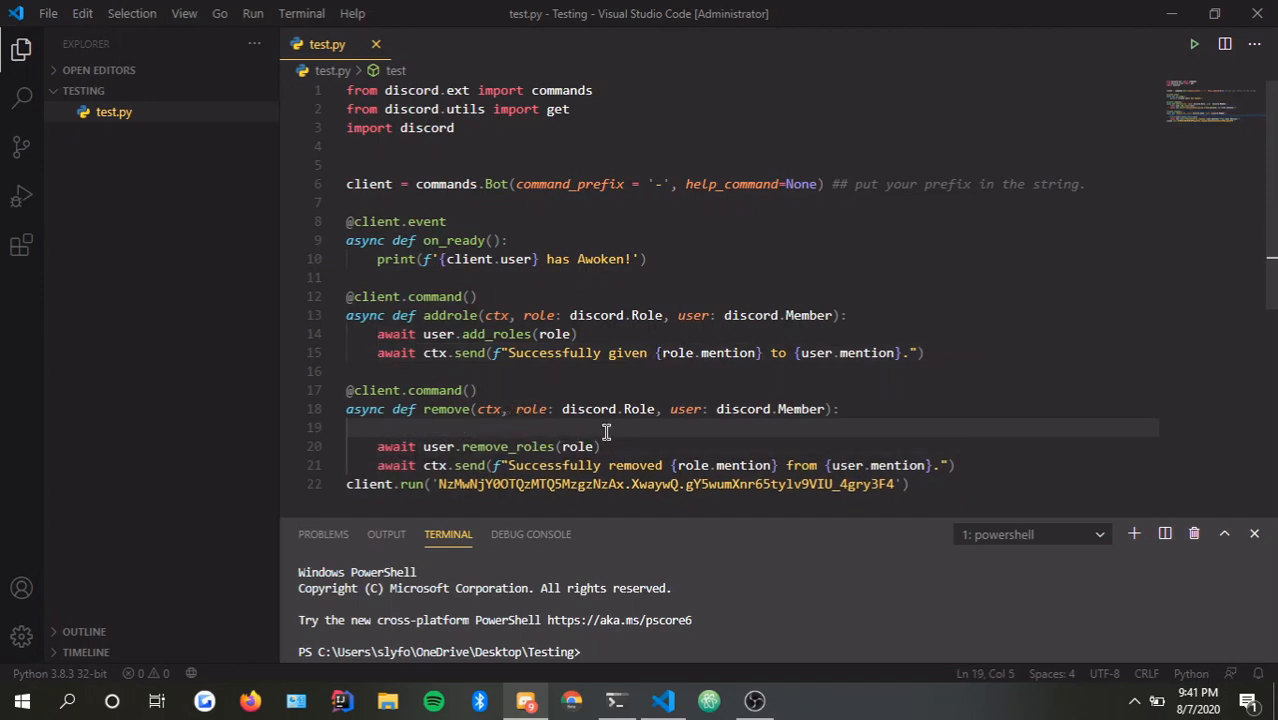
type("if ctx.")
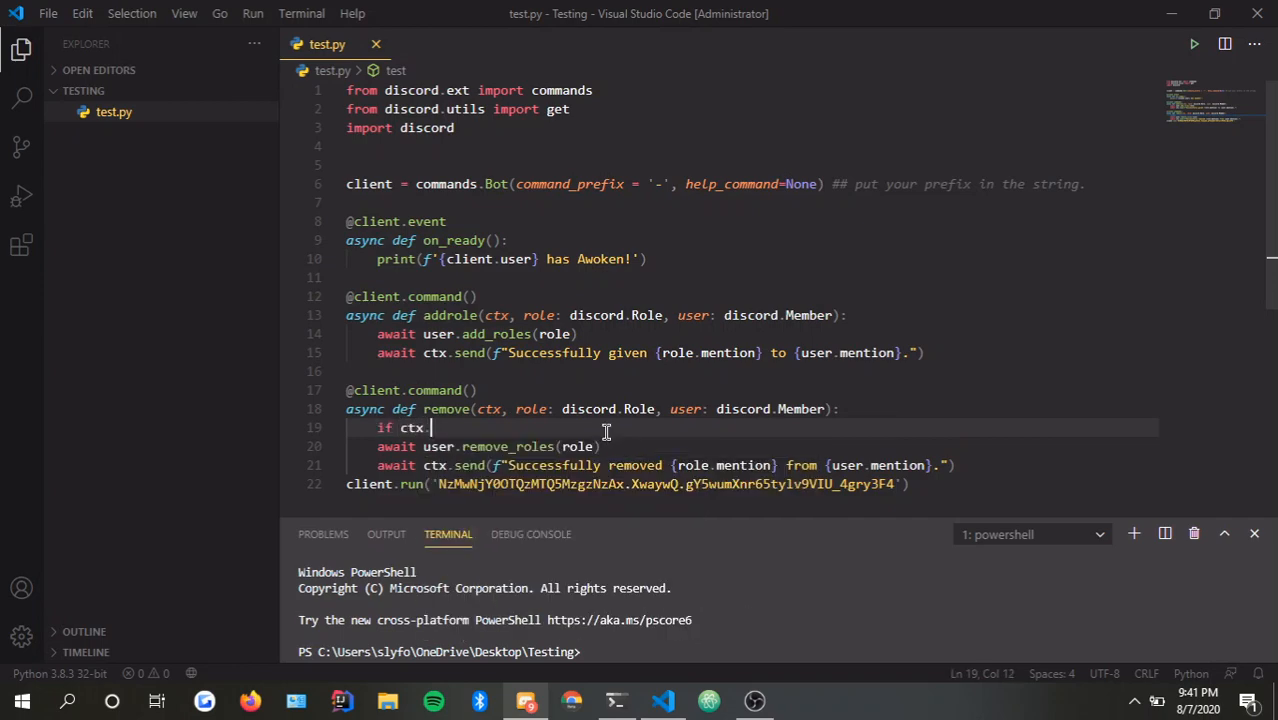
type("author")
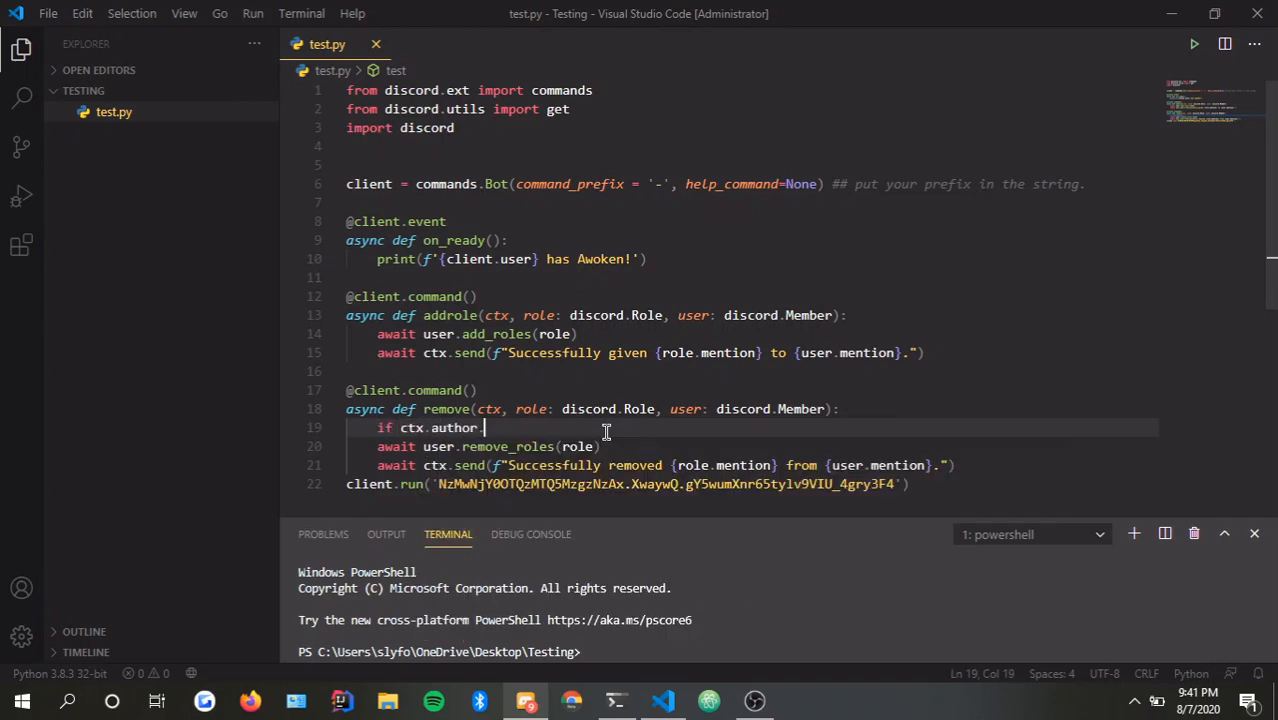
type(".guild_permission")
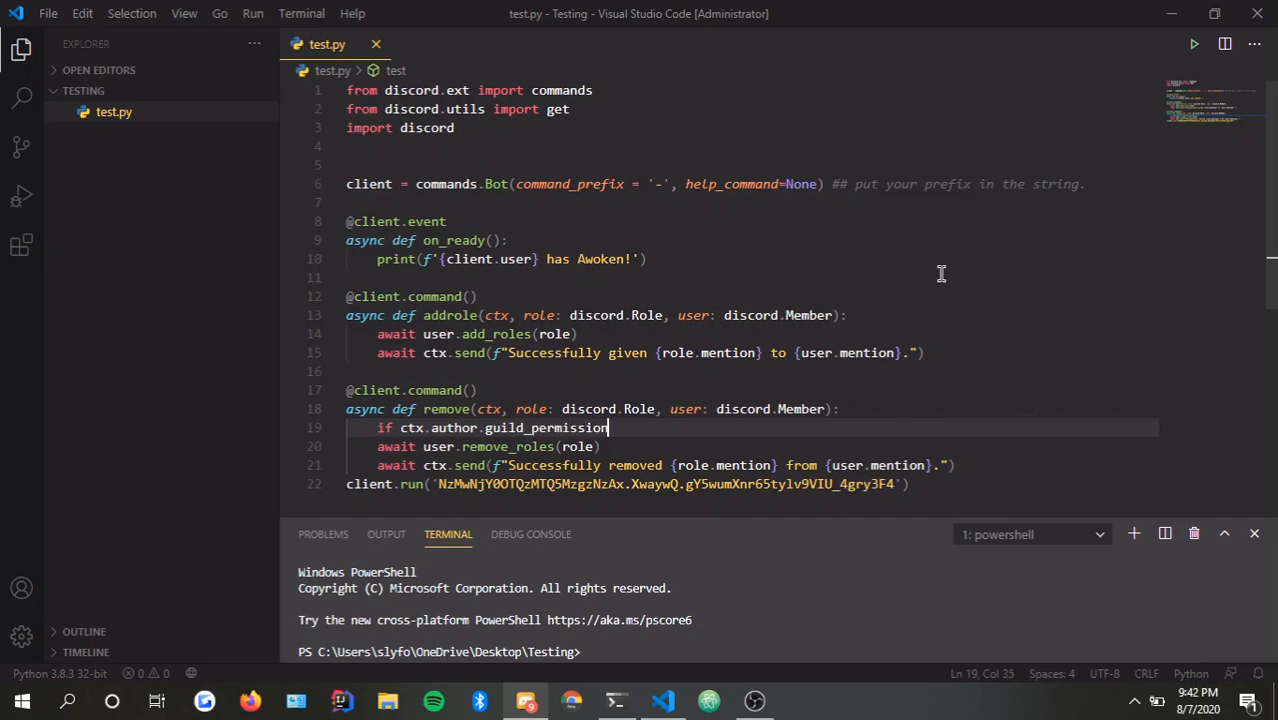
type("s.administrat")
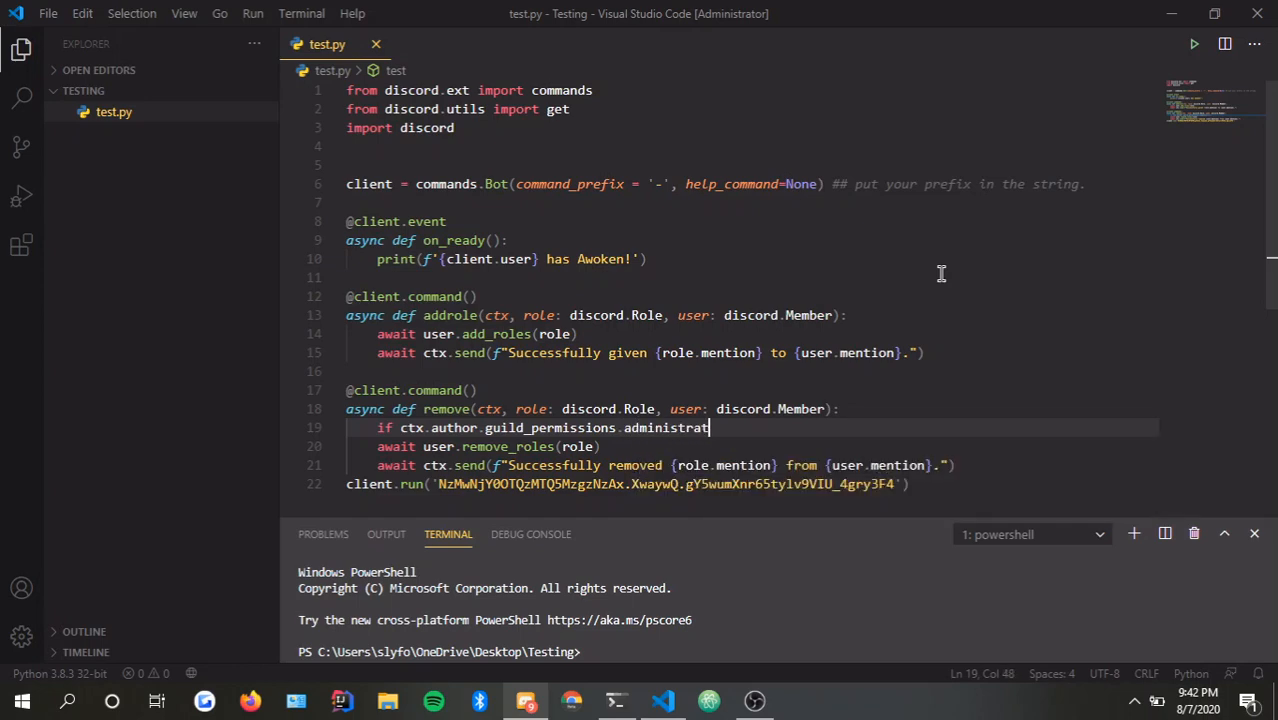
type("or:")
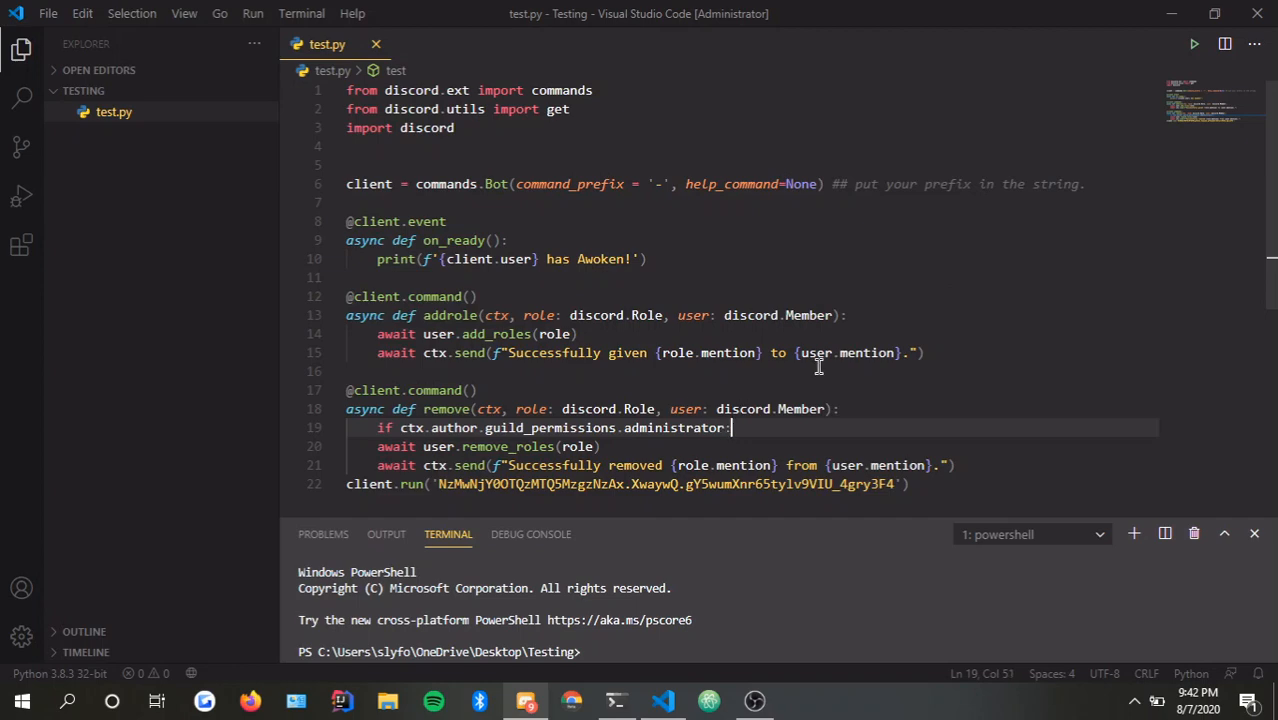
Indent the remove and addrole body lines so they nest under the administrator check
left_click_drag(736, 428, 788, 484)
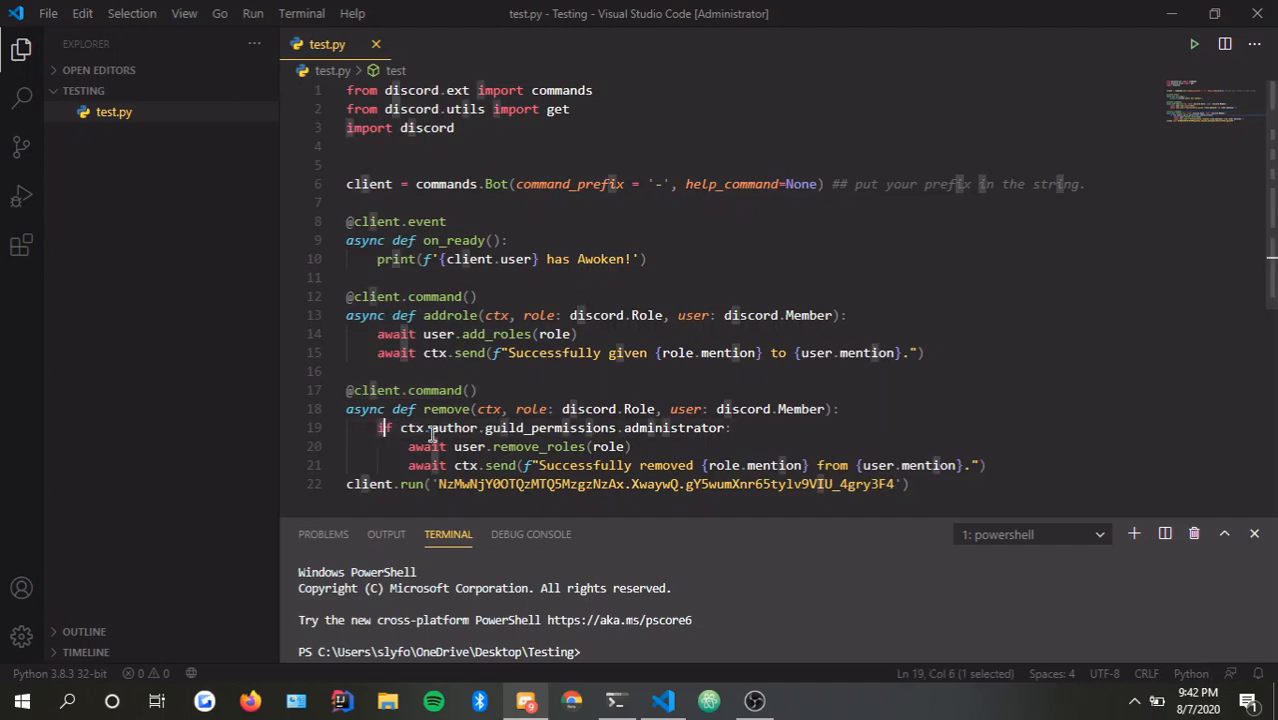
left_click_drag(390, 428, 984, 464)
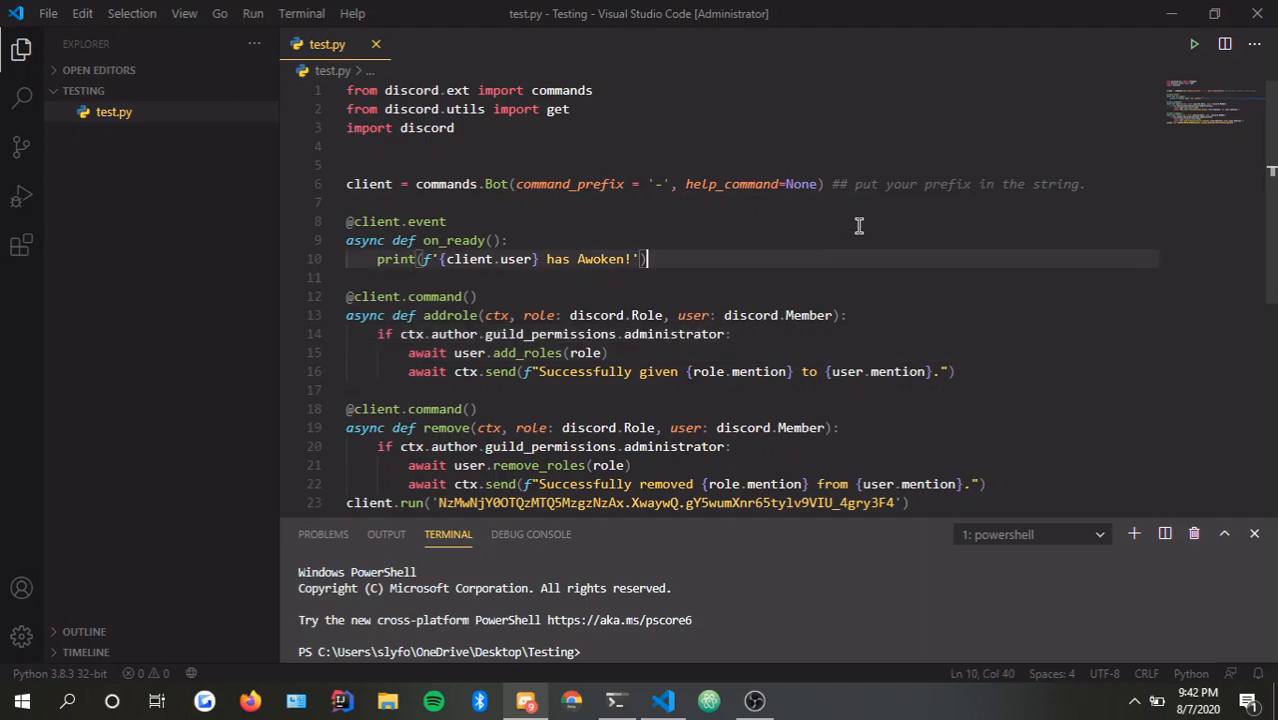
Review test.py and leave blank lines after the remove command, placing the caret between the commands
scroll("up", 3)
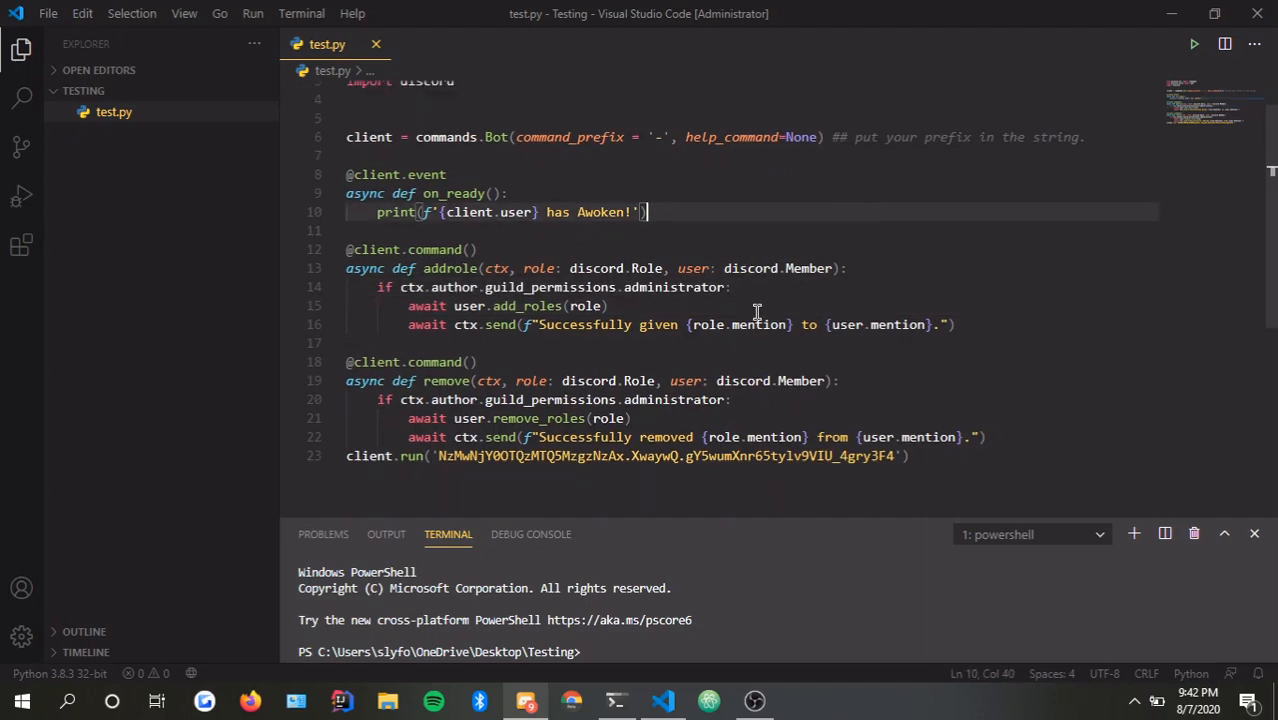
scroll("down", 3)
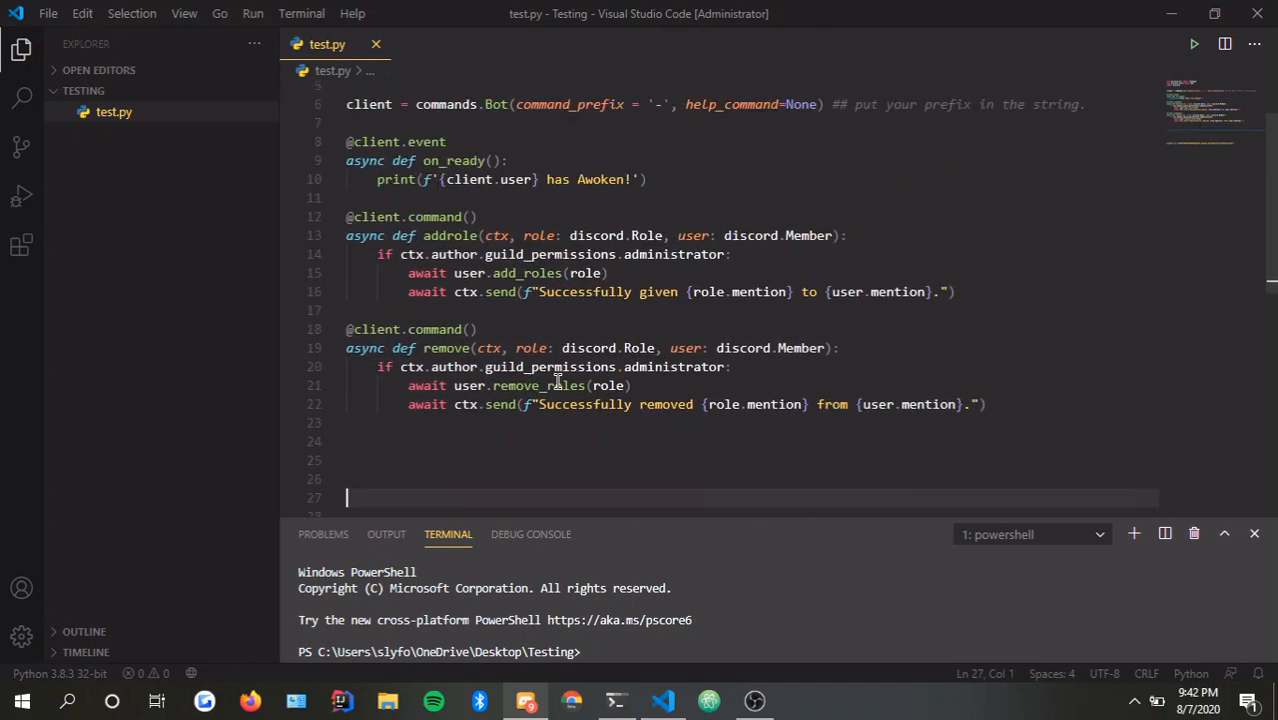
scroll("up", 3)
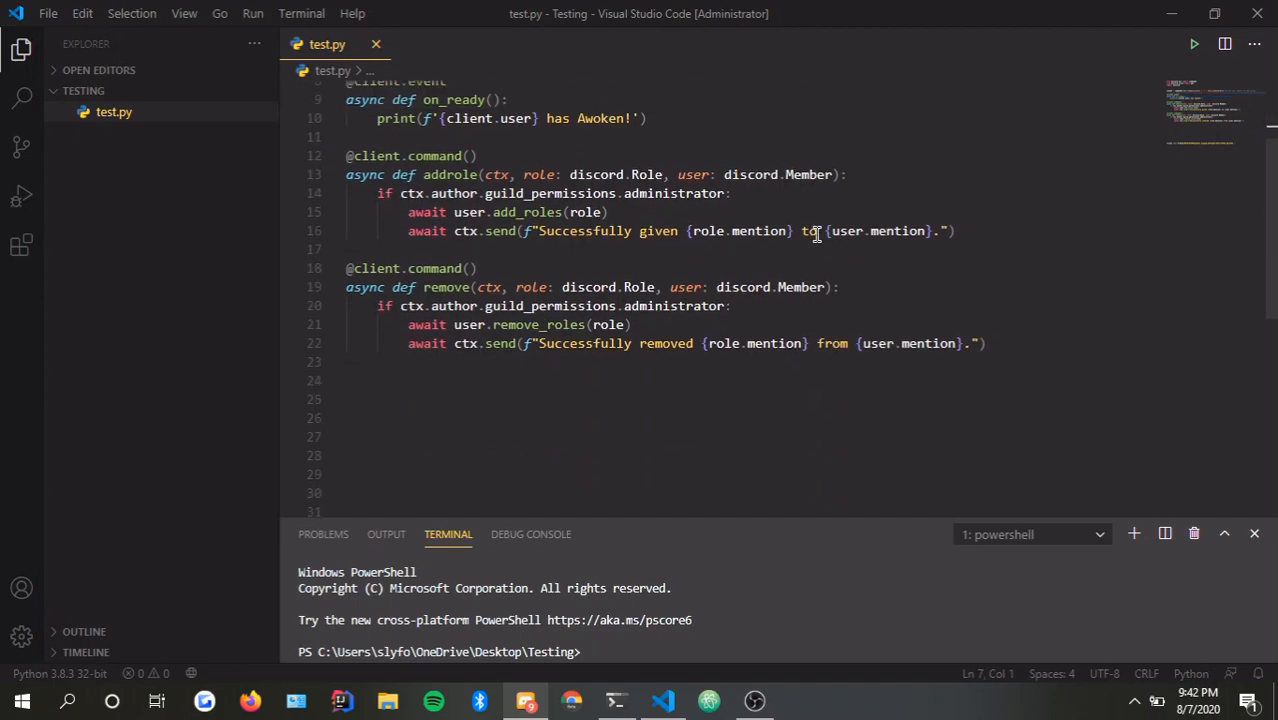
scroll("up", 3)
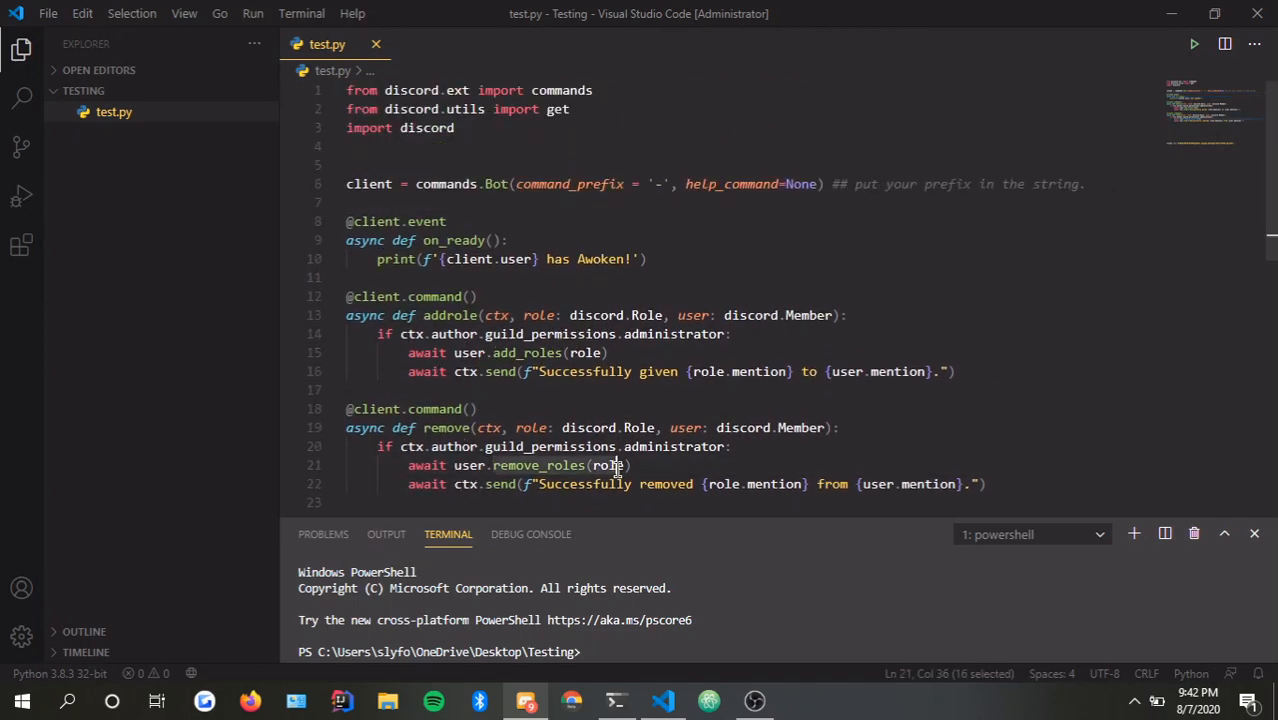
left_click(578, 352)
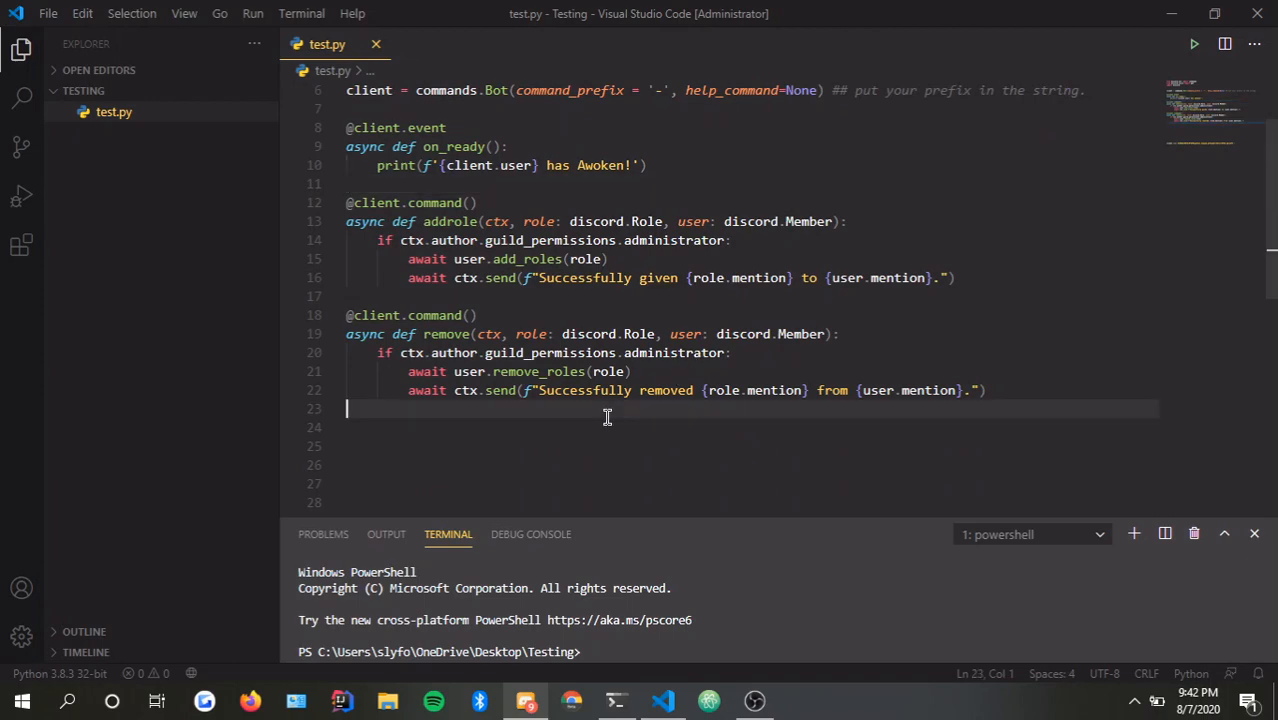
mouse_move(746, 352)
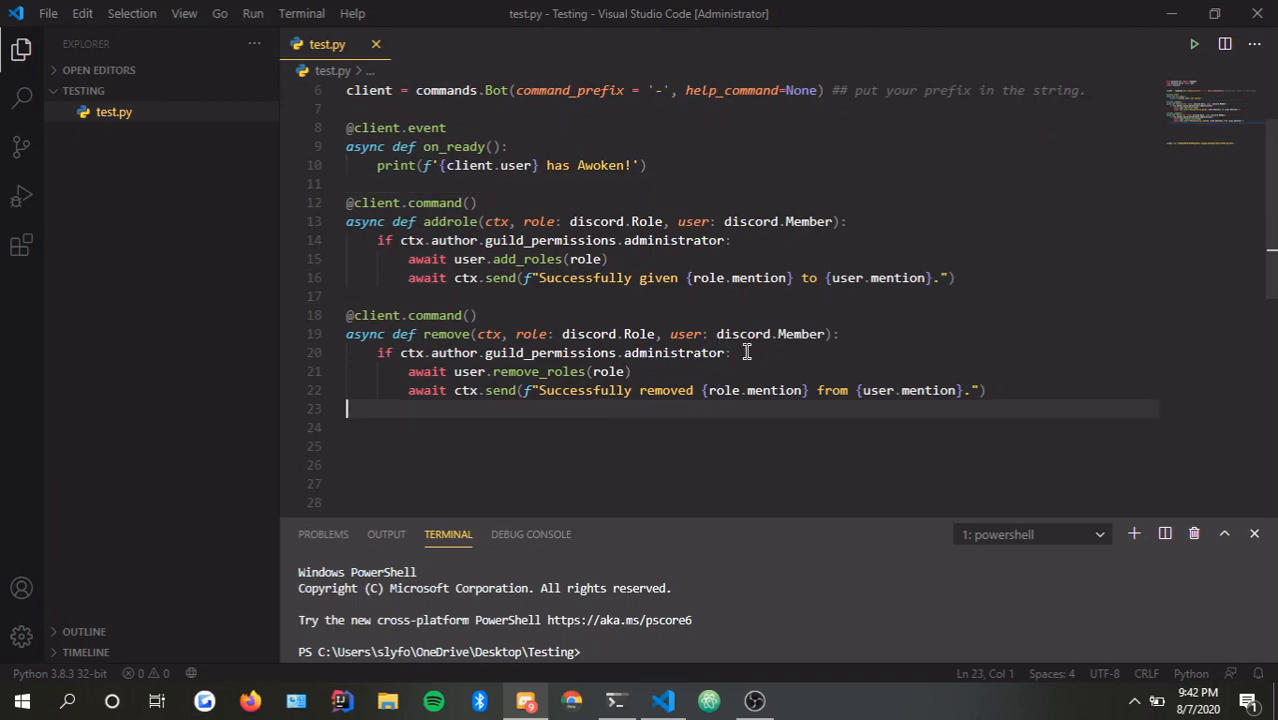
mouse_move(660, 344)
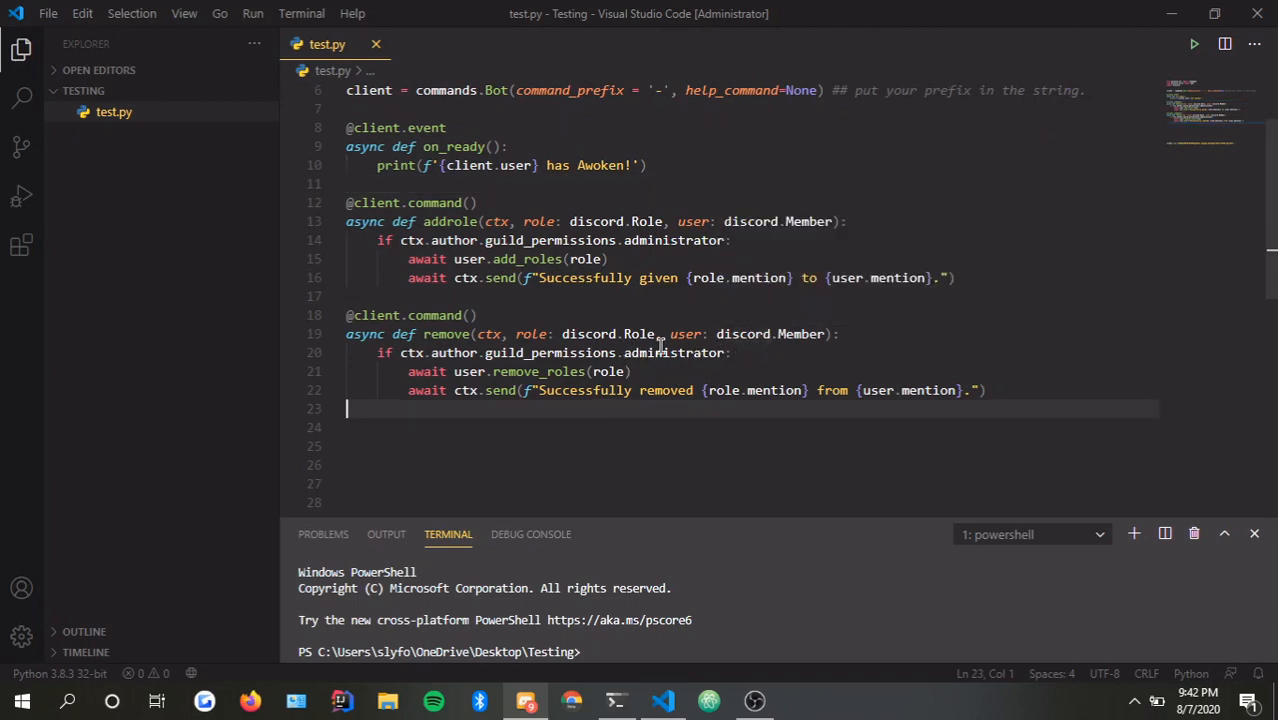
mouse_move(636, 334)
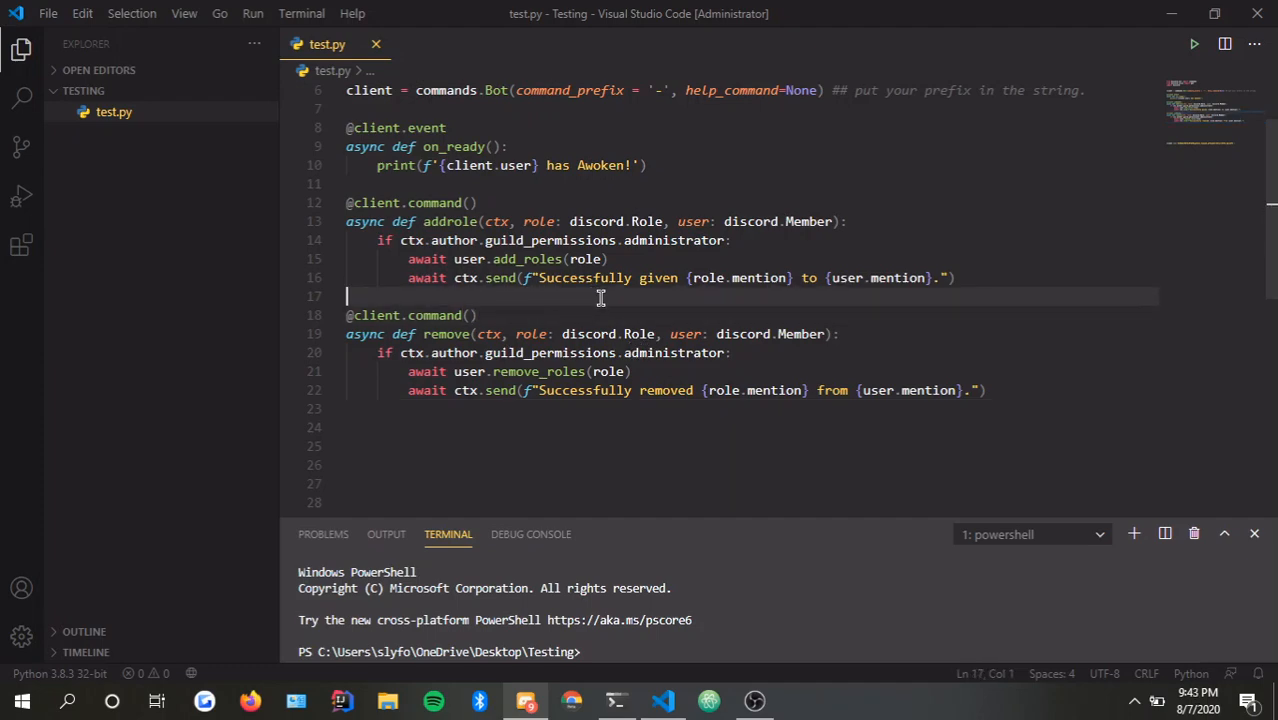
mouse_move(732, 304)
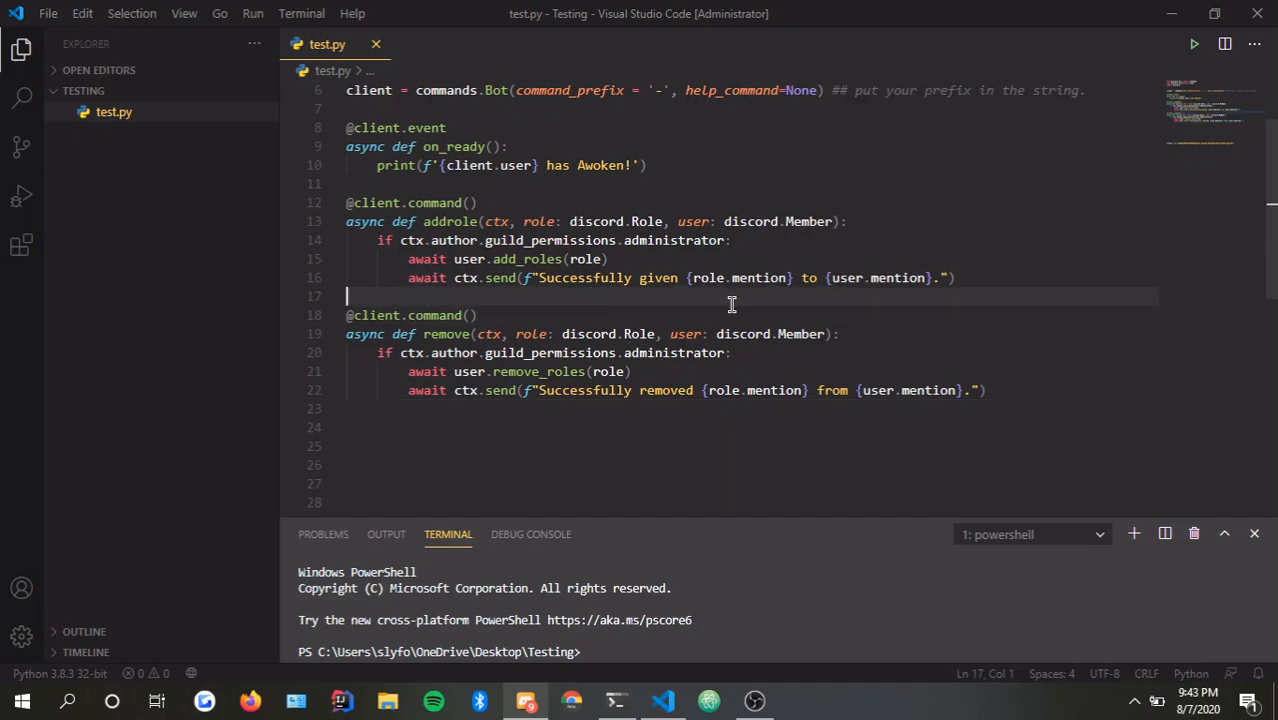
mouse_move(480, 308)
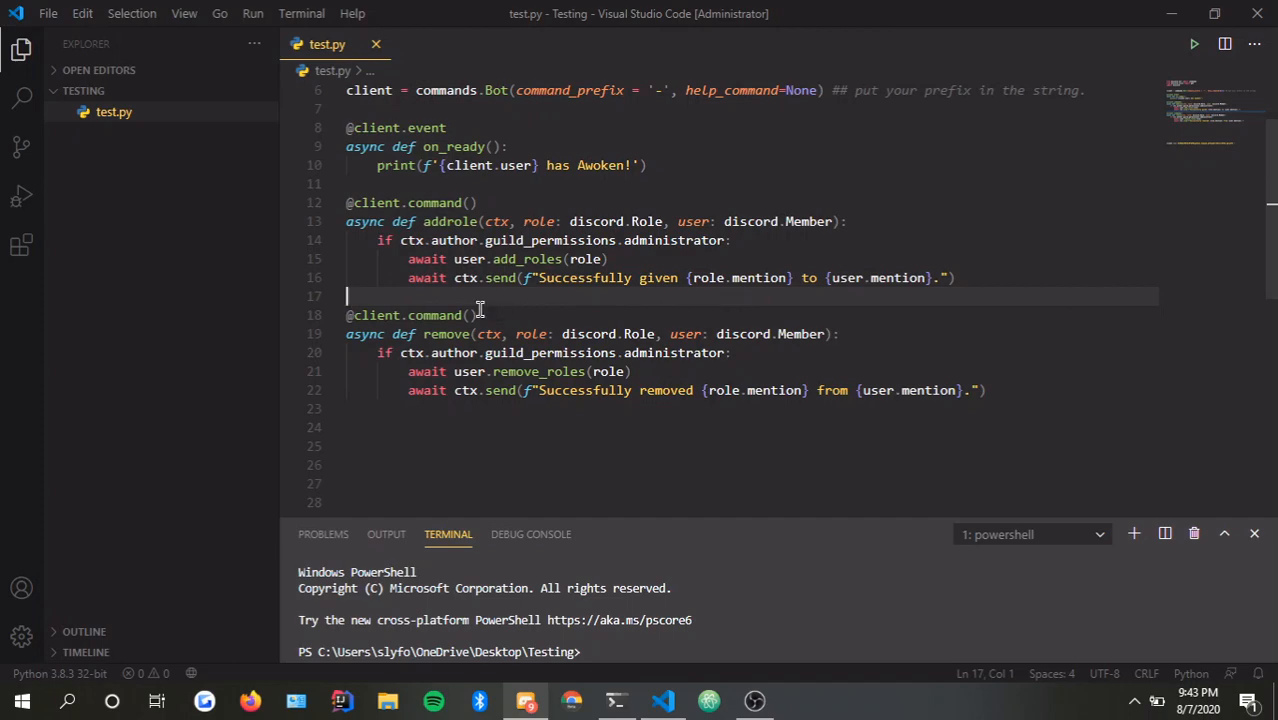
mouse_move(498, 312)
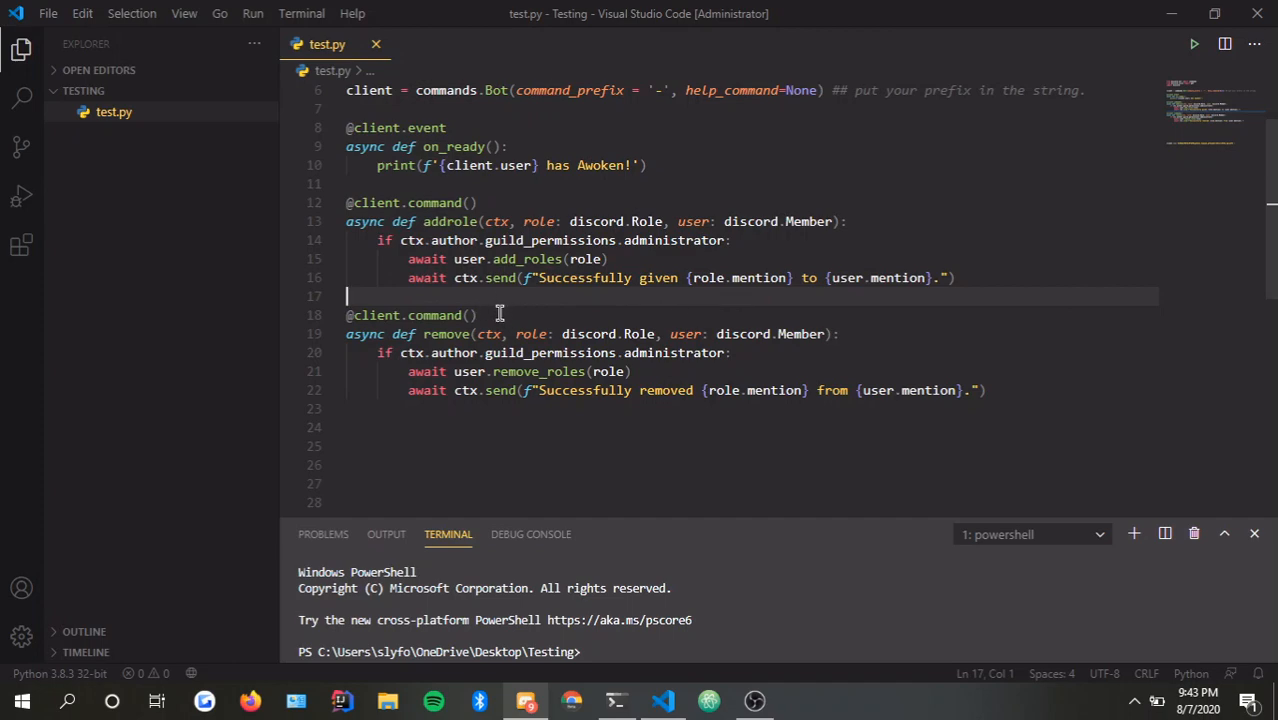
left_click(476, 316)
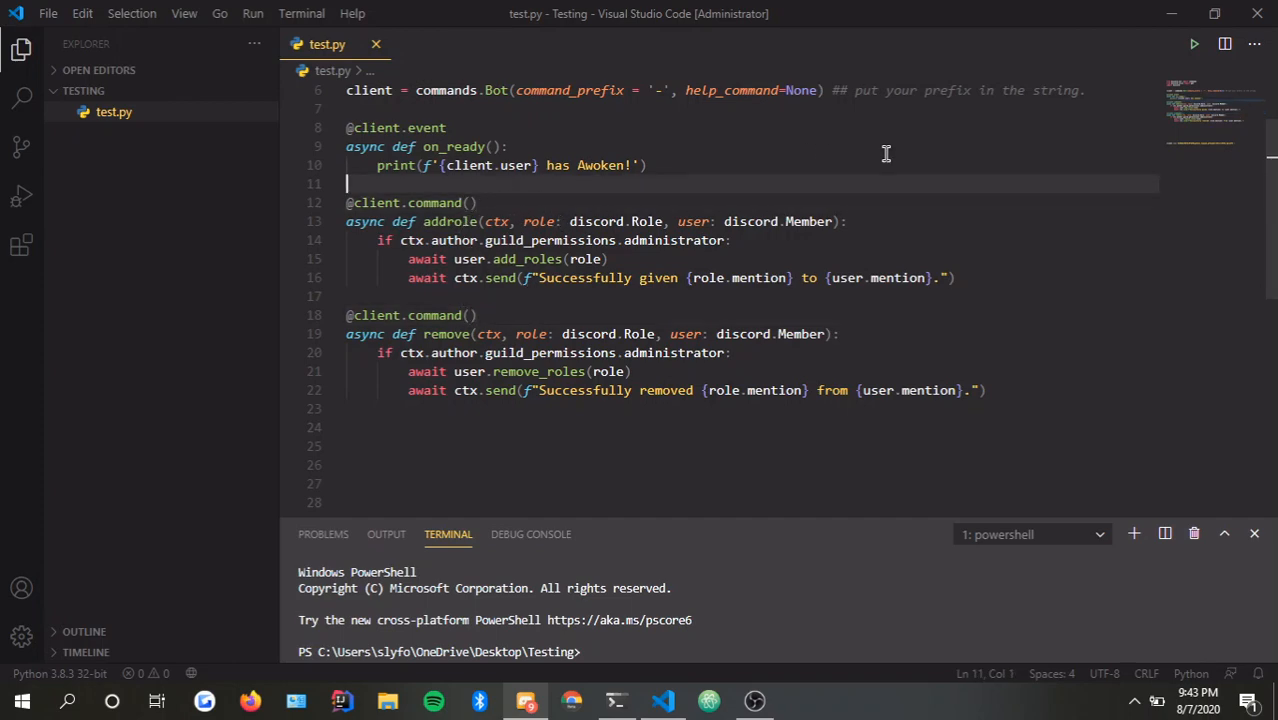
mouse_move(588, 182)
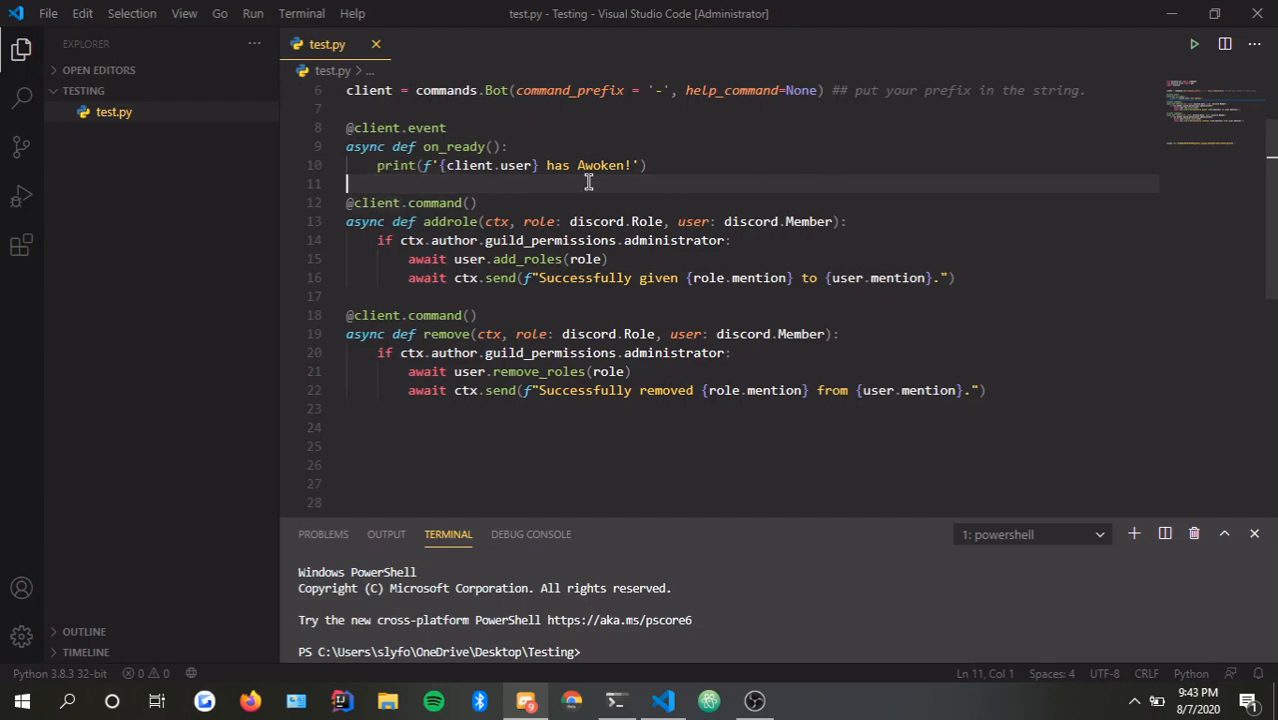
left_click(478, 202)
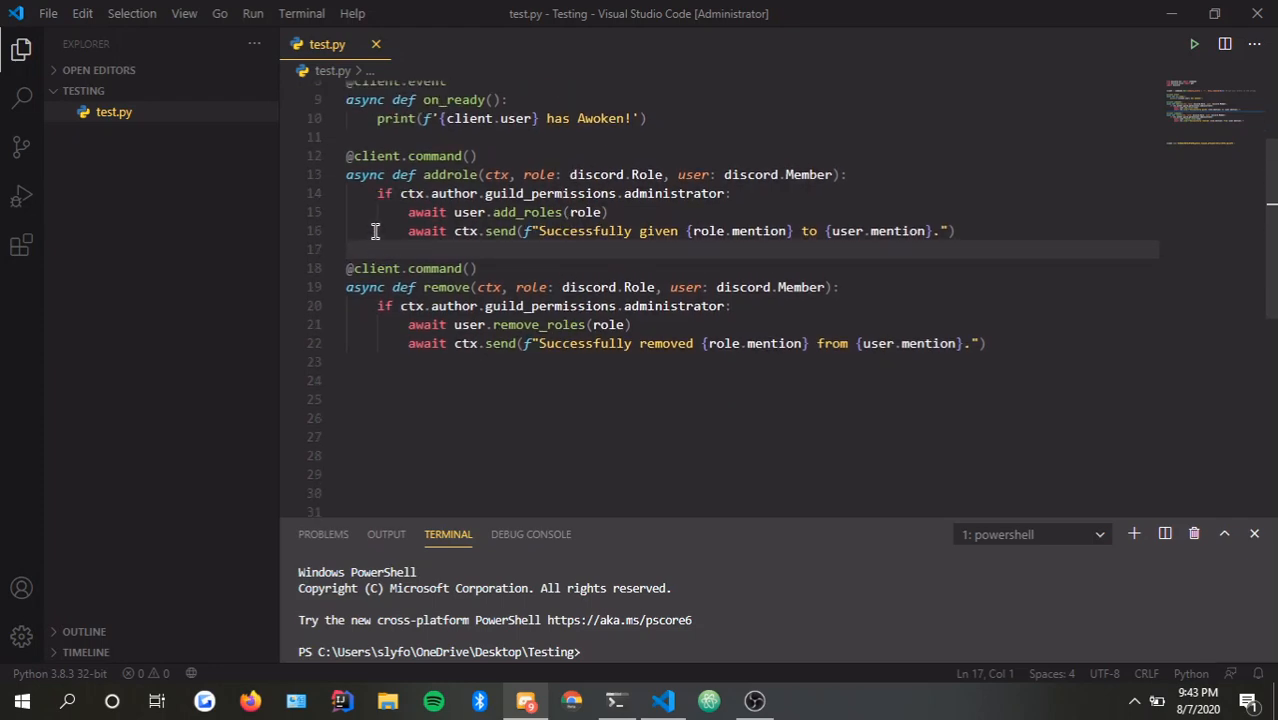
left_click_drag(346, 156, 516, 232)
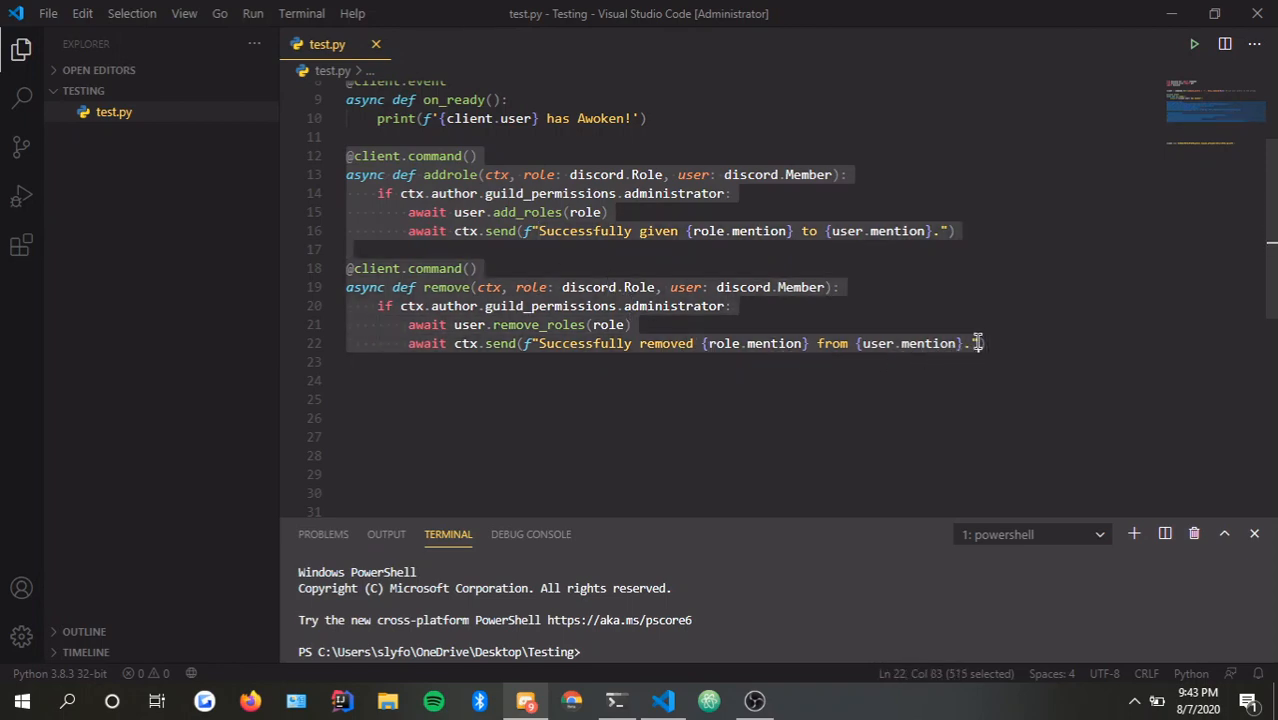
left_click(1000, 344)
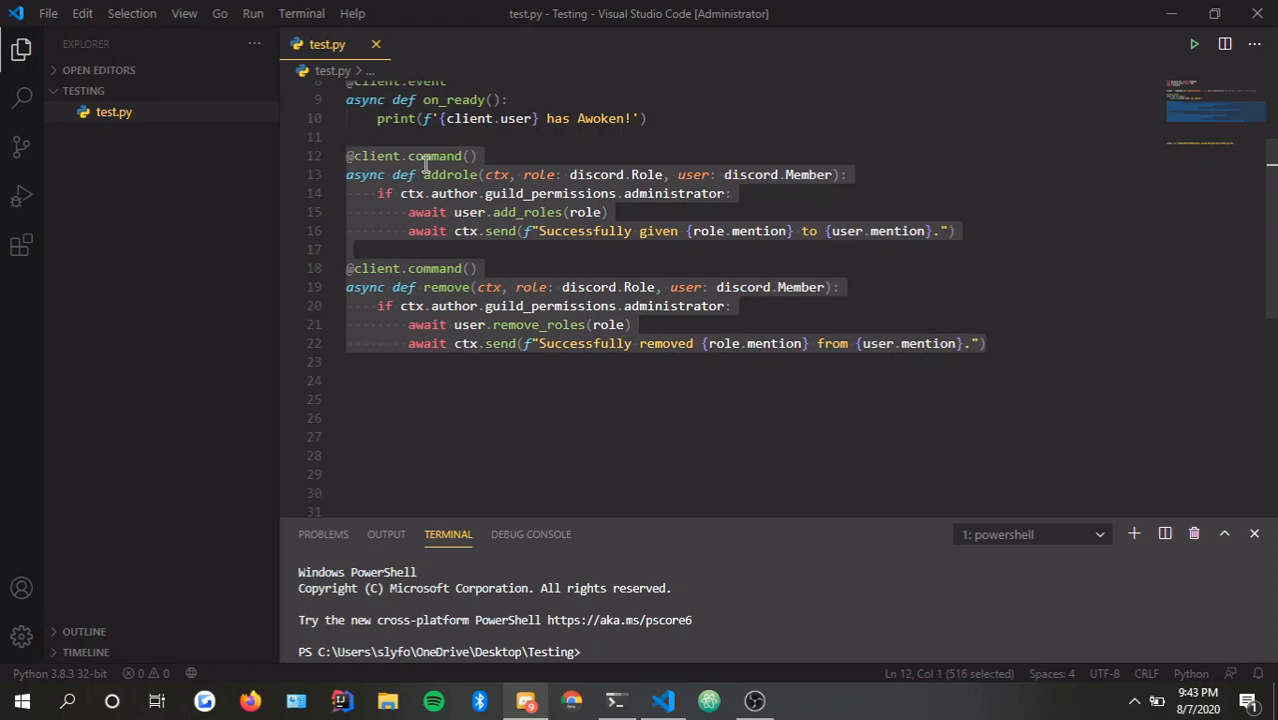
scroll("down", 3)
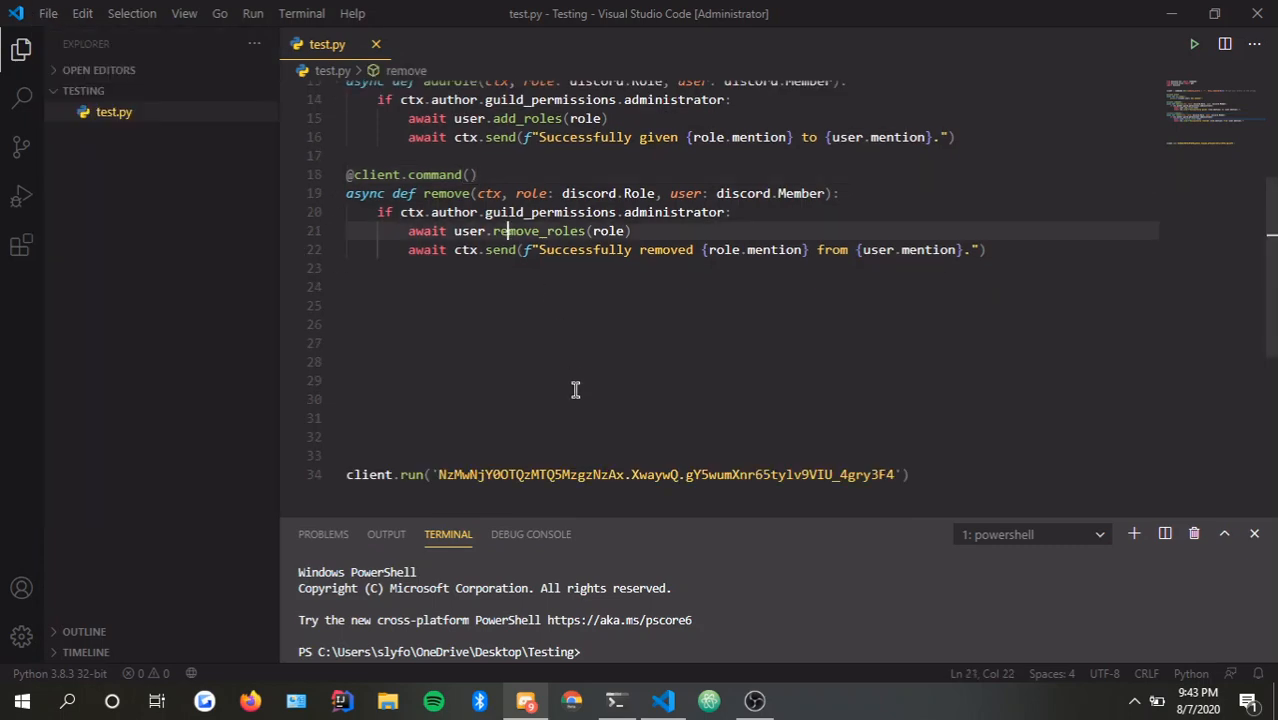
mouse_move(674, 528)
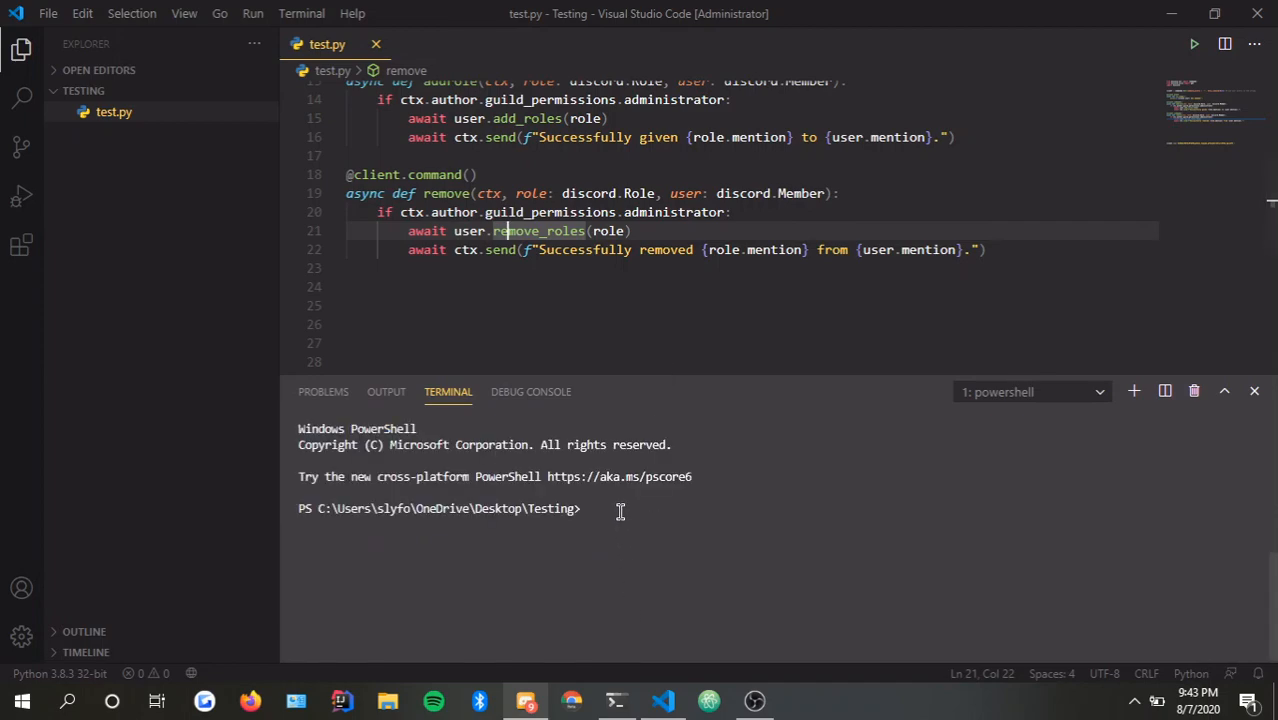
Run the bot script from the terminal with python, then return to editing below the remove command
type("python")
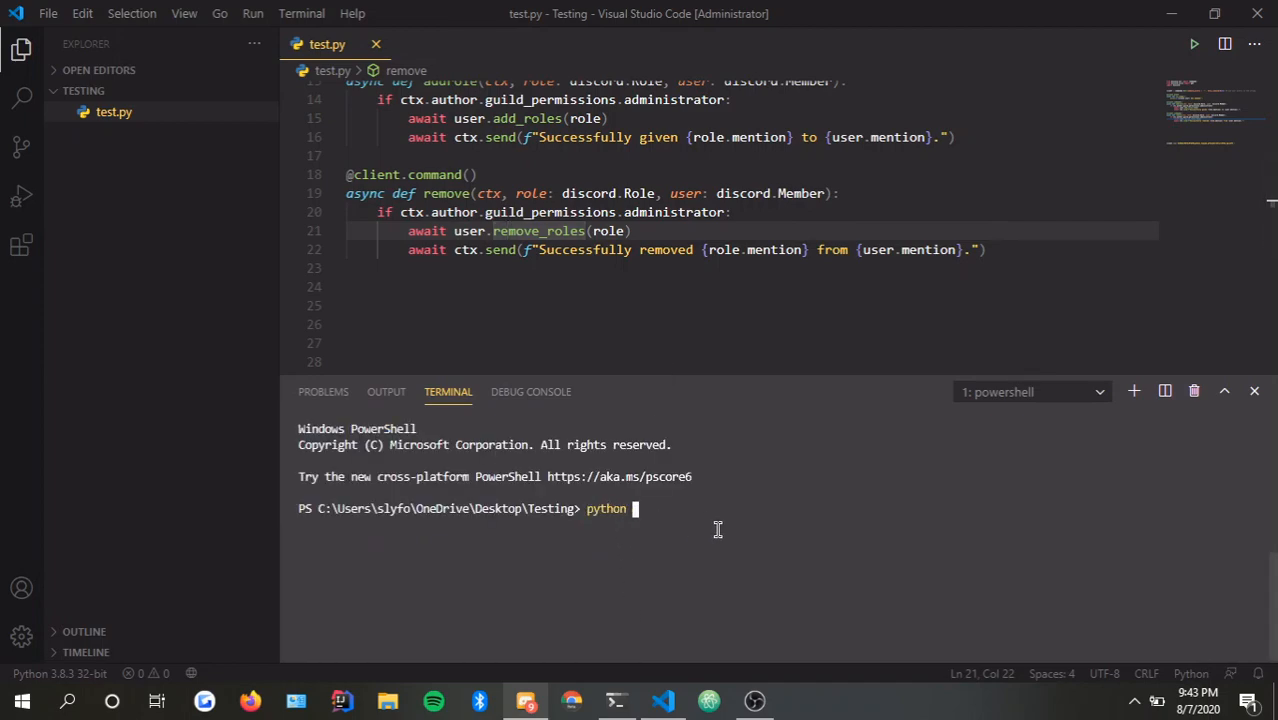
type("bot.p")
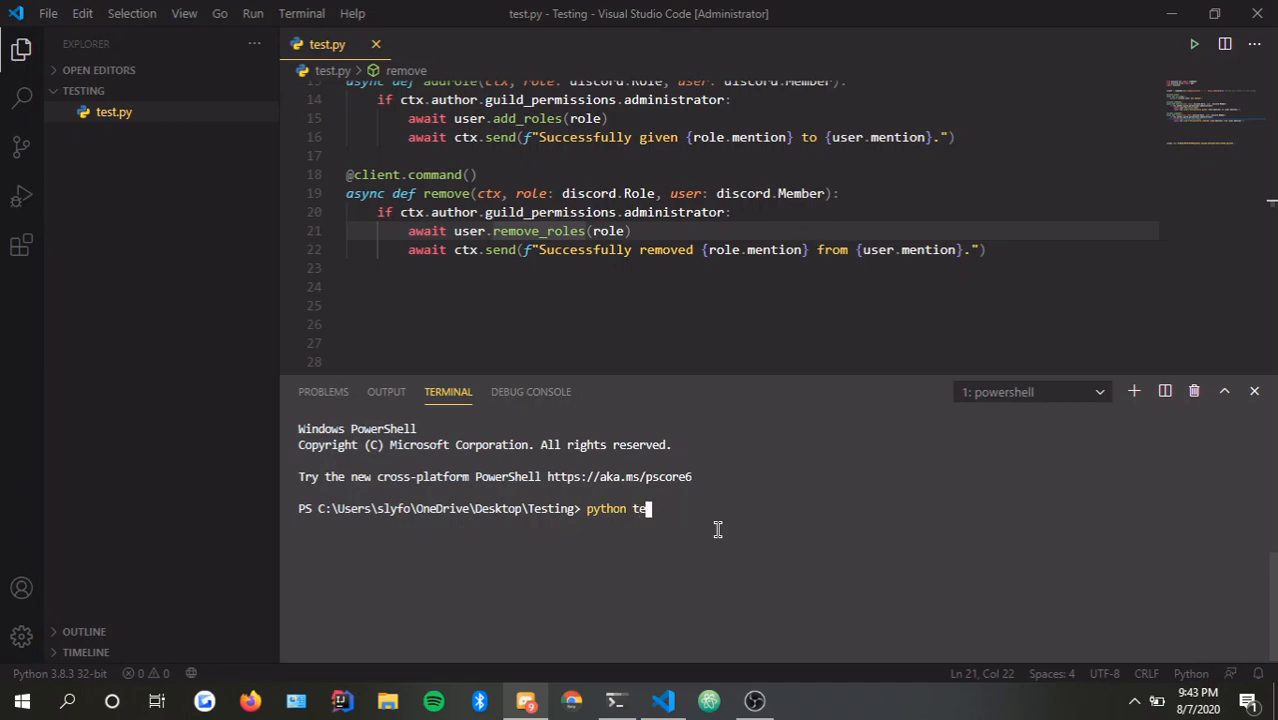
key("Return")
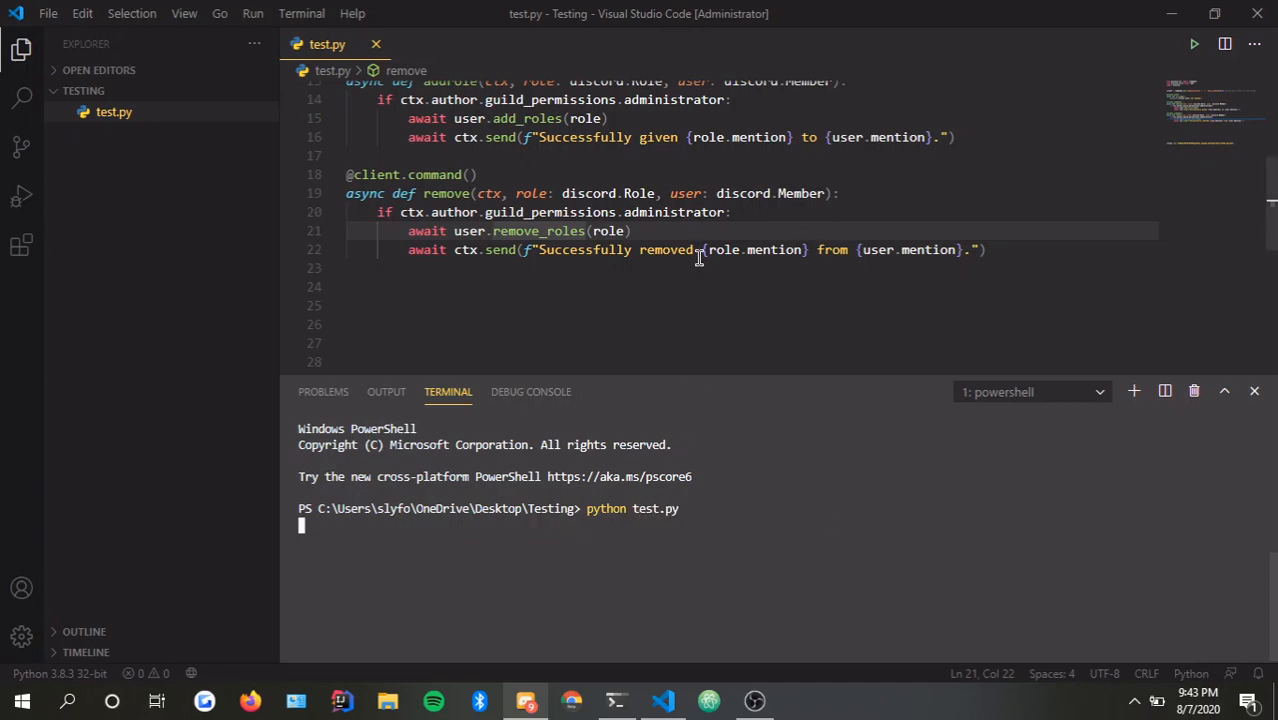
mouse_move(644, 288)
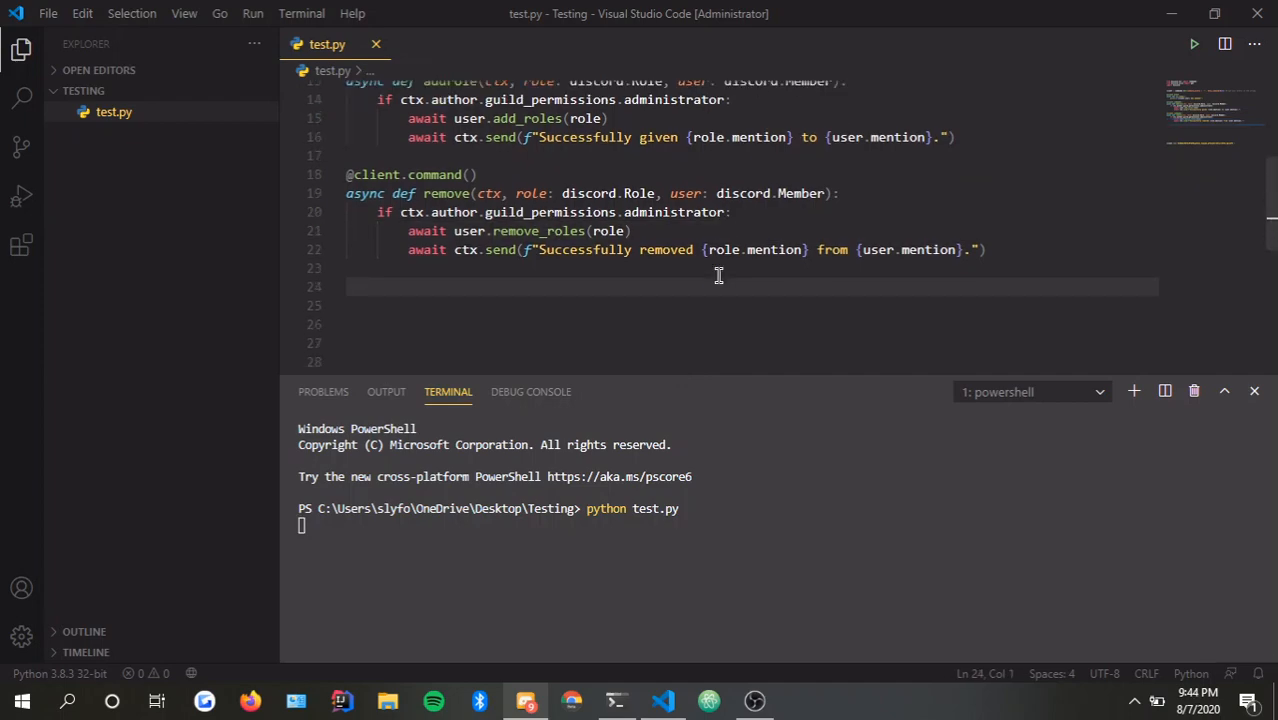
left_click(656, 268)
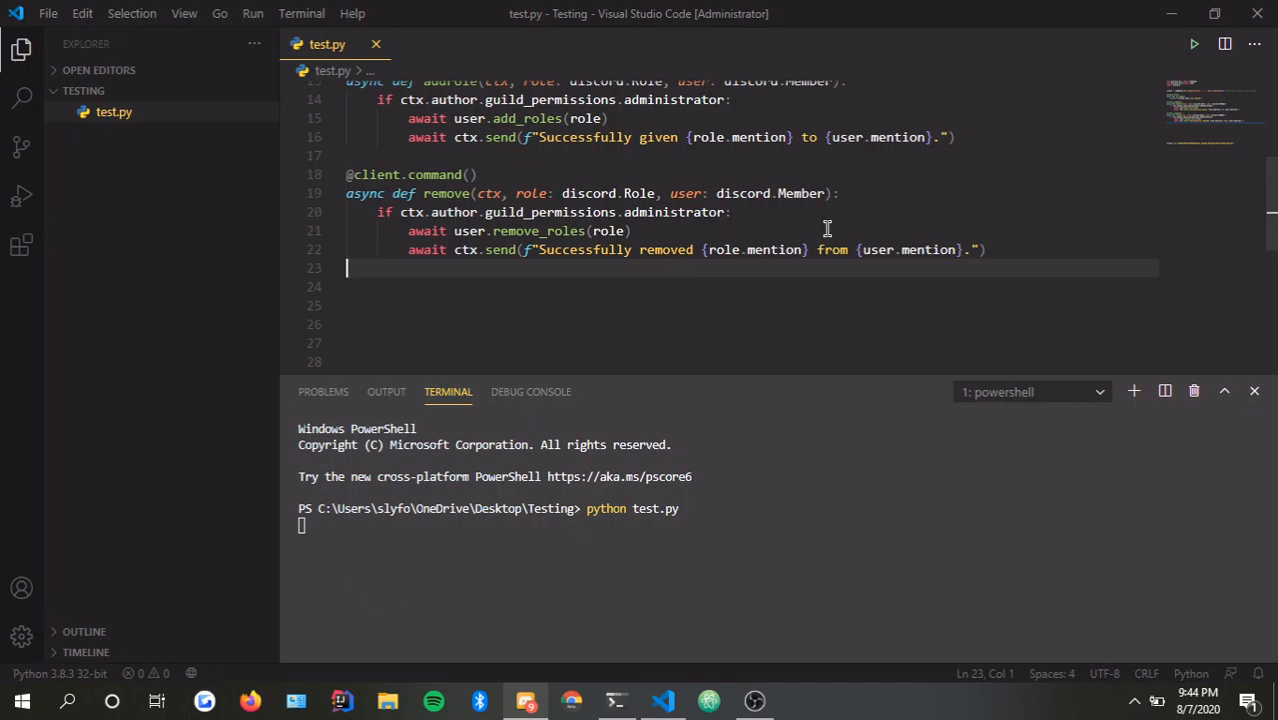
End the remove command with await ctx.message.add_reaction('') while the bot awakens in the terminal
type("a")
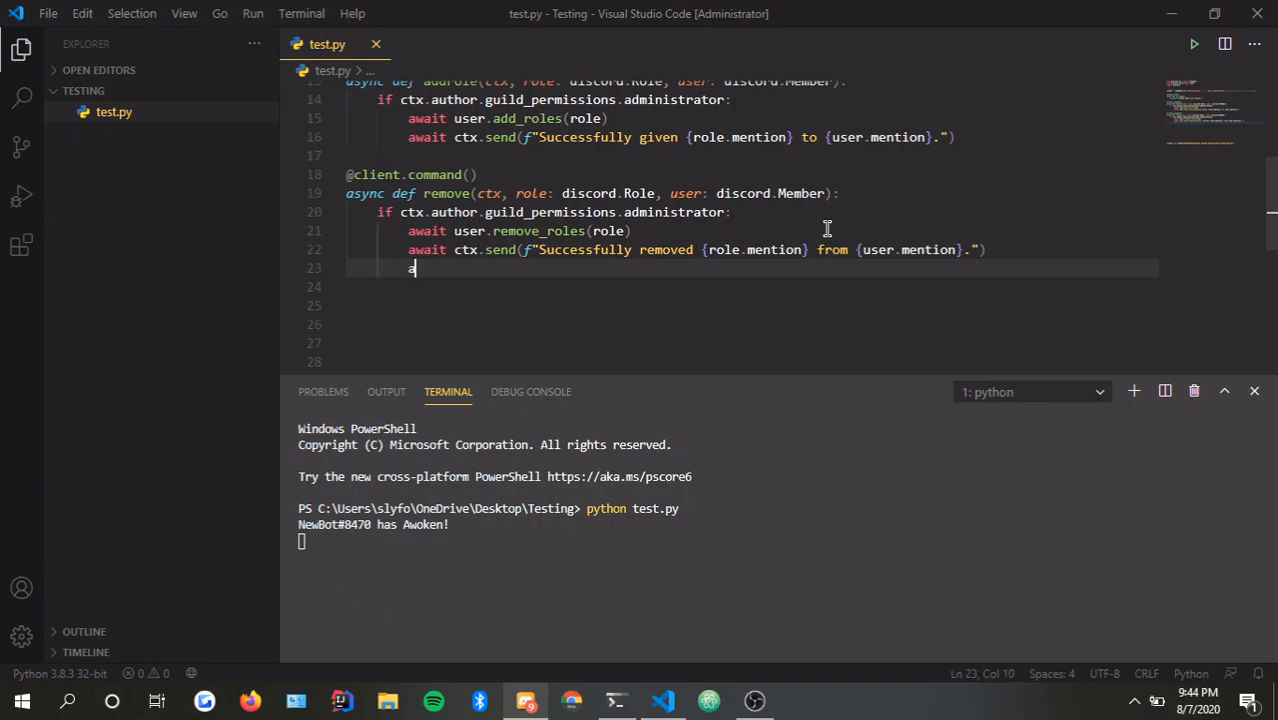
type("wait ctx.men")
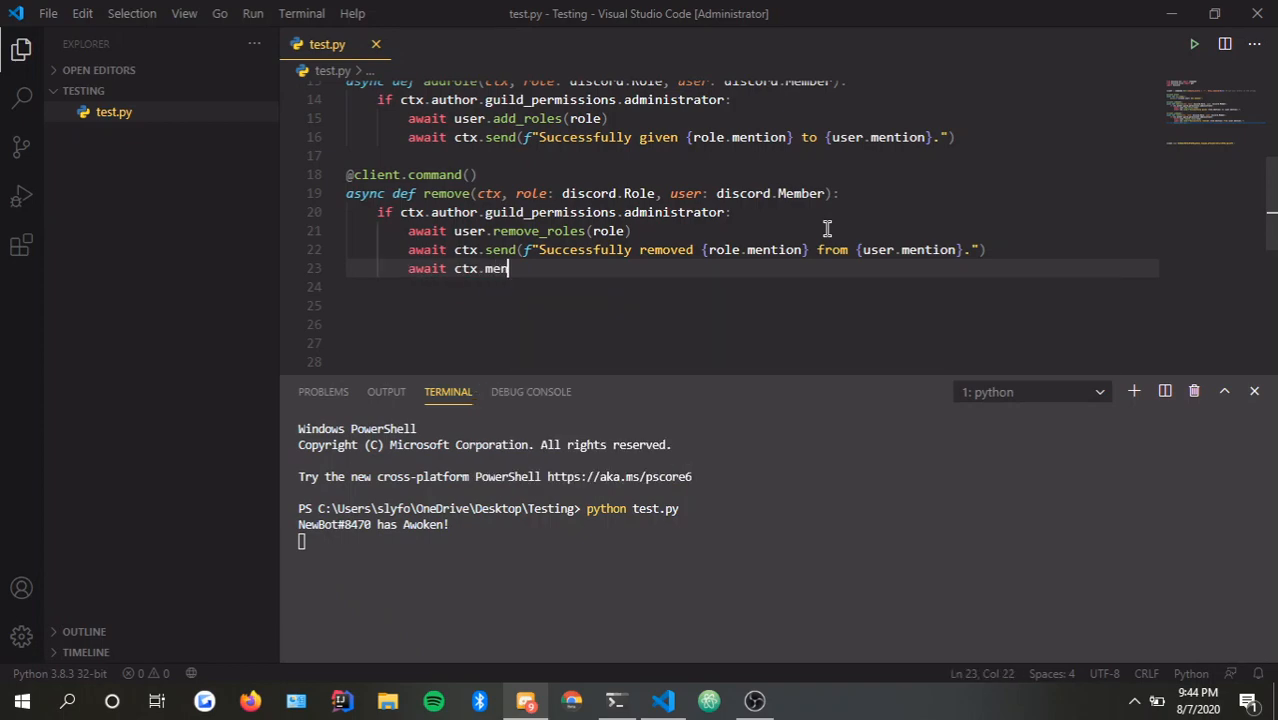
type("sage")
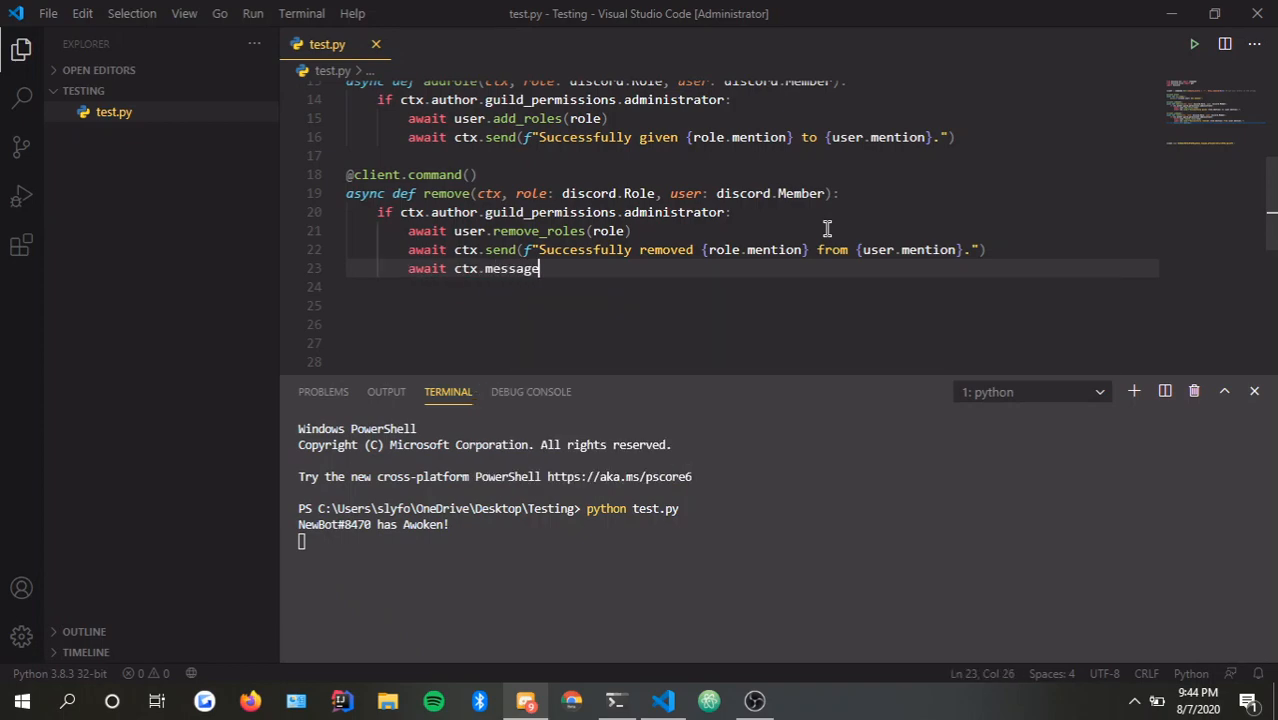
type(".add_te")
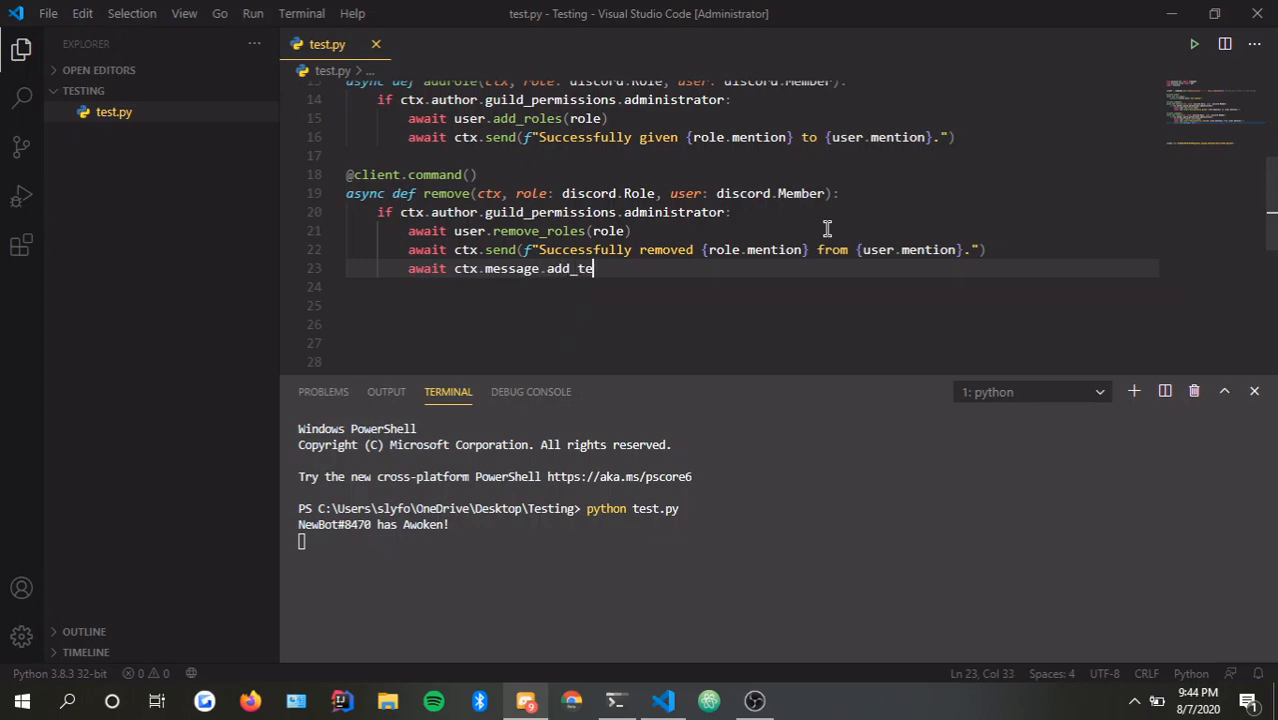
type("action")
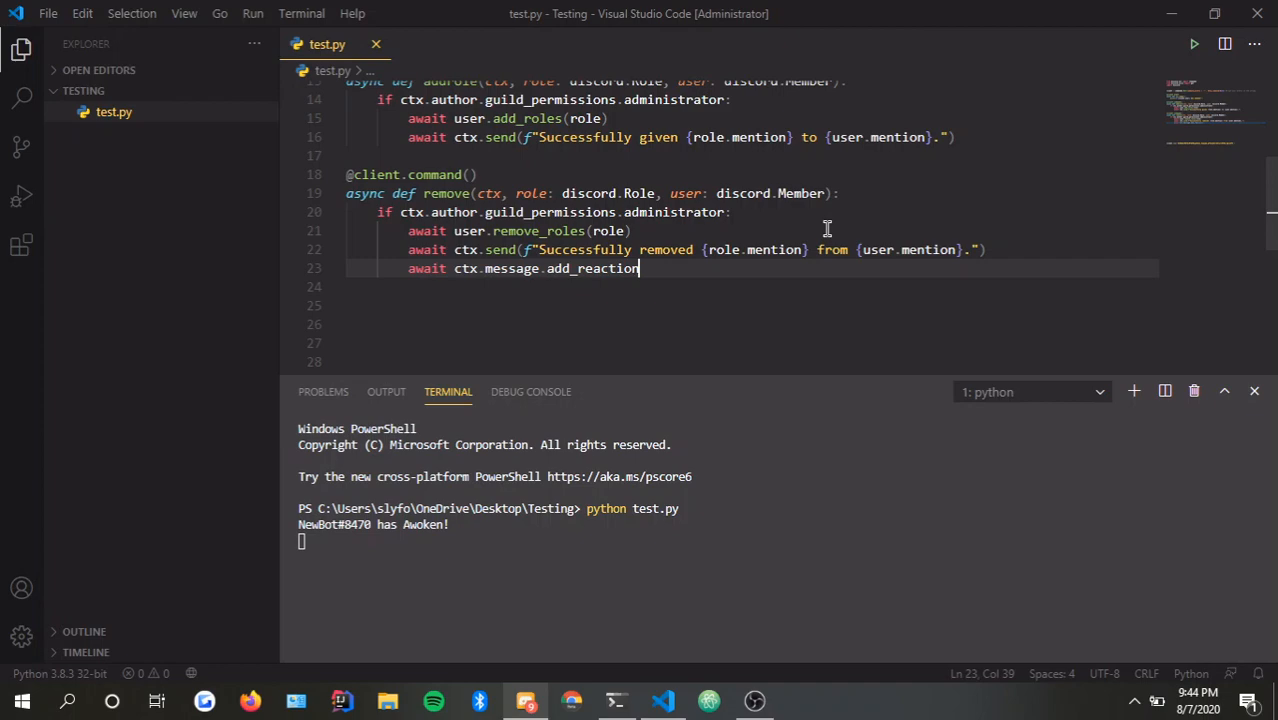
type("(")
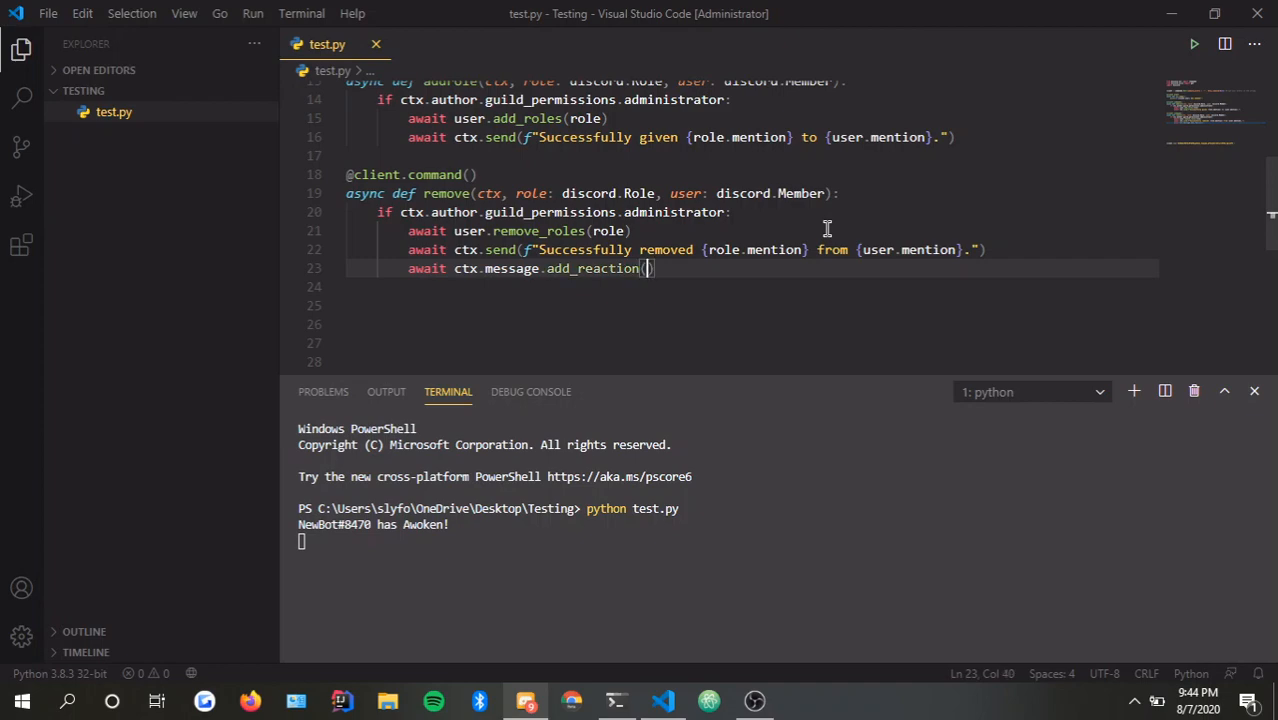
type("\"")
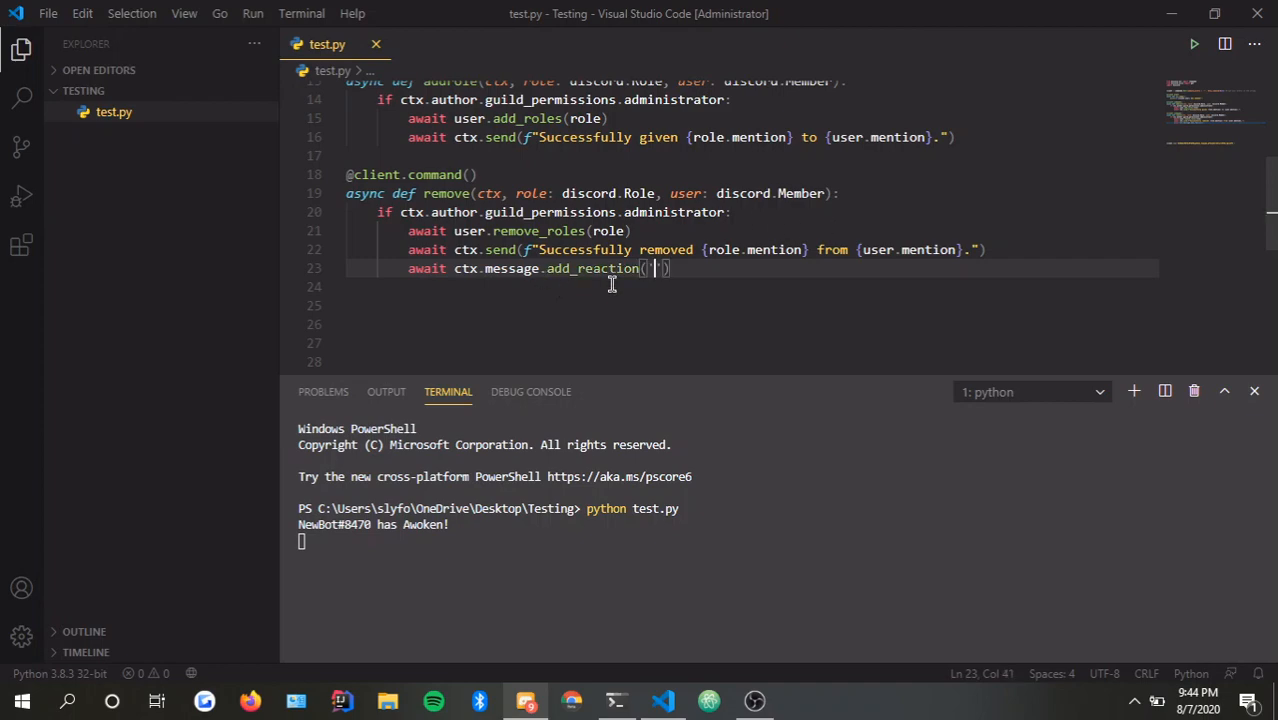
mouse_move(904, 268)
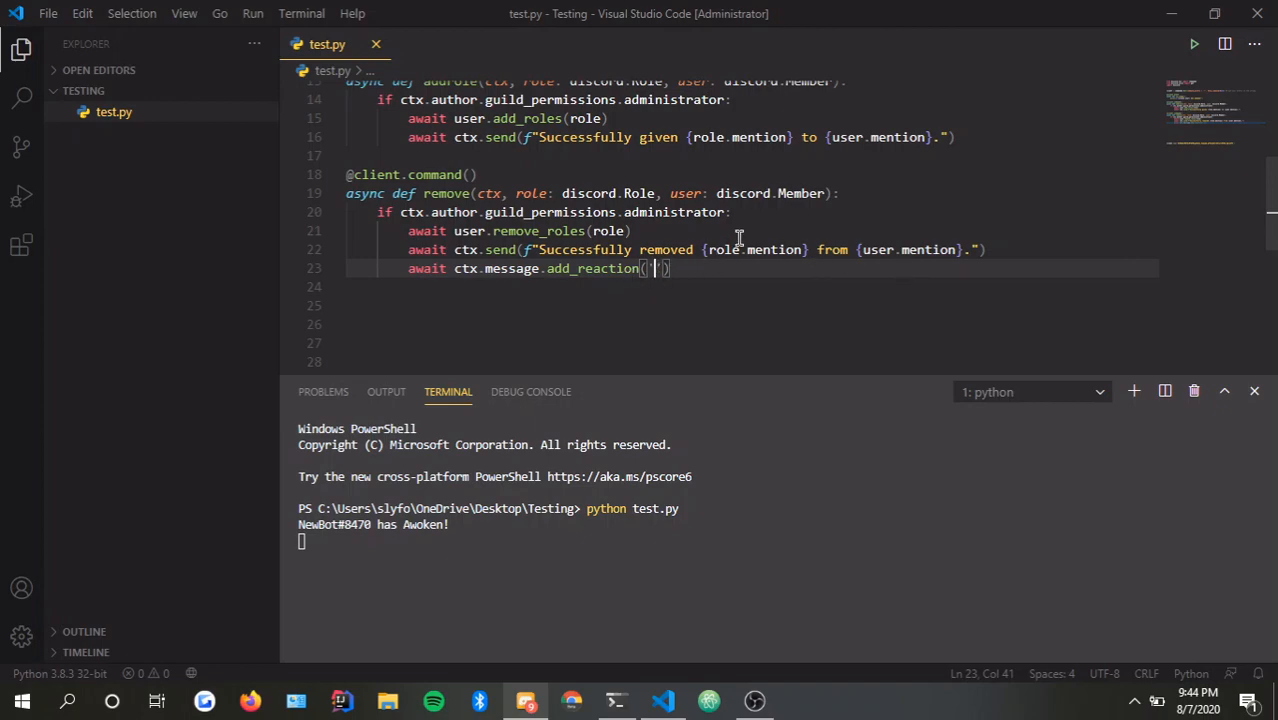
mouse_move(428, 292)
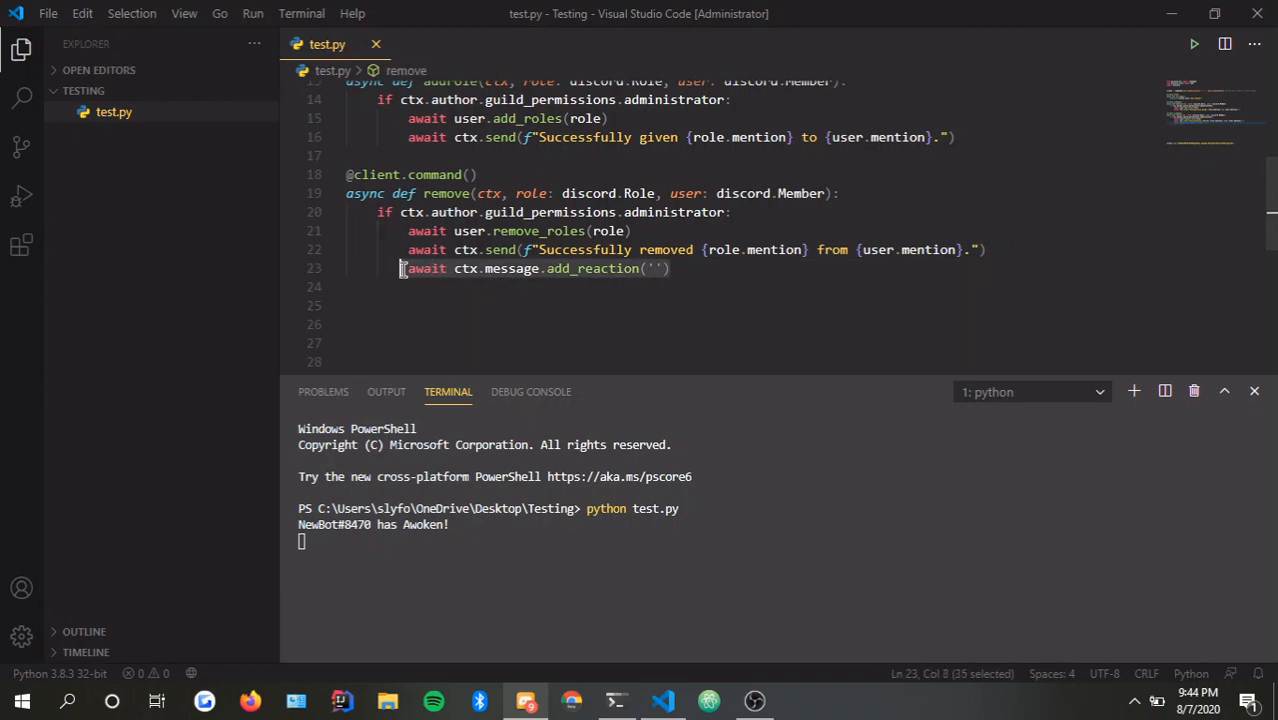
key("Delete")
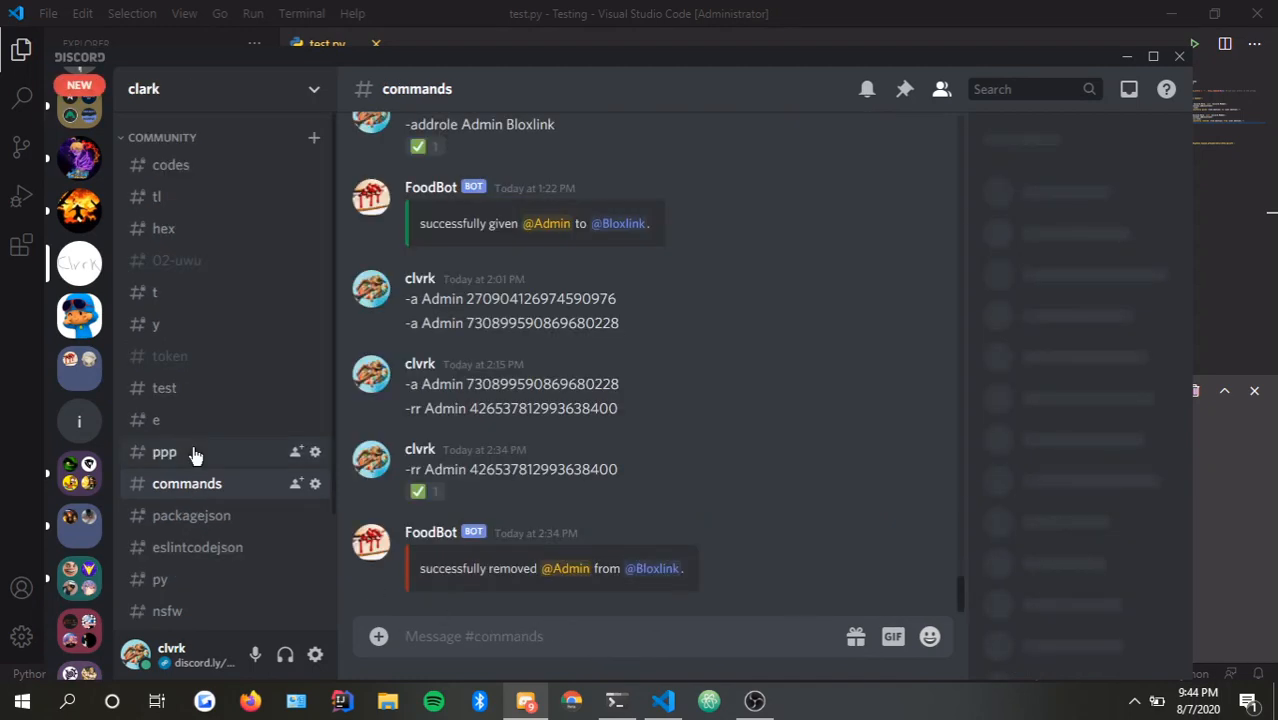
In the #commands channel, begin drafting a '-addrole' message with an @ mention
left_click(940, 88)
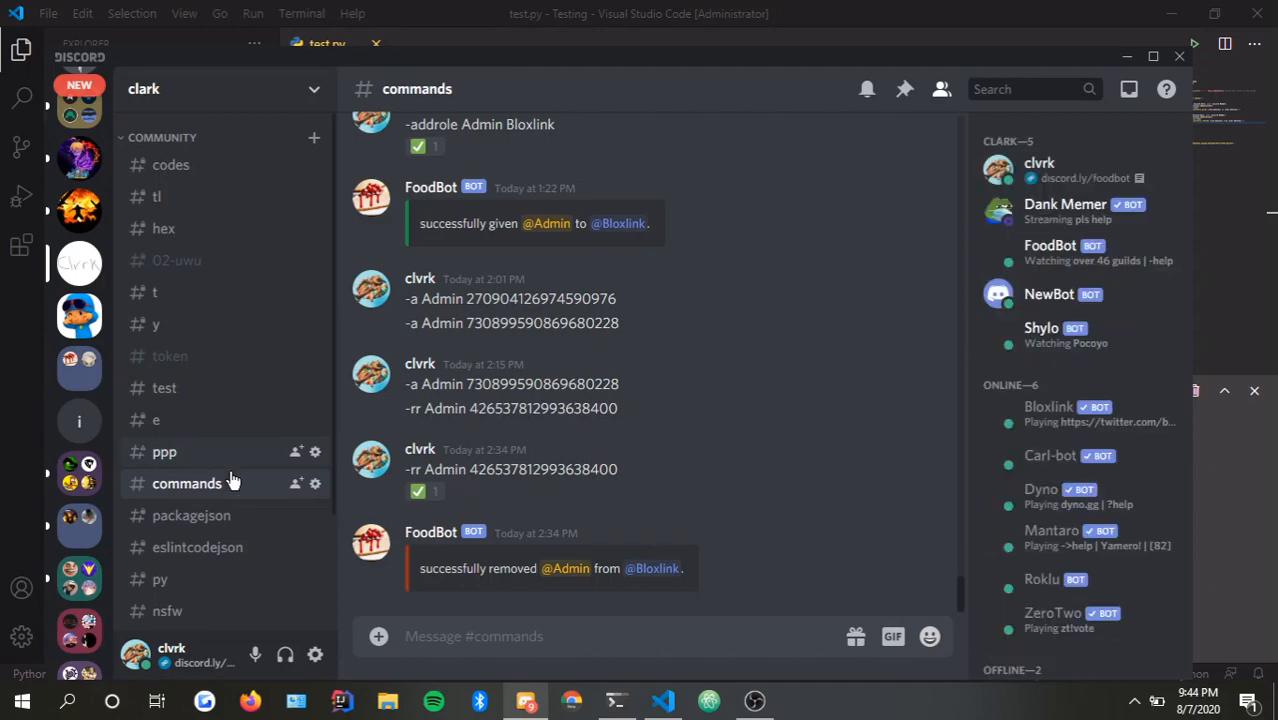
left_click(472, 636)
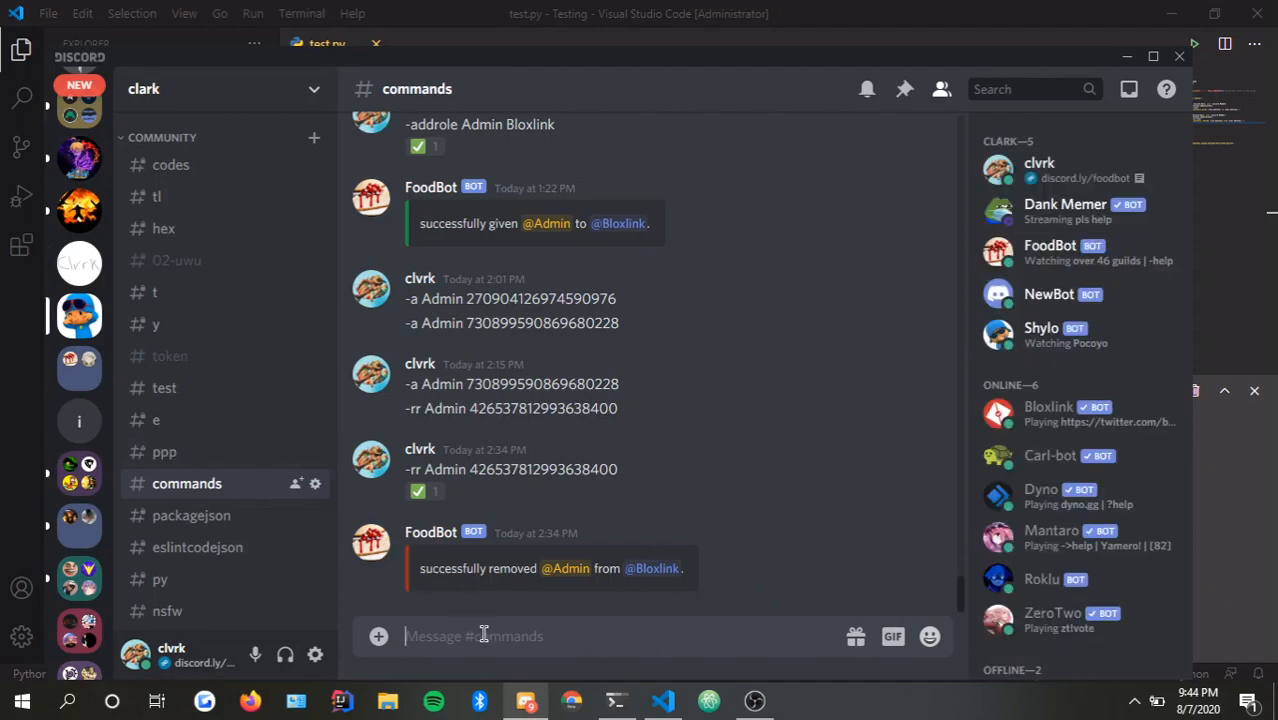
left_click(1042, 580)
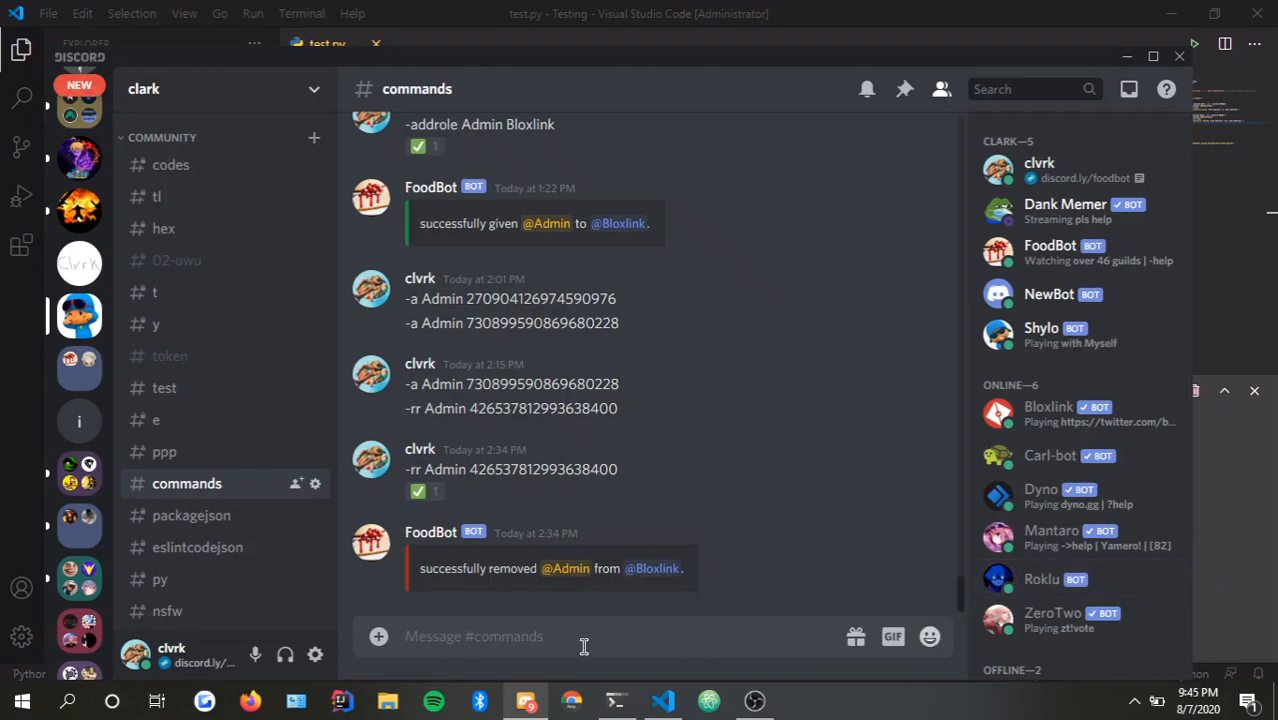
type("-")
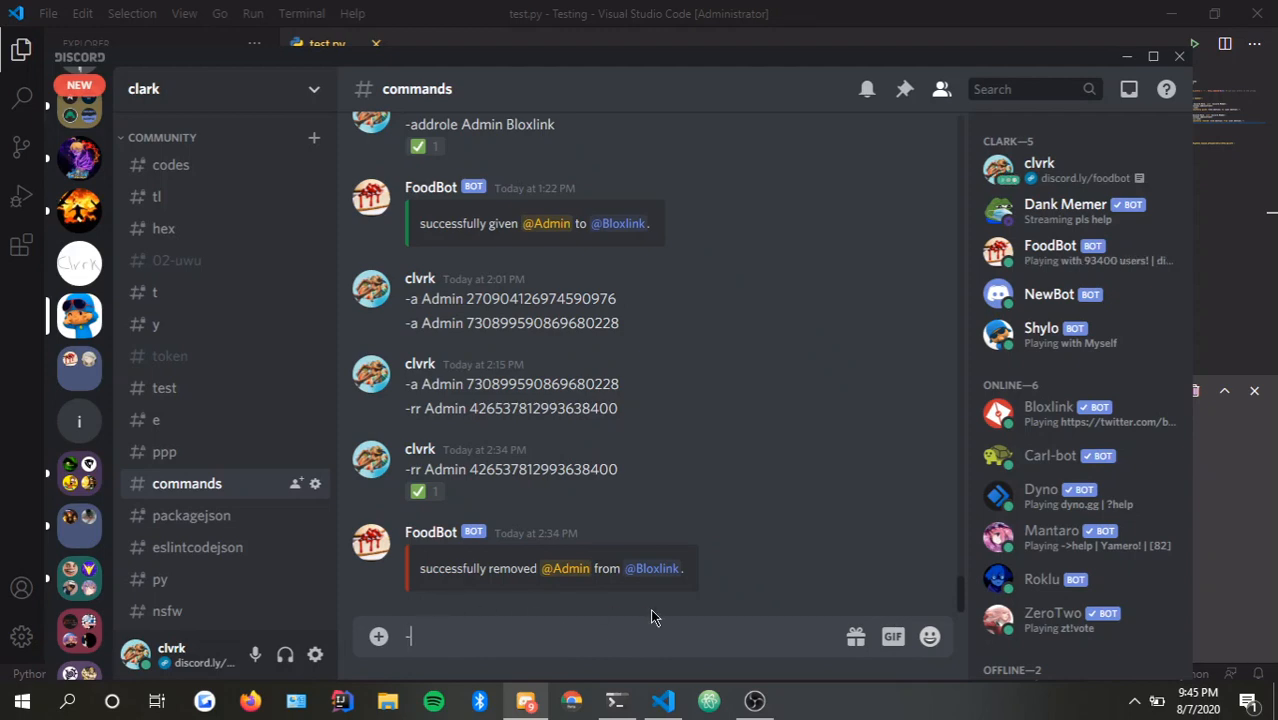
type("add")
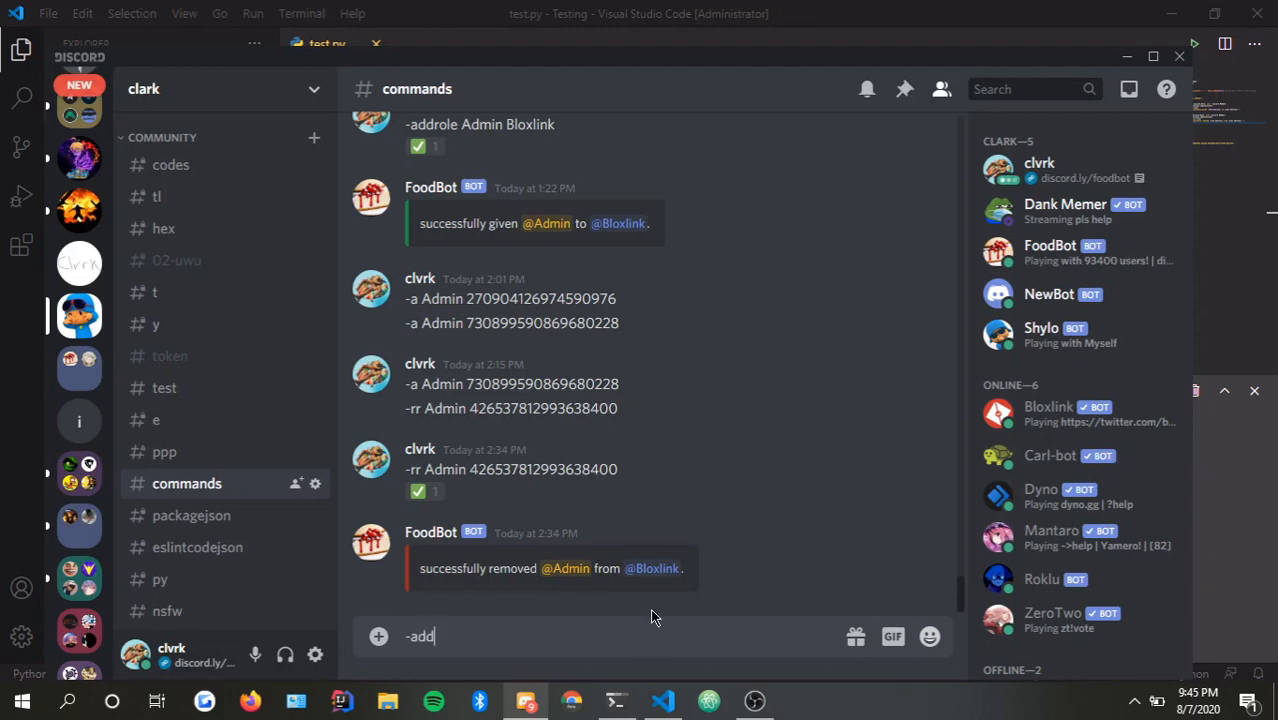
type("role")
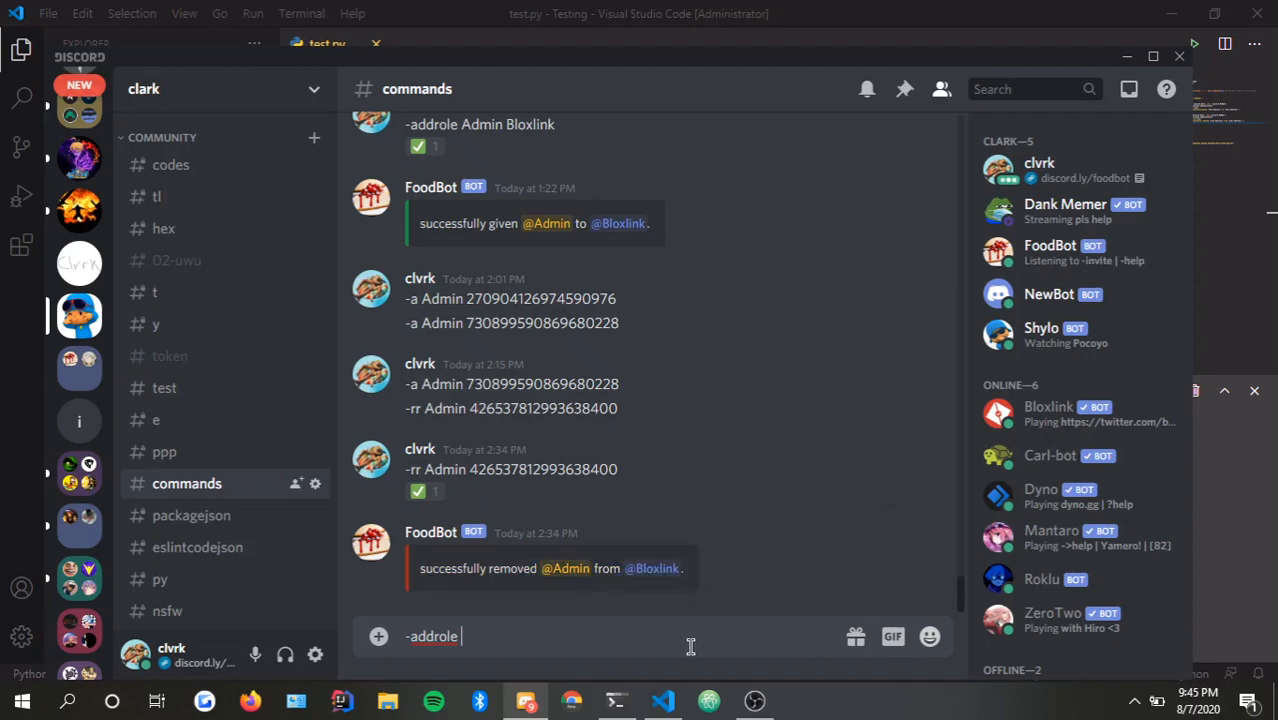
mouse_move(778, 276)
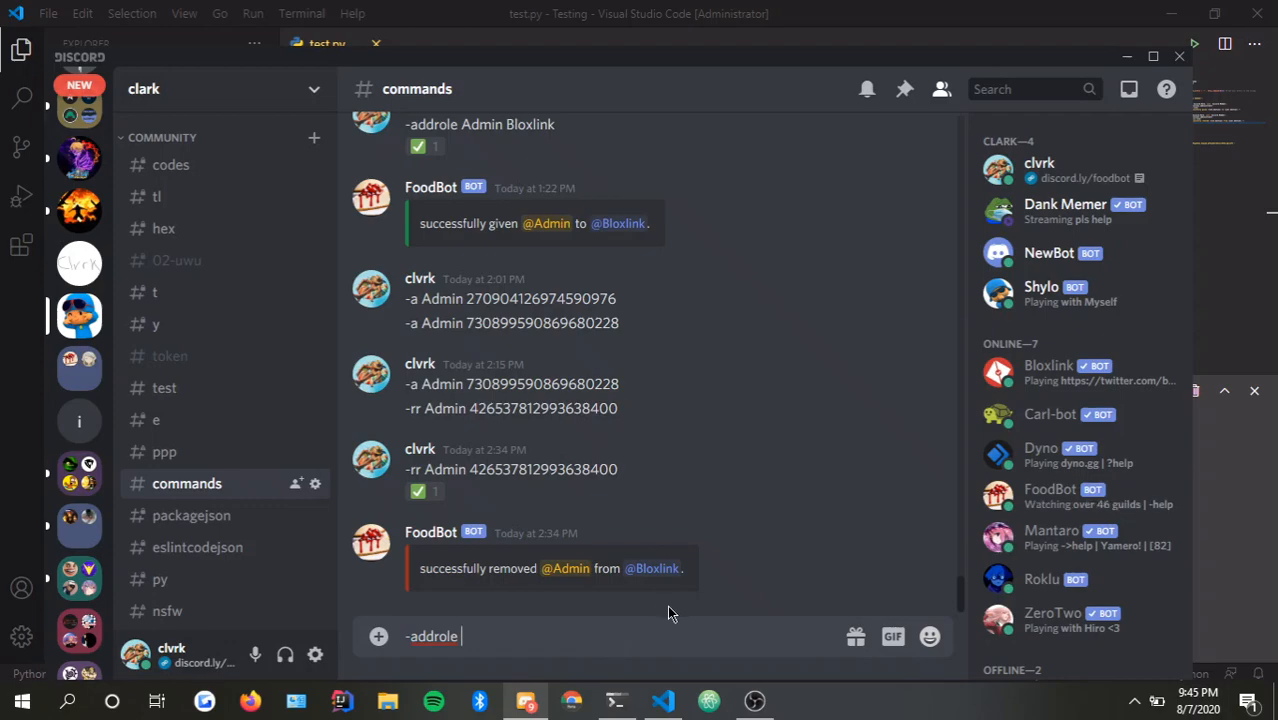
mouse_move(364, 504)
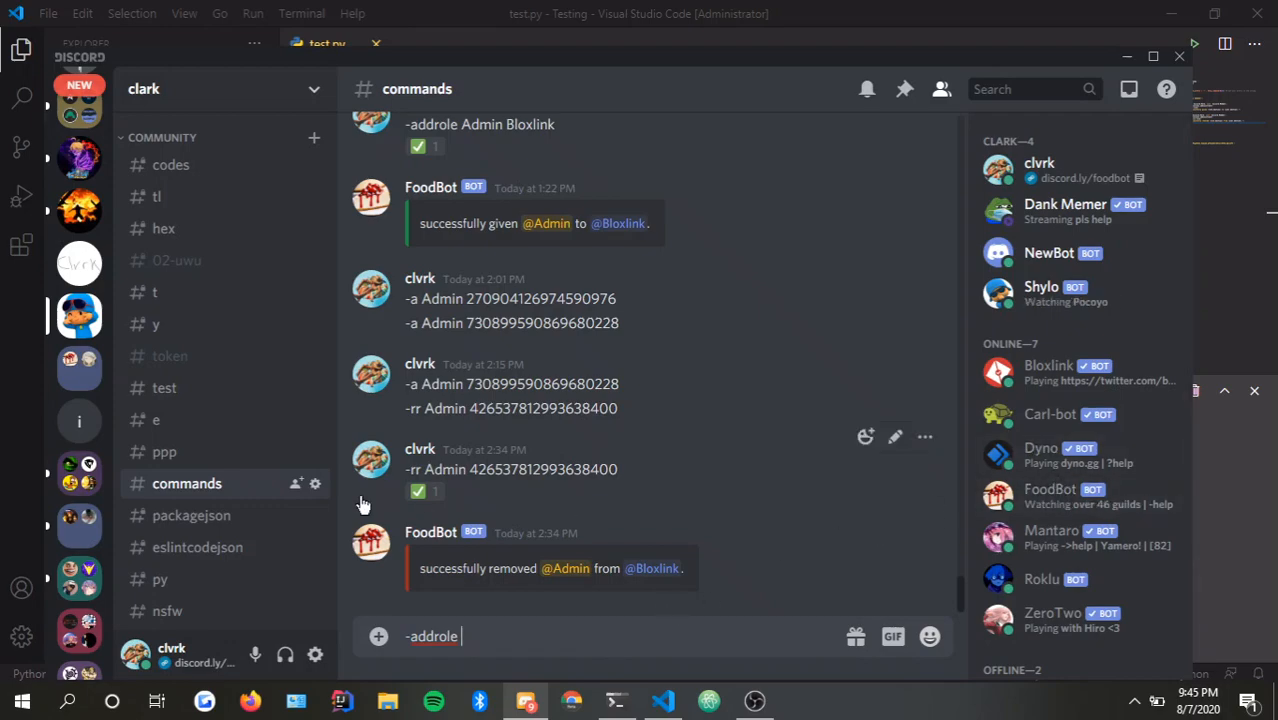
left_click(664, 700)
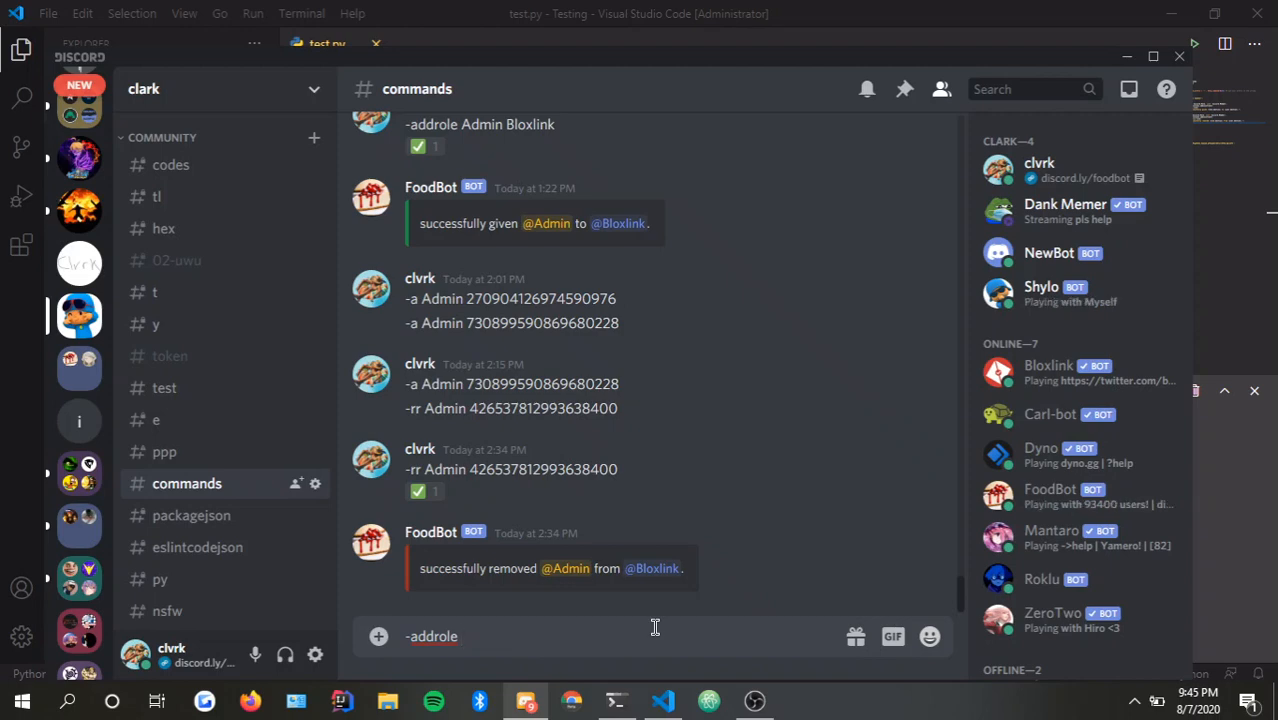
mouse_move(630, 604)
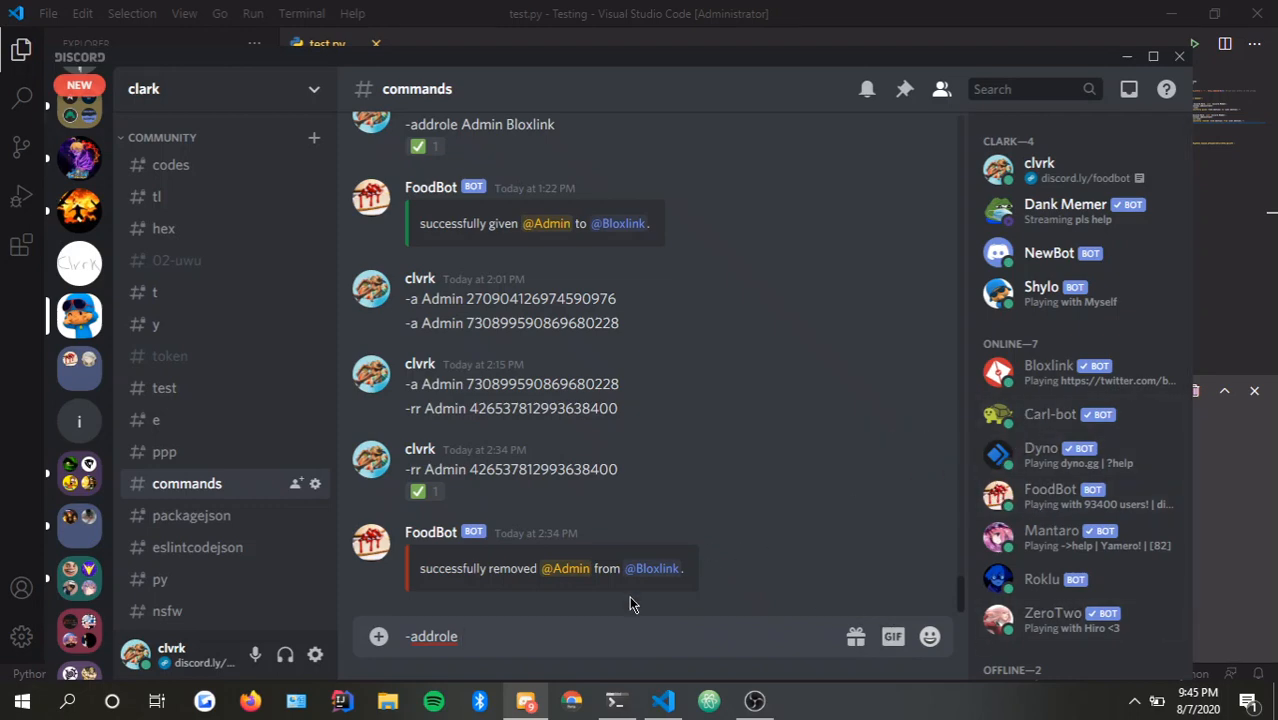
type("@")
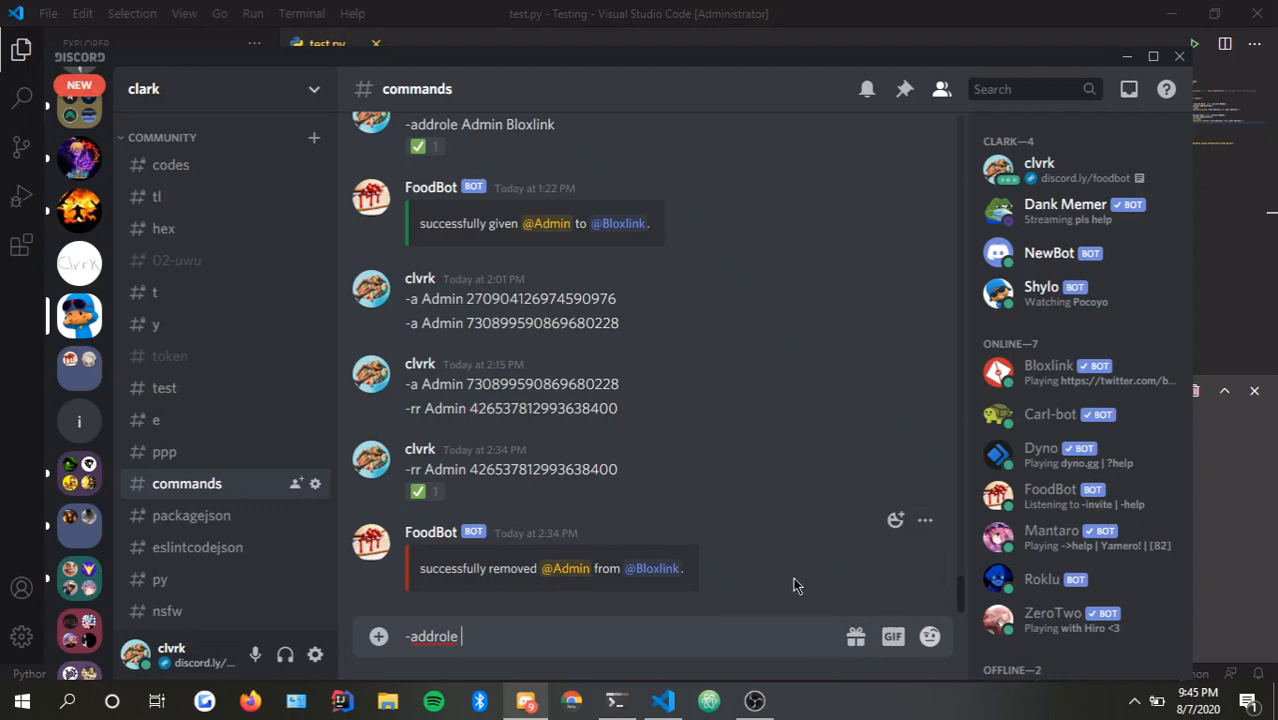
mouse_move(1020, 600)
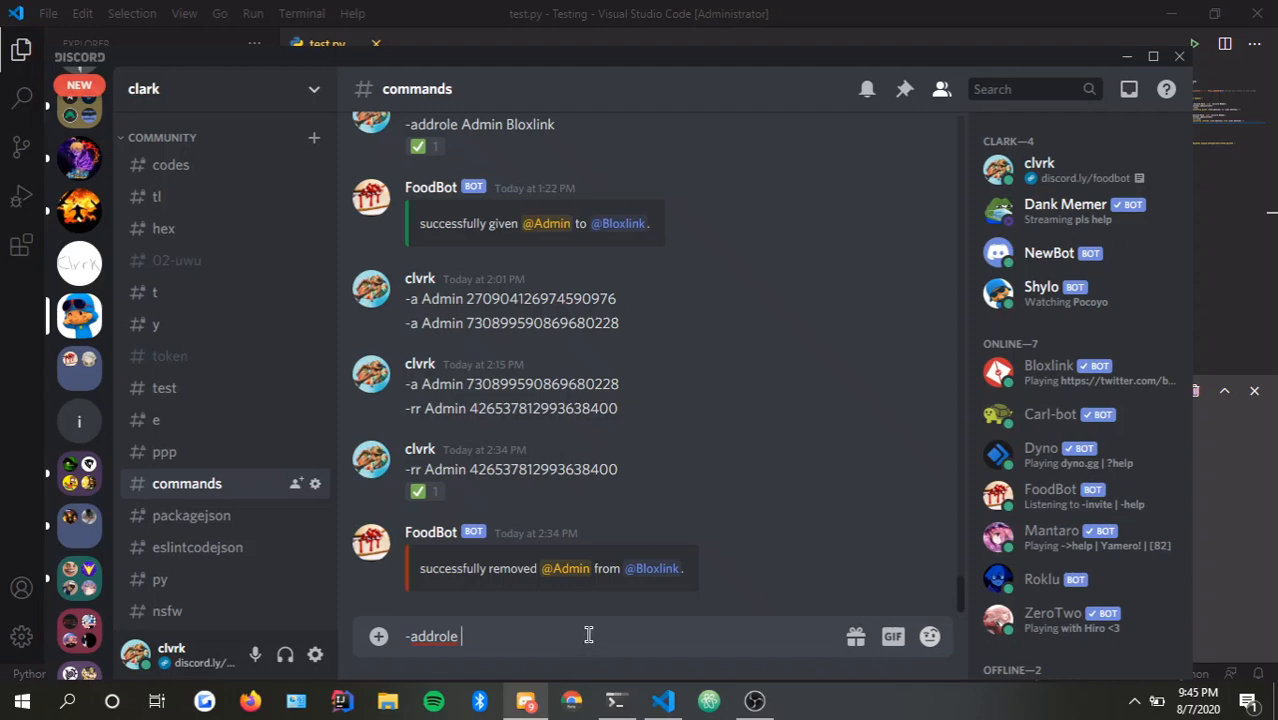
type("Admin")
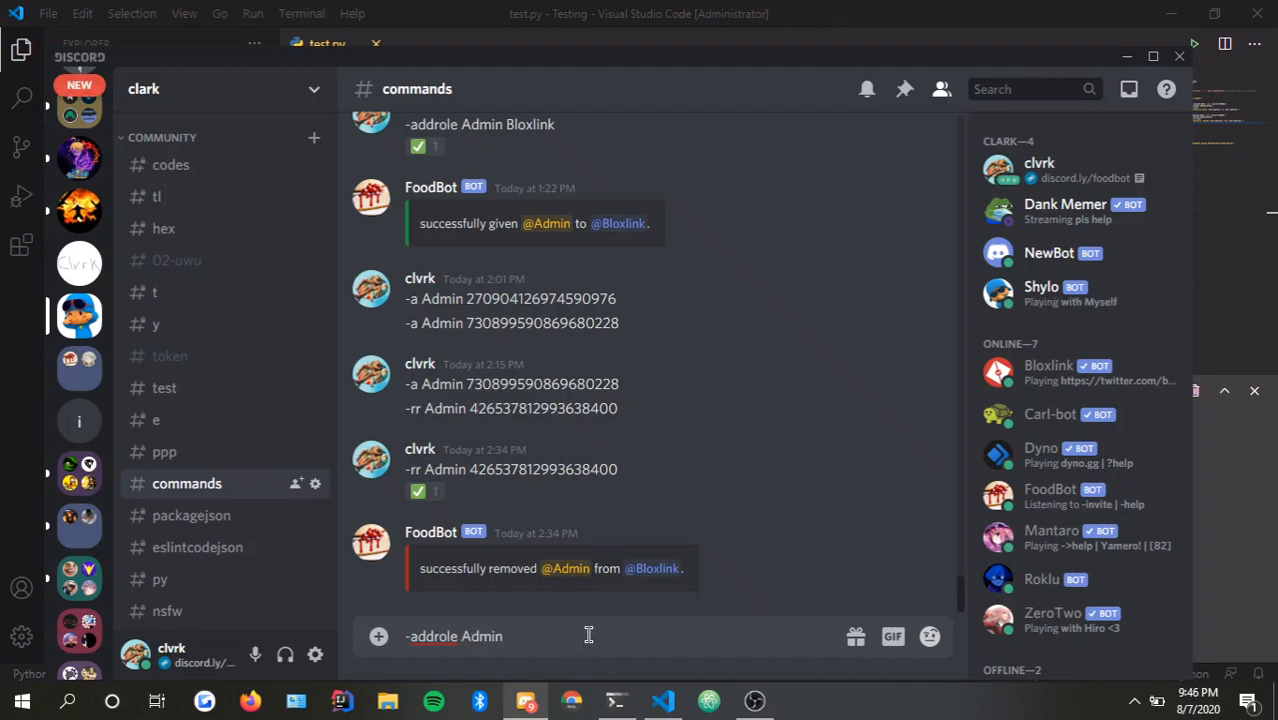
type("15514910818695360")
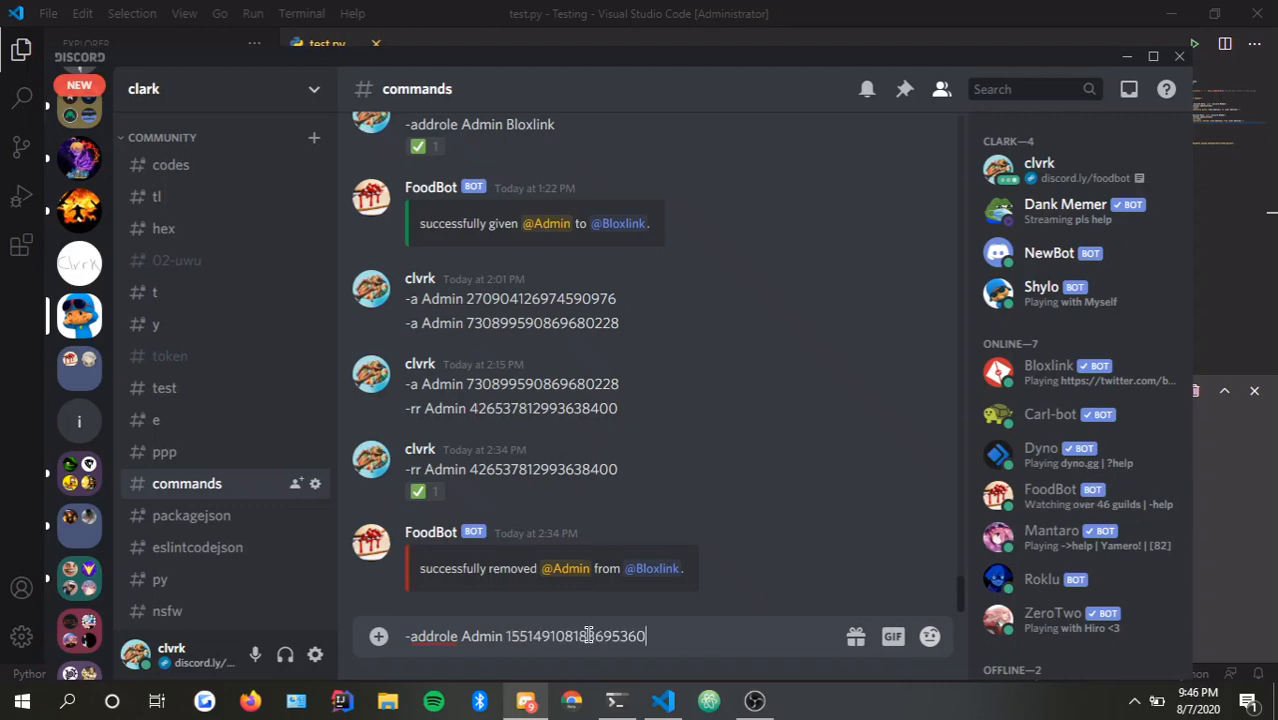
mouse_move(1030, 590)
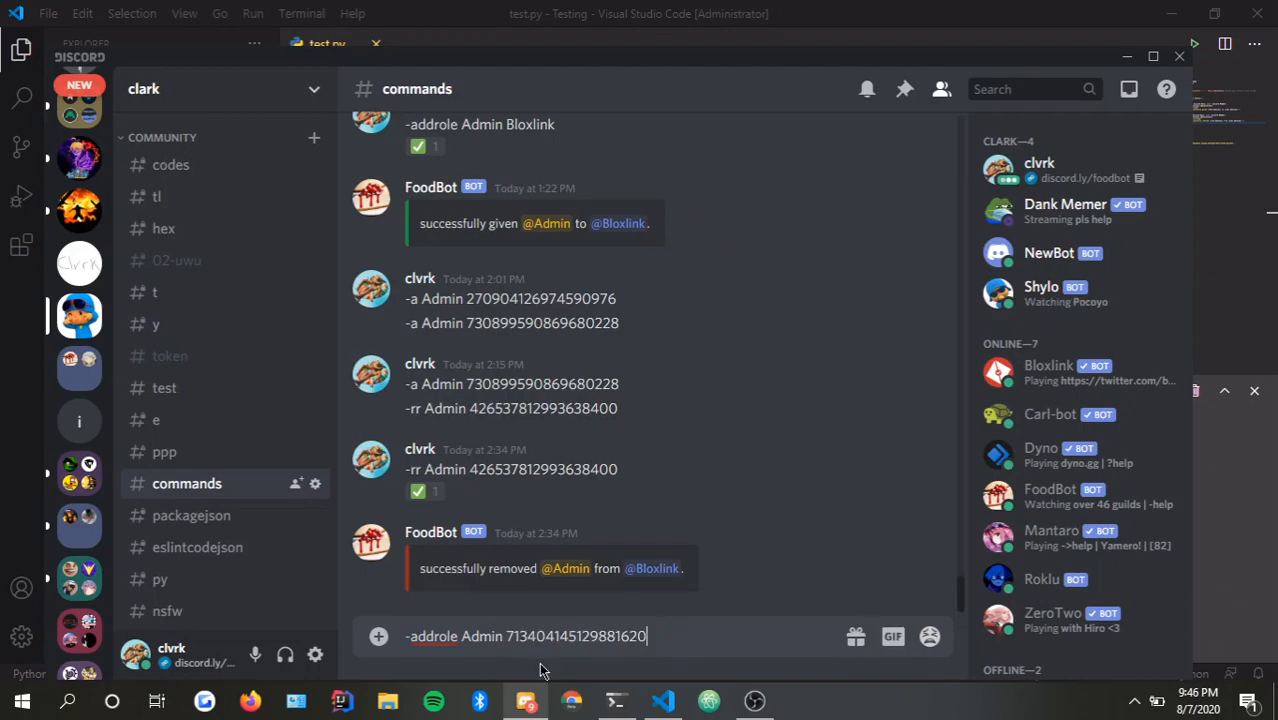
key("Return")
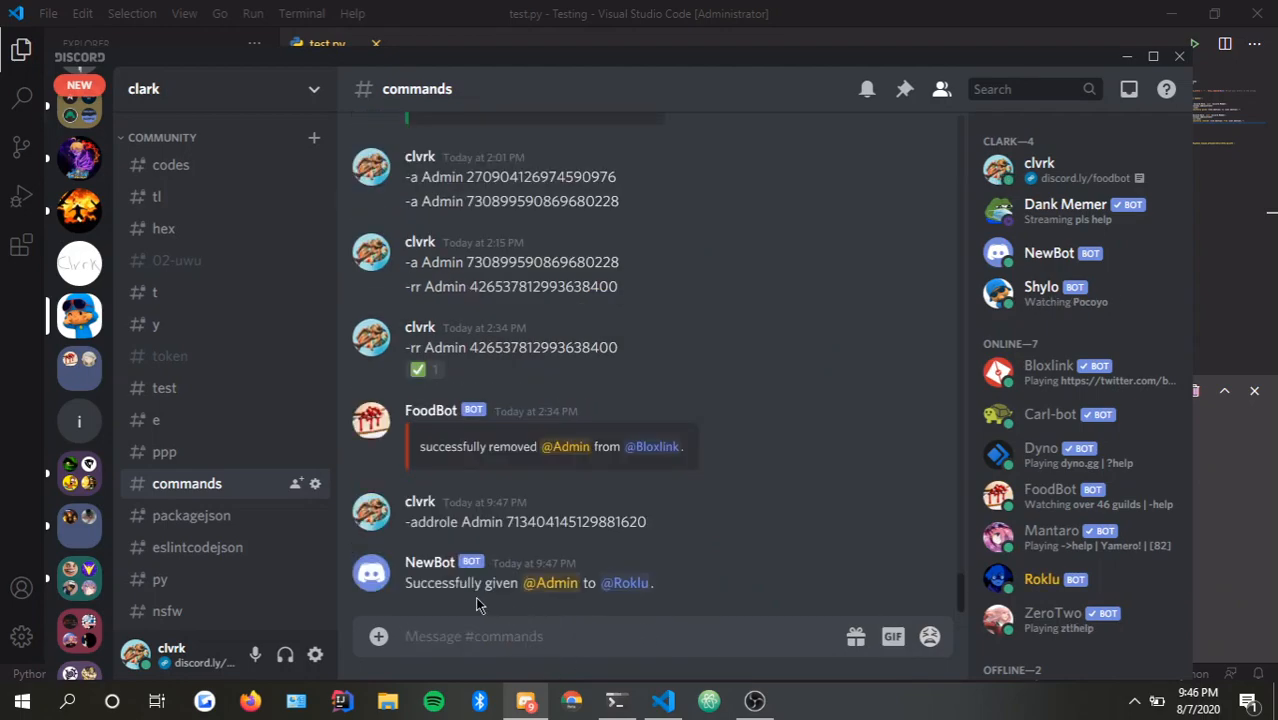
mouse_move(640, 582)
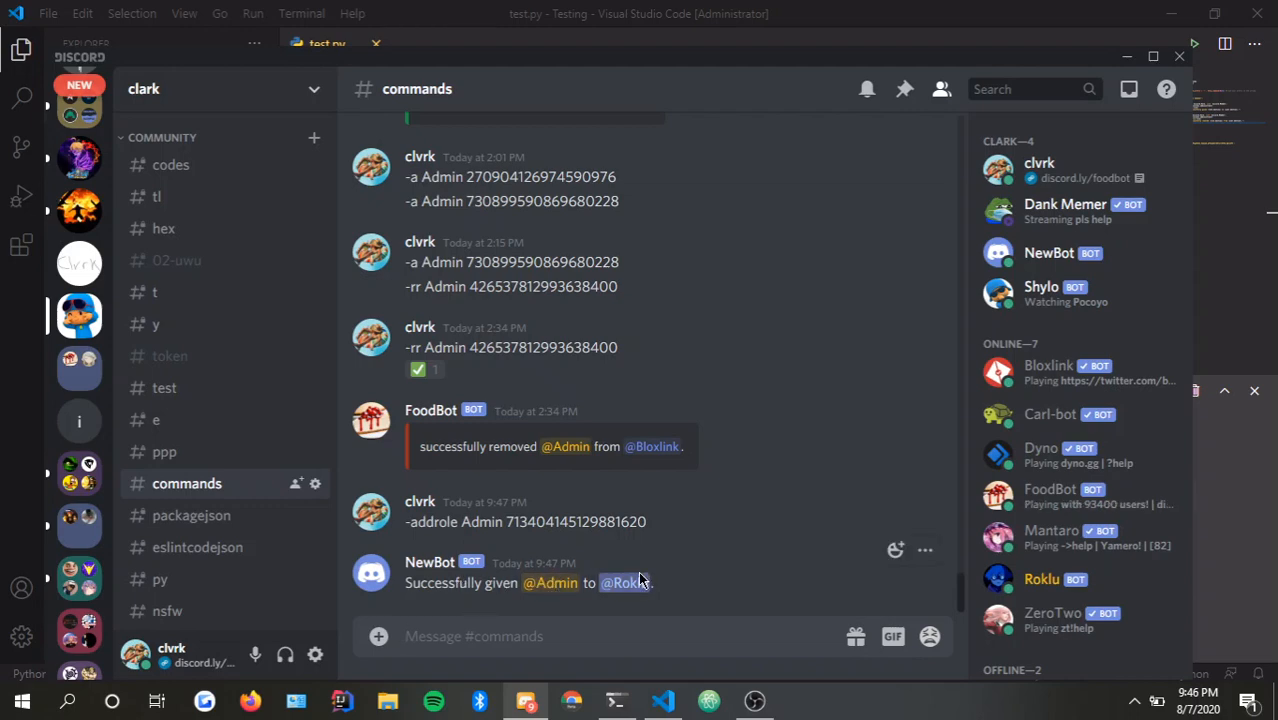
mouse_move(570, 550)
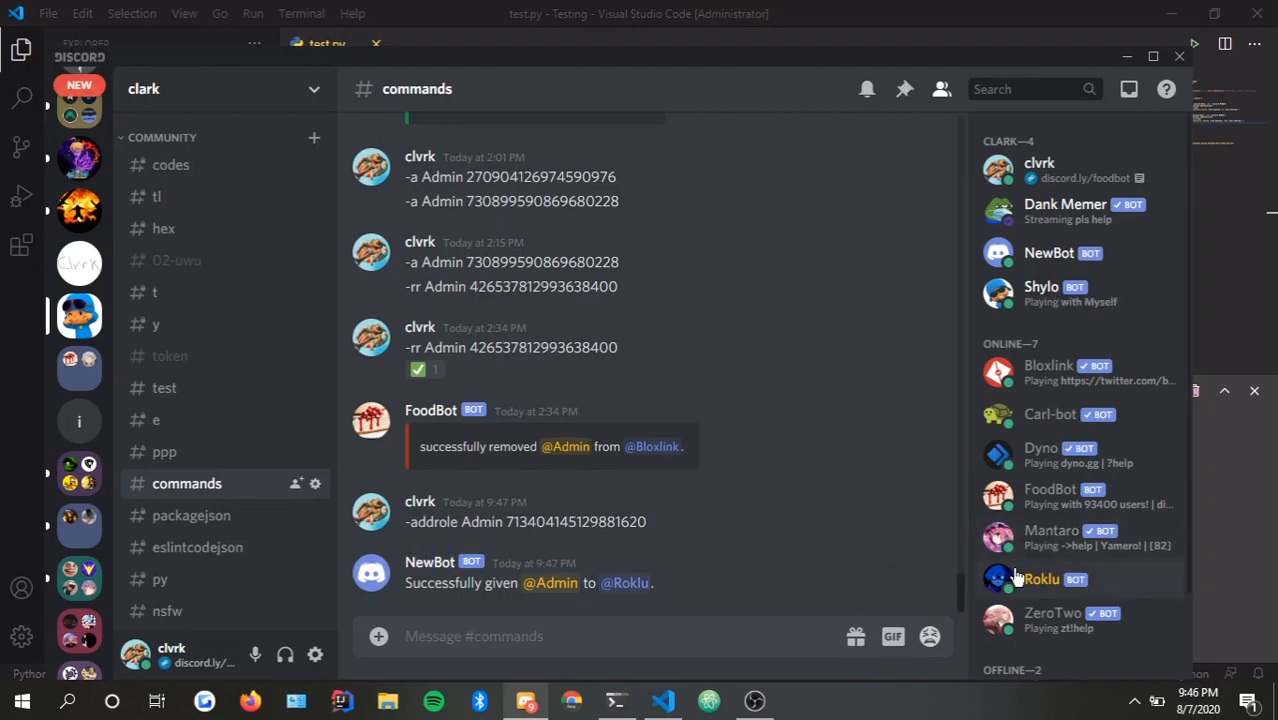
Post a '-removerole Admin' command in the channel, which gets no bot reply
left_click(564, 636)
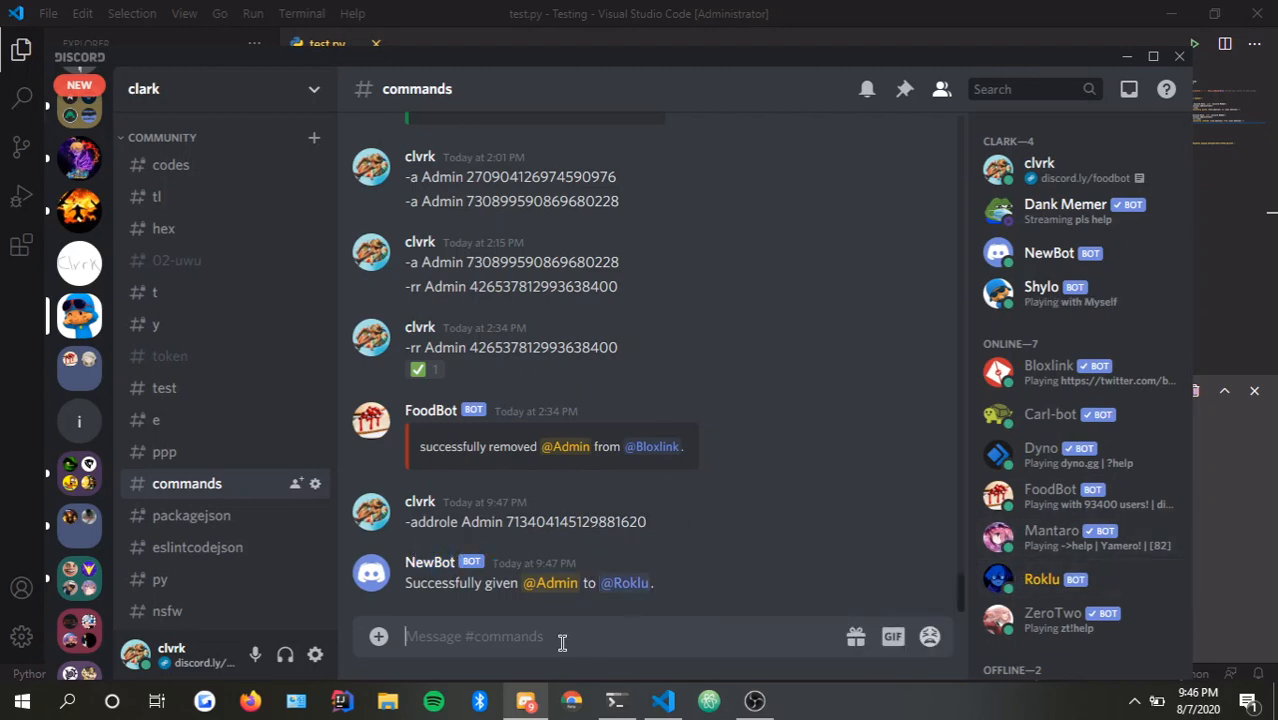
type("-rem")
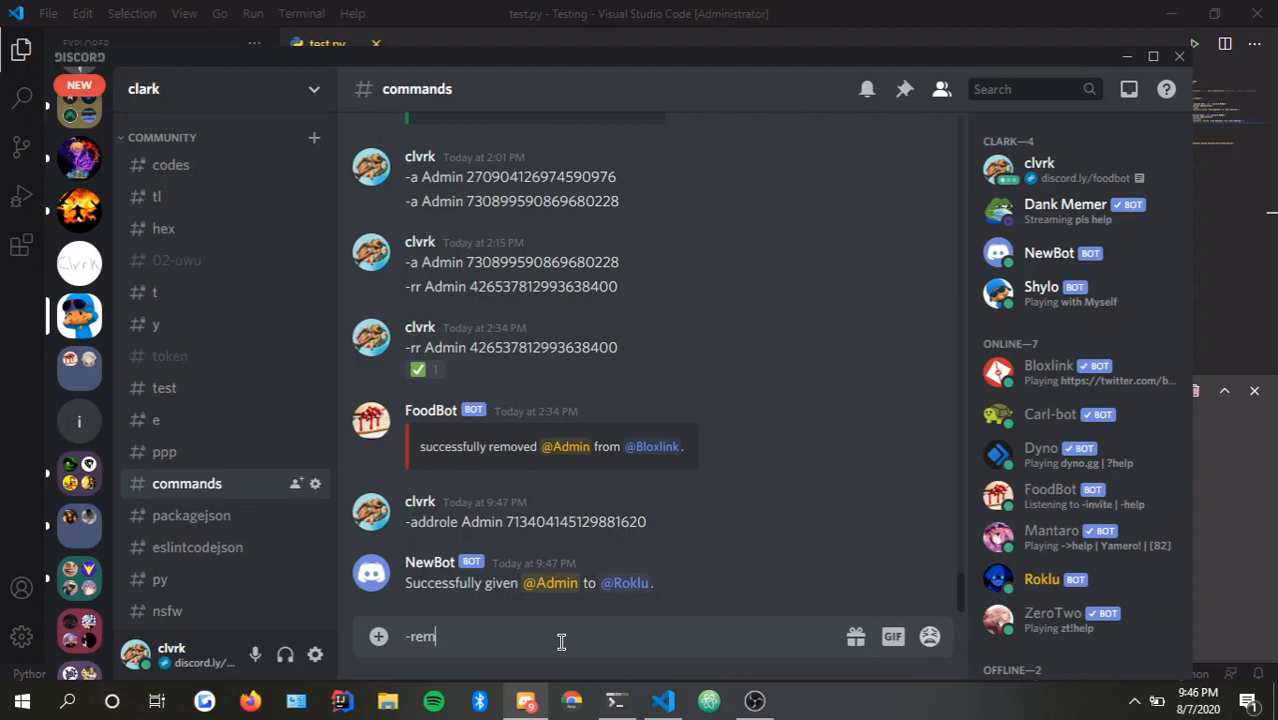
type("ove")
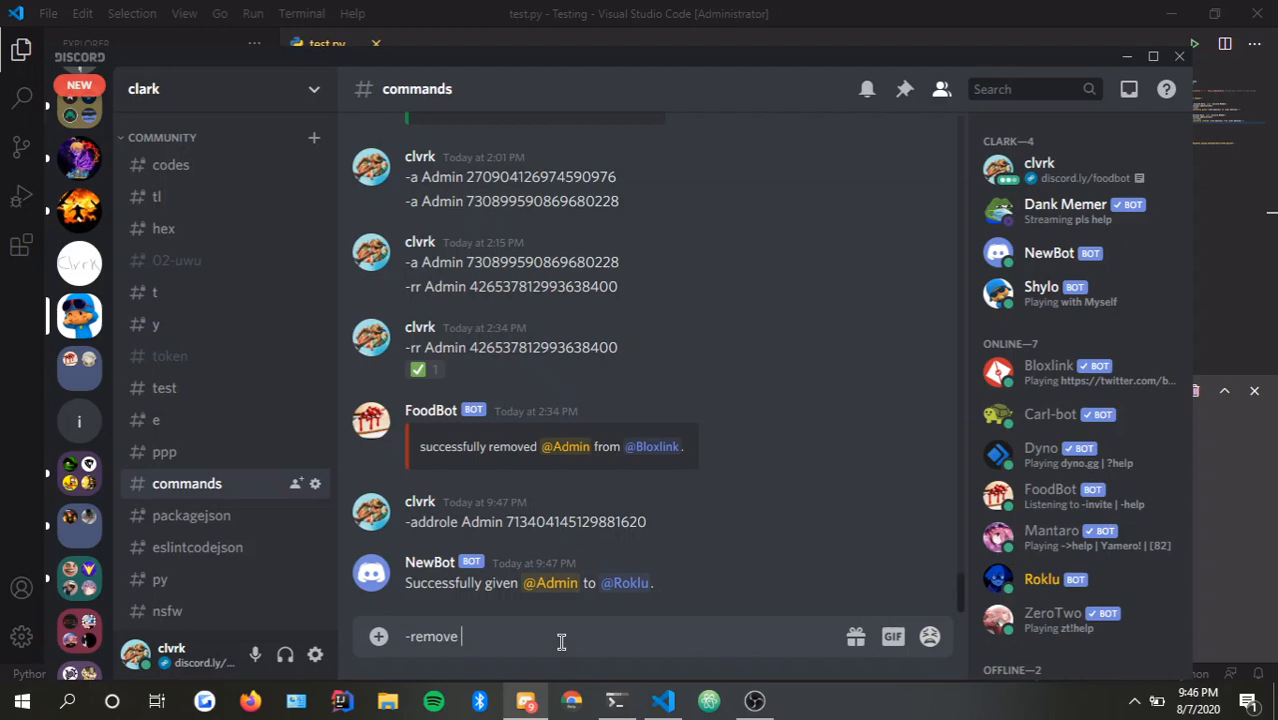
type("role")
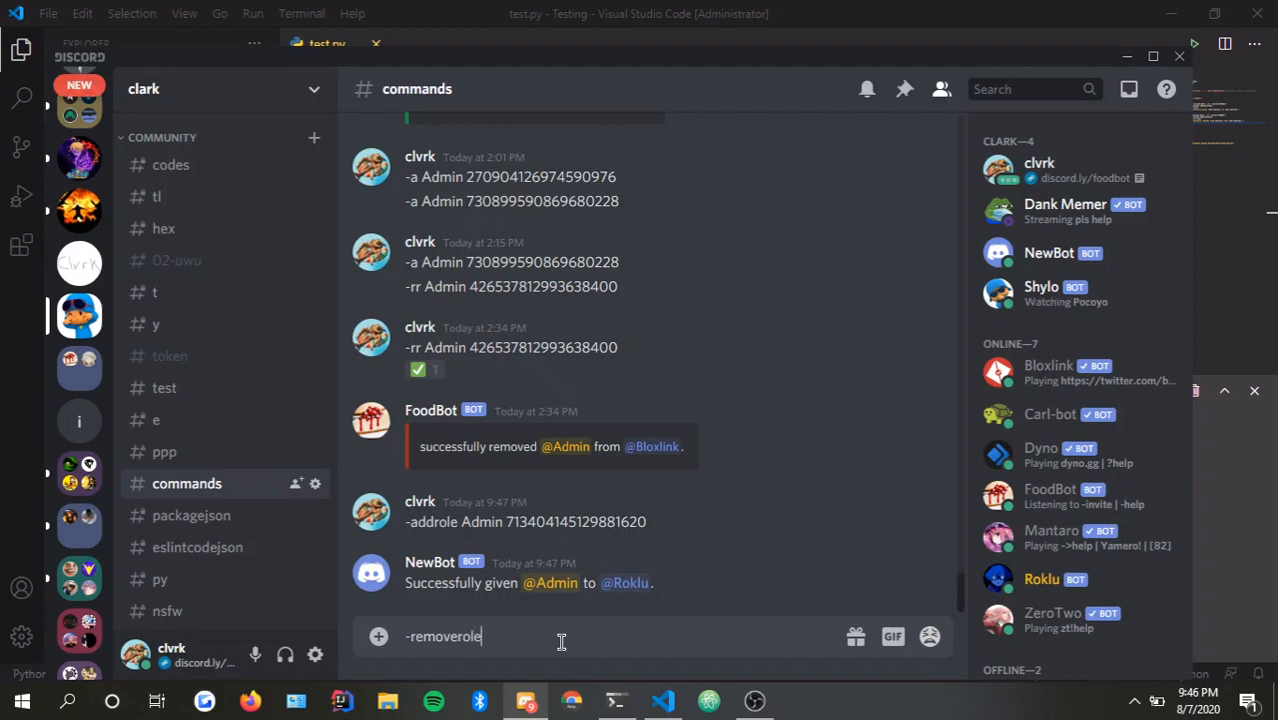
type("A")
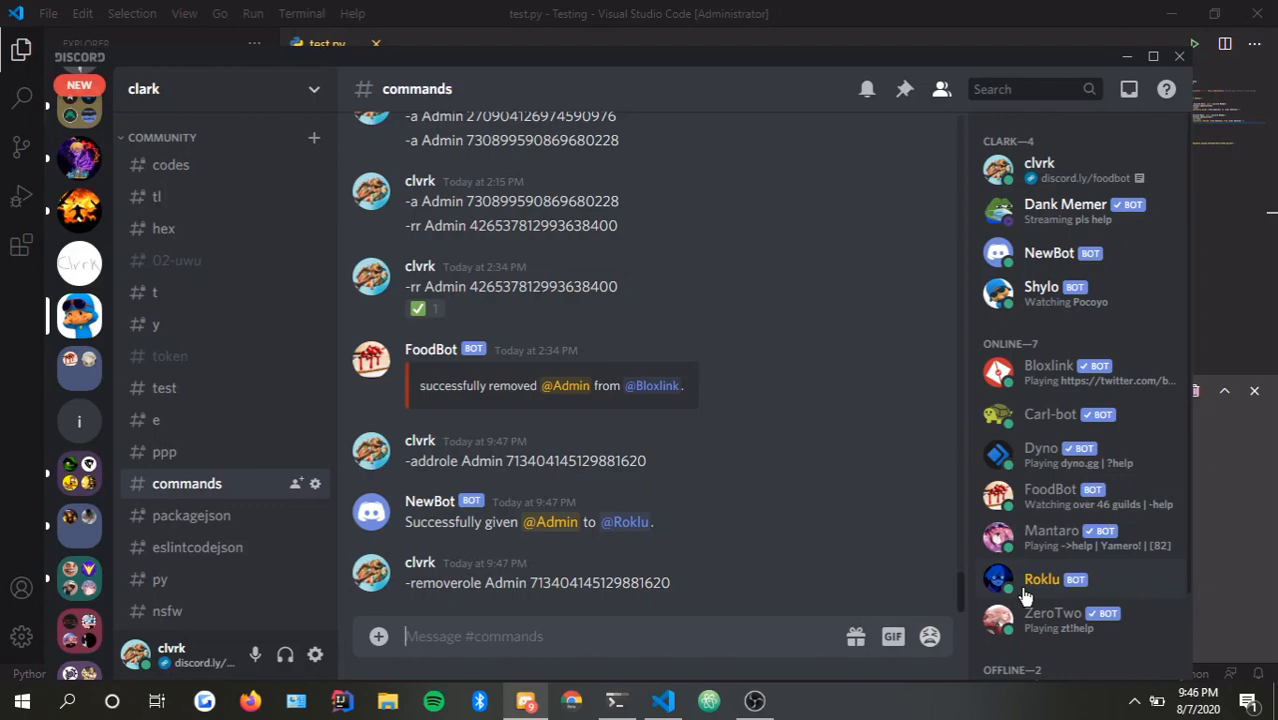
left_click(664, 700)
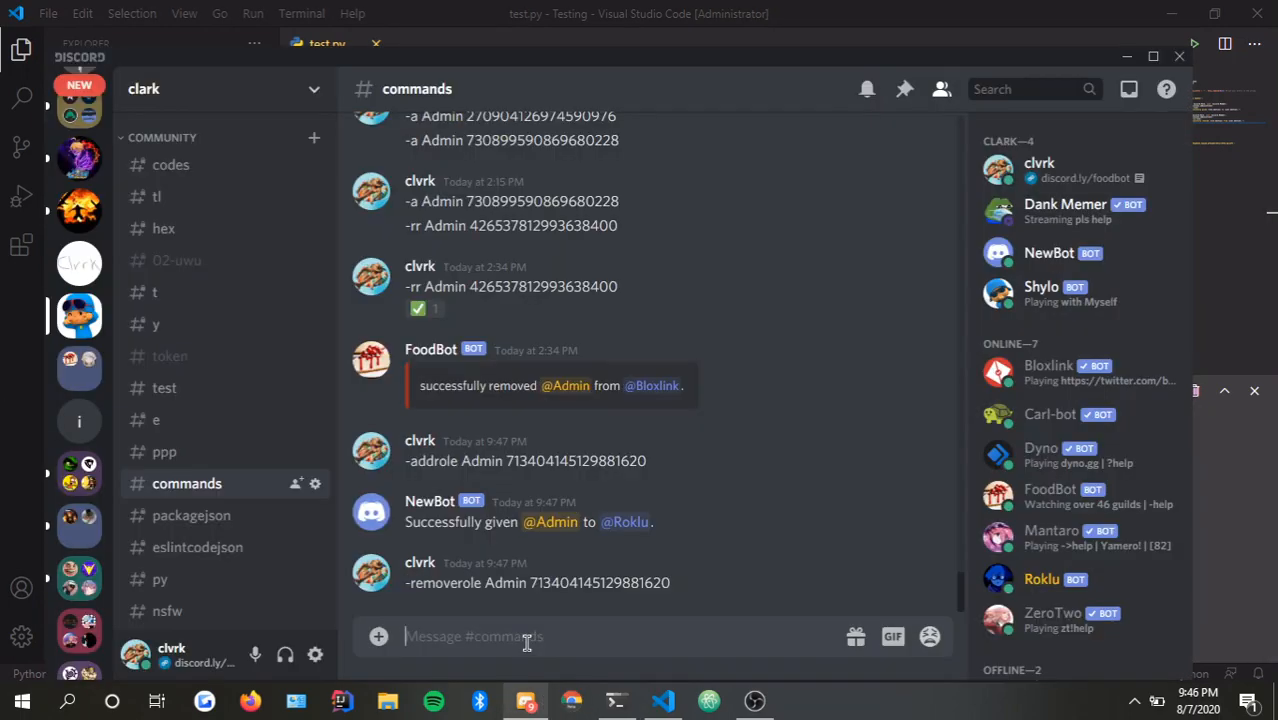
type("-remove A")
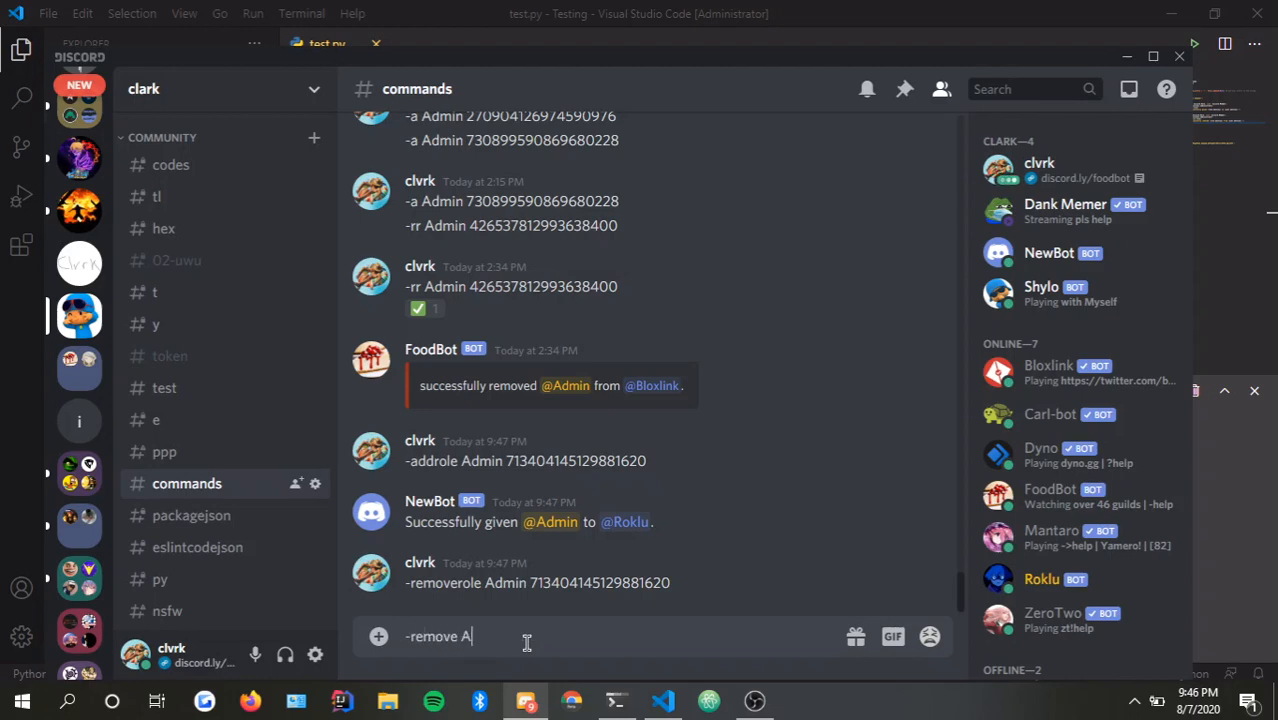
type("dmin 713404145129881620 ro")
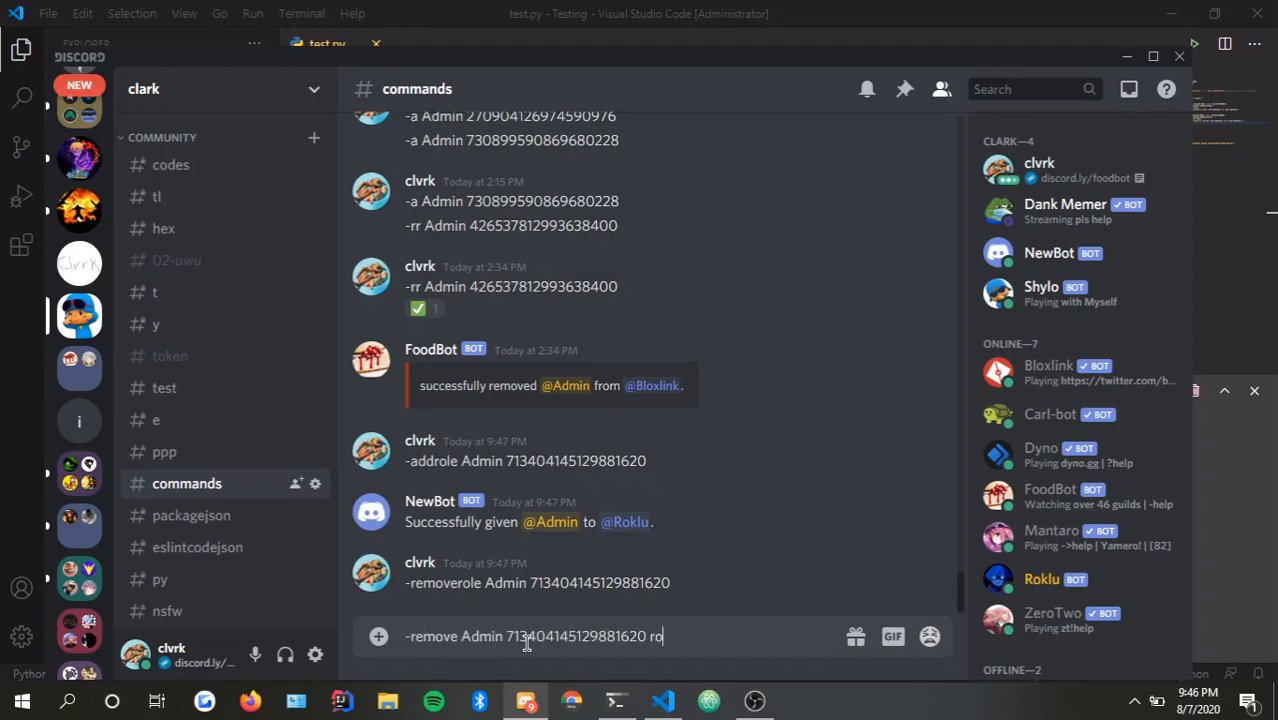
key("BackSpace")
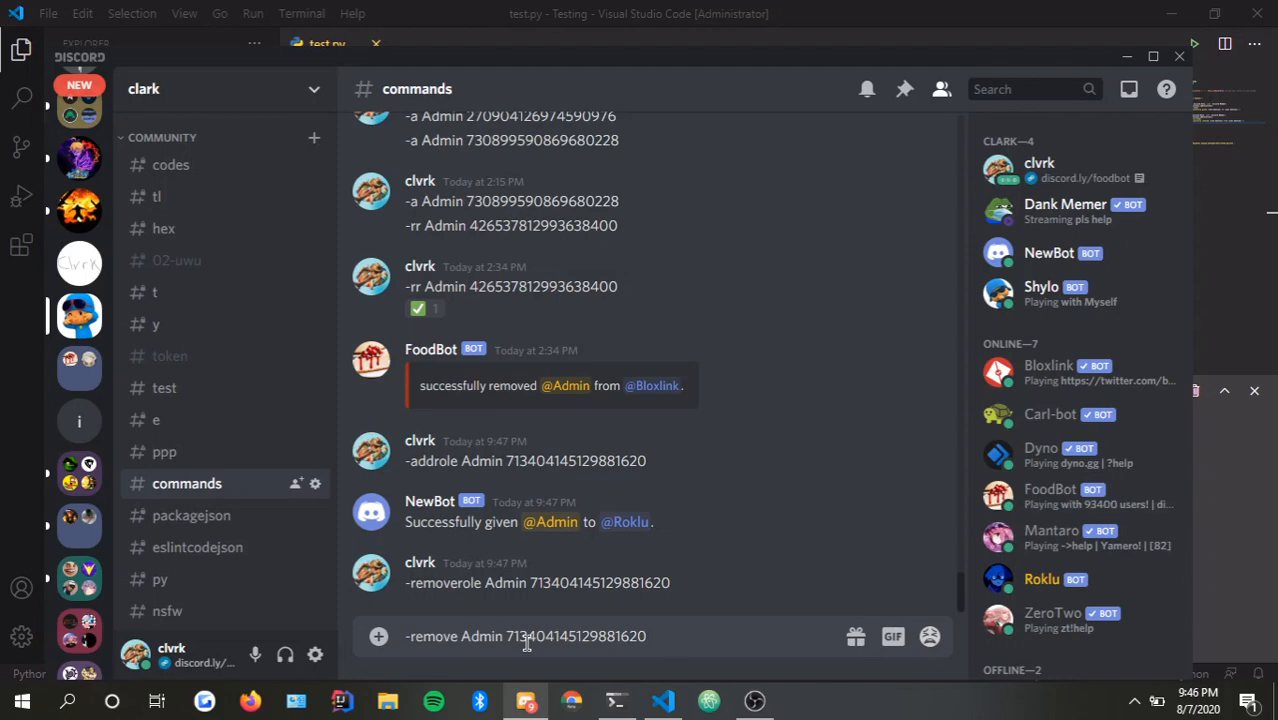
key("Return")
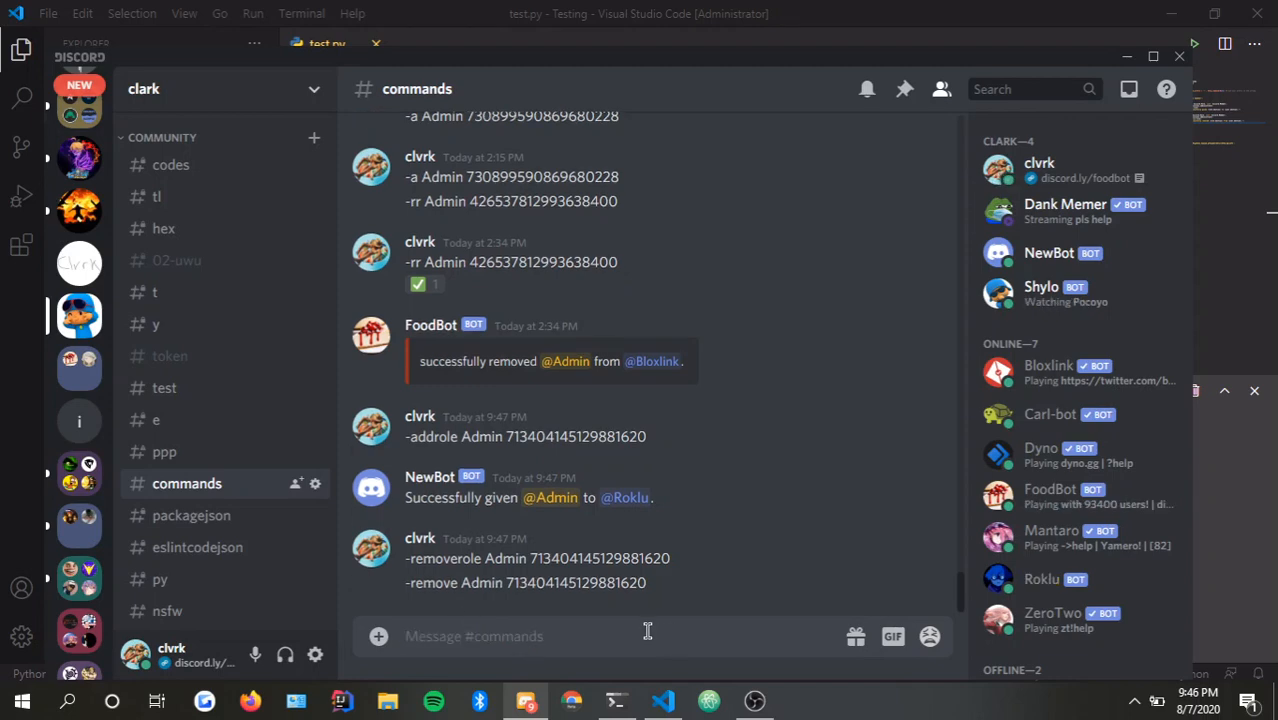
scroll("down", 3)
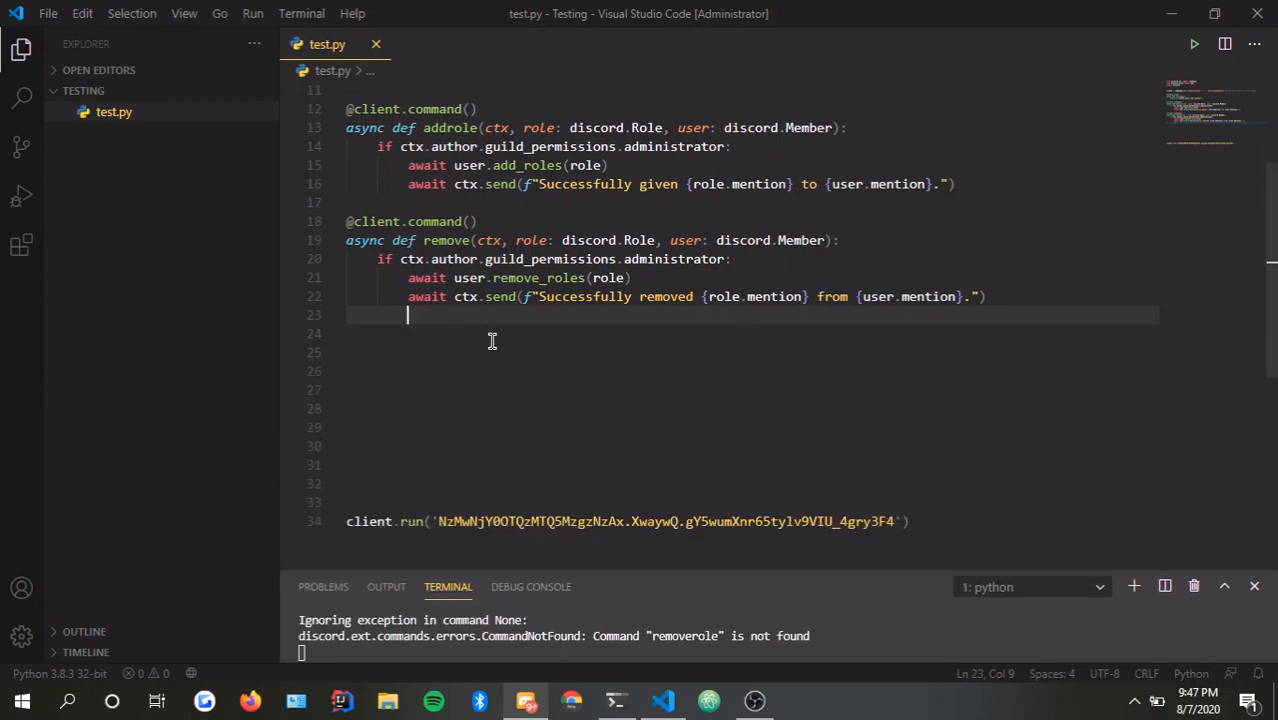
Look over the remove function in test.py, then confirm NewBot's 'Successfully removed' reply in #commands
scroll("up", 3)
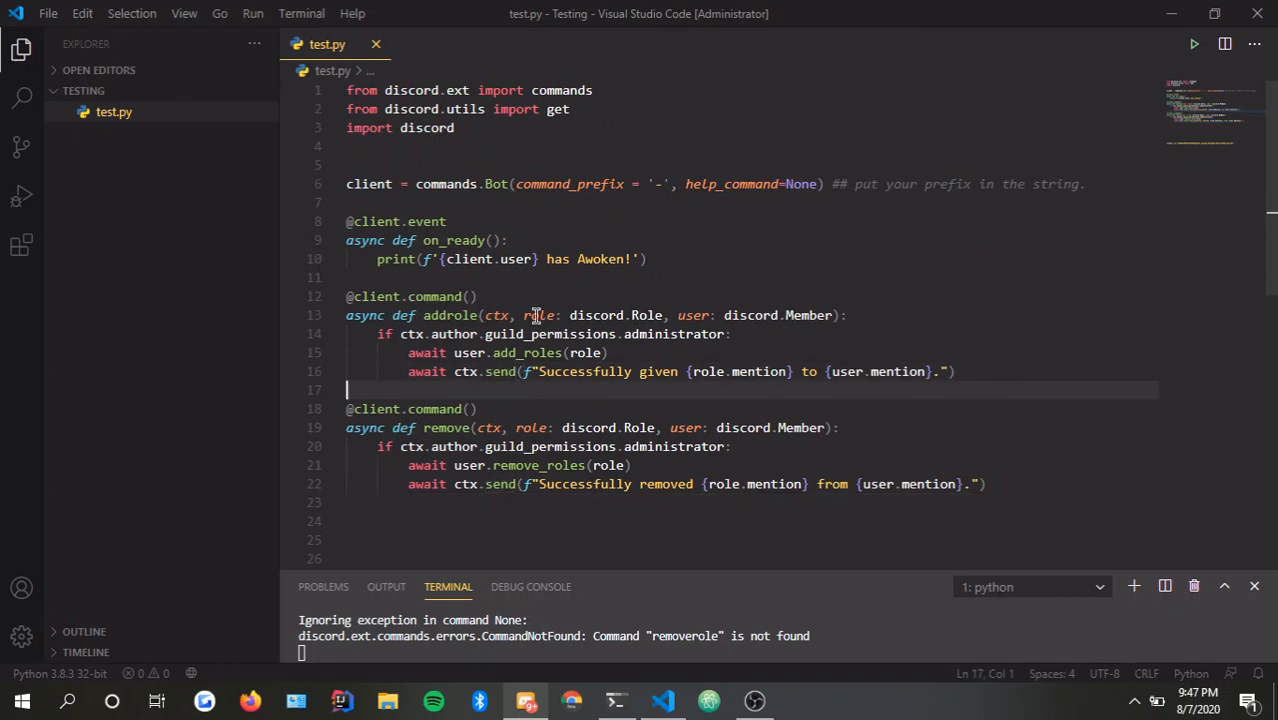
mouse_move(348, 296)
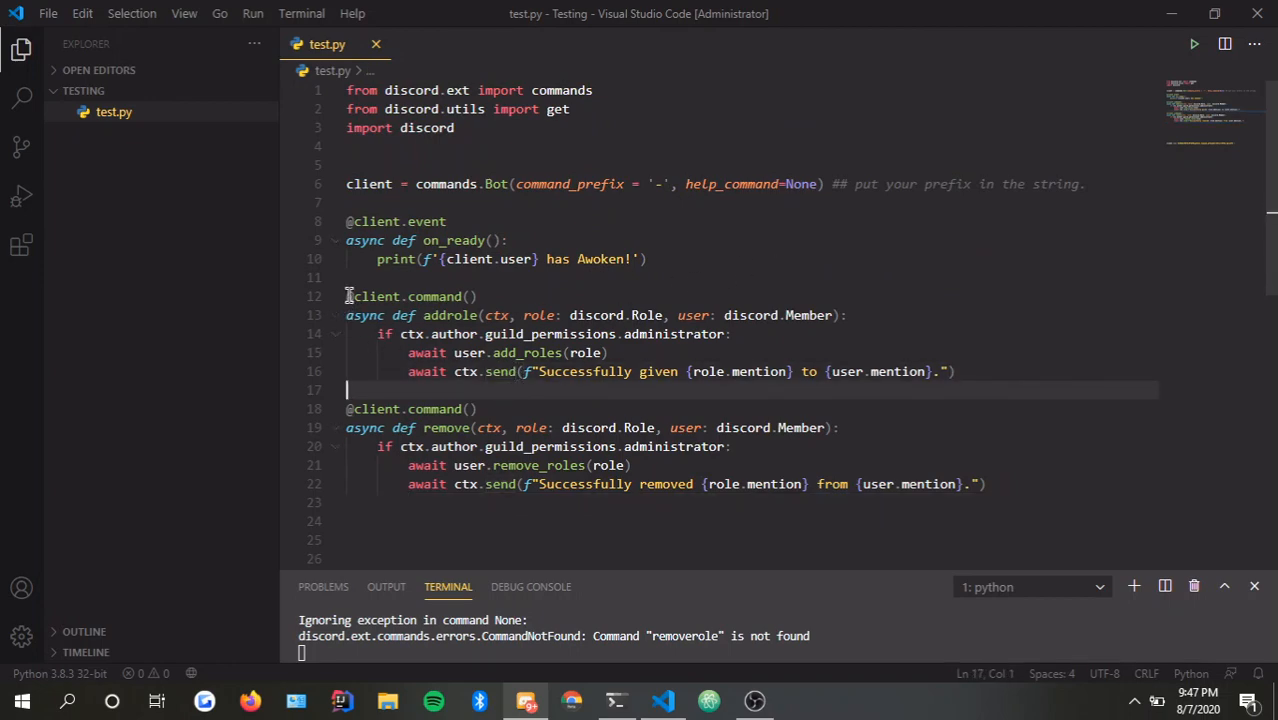
left_click(984, 484)
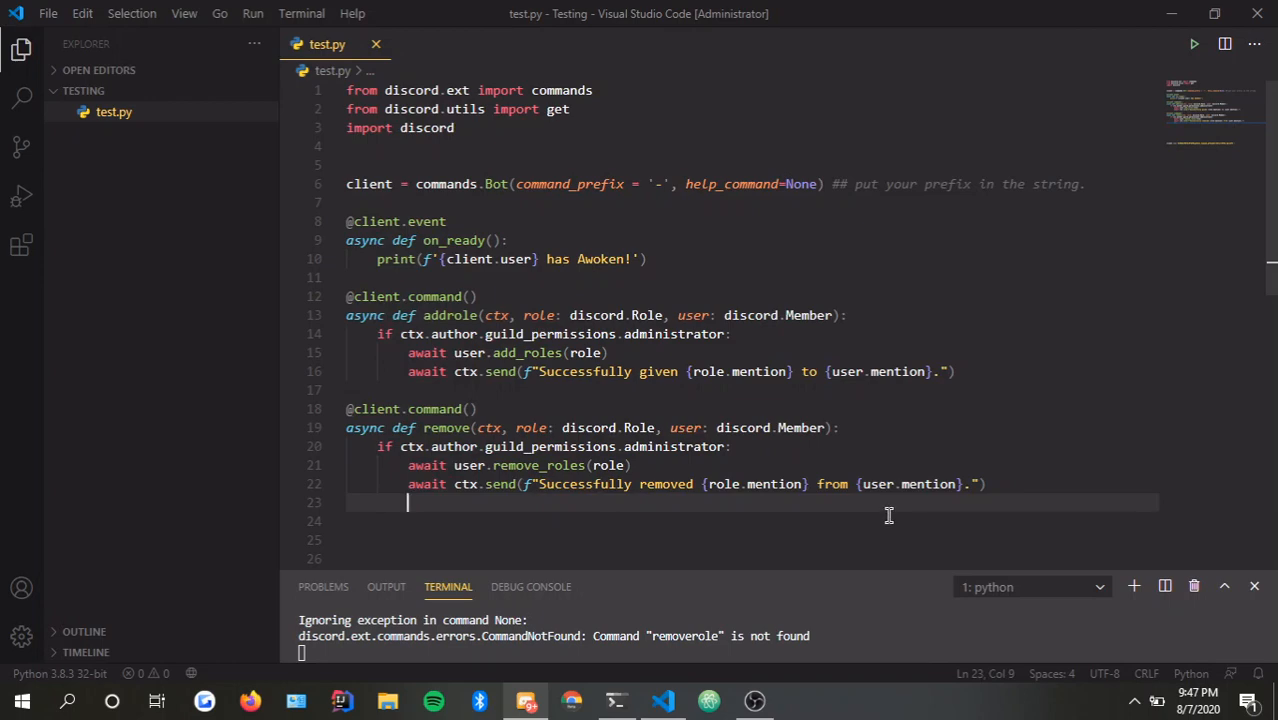
mouse_move(822, 508)
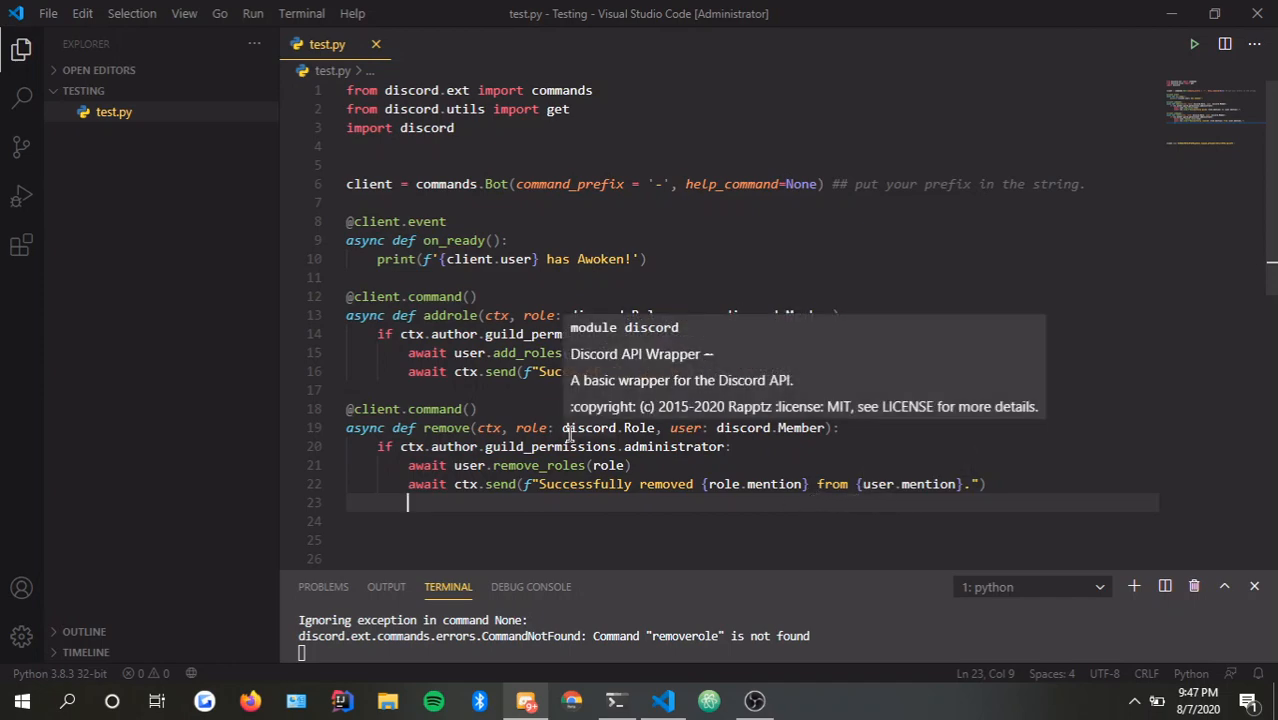
left_click(564, 428)
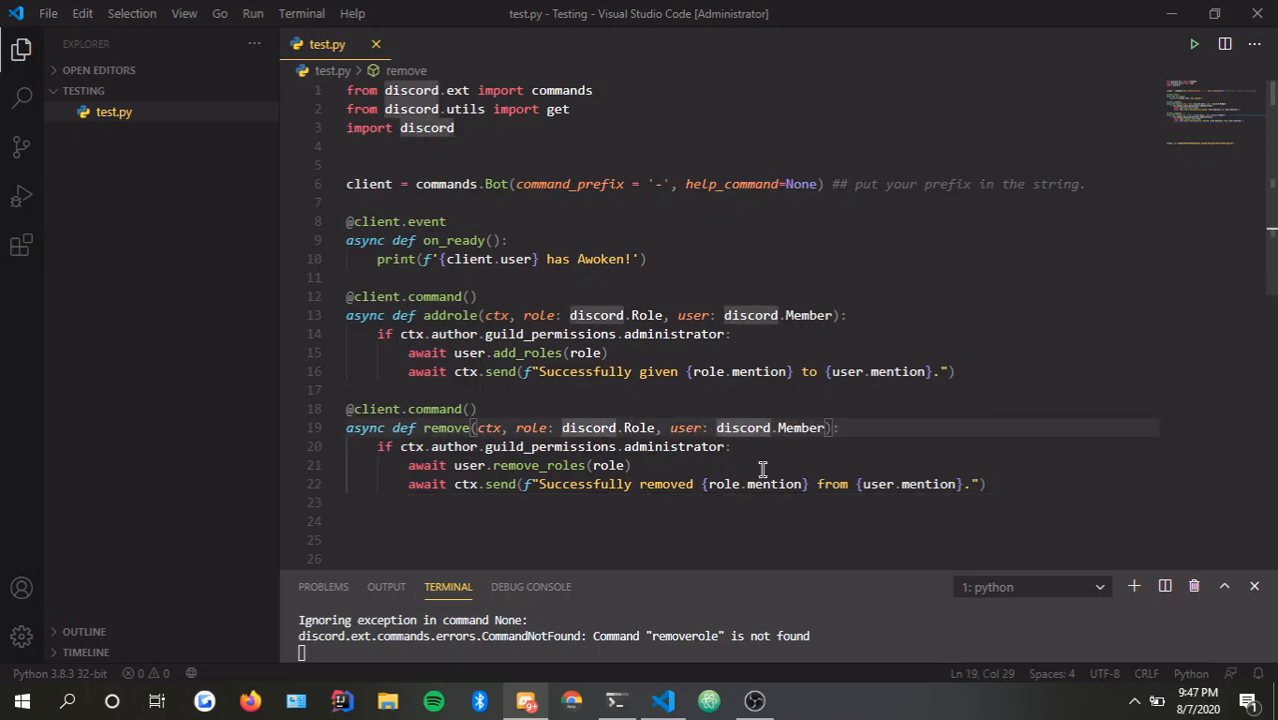
mouse_move(524, 700)
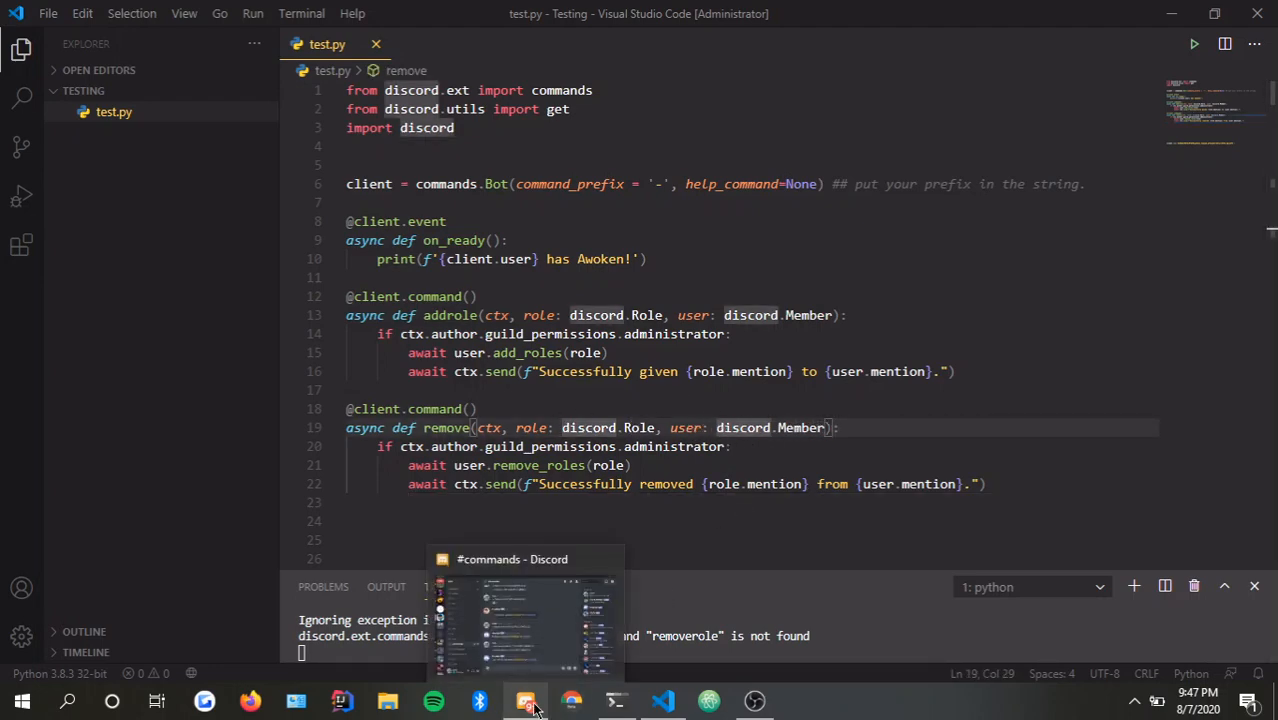
mouse_move(628, 464)
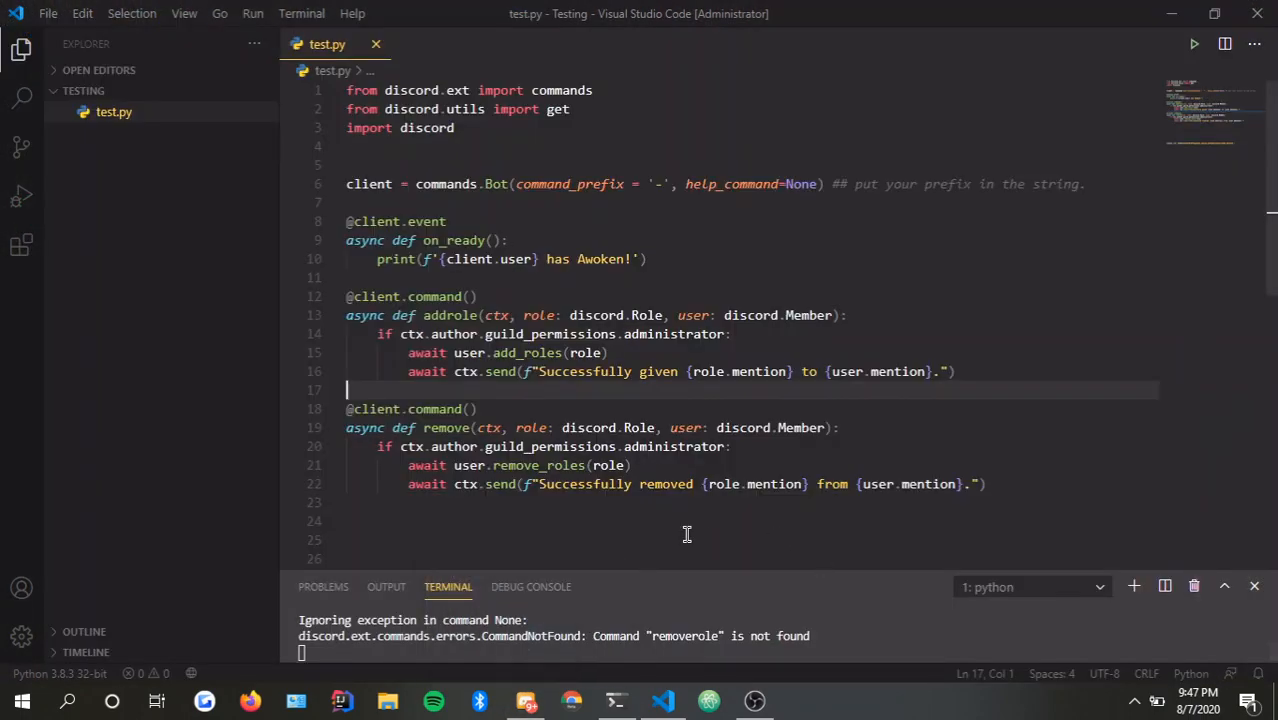
left_click(620, 502)
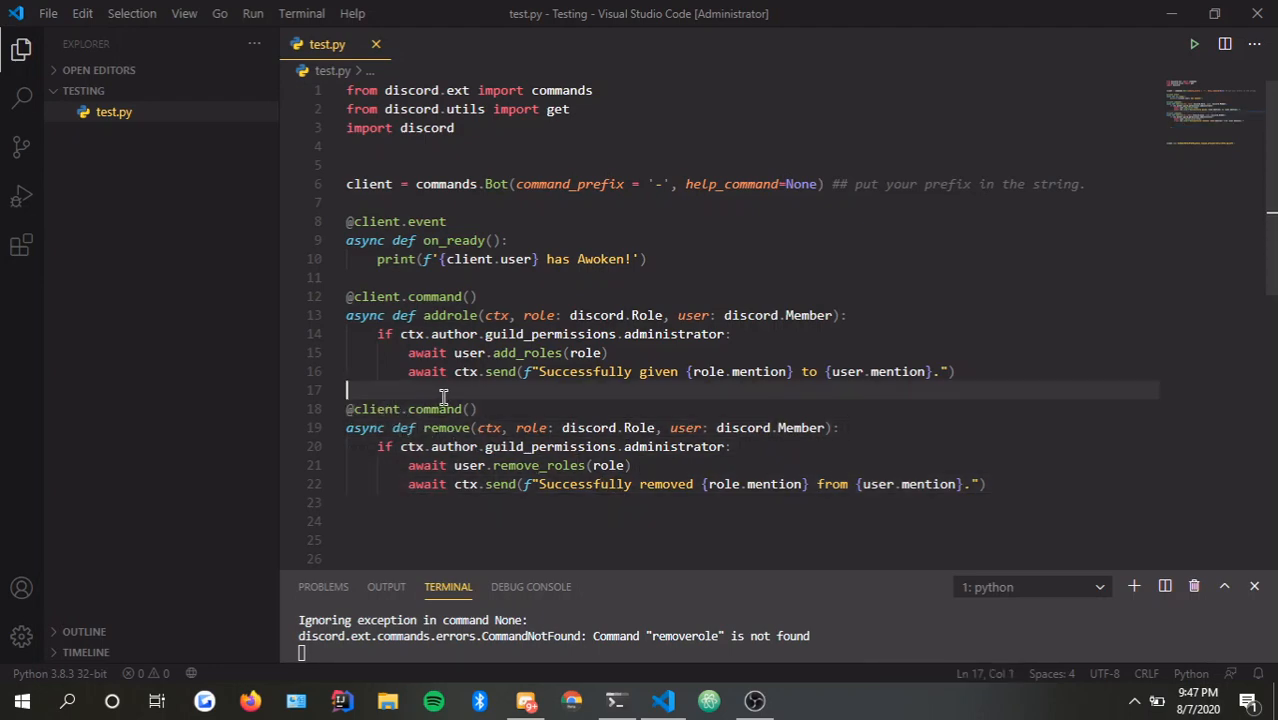
mouse_move(612, 390)
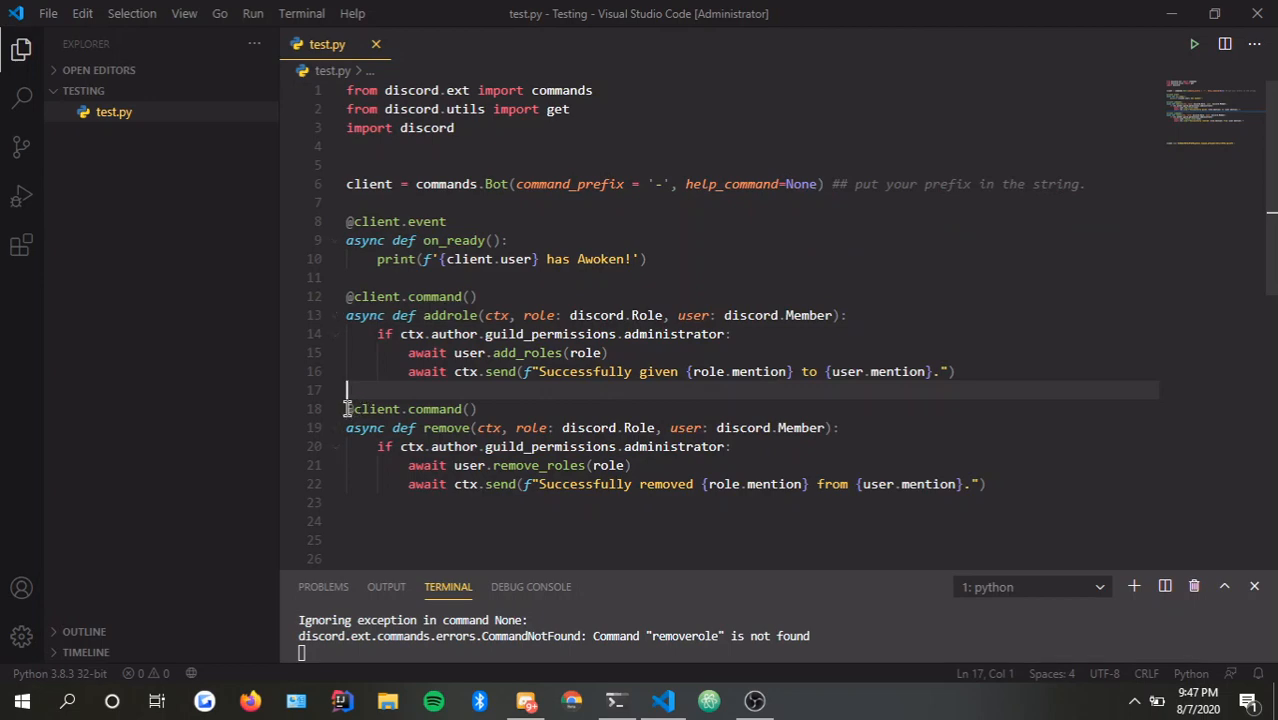
left_click_drag(346, 408, 408, 502)
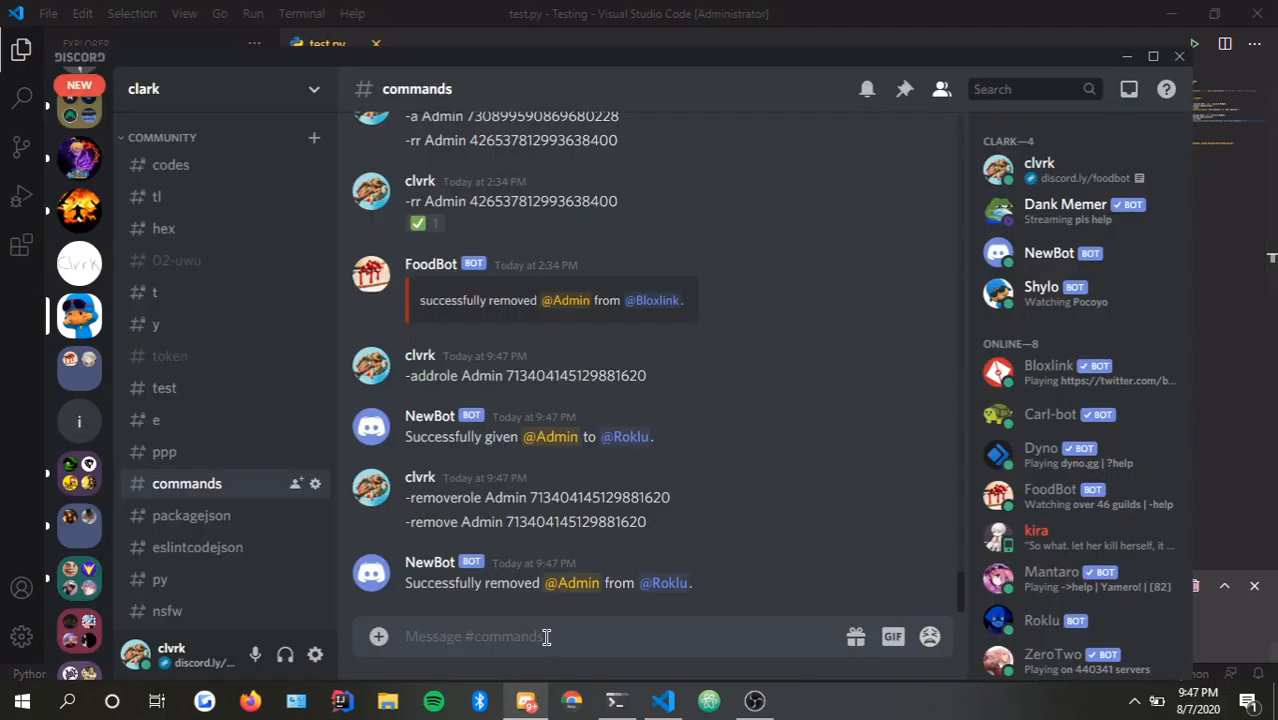
left_click(662, 700)
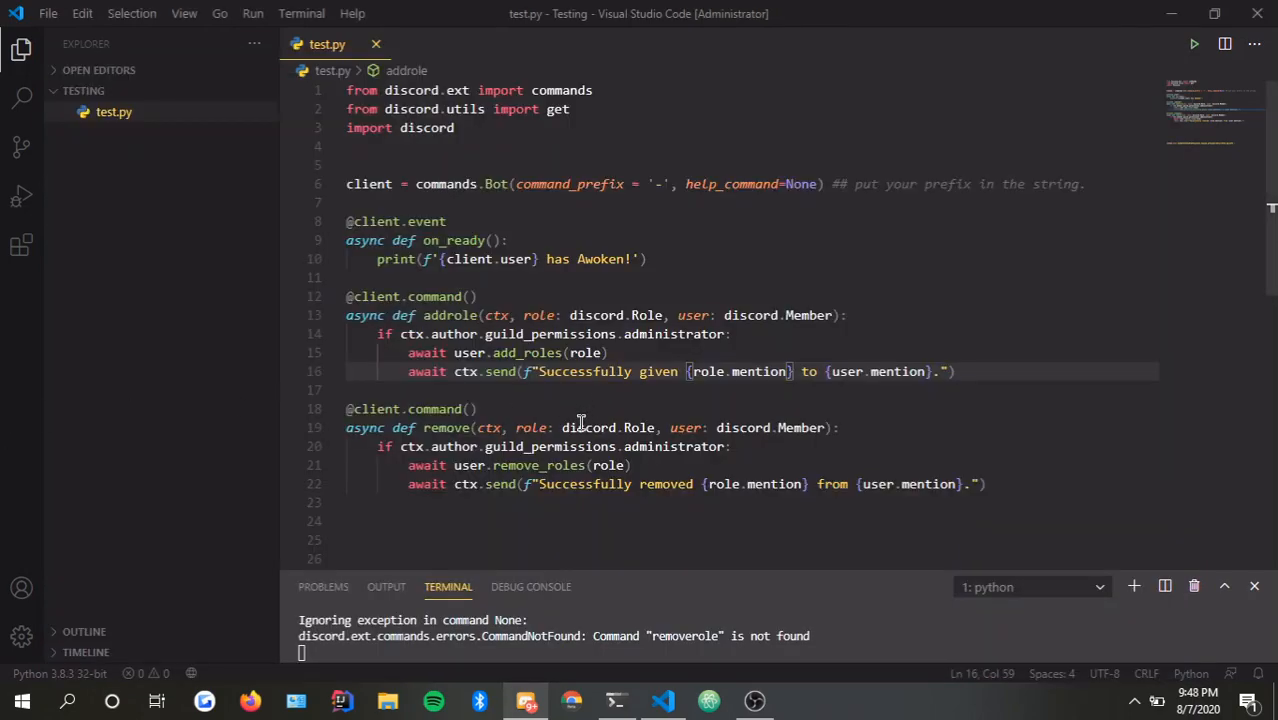
left_click(780, 428)
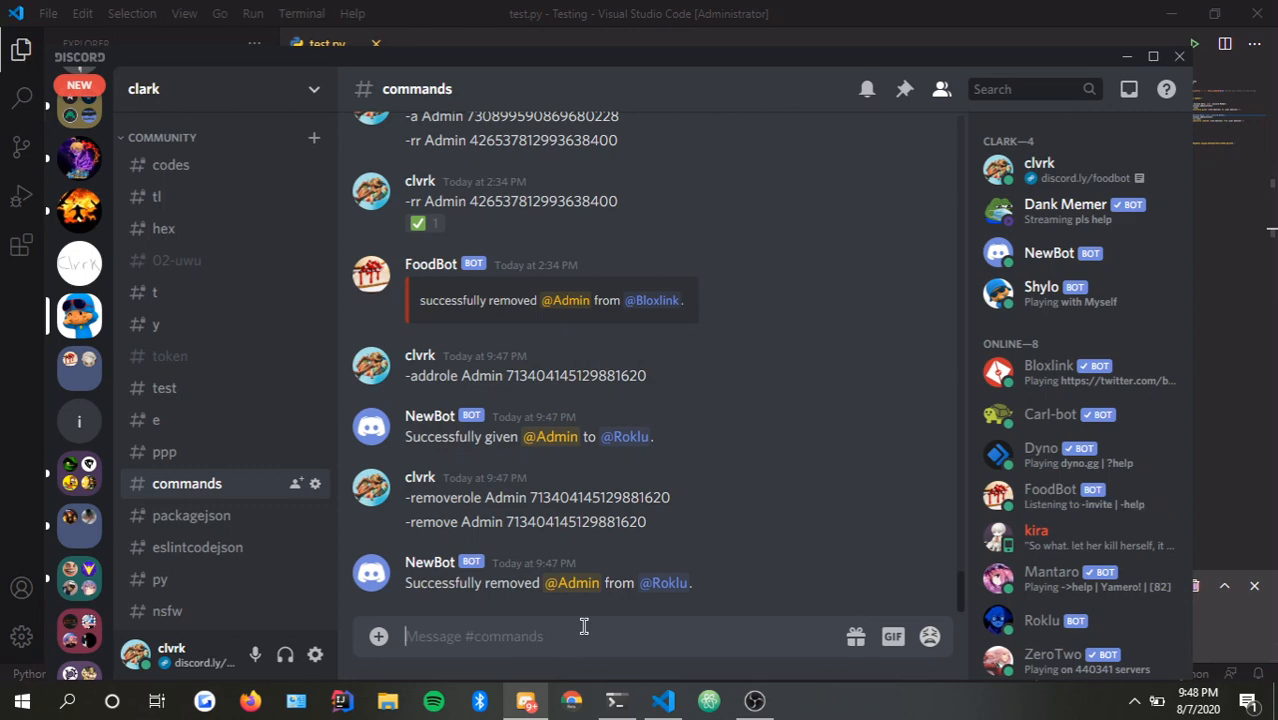
type("-add")
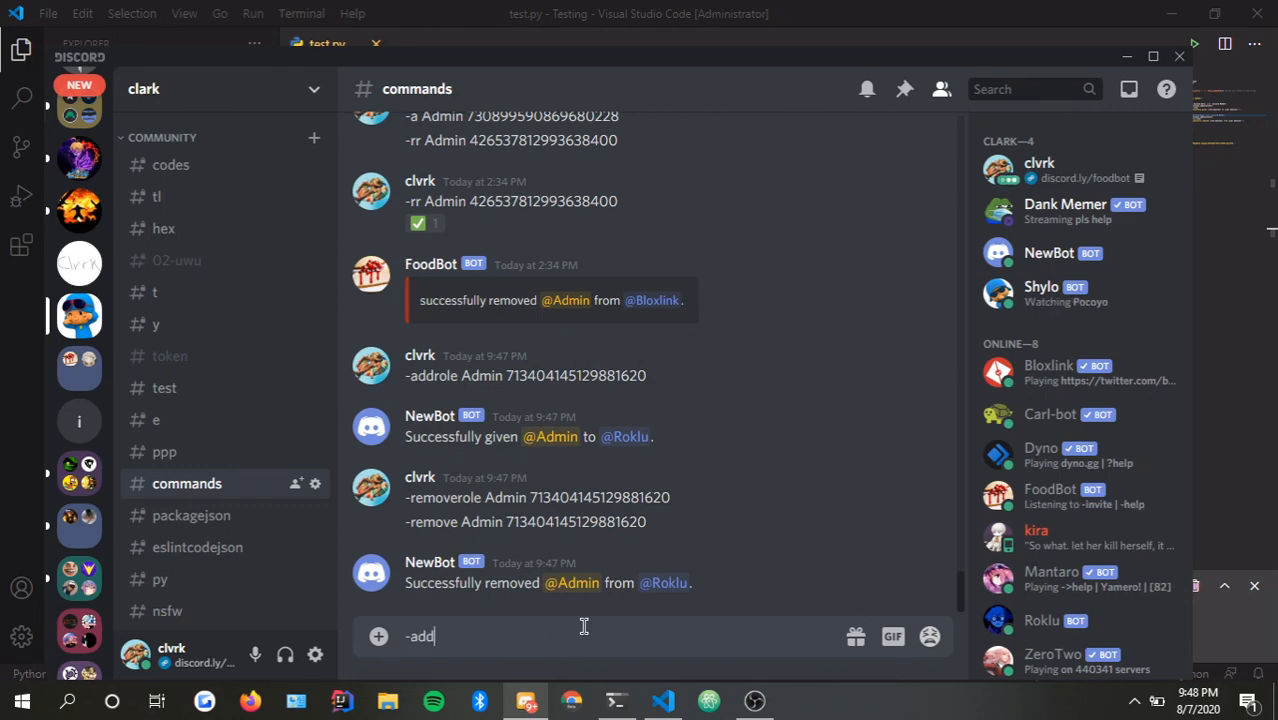
type("role")
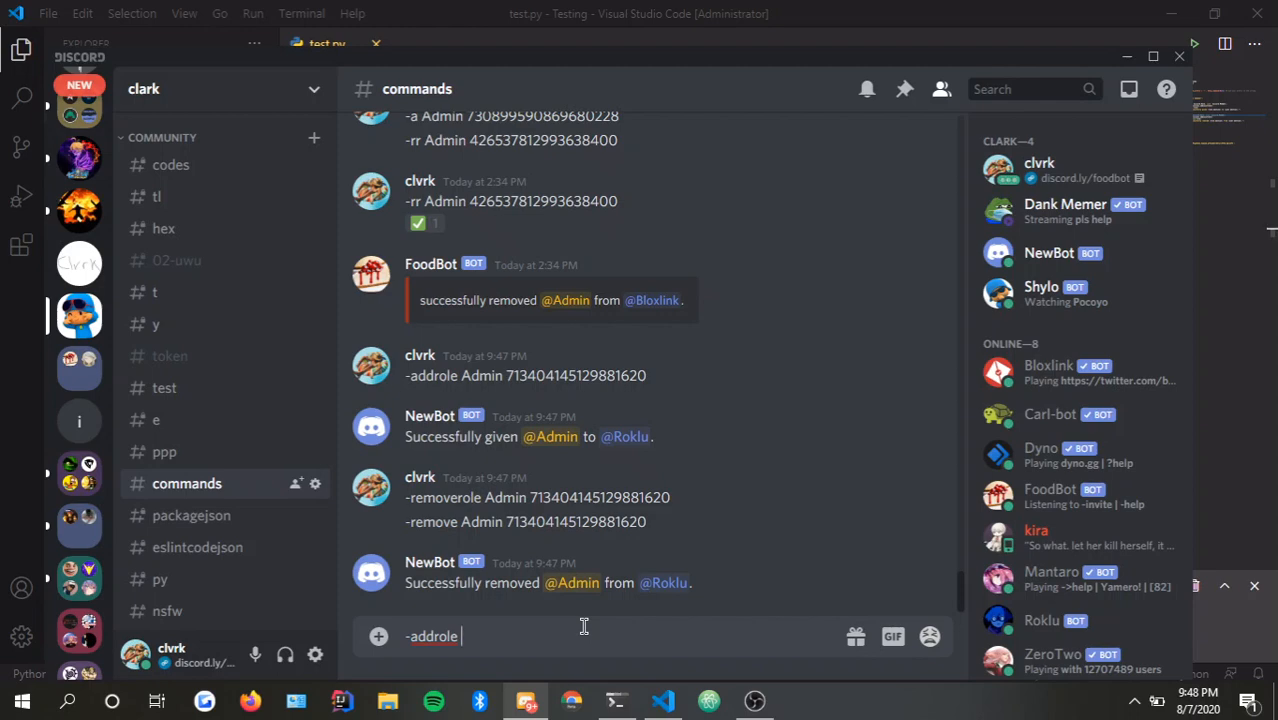
mouse_move(1064, 572)
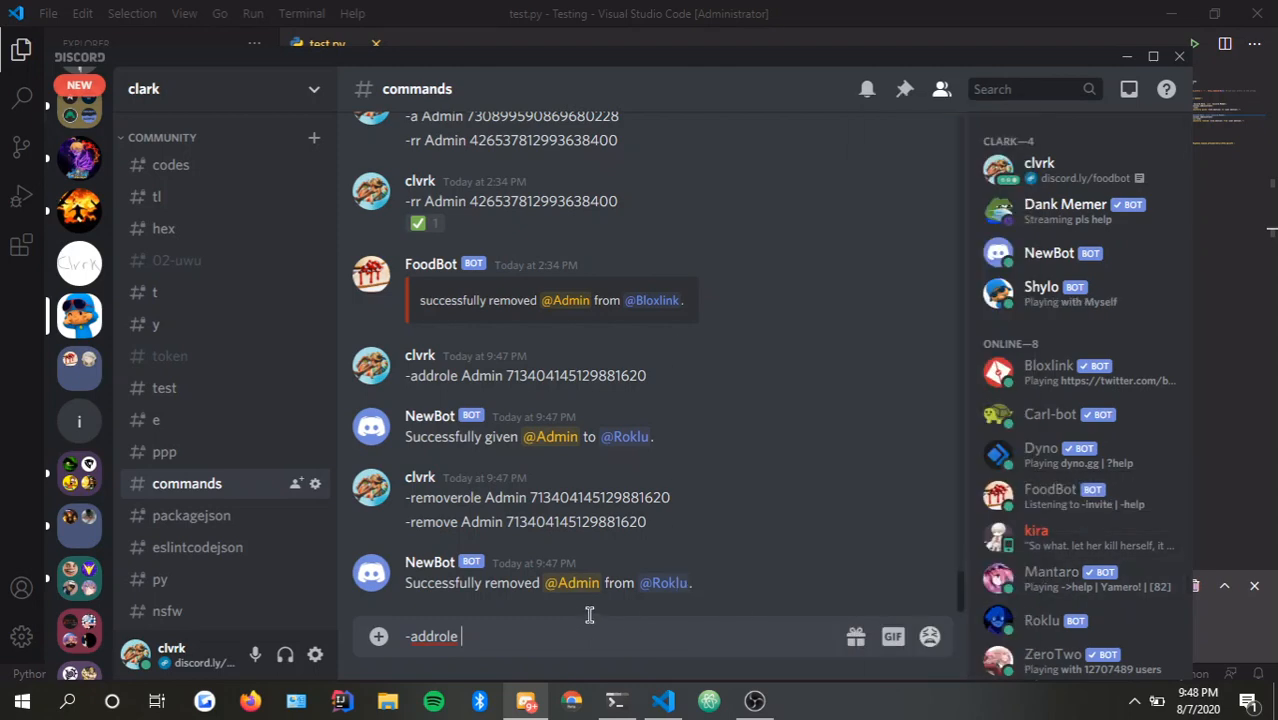
type("323626246510739473")
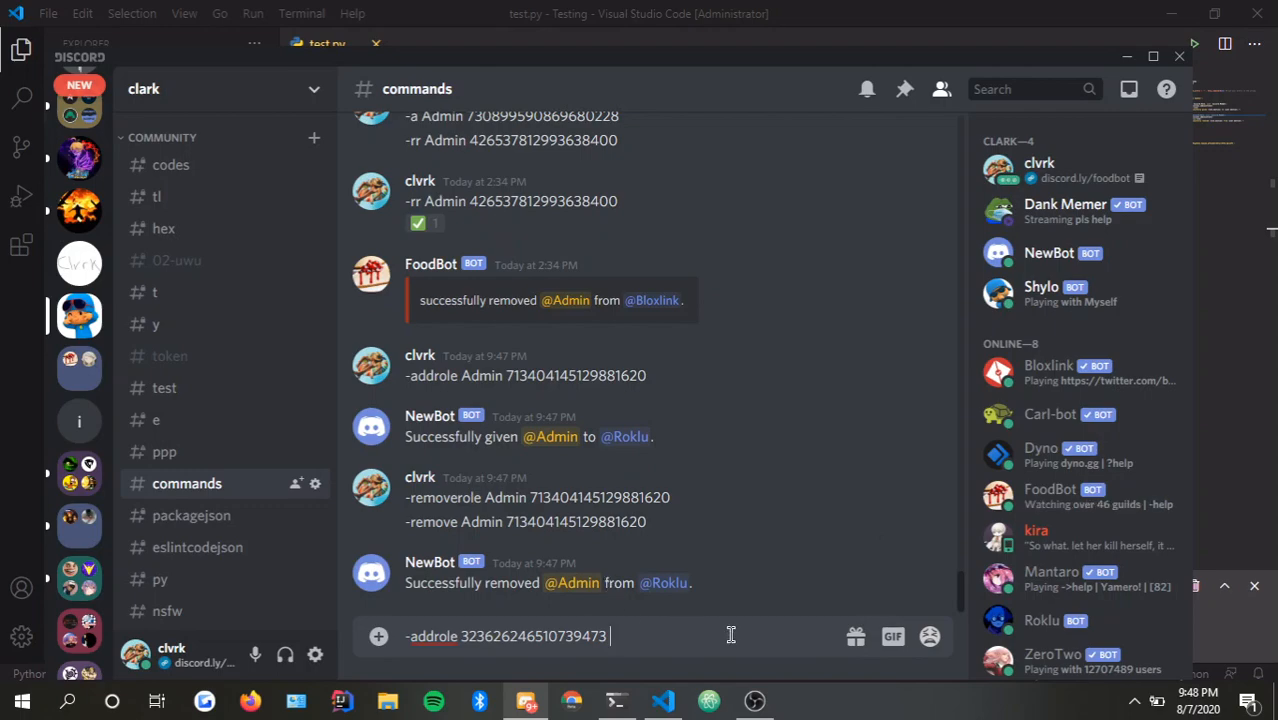
type("@adm")
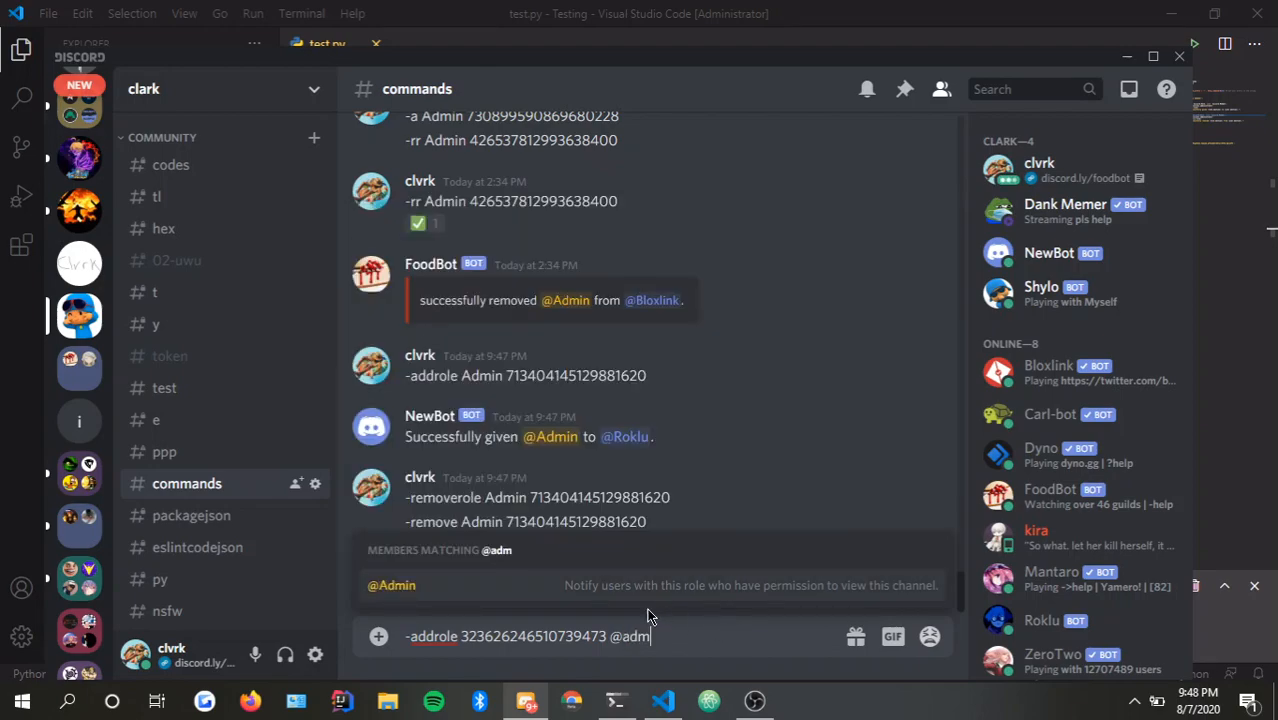
key("Return")
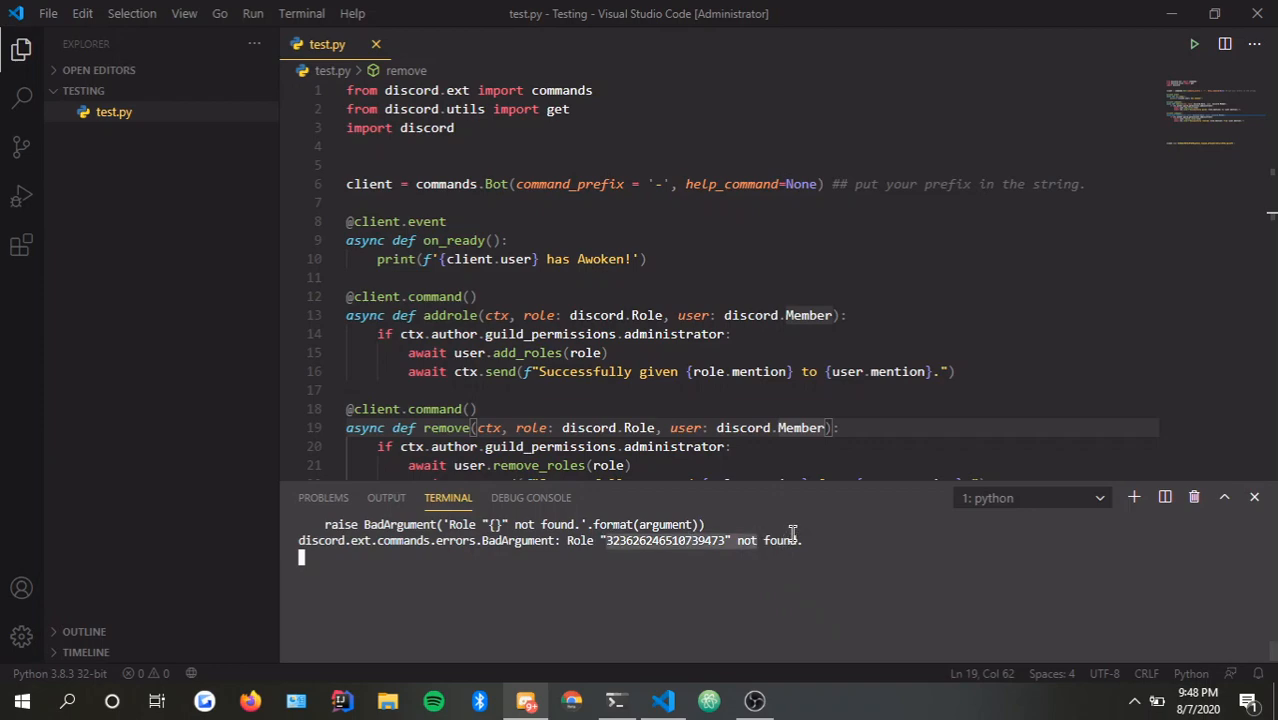
Replace addrole's typed role and user parameters with a single arg1 after ctx
scroll("up", 3)
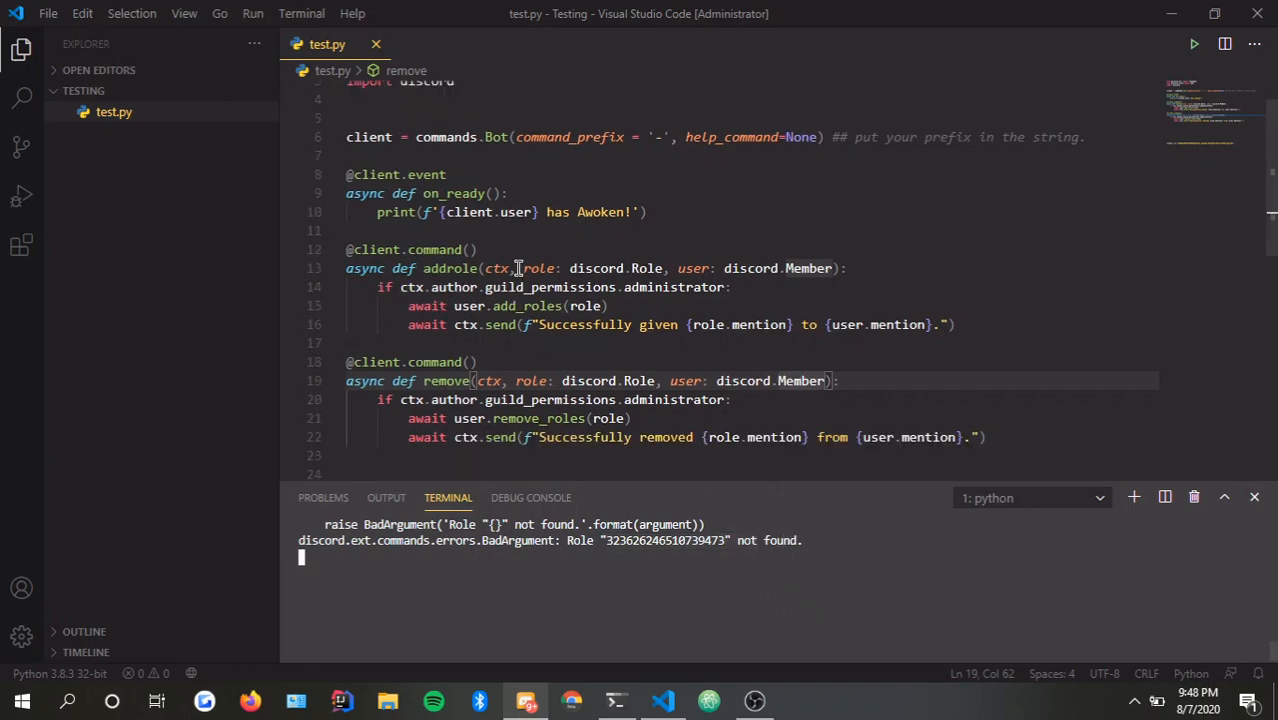
left_click(694, 268)
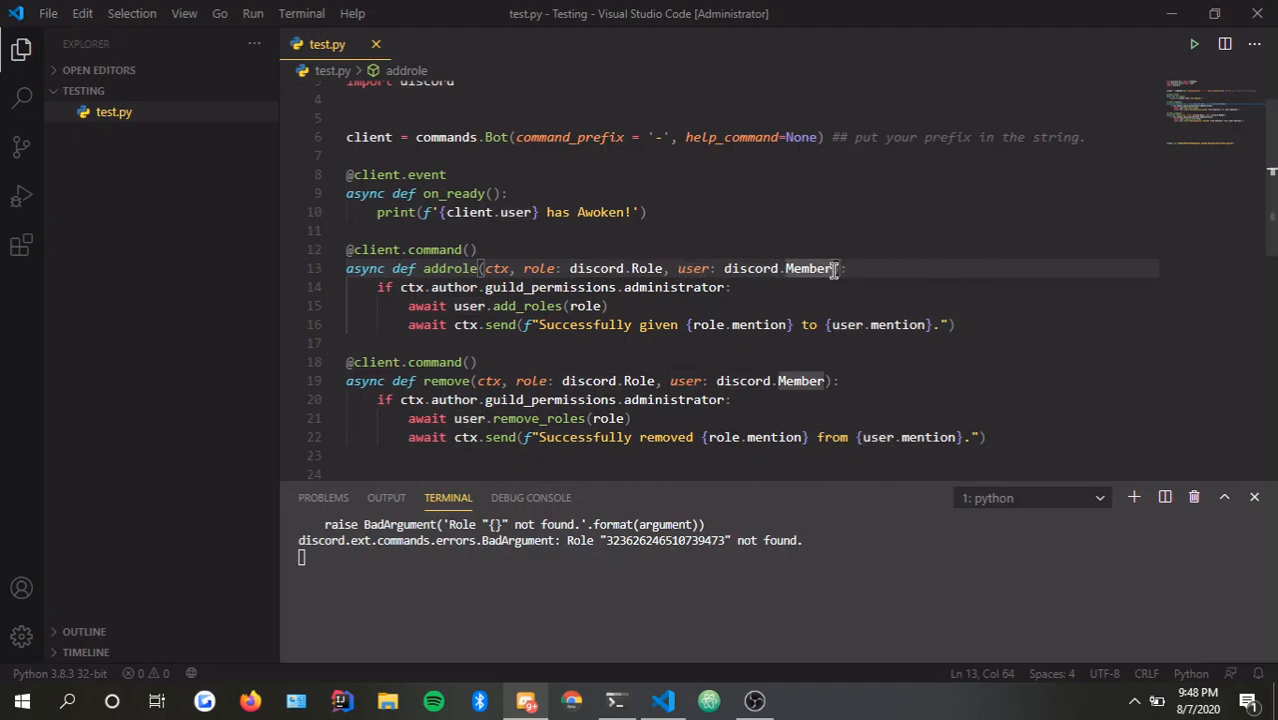
left_click(520, 268)
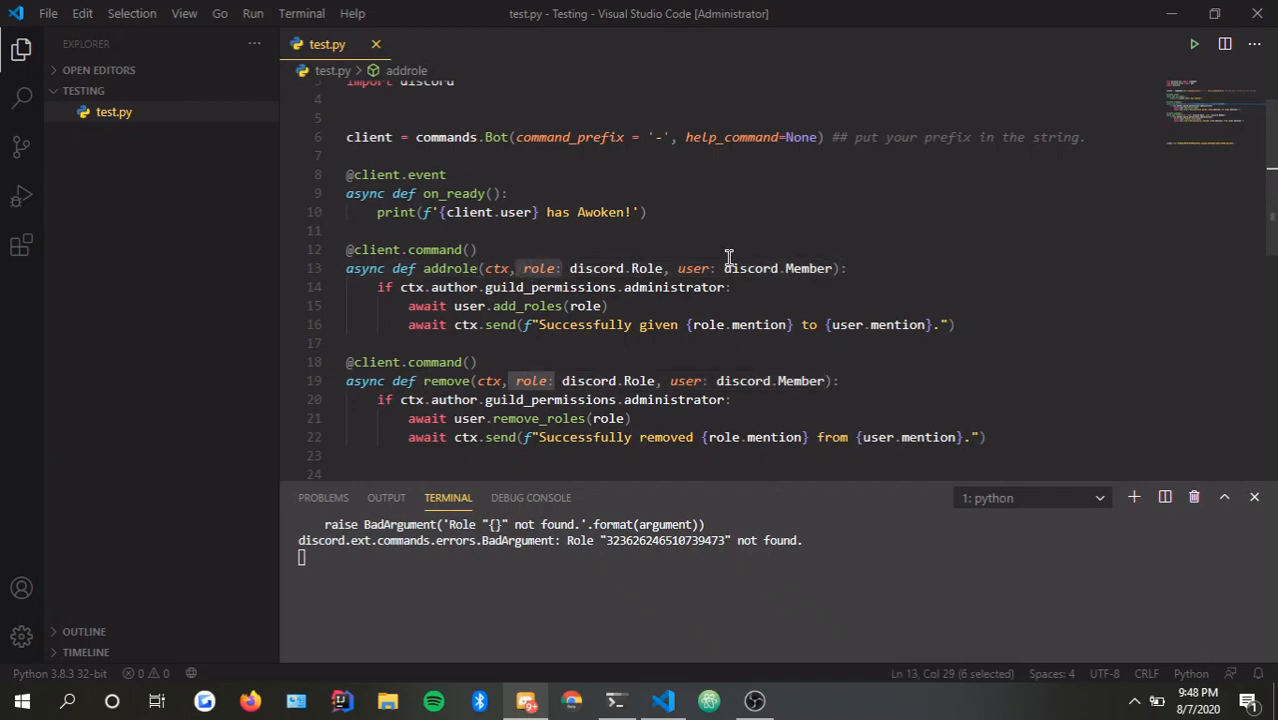
left_click(476, 248)
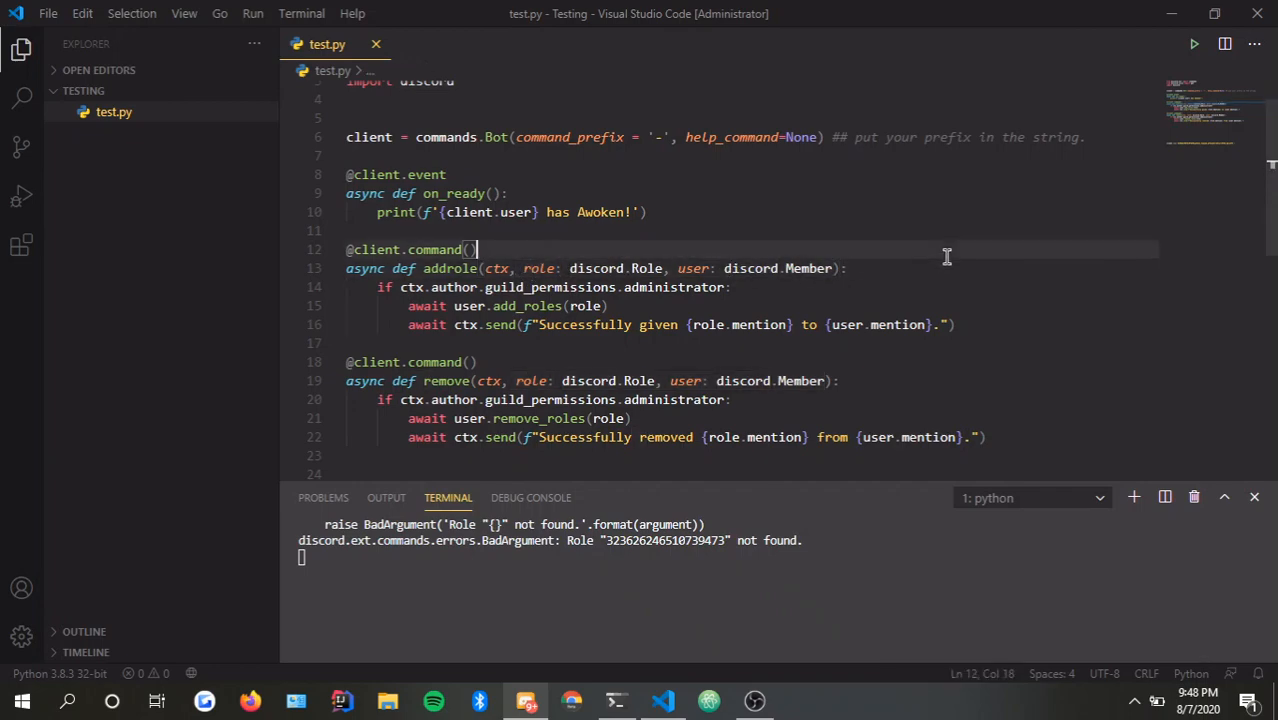
left_click(446, 174)
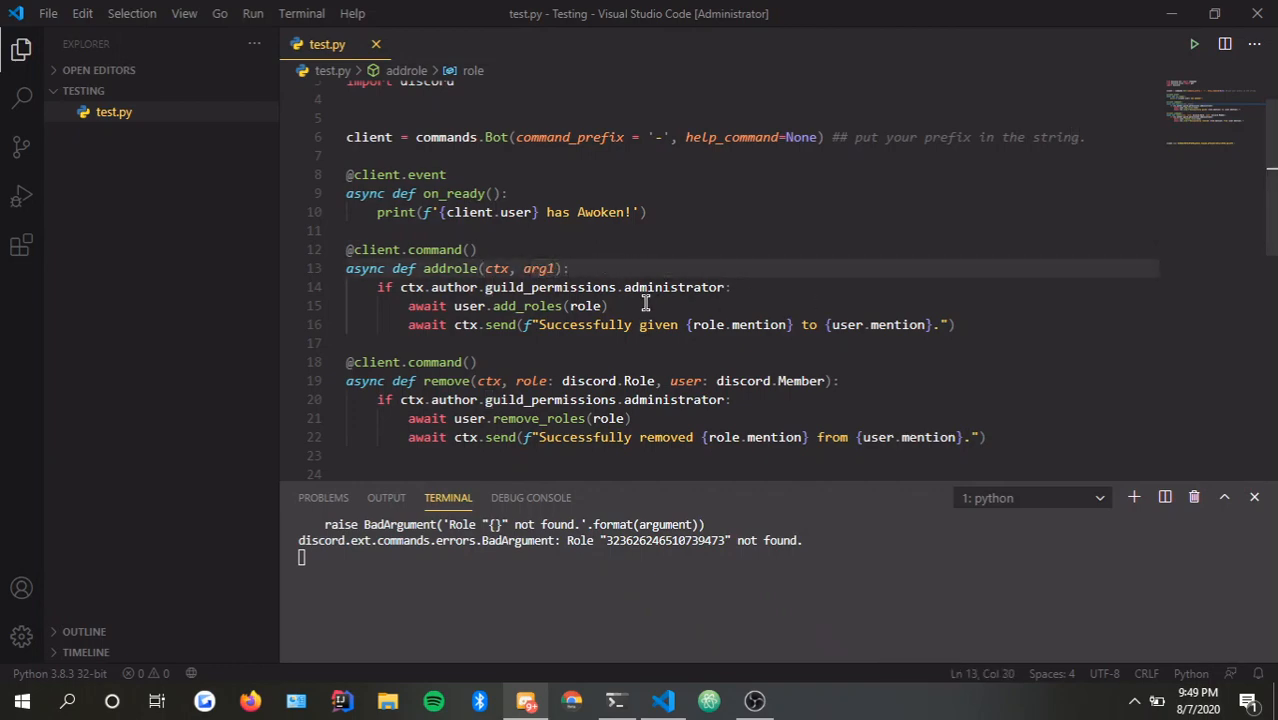
Replace the add_roles argument on line 15 with a ''.format(arg1) expression as a test
left_click(608, 304)
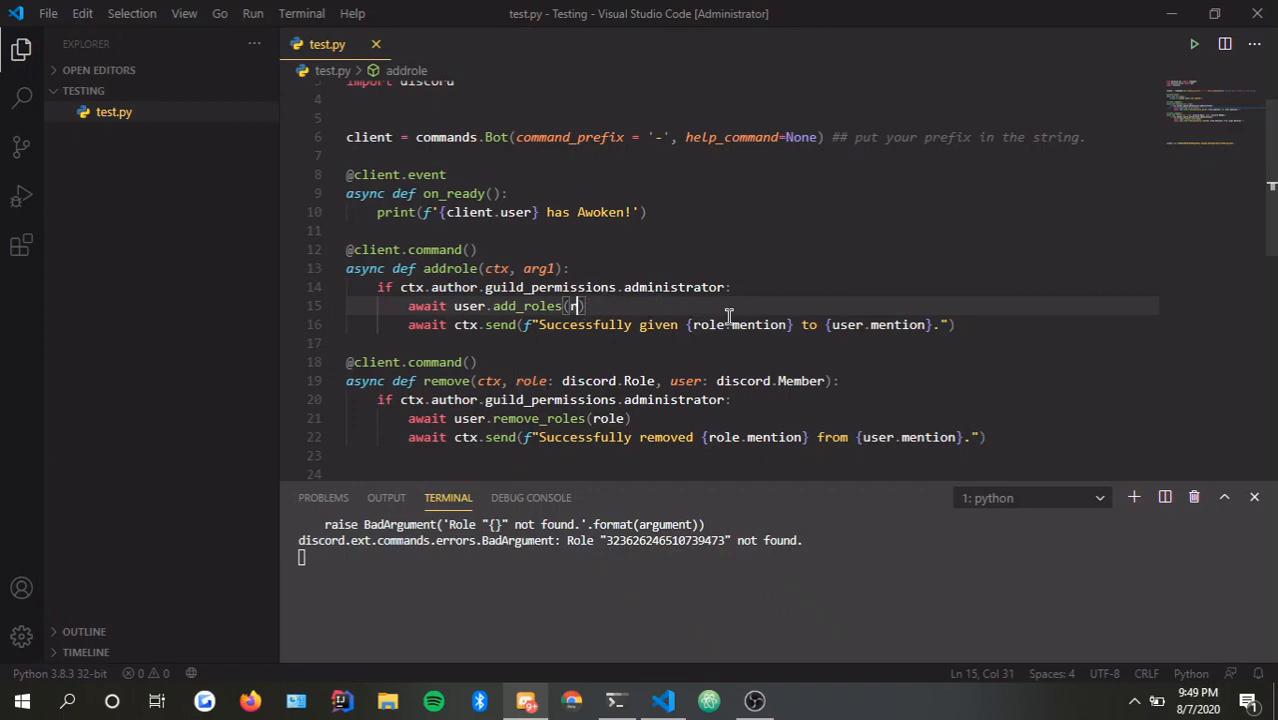
key("BackSpace")
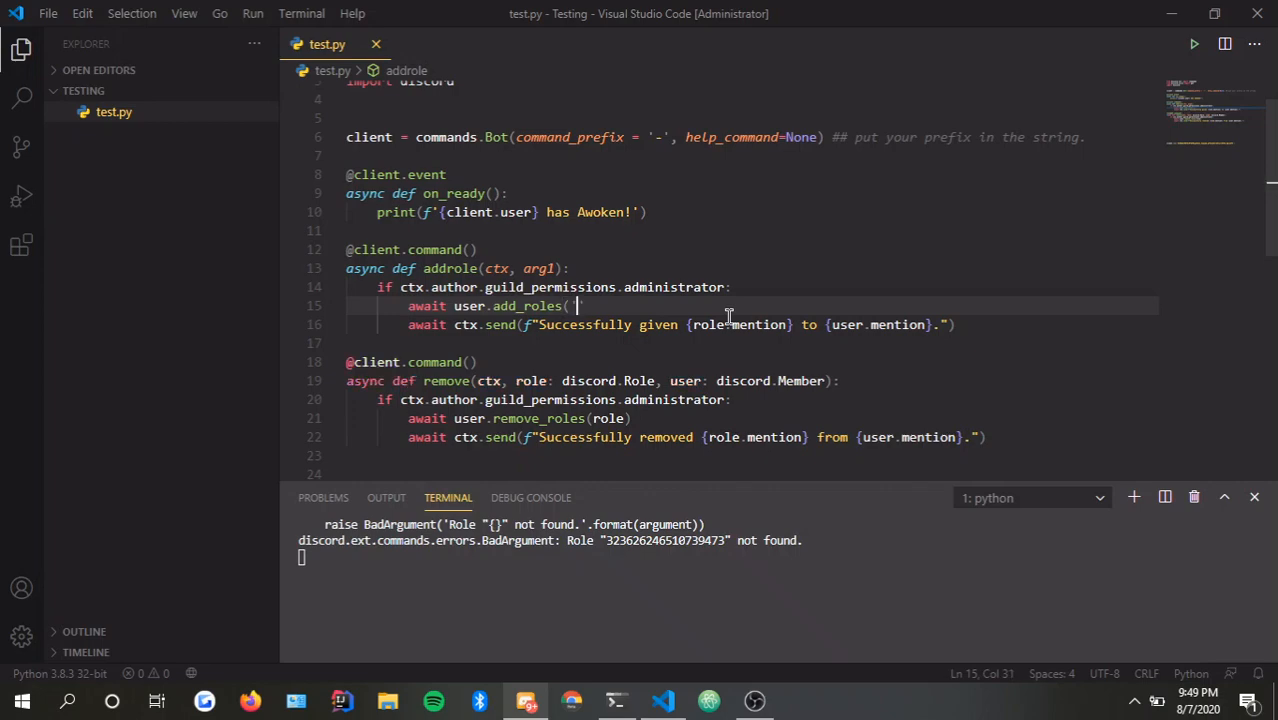
type("''")
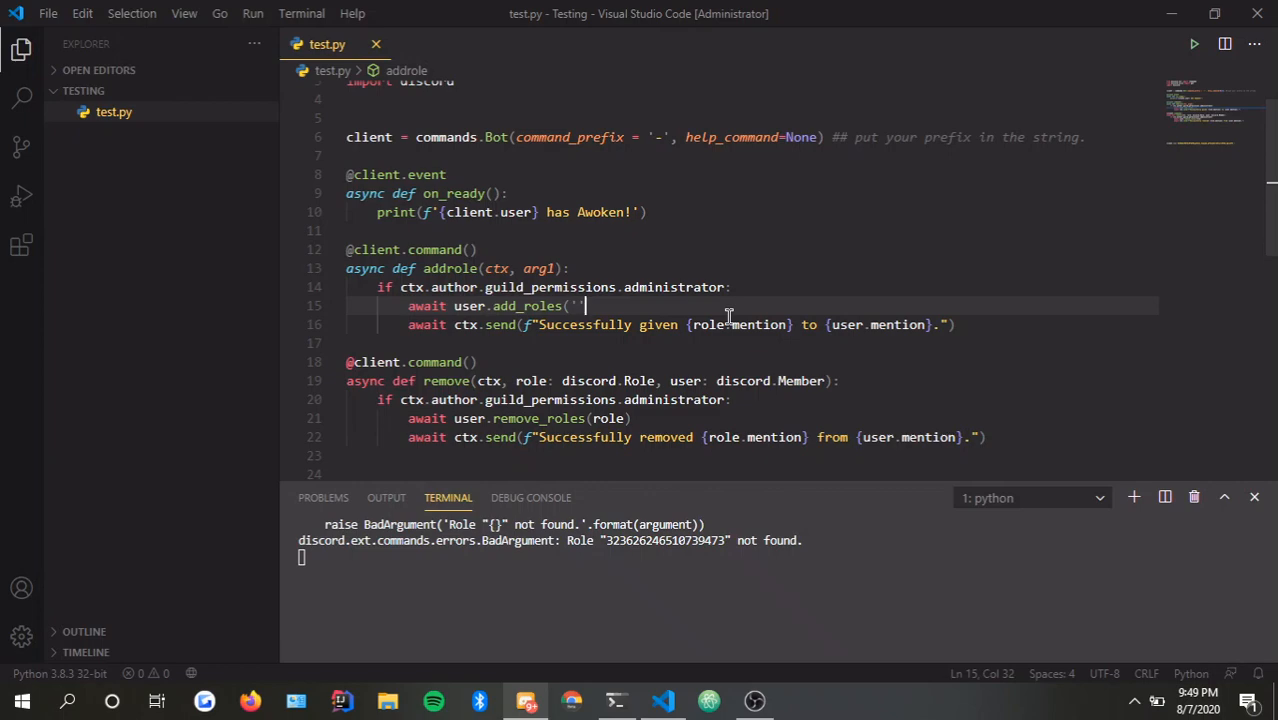
type(".format")
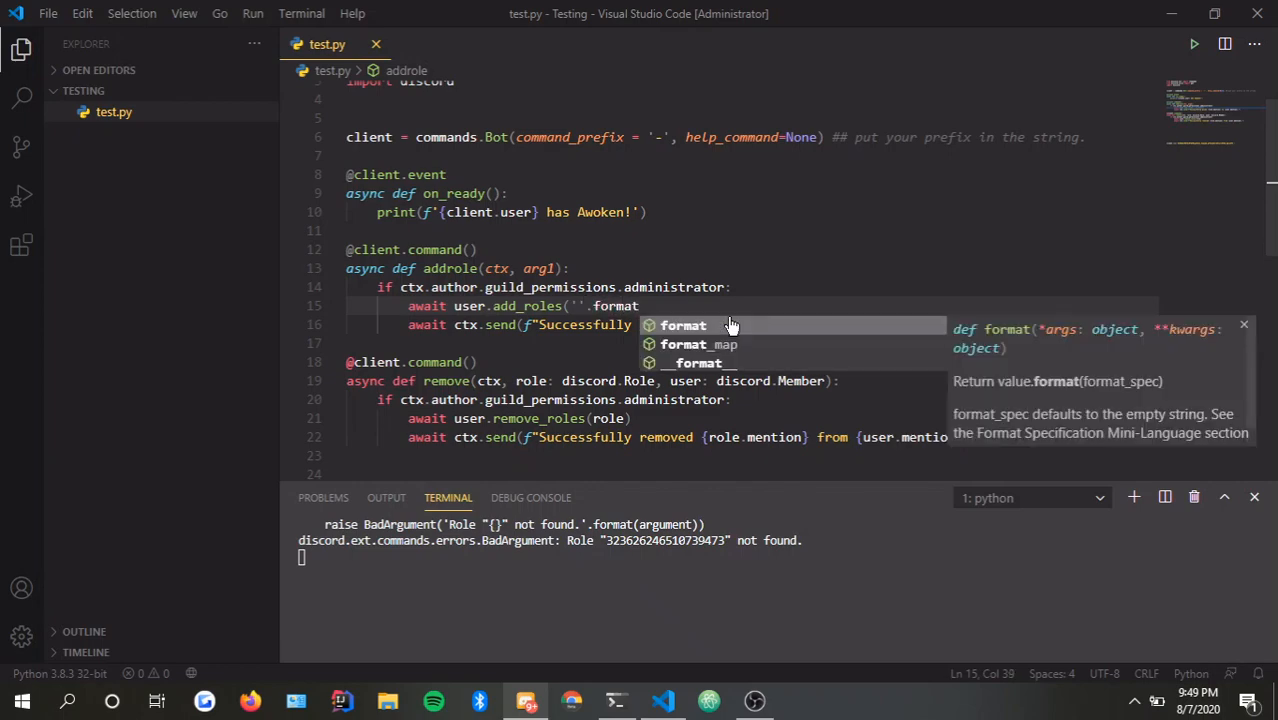
type("(arg1))")
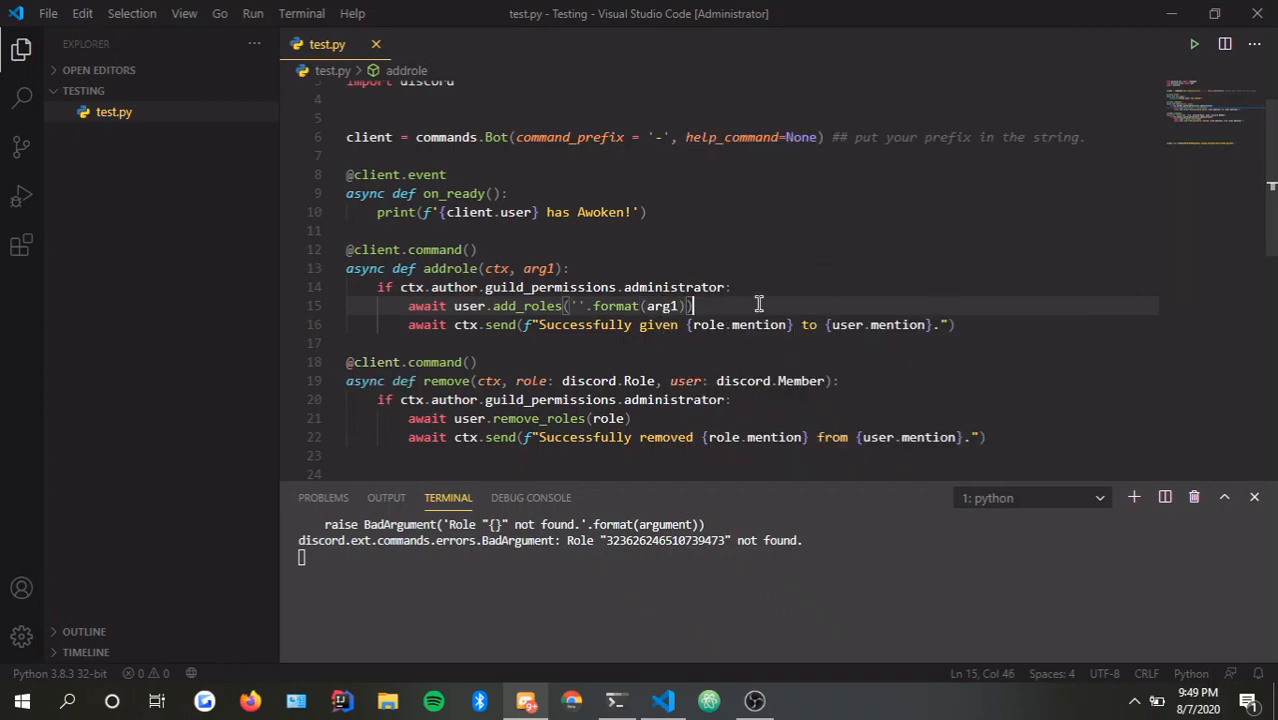
mouse_move(806, 304)
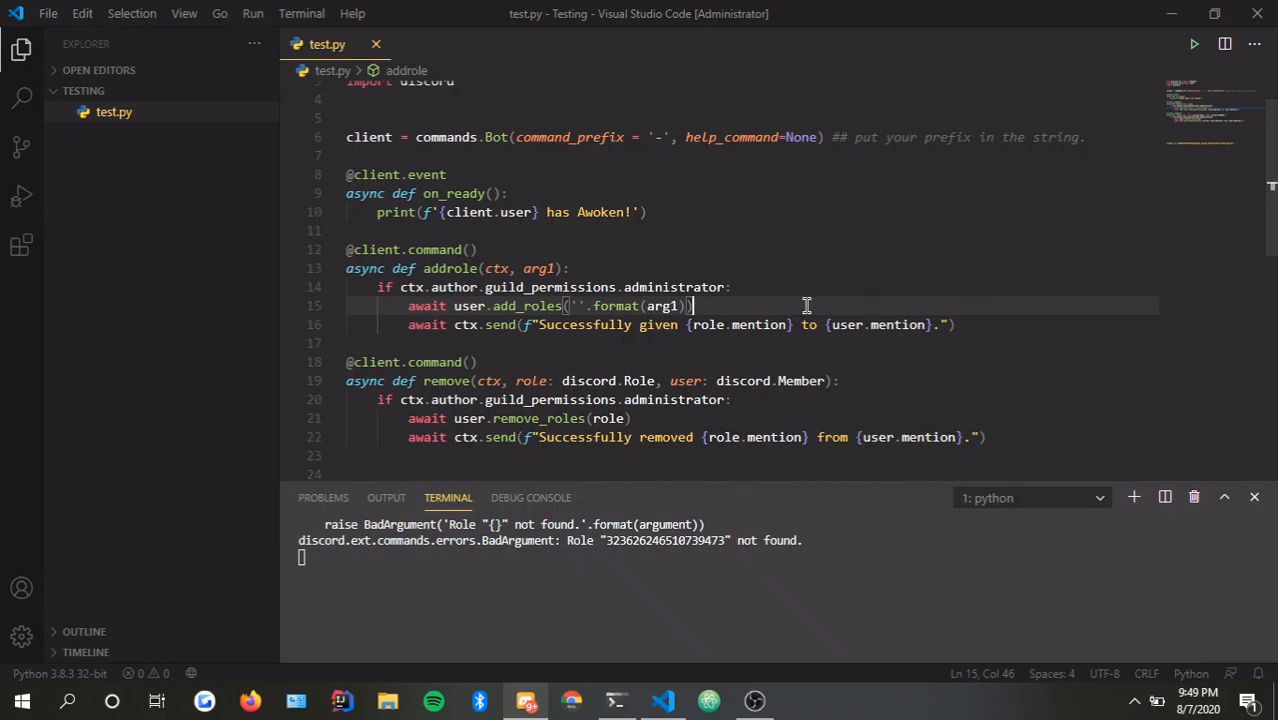
mouse_move(678, 304)
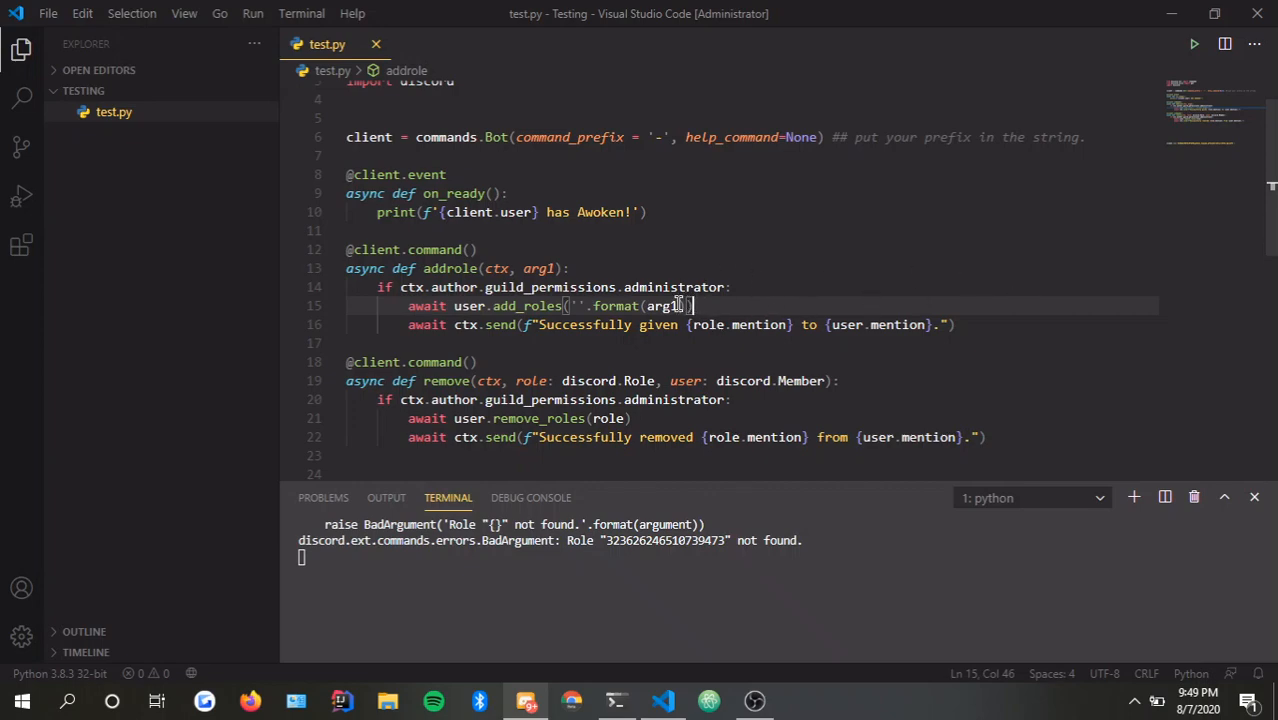
Revert add_roles to take role and remove arg1 from the addrole signature
left_click_drag(690, 304, 568, 304)
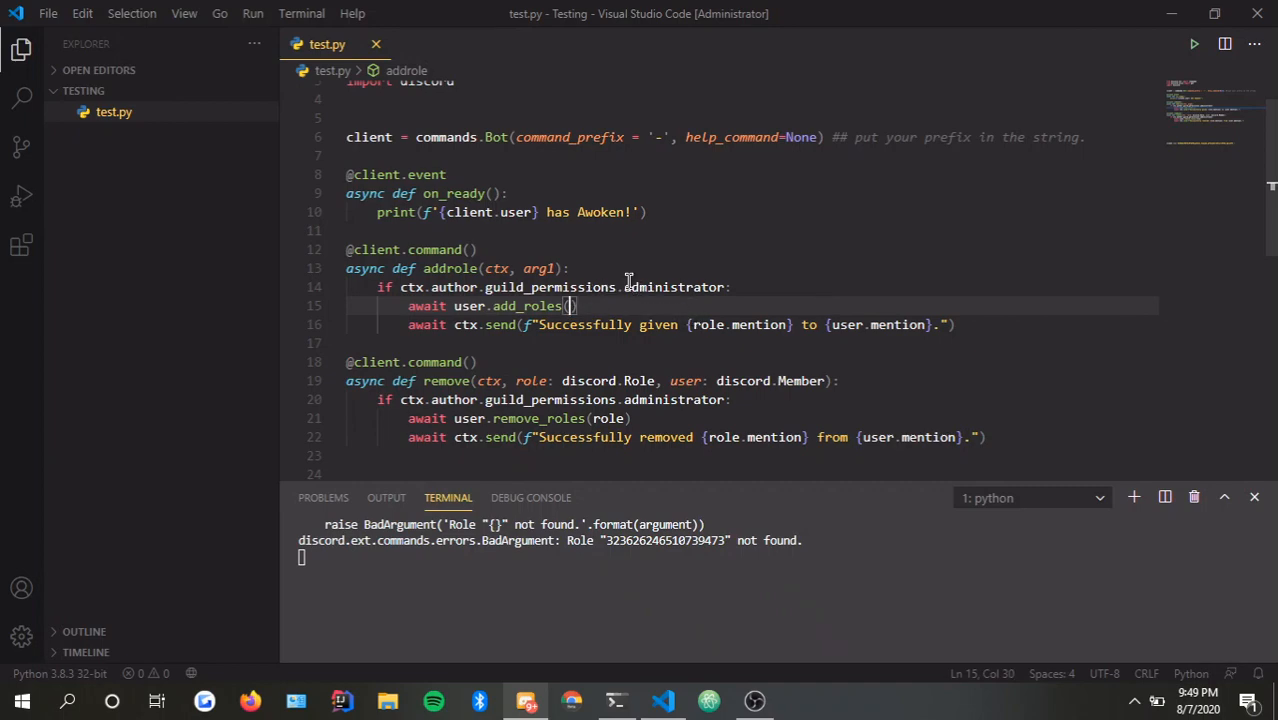
type("role")
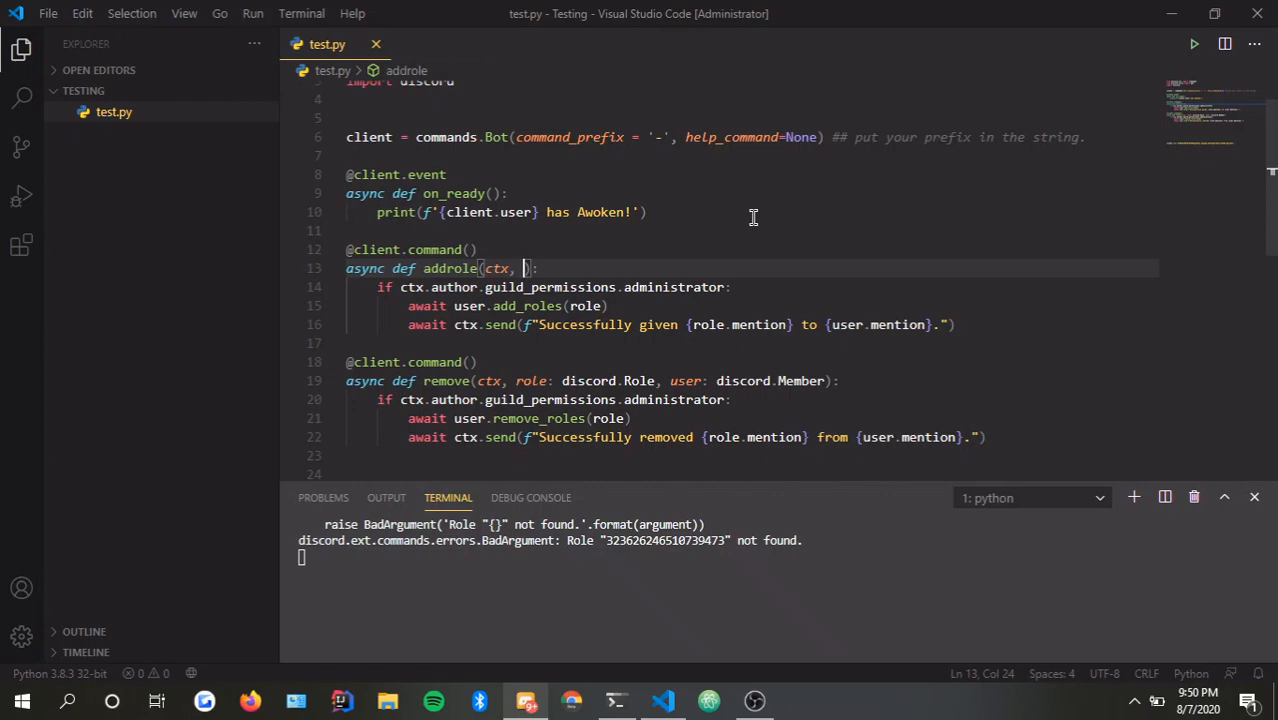
key("Backspace")
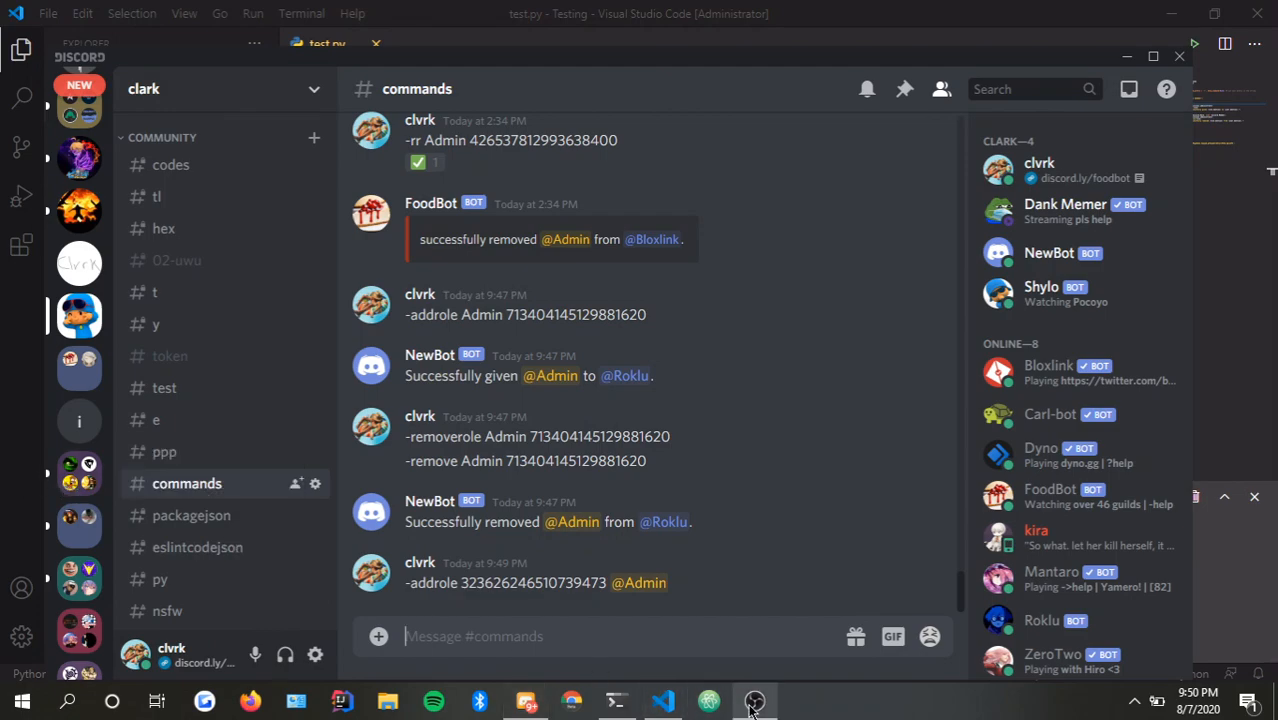
Bring the OBS window up from the taskbar to reach Stop Recording
left_click(756, 700)
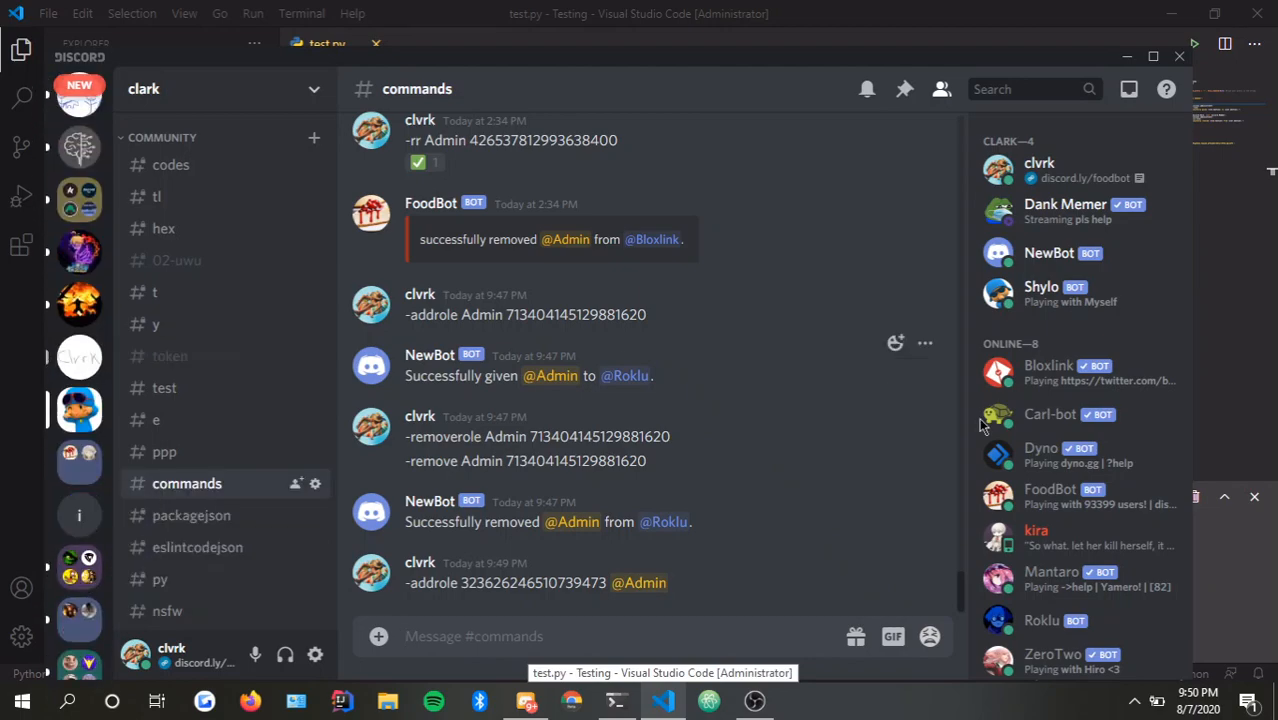
mouse_move(630, 640)
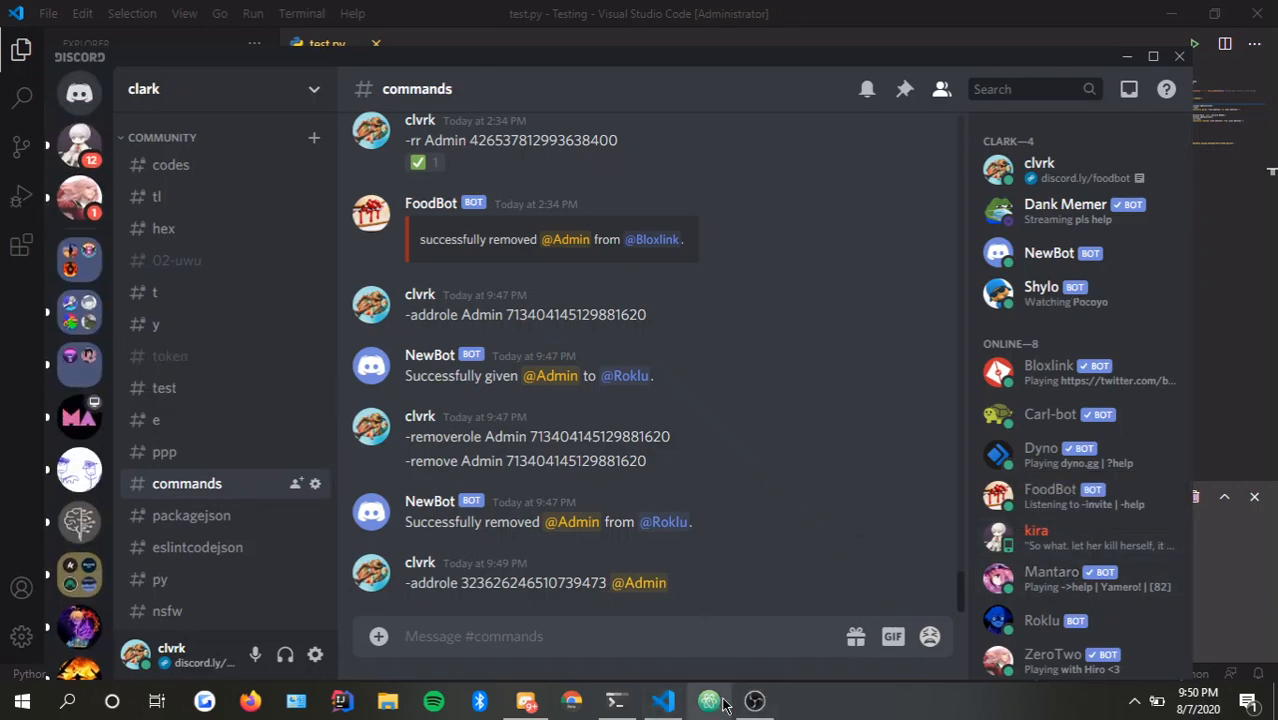
left_click(708, 700)
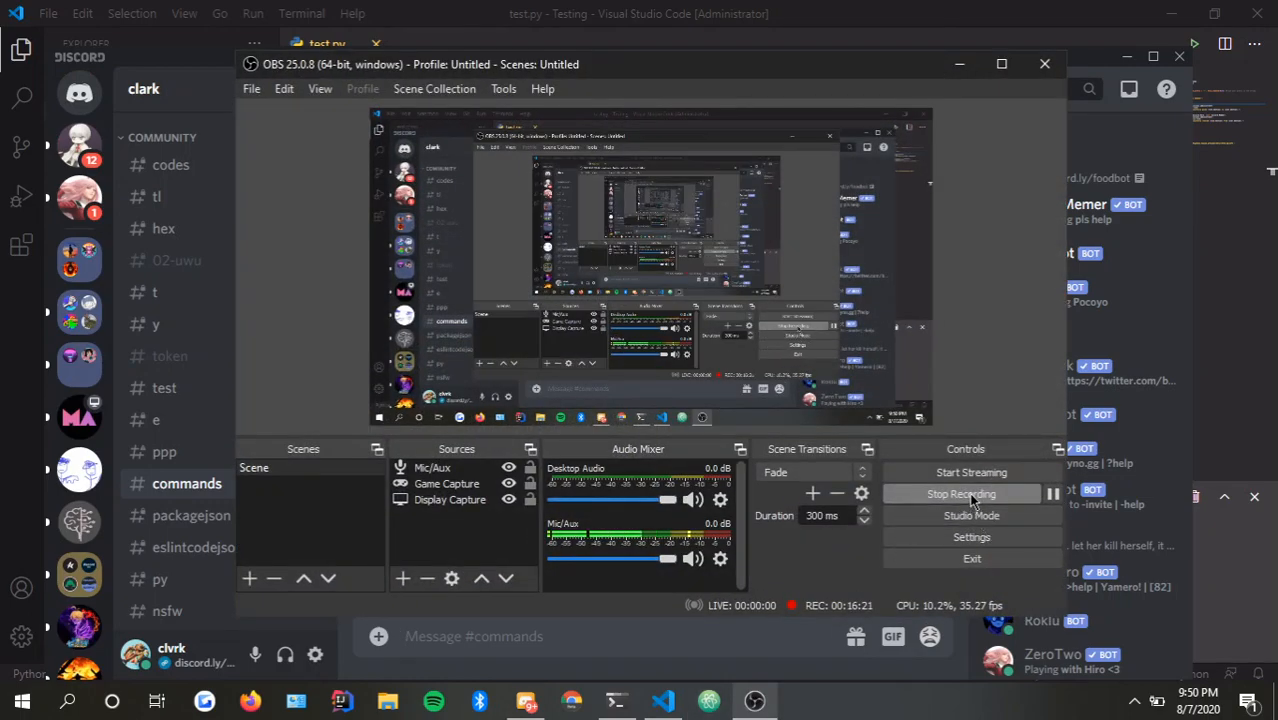